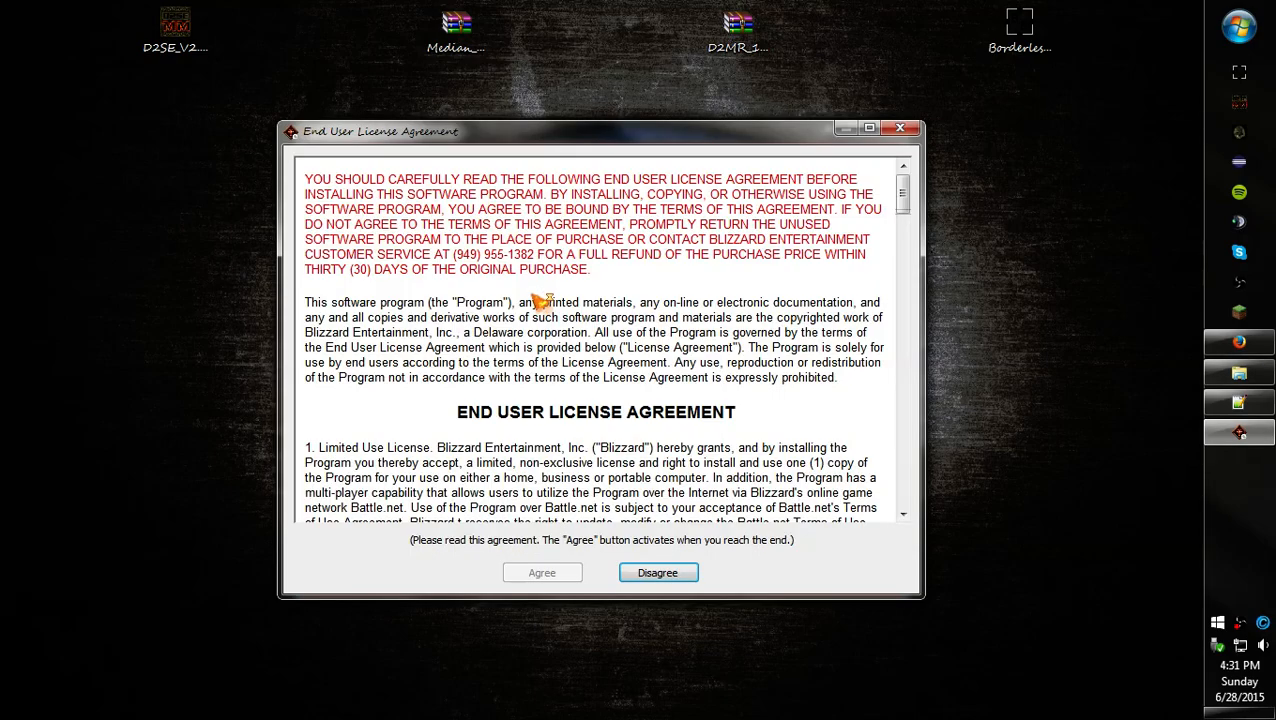
pyautogui.scroll(-3)
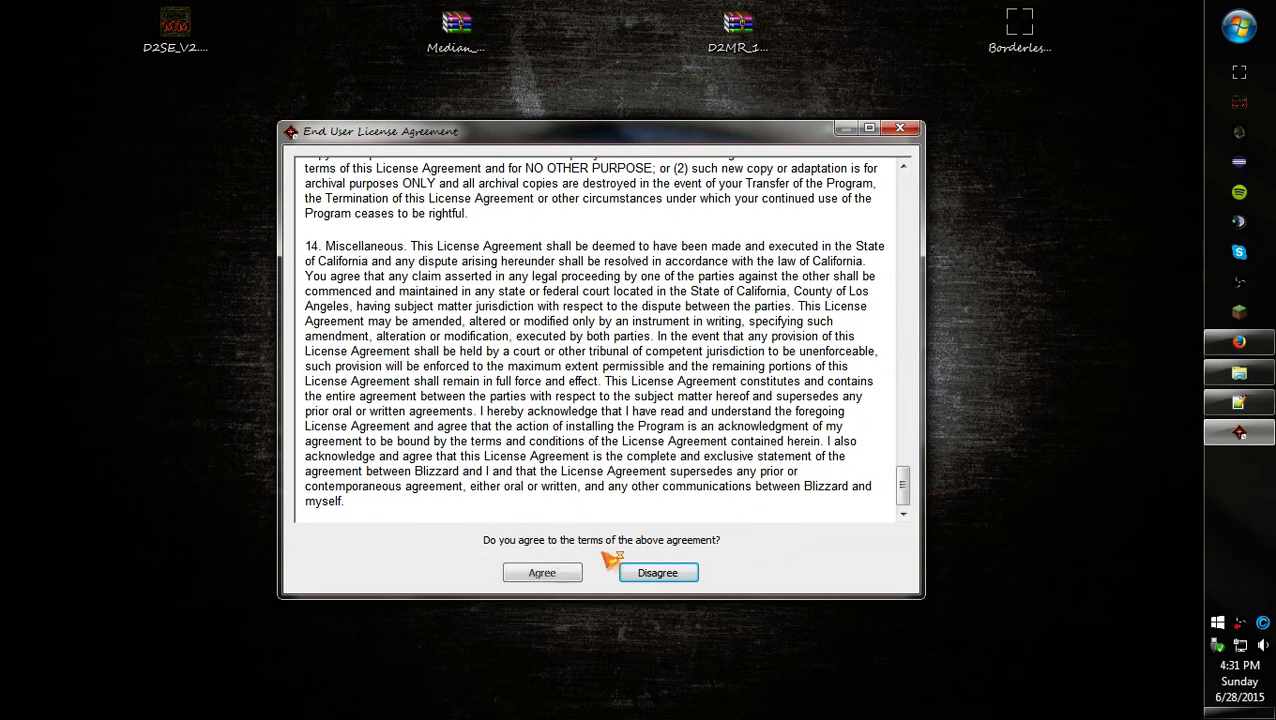
pyautogui.click(540, 572)
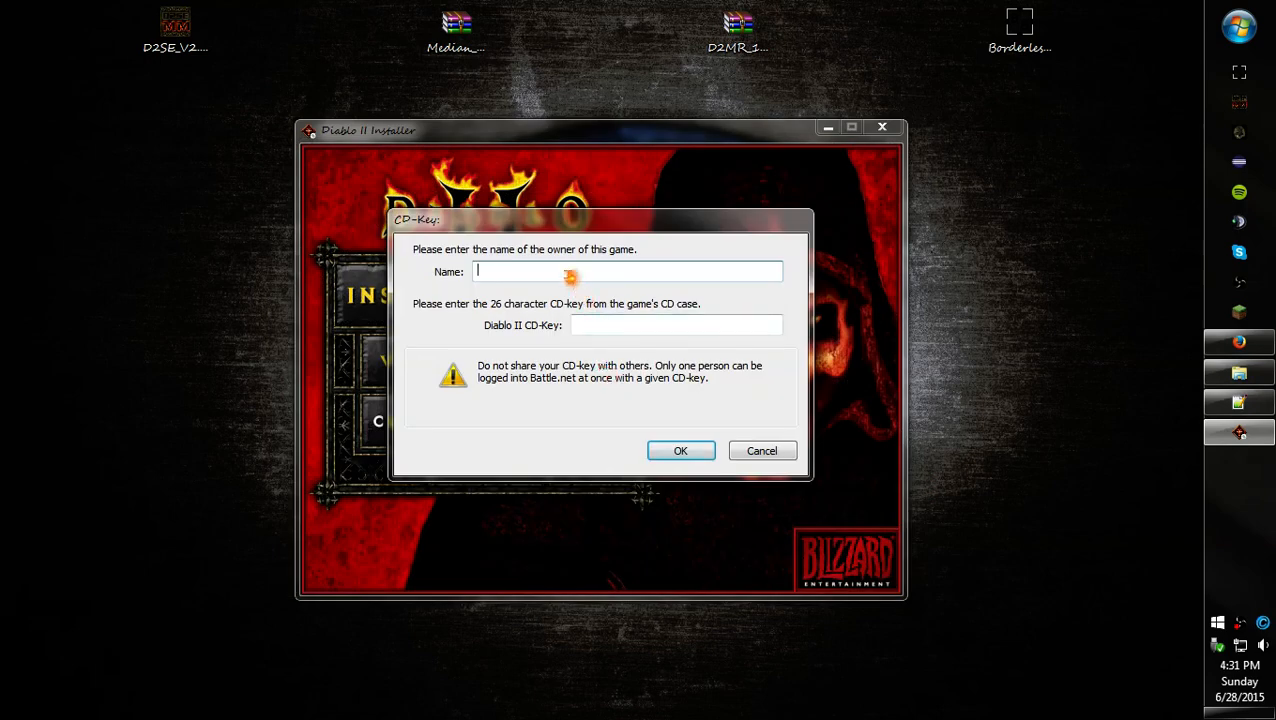
pyautogui.write('Warren')
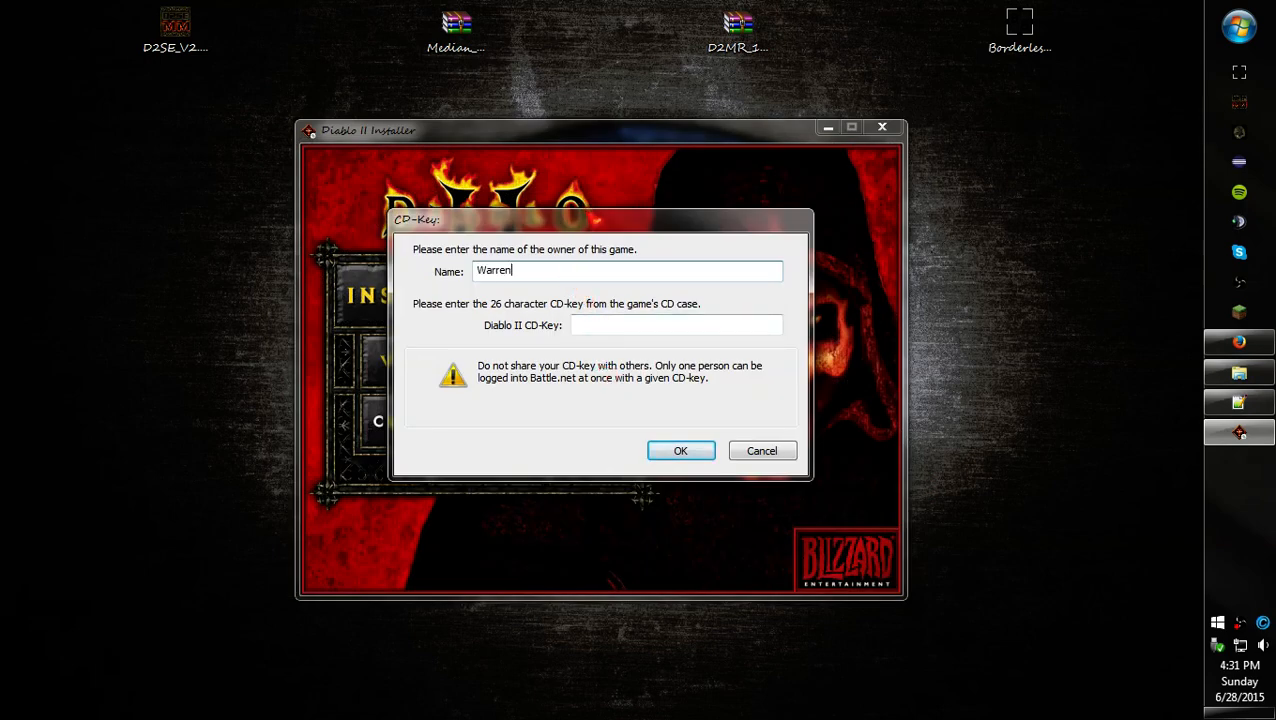
pyautogui.write('1001')
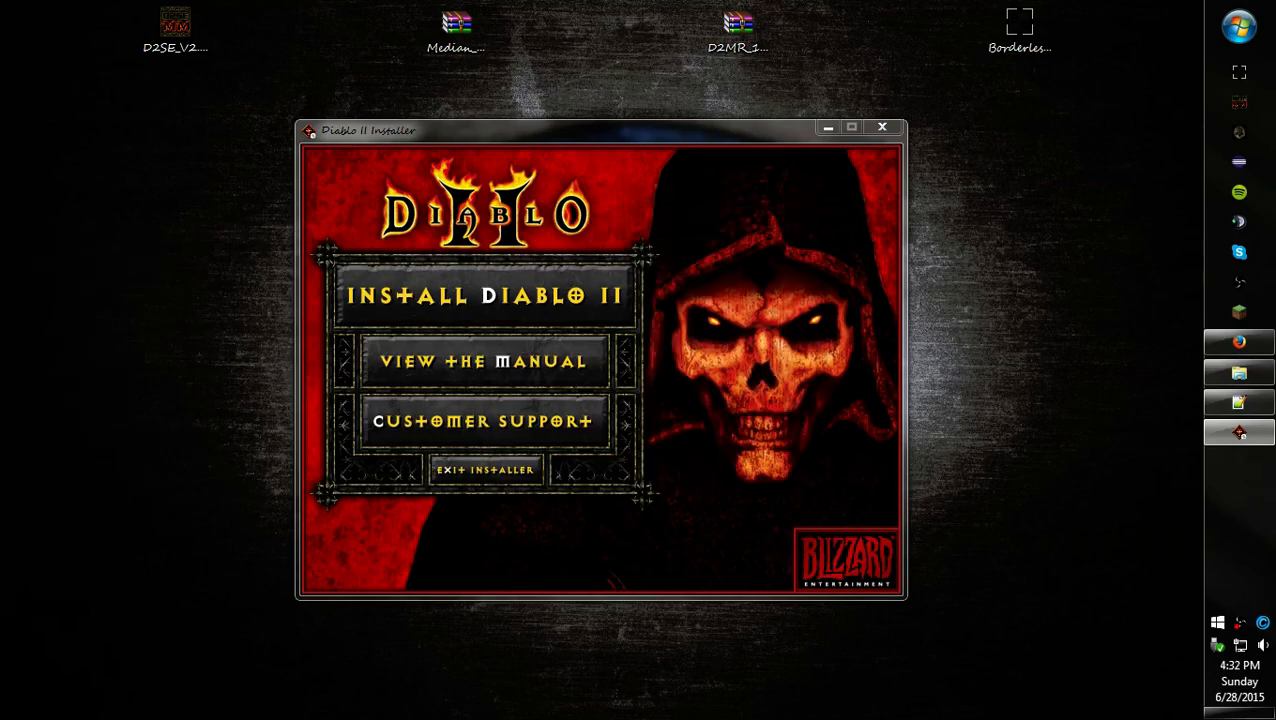
# Install Diablo II to the default C:\Program Files (x86)\Diablo II folder with a desktop shortcut
pyautogui.click(484, 296)
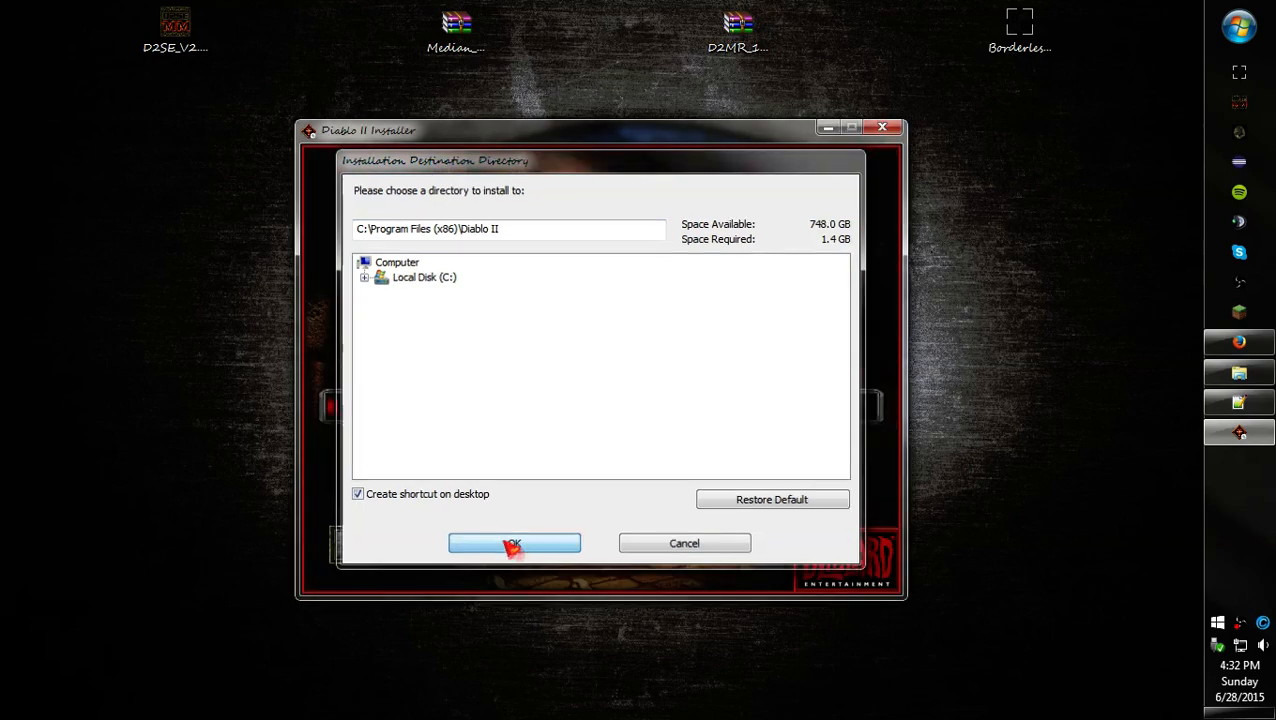
pyautogui.click(514, 544)
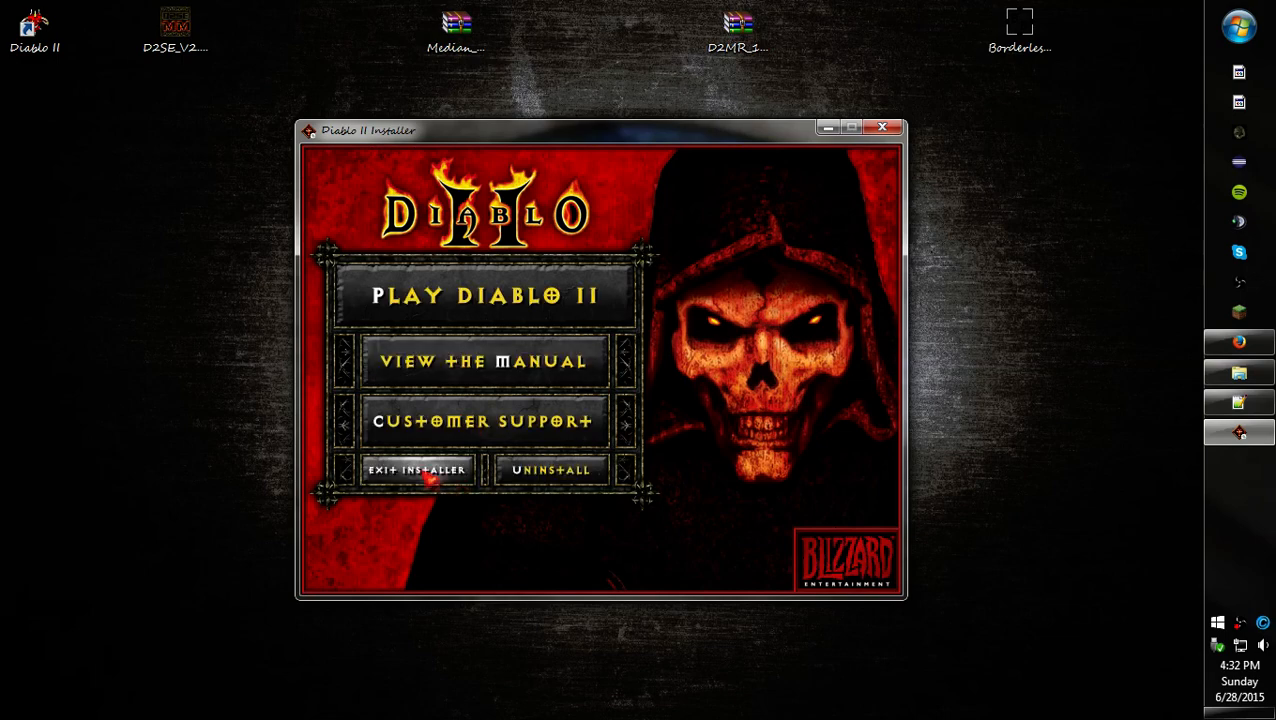
# Exit the base installer and install Lord of Destruction, agreeing to the EULA with owner 'Warren1001'
pyautogui.click(416, 468)
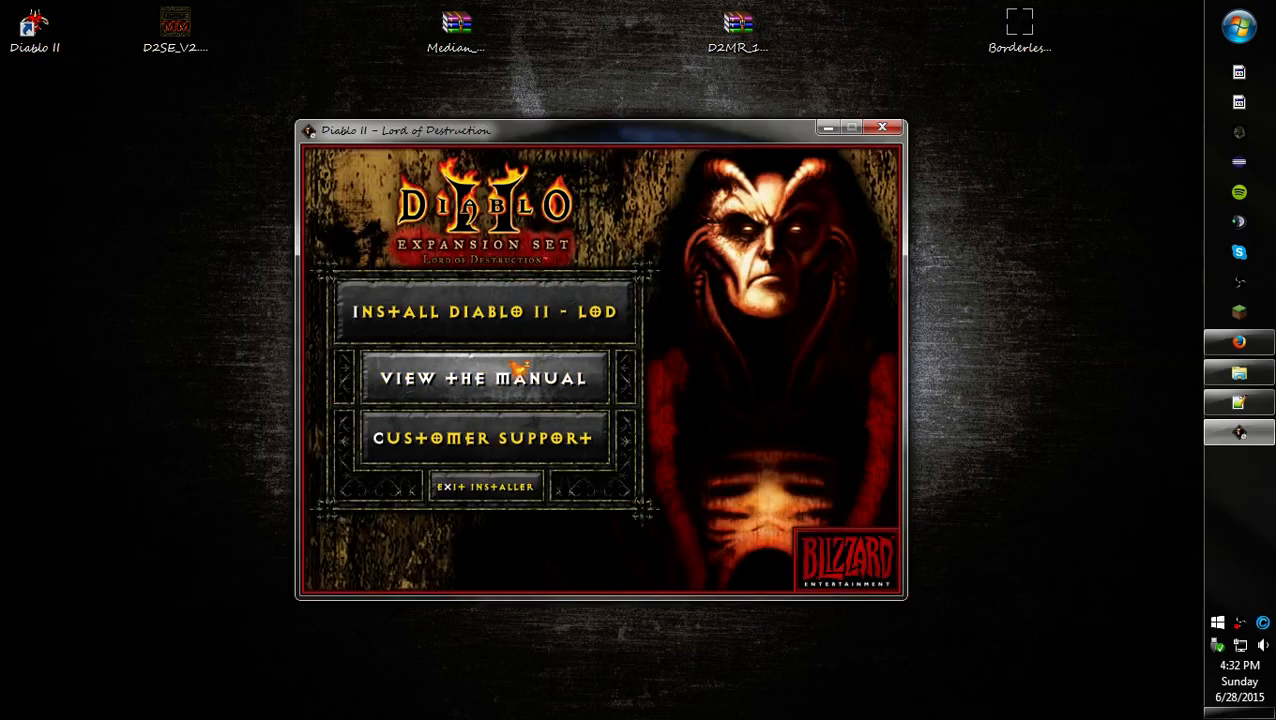
pyautogui.click(484, 312)
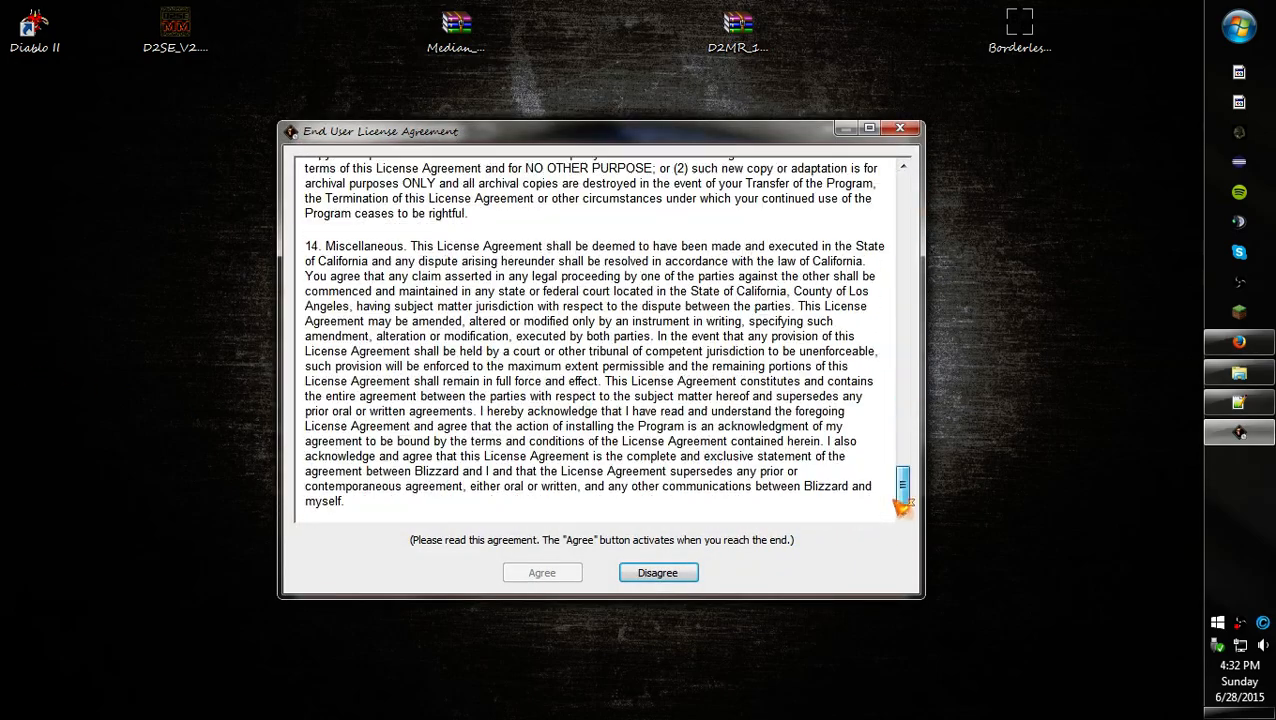
pyautogui.click(540, 572)
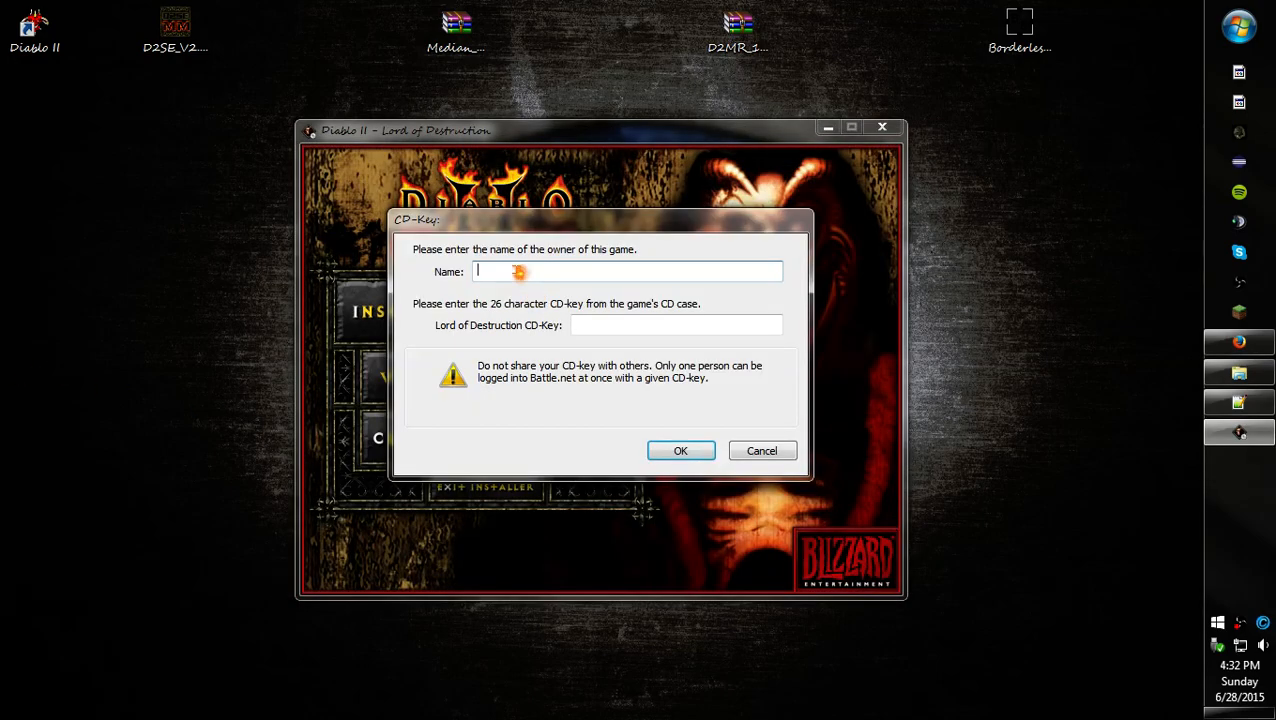
pyautogui.write('Warren1001')
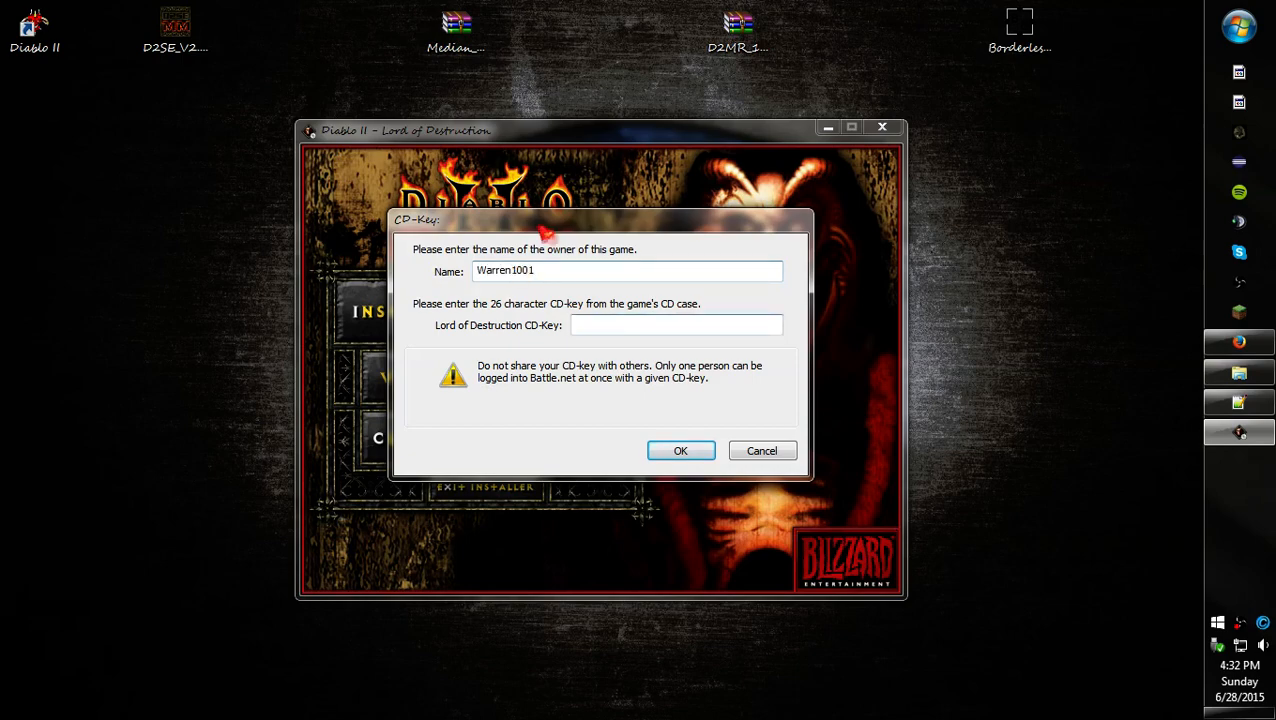
pyautogui.click(760, 450)
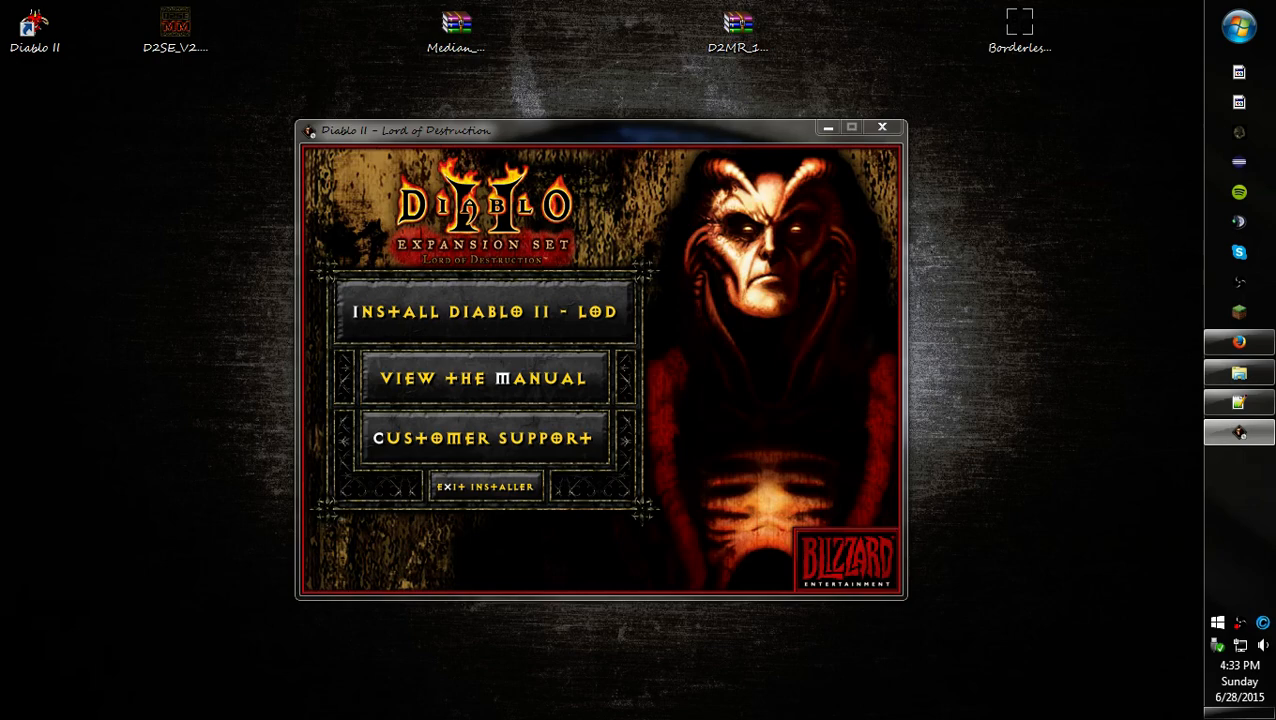
pyautogui.click(484, 312)
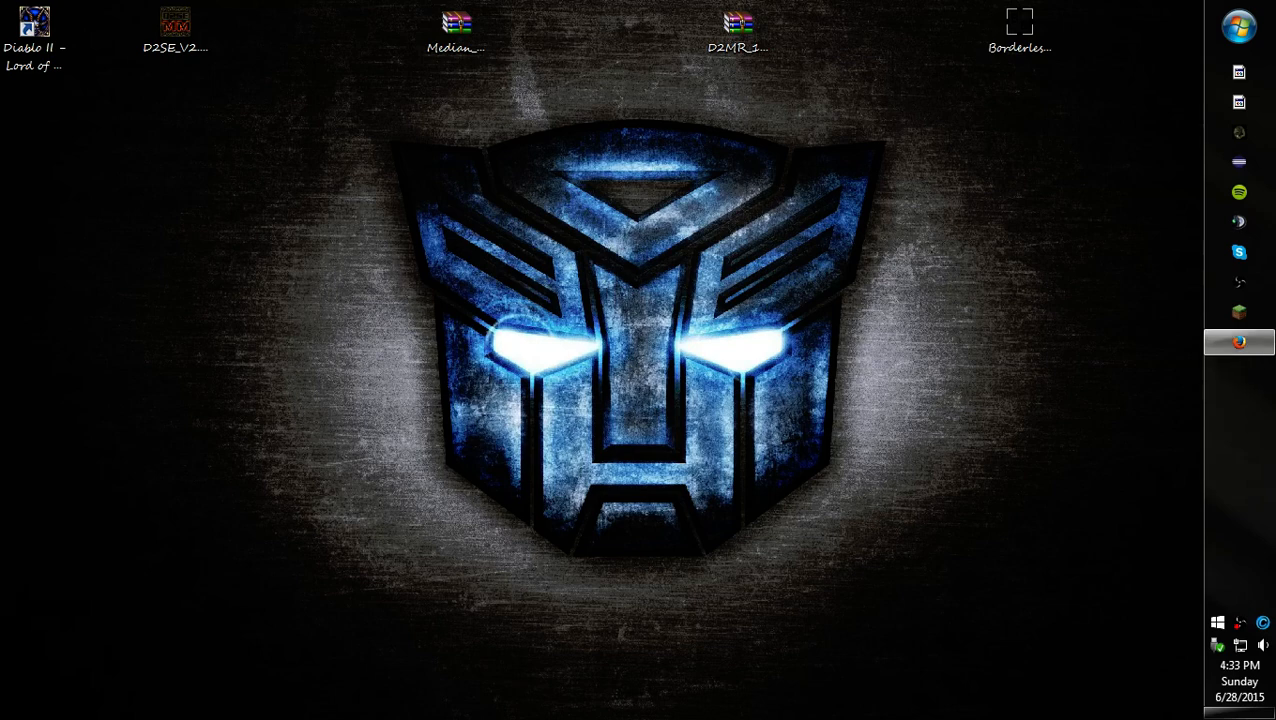
# Append '-w -ns' to the Lord of Destruction shortcut's target and apply the change
pyautogui.click(32, 30)
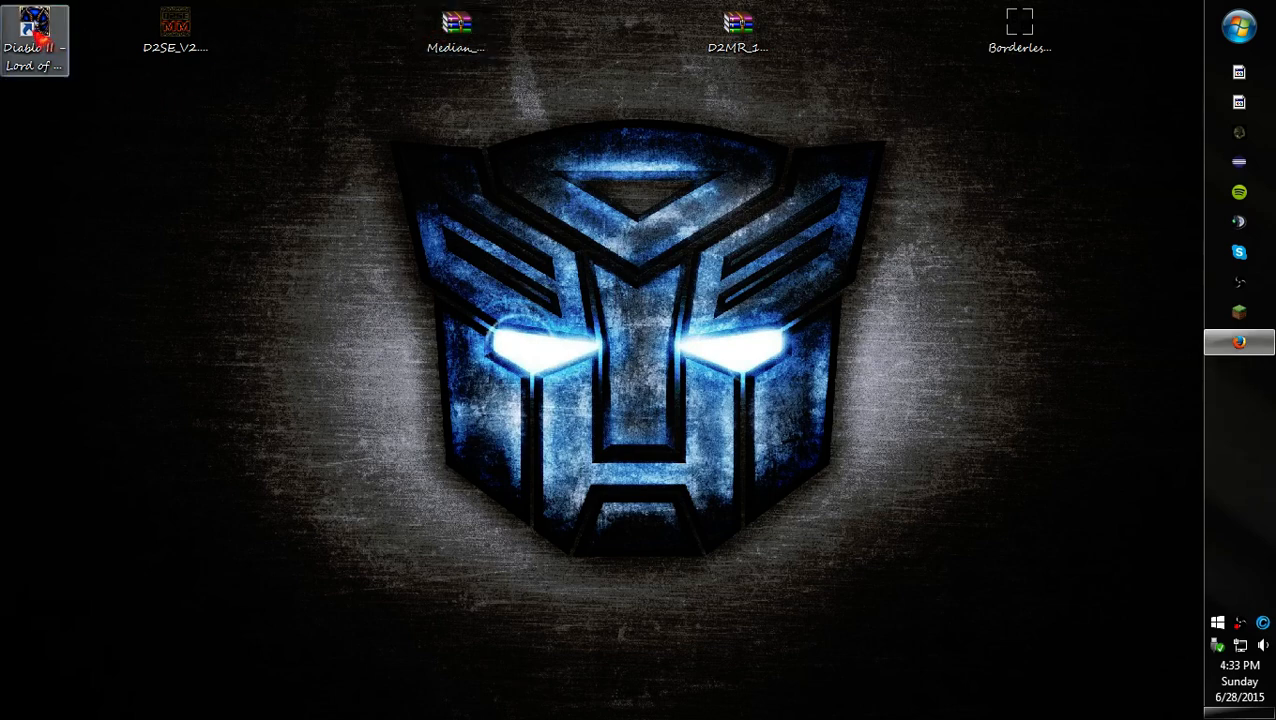
pyautogui.rightClick(32, 40)
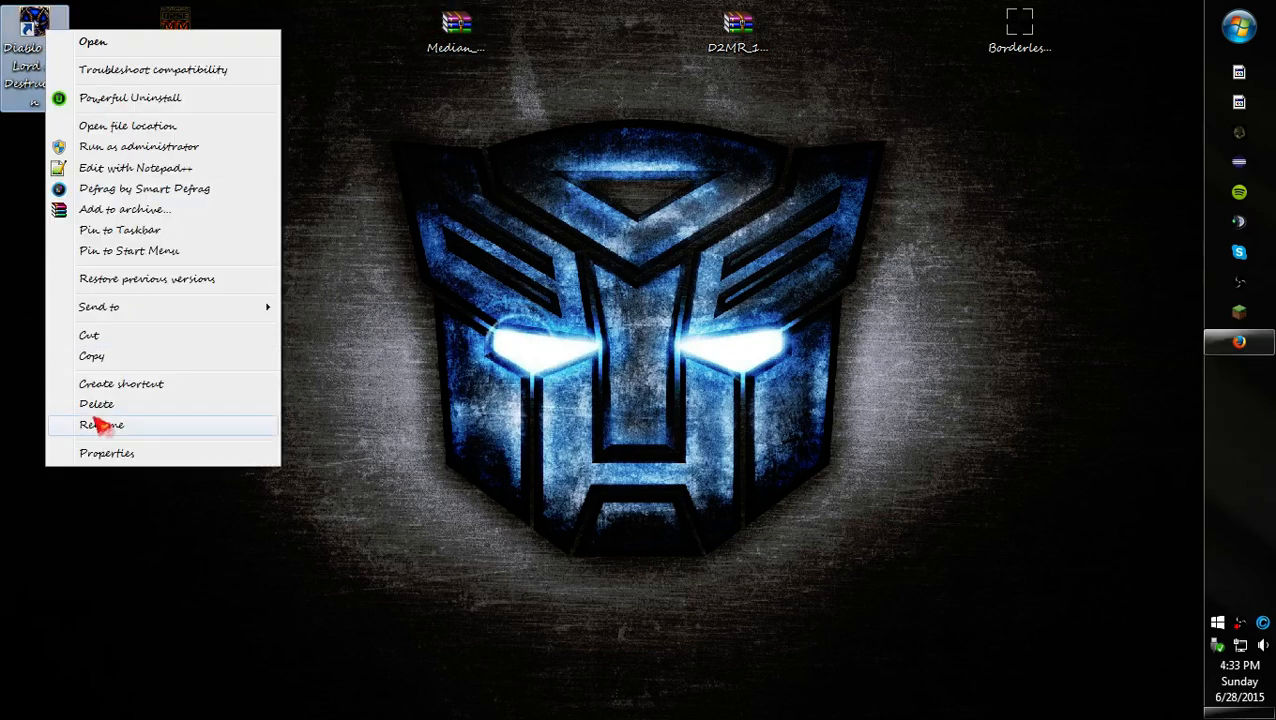
pyautogui.click(106, 452)
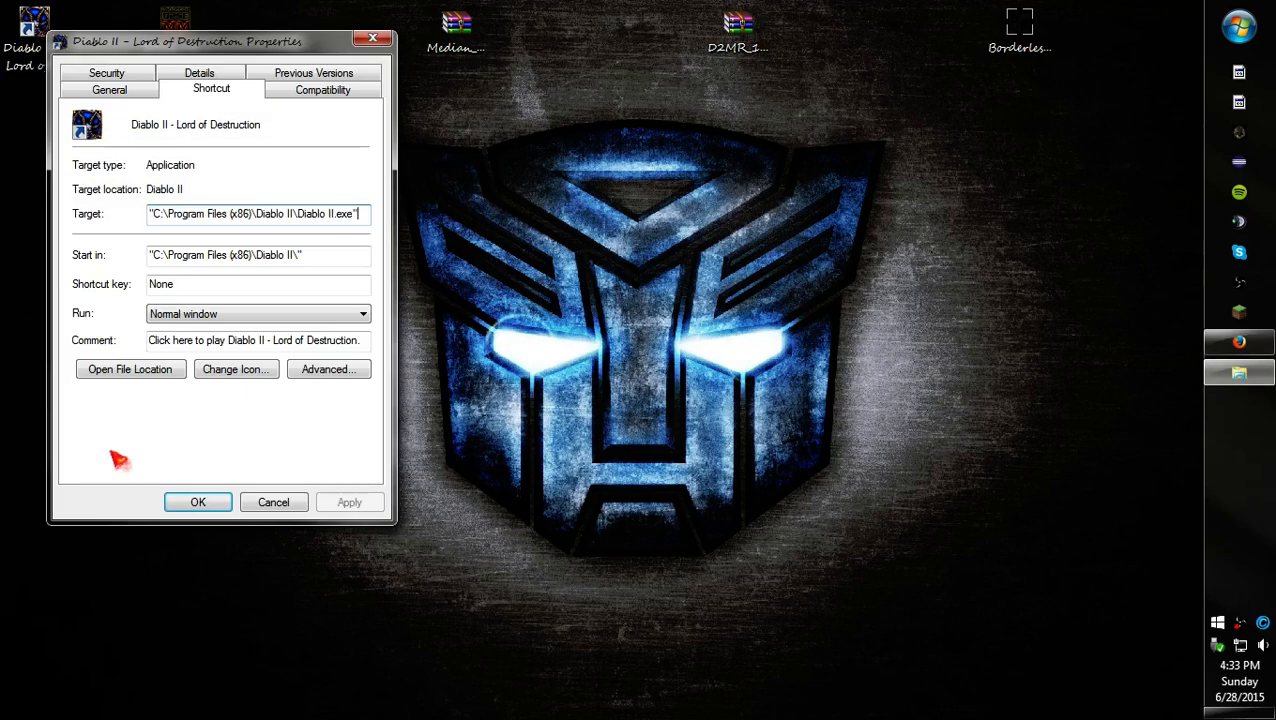
pyautogui.write('-w -ns')
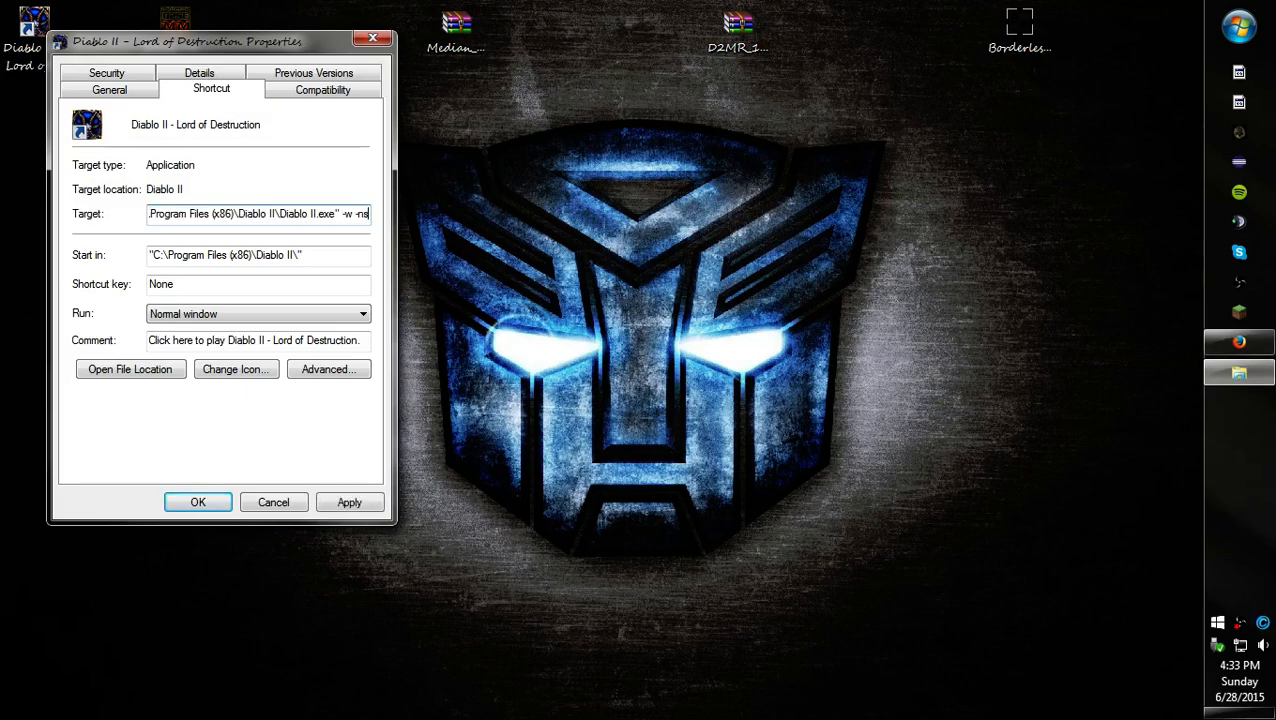
pyautogui.click(348, 502)
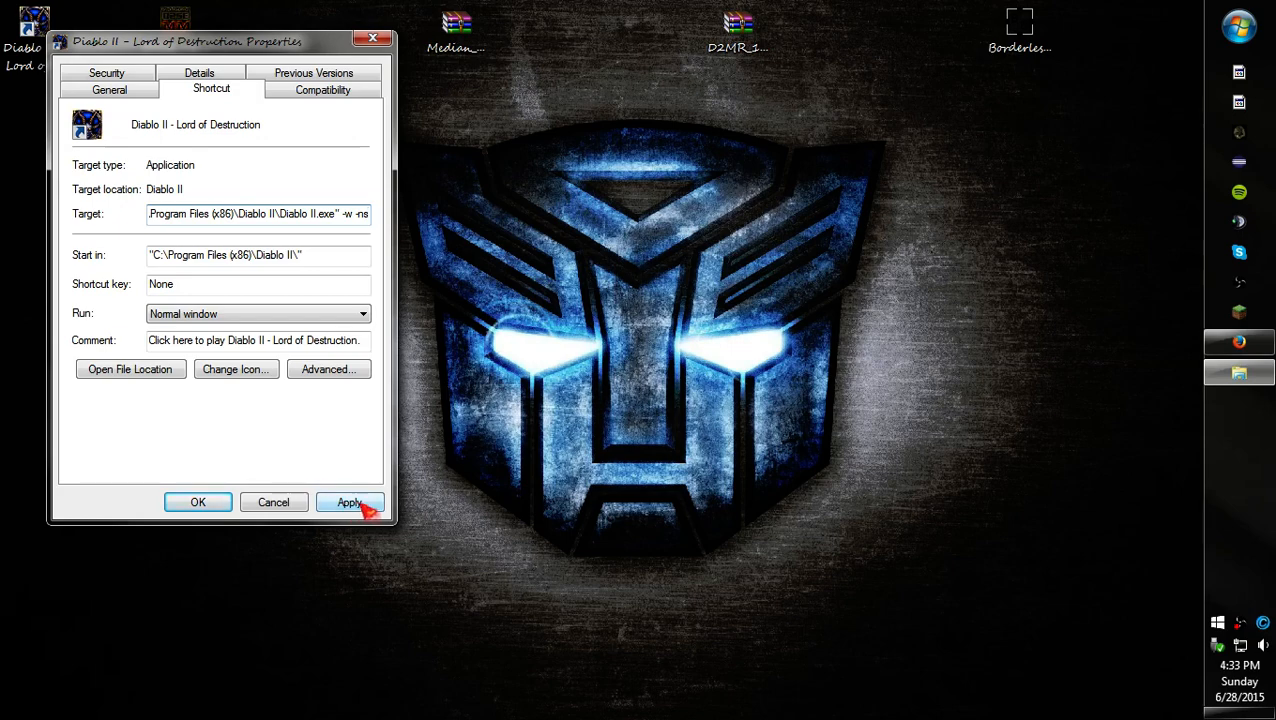
pyautogui.click(198, 502)
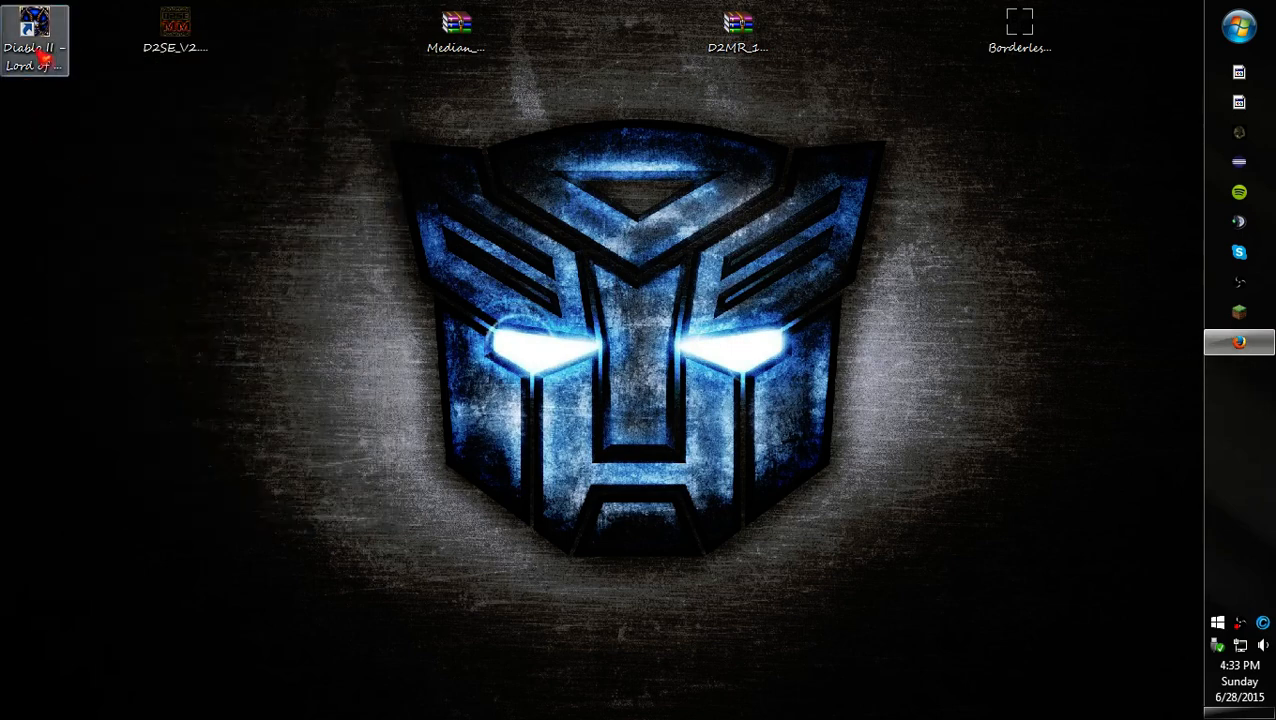
# Launch LoD windowed, log in to Battle.net as 'Warren1001', enter chat, then quit to the main menu
pyautogui.doubleClick(32, 30)
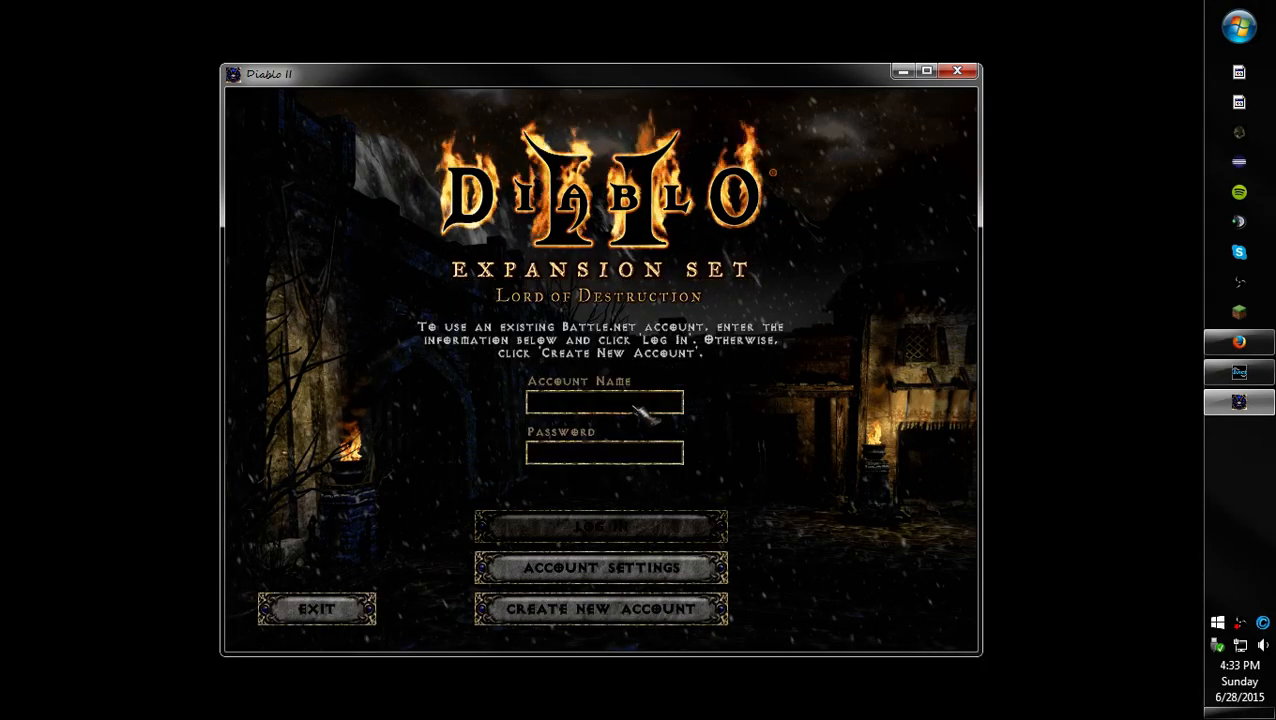
pyautogui.write('Warren1001')
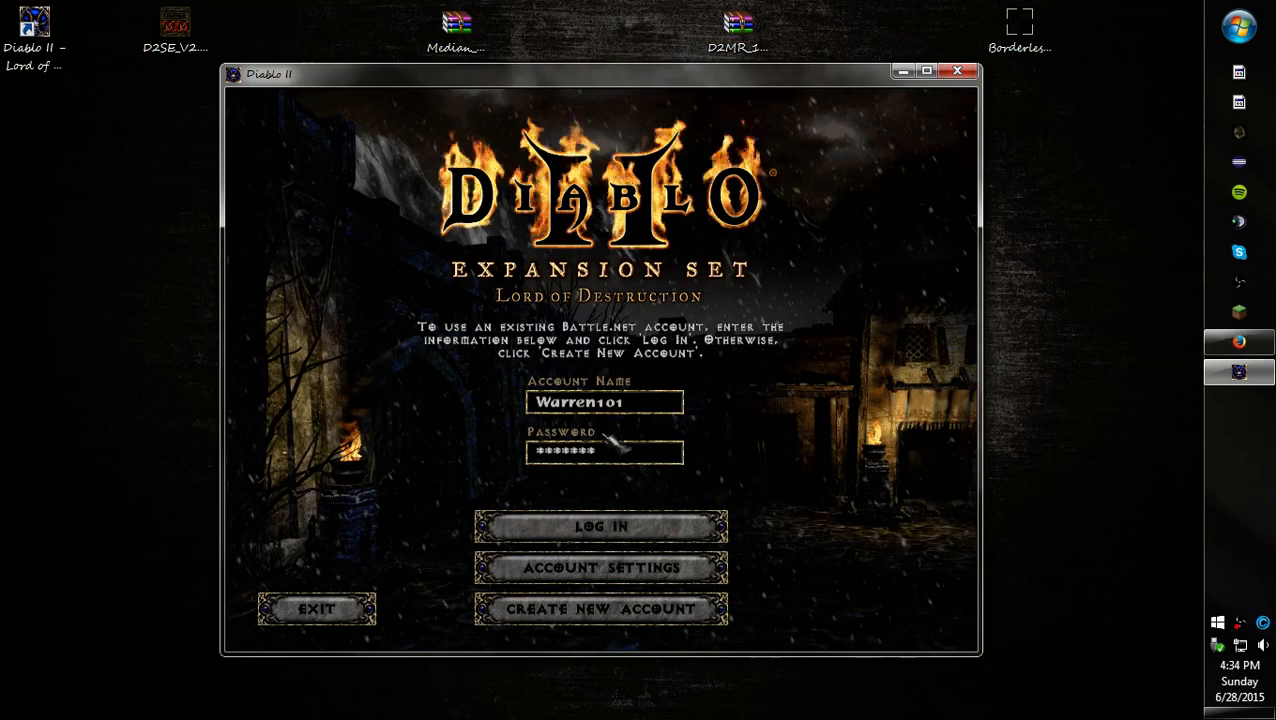
pyautogui.click(600, 528)
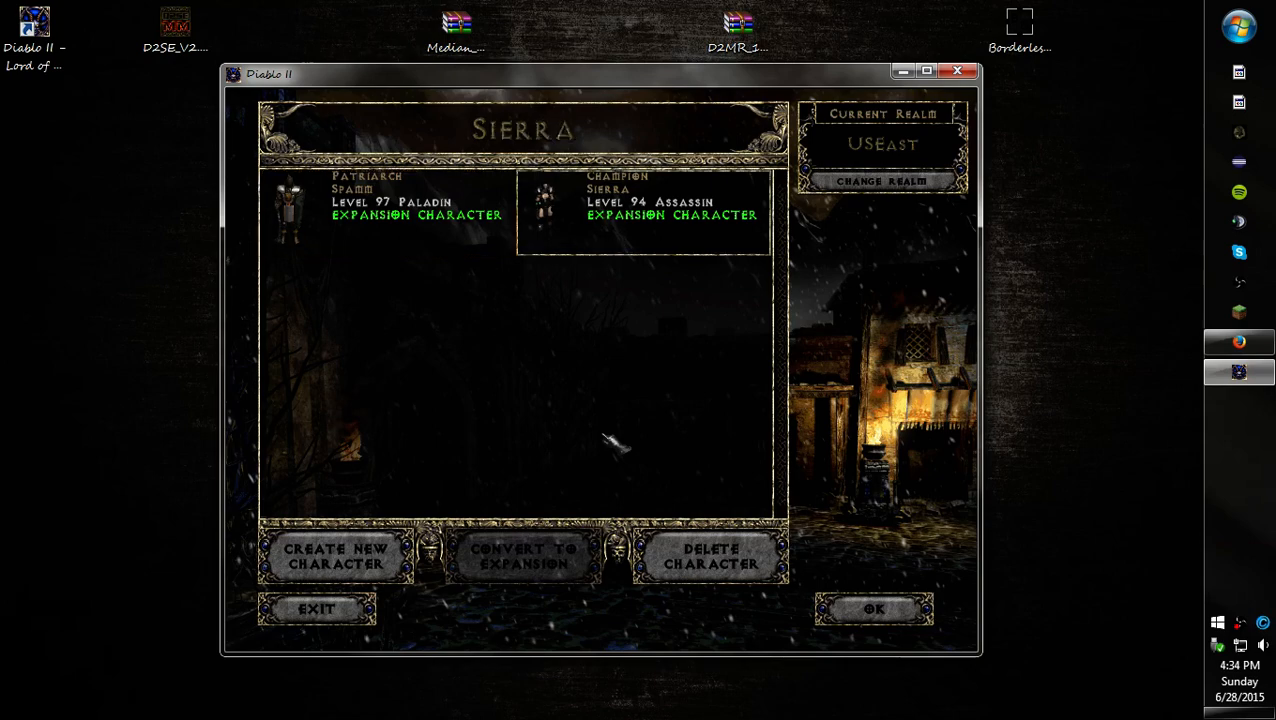
pyautogui.click(872, 608)
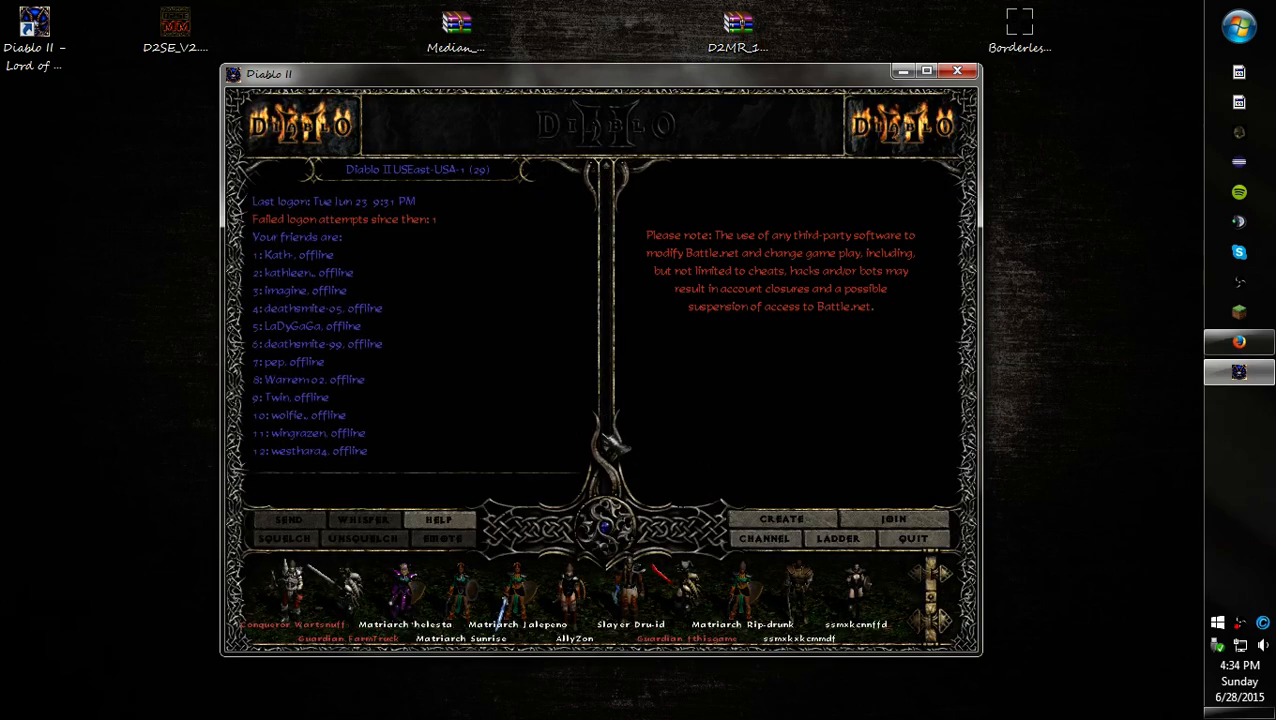
pyautogui.click(912, 538)
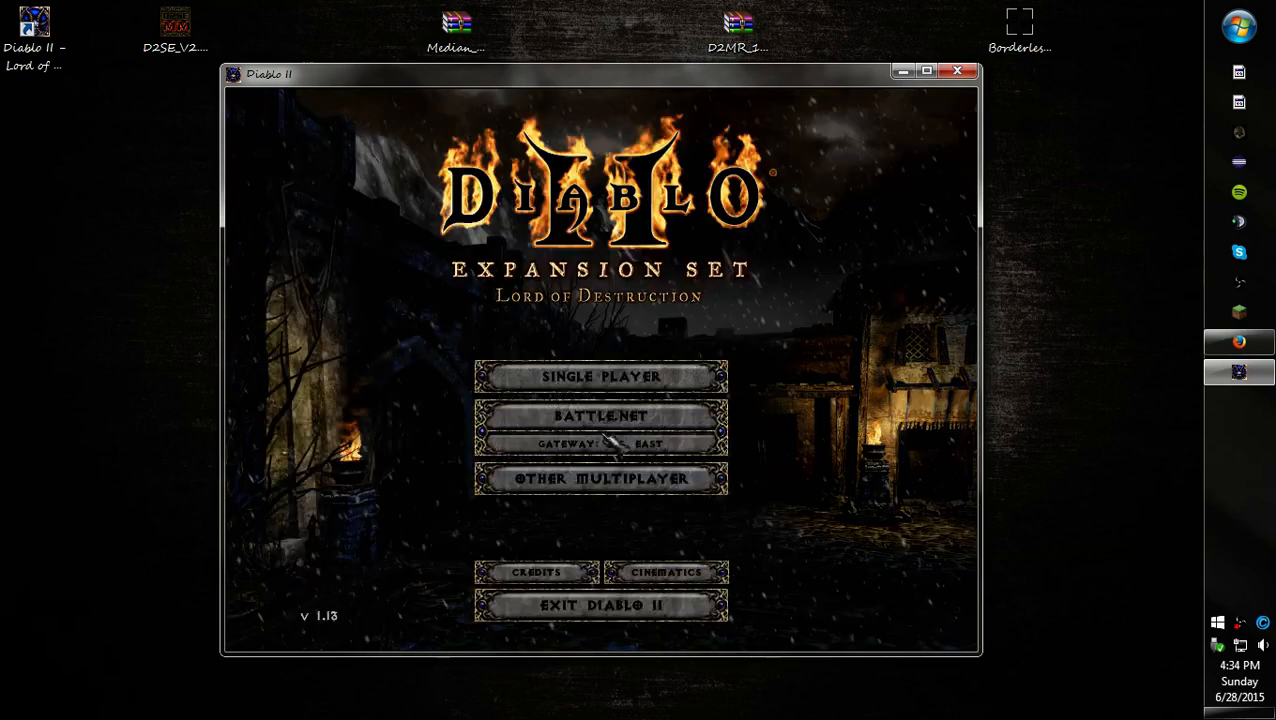
# Quit Diablo II and run the D2SE installer past the security warning and welcome page
pyautogui.click(956, 72)
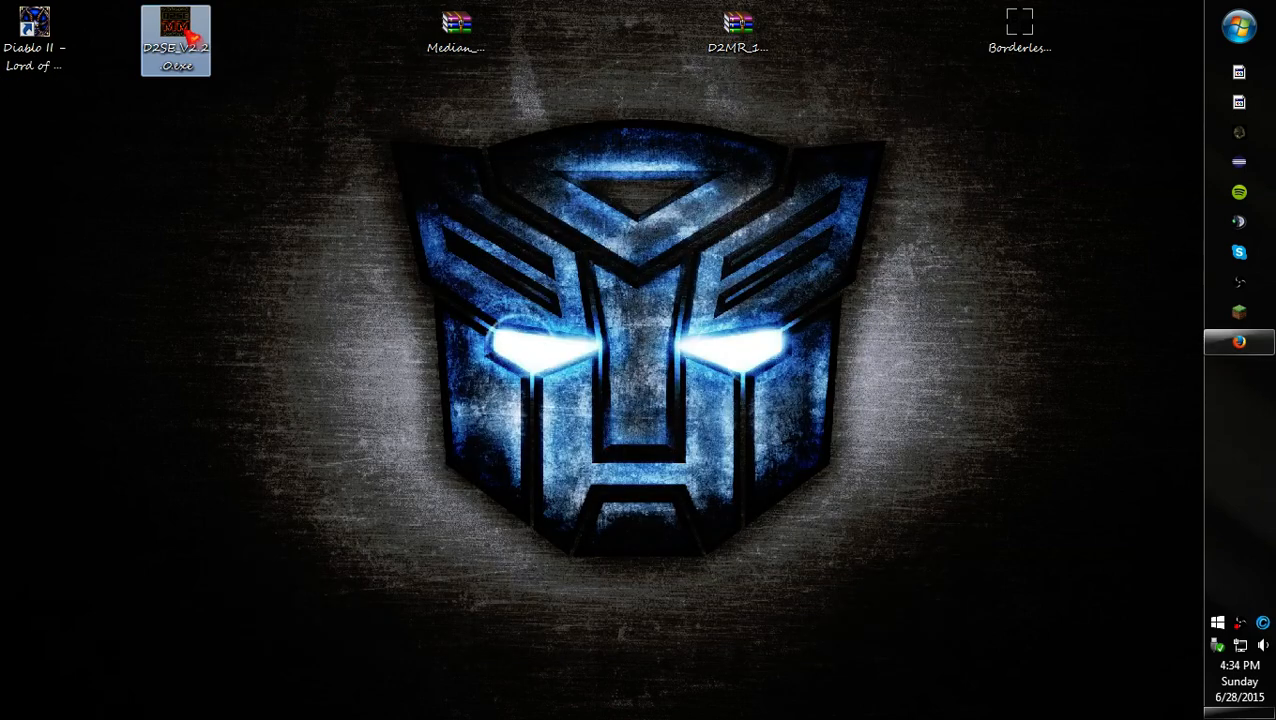
pyautogui.doubleClick(176, 22)
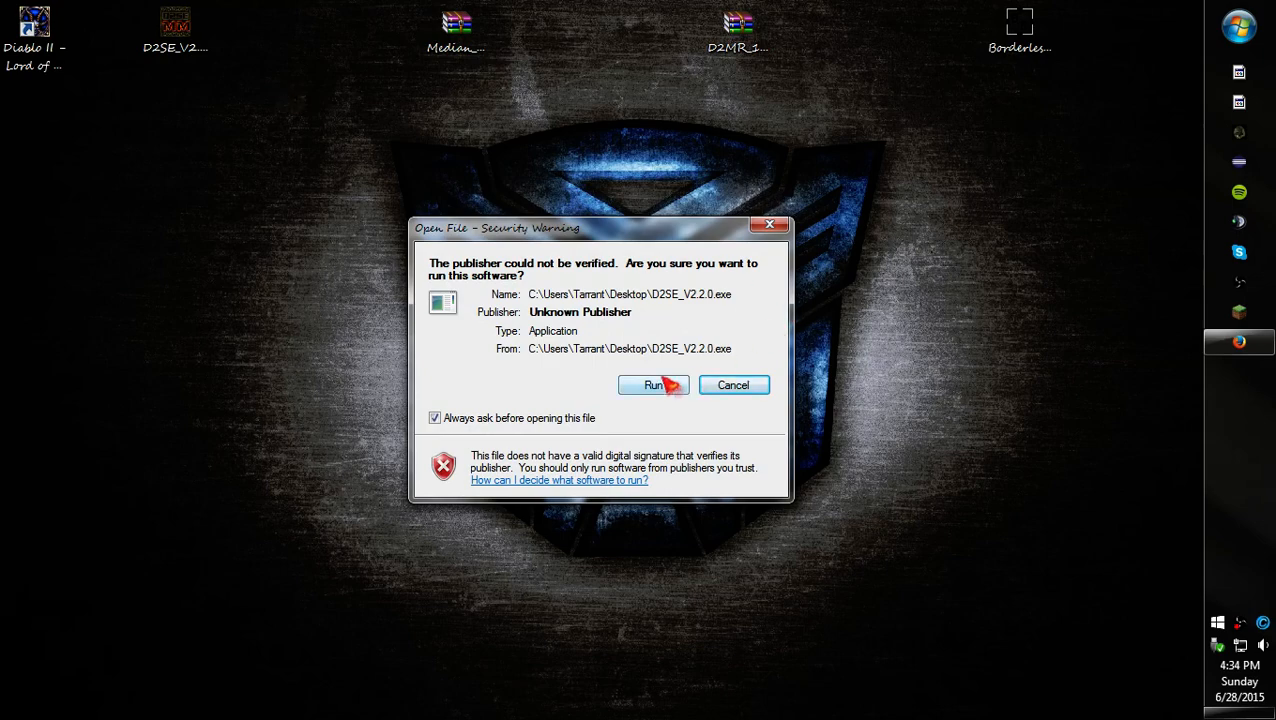
pyautogui.click(652, 384)
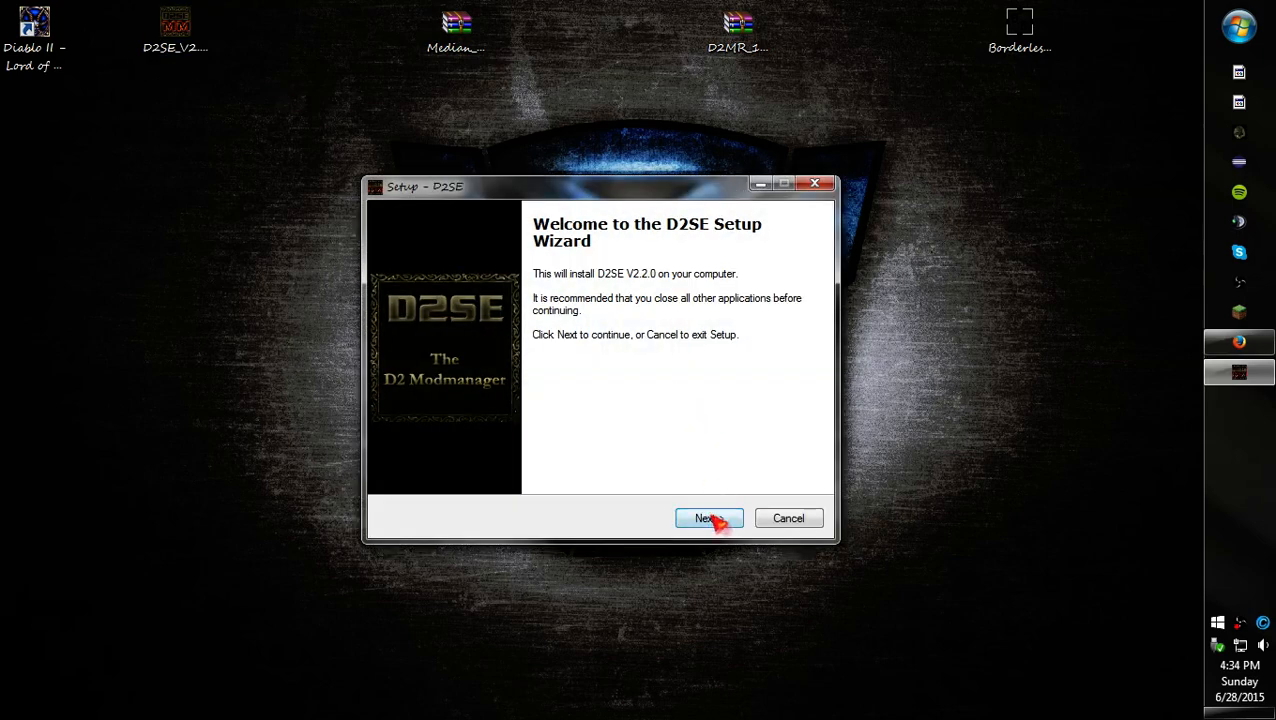
pyautogui.click(708, 518)
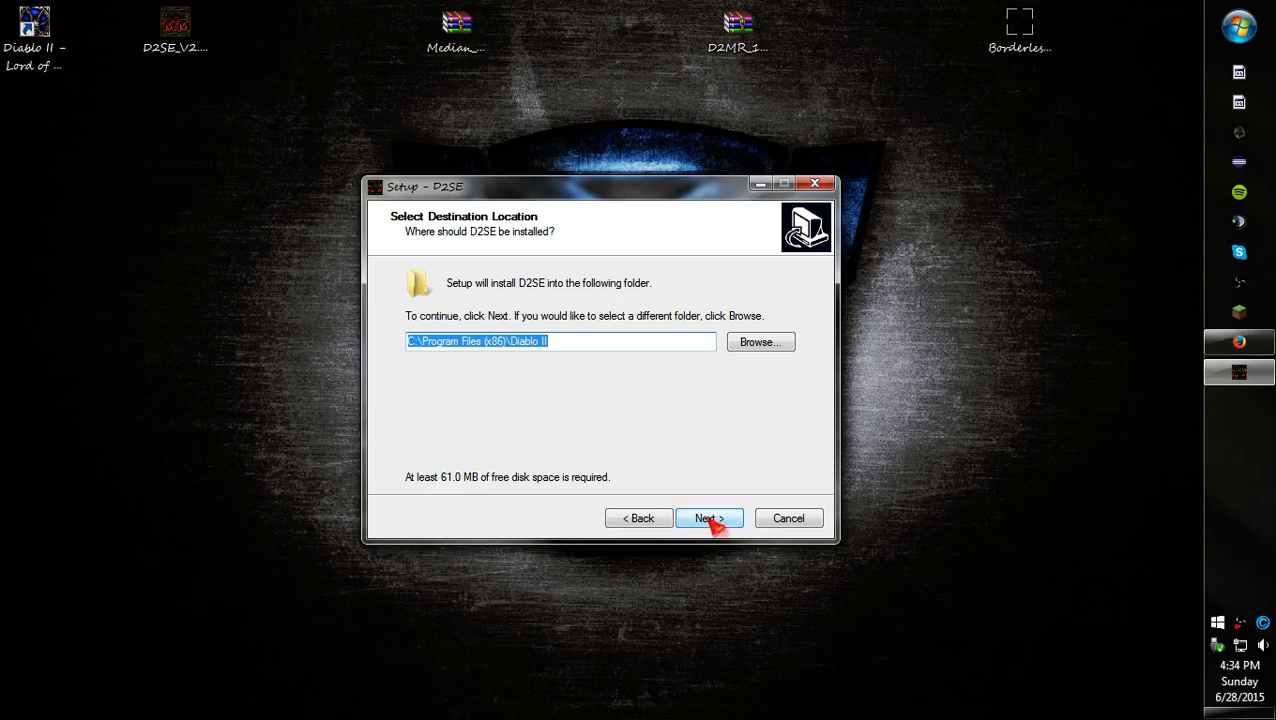
pyautogui.moveTo(548, 348)
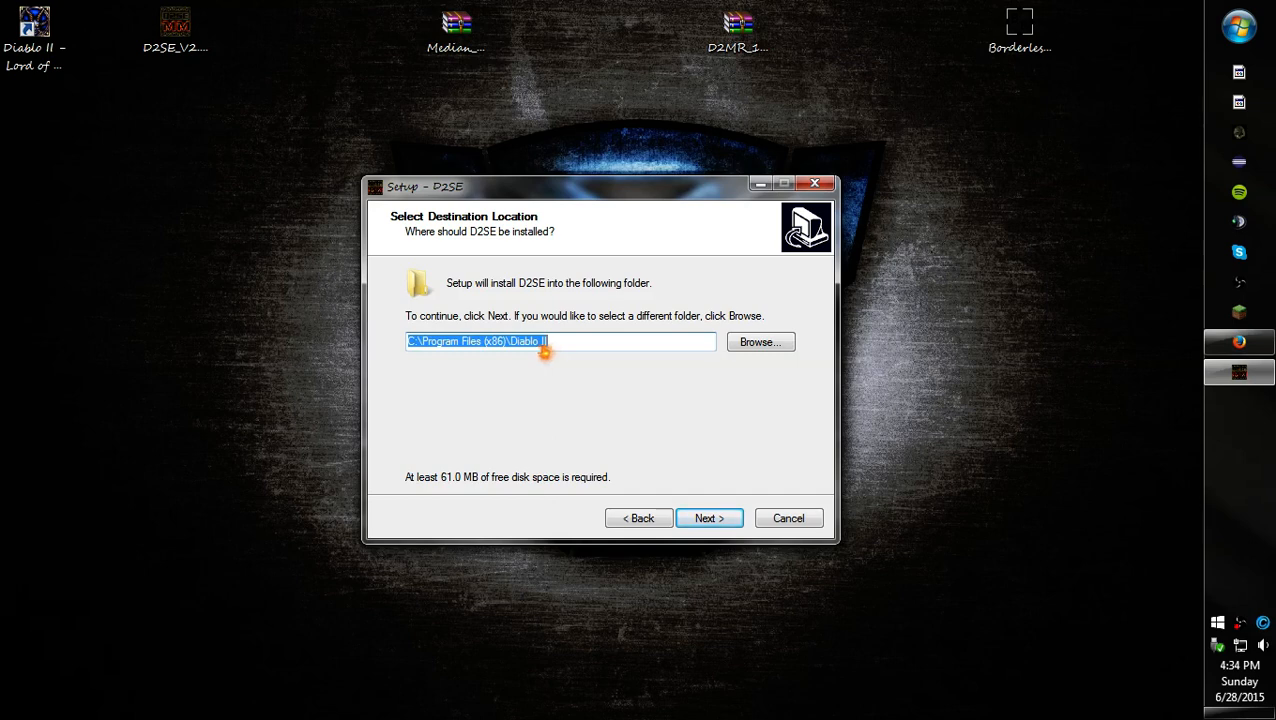
pyautogui.moveTo(632, 388)
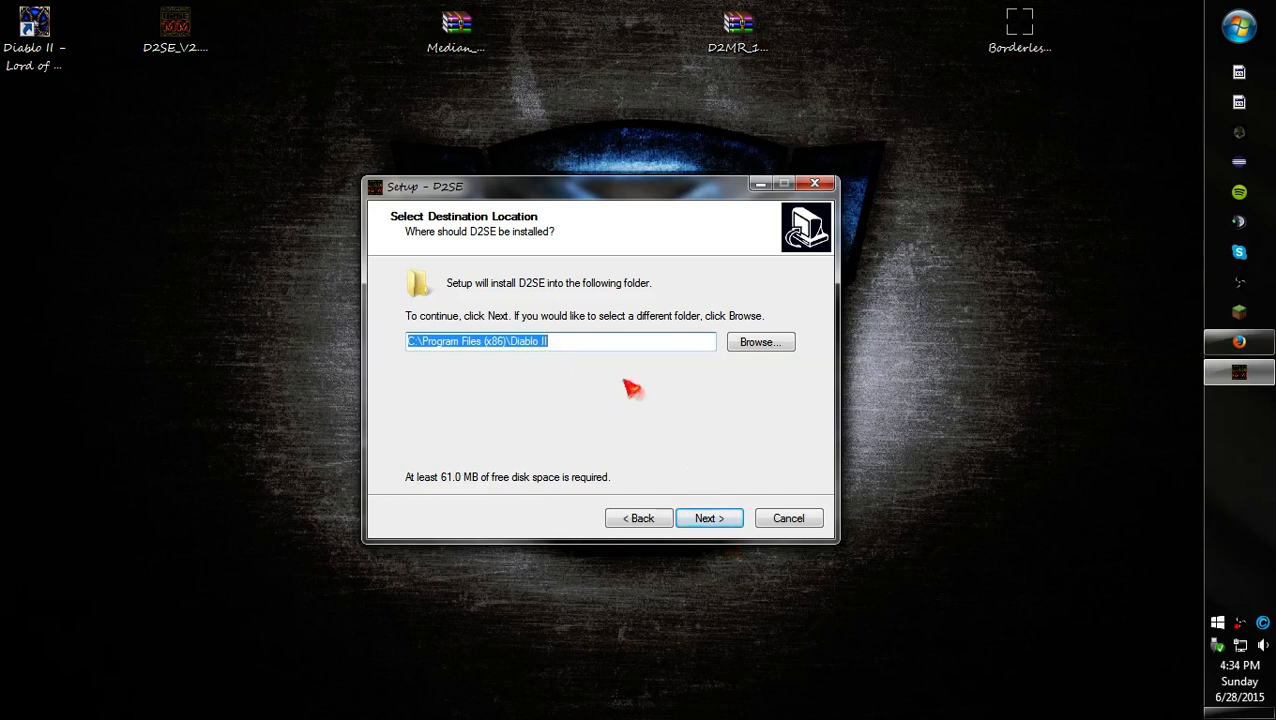
# Accept the Diablo II folder, default Start Menu folder and desktop icon, then finish and launch D2SE
pyautogui.click(708, 518)
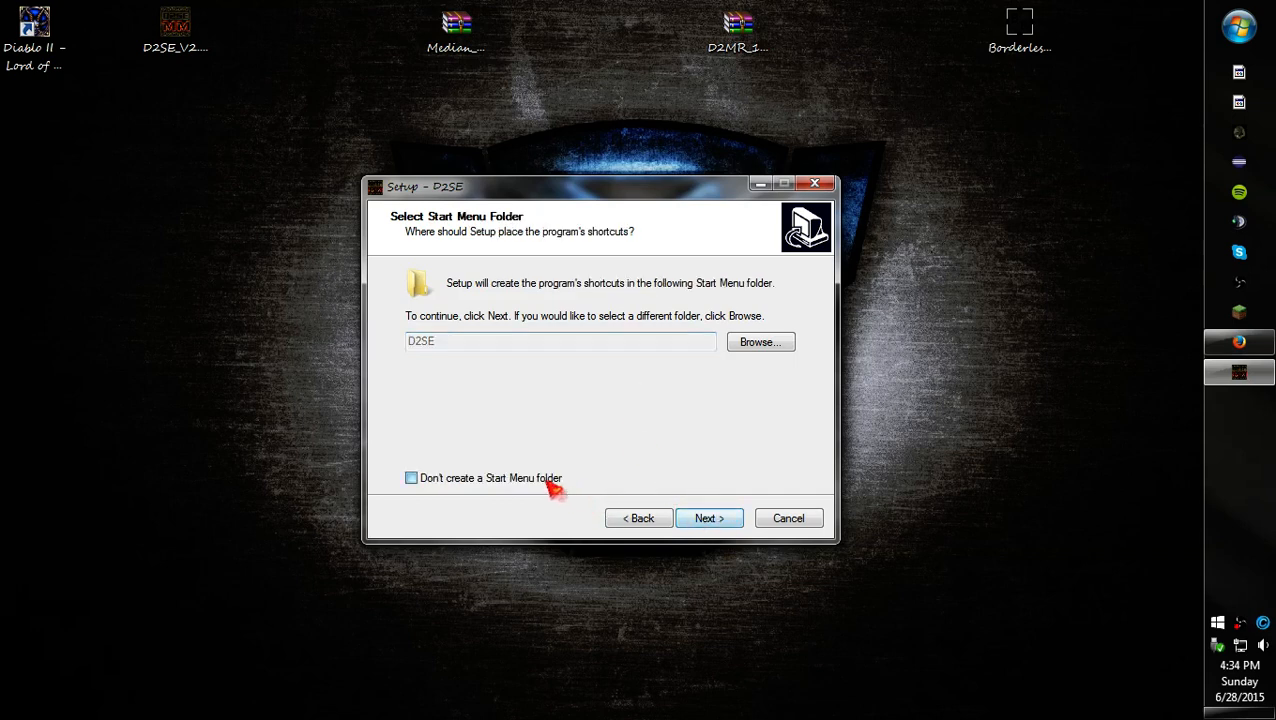
pyautogui.click(708, 518)
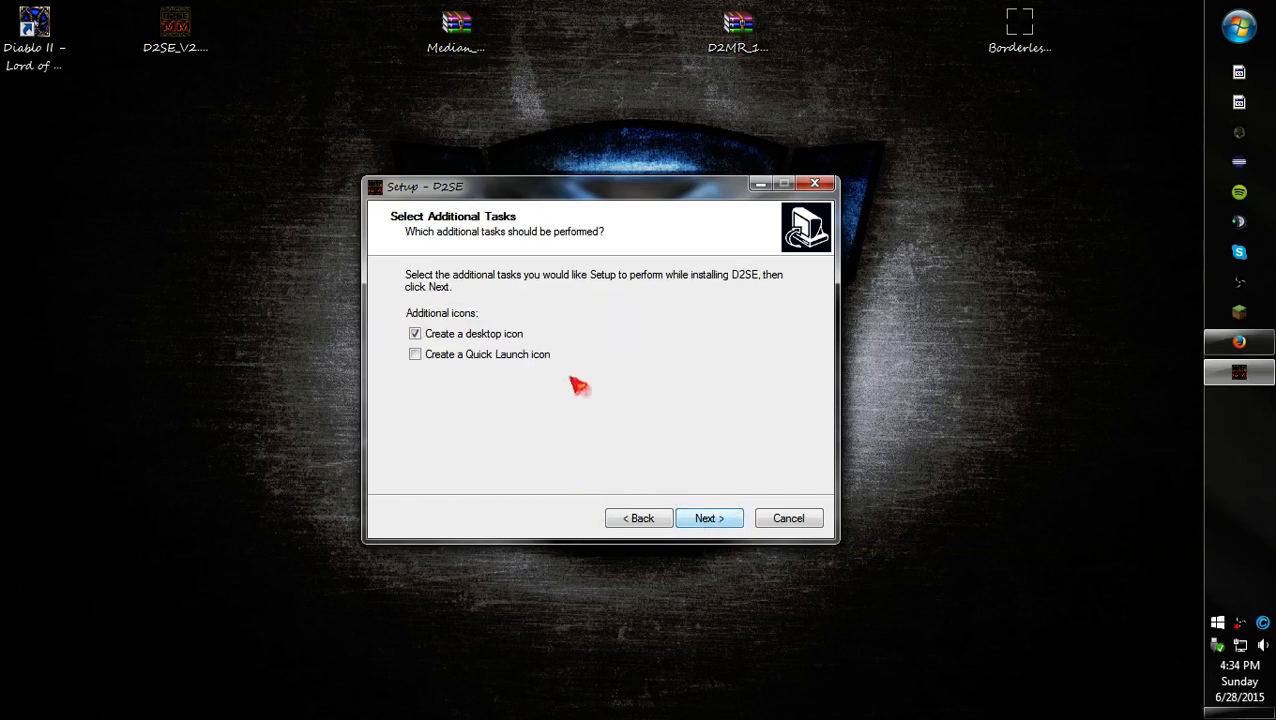
pyautogui.click(708, 518)
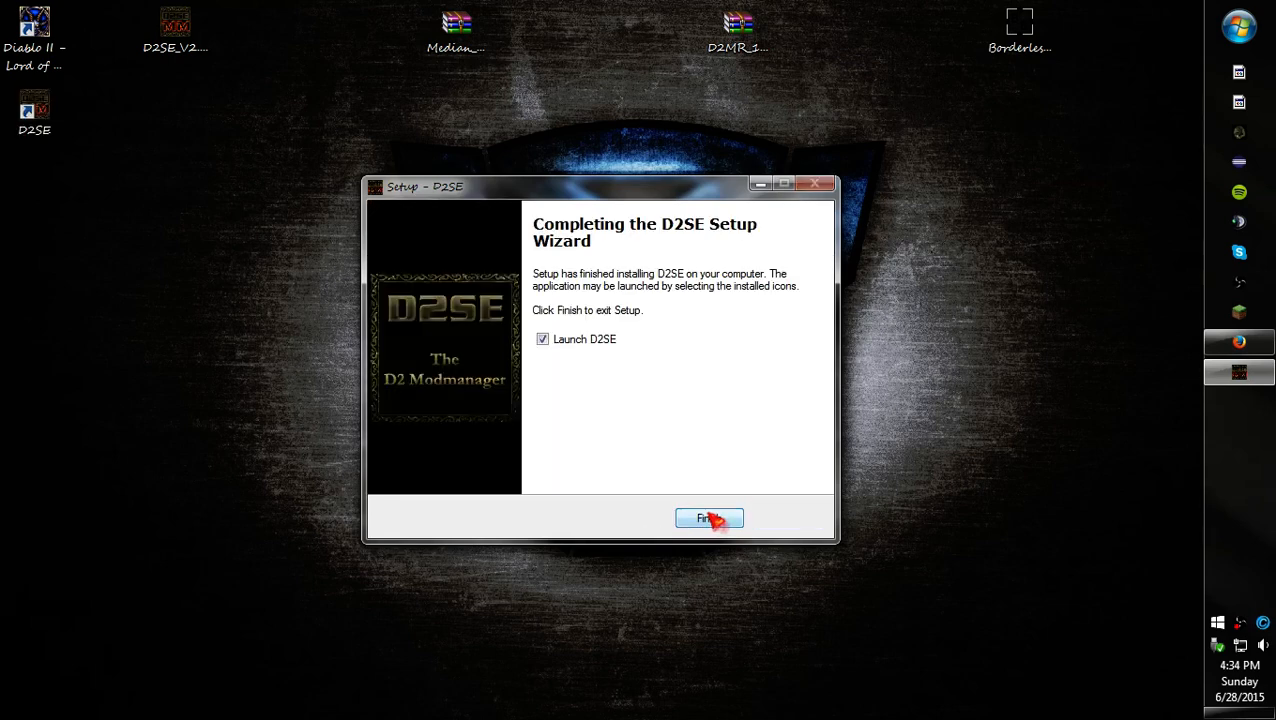
pyautogui.click(708, 518)
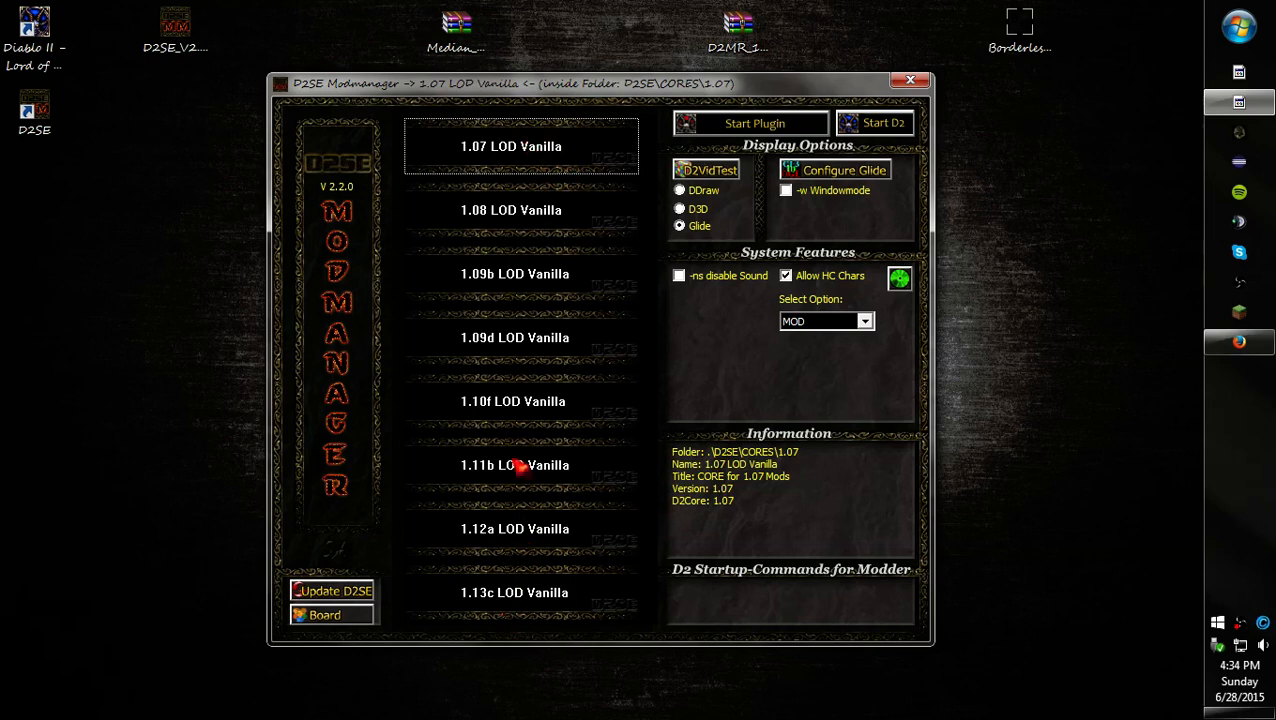
pyautogui.moveTo(500, 592)
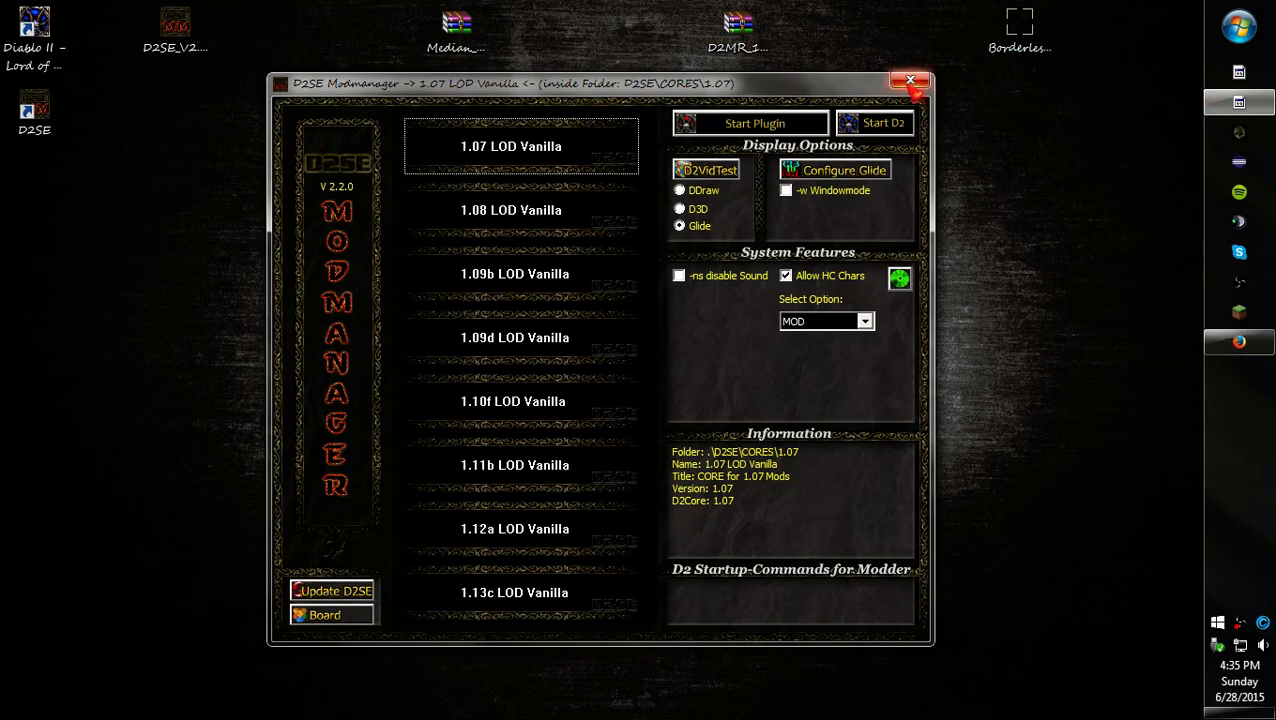
# Close the D2SE Modmanager window
pyautogui.click(908, 80)
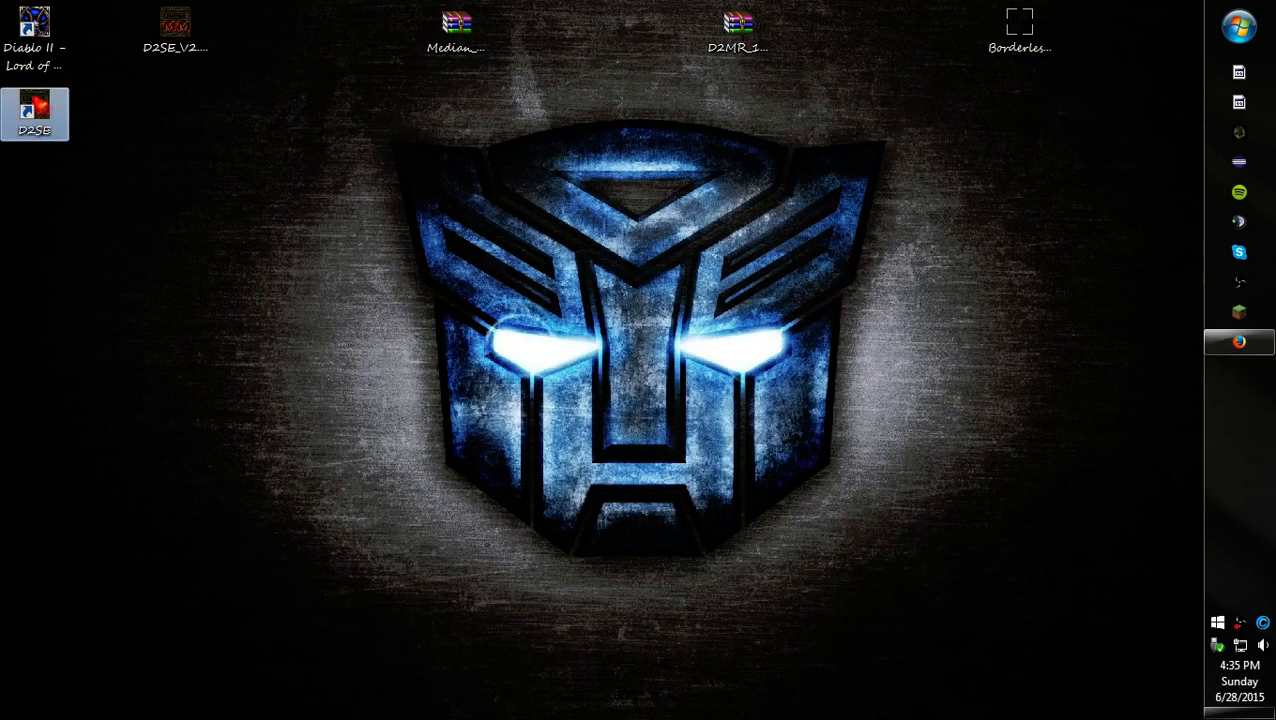
# Reach the D2SE CORES folder via the Diablo II shortcut's Open File Location
pyautogui.rightClick(34, 22)
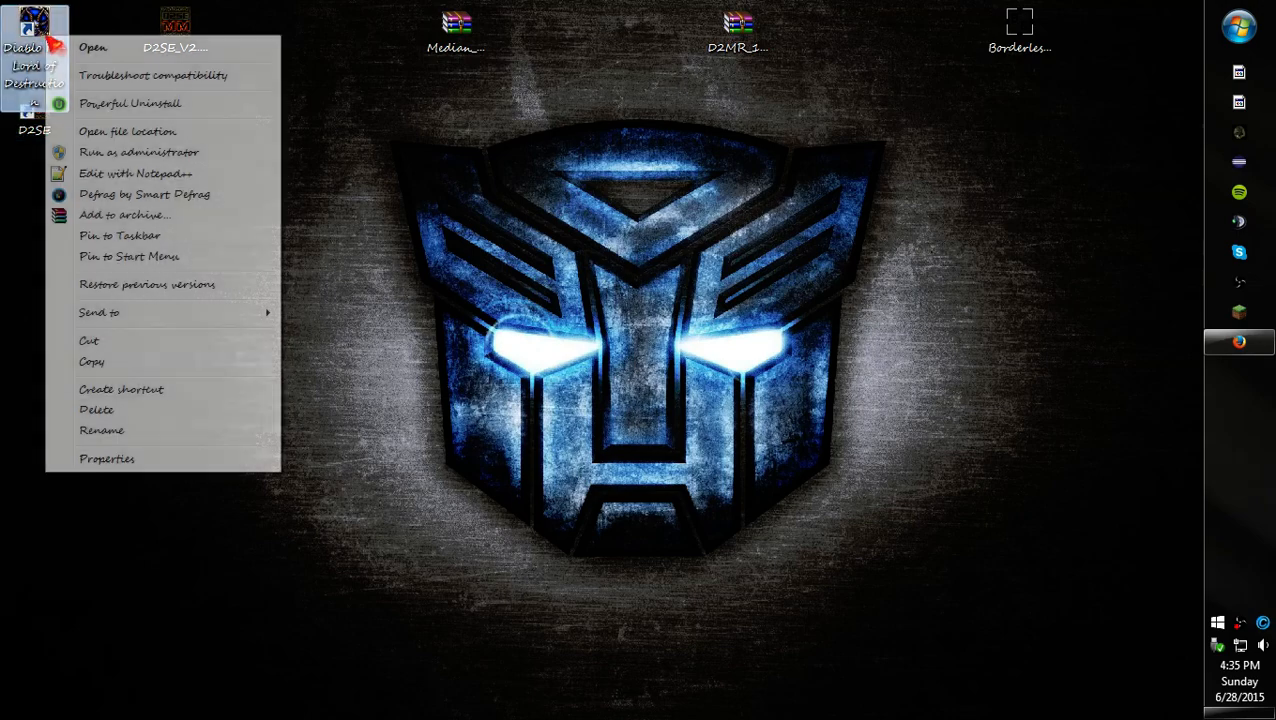
pyautogui.moveTo(128, 132)
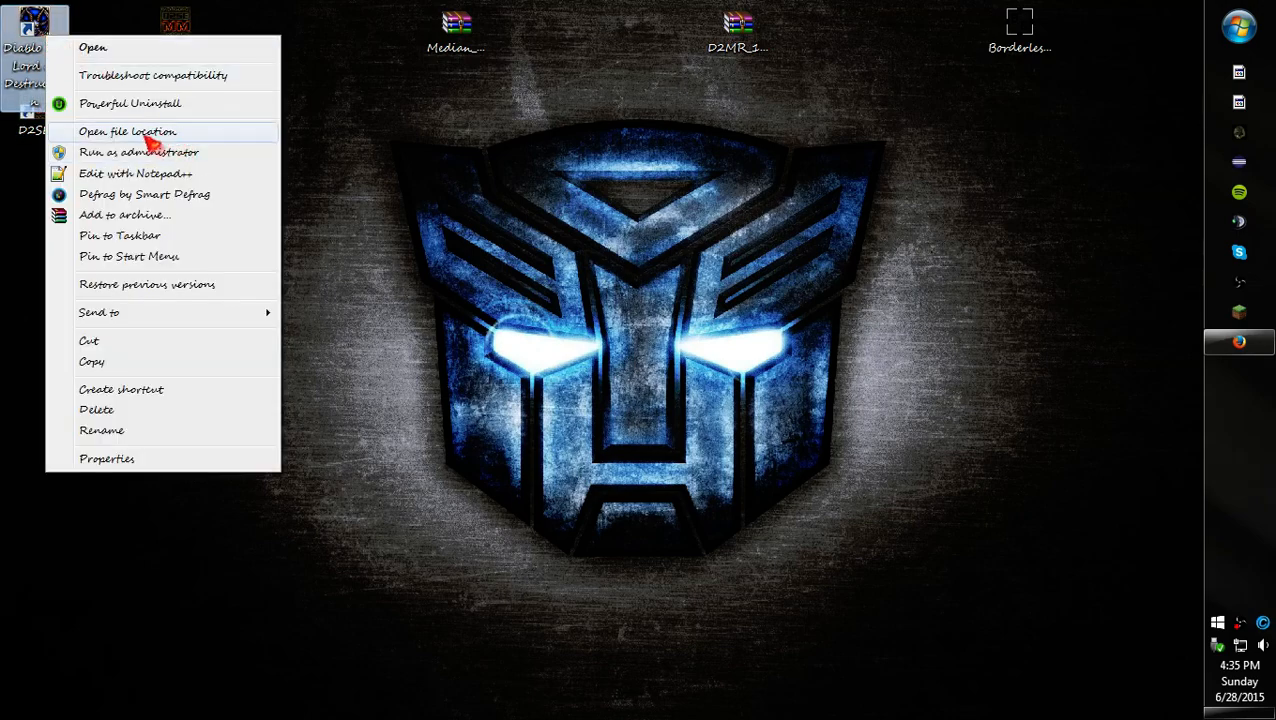
pyautogui.click(128, 132)
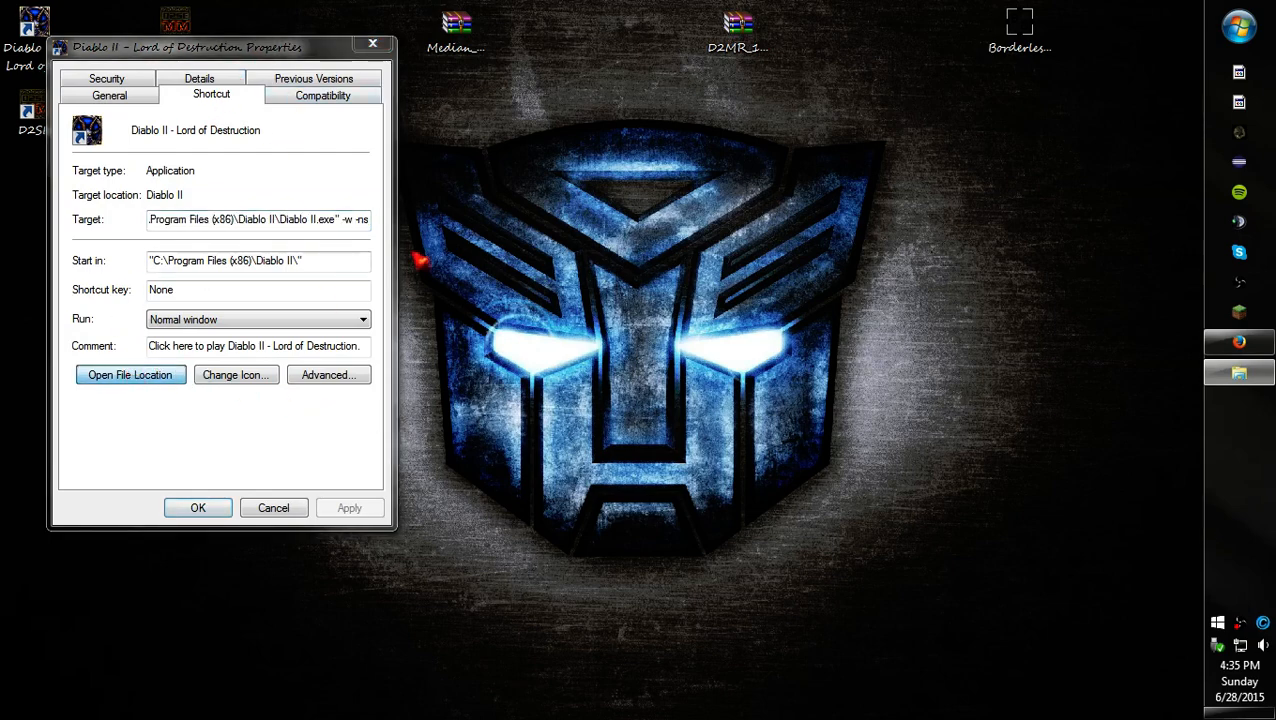
pyautogui.click(196, 508)
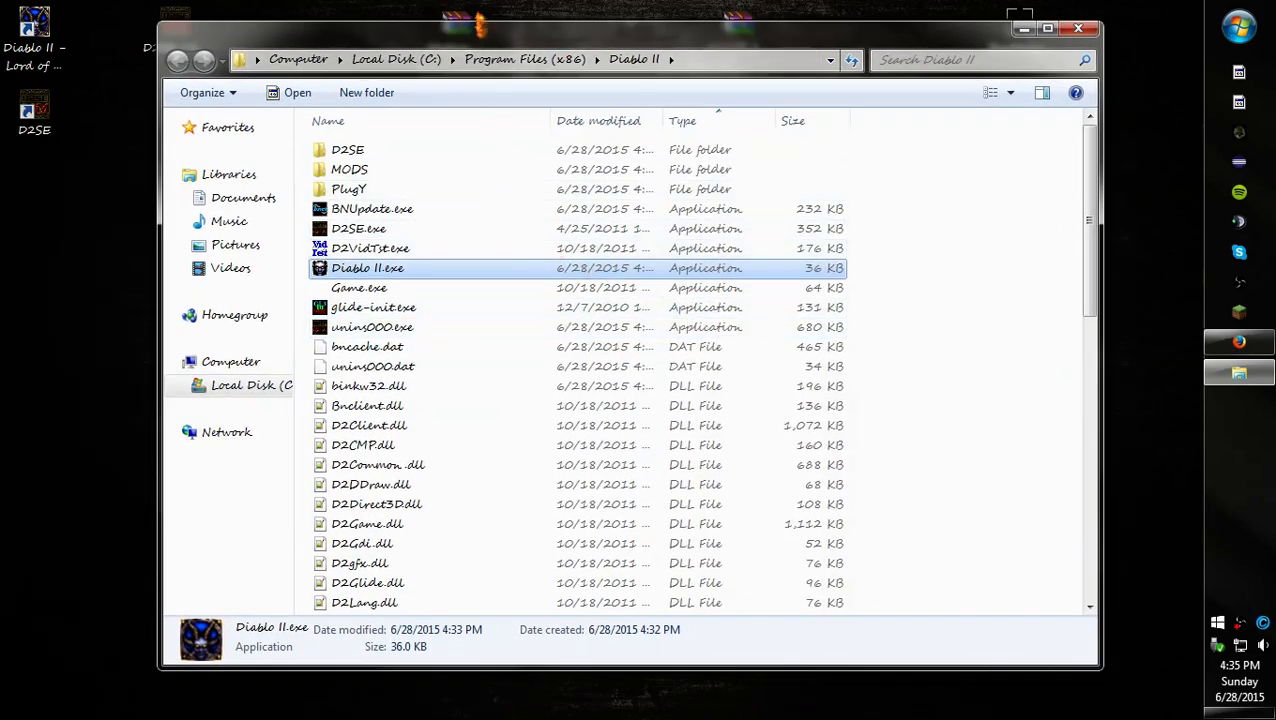
pyautogui.doubleClick(348, 148)
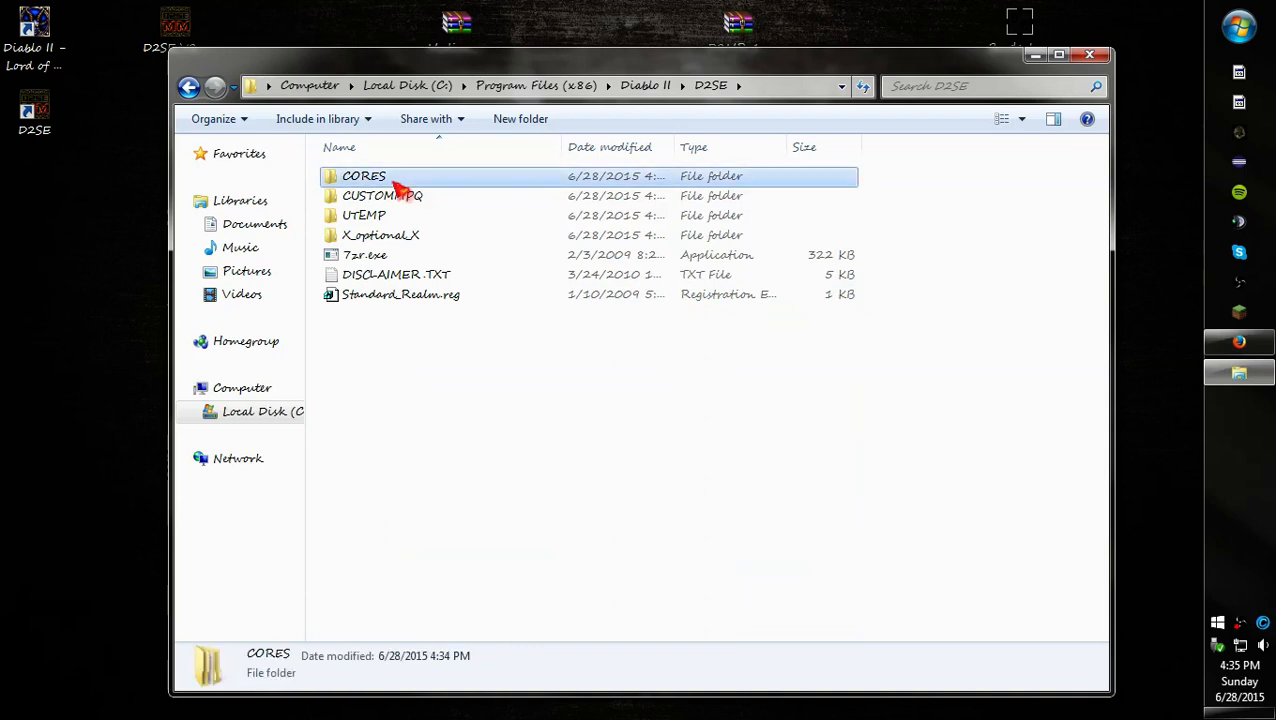
pyautogui.doubleClick(364, 176)
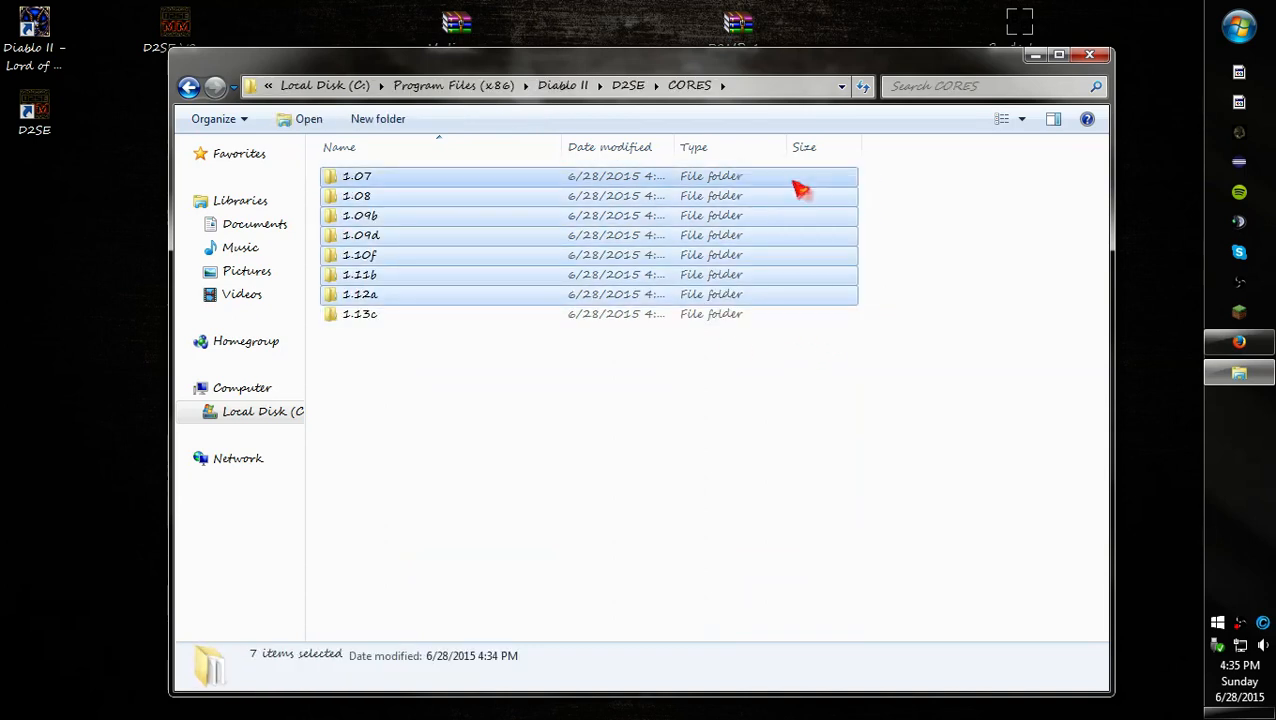
# Delete the seven core folders other than 1.13c and go back to the Diablo II folder
pyautogui.press('Delete')
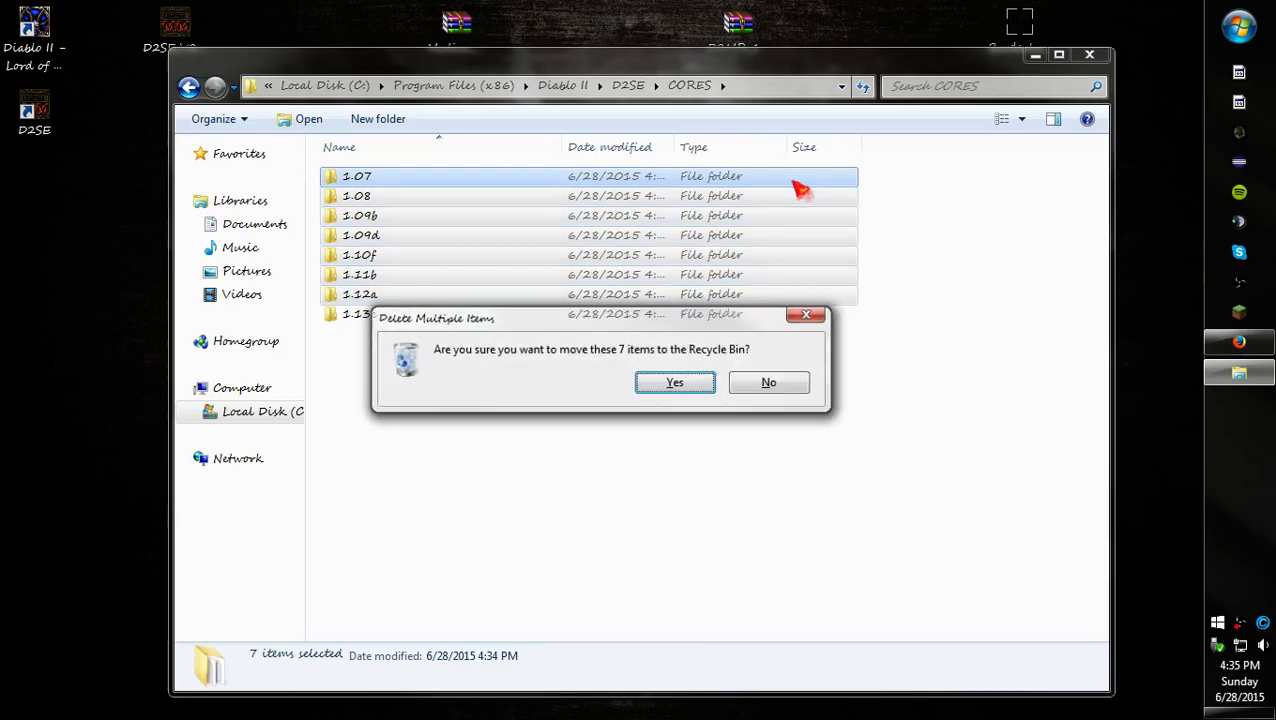
pyautogui.click(674, 382)
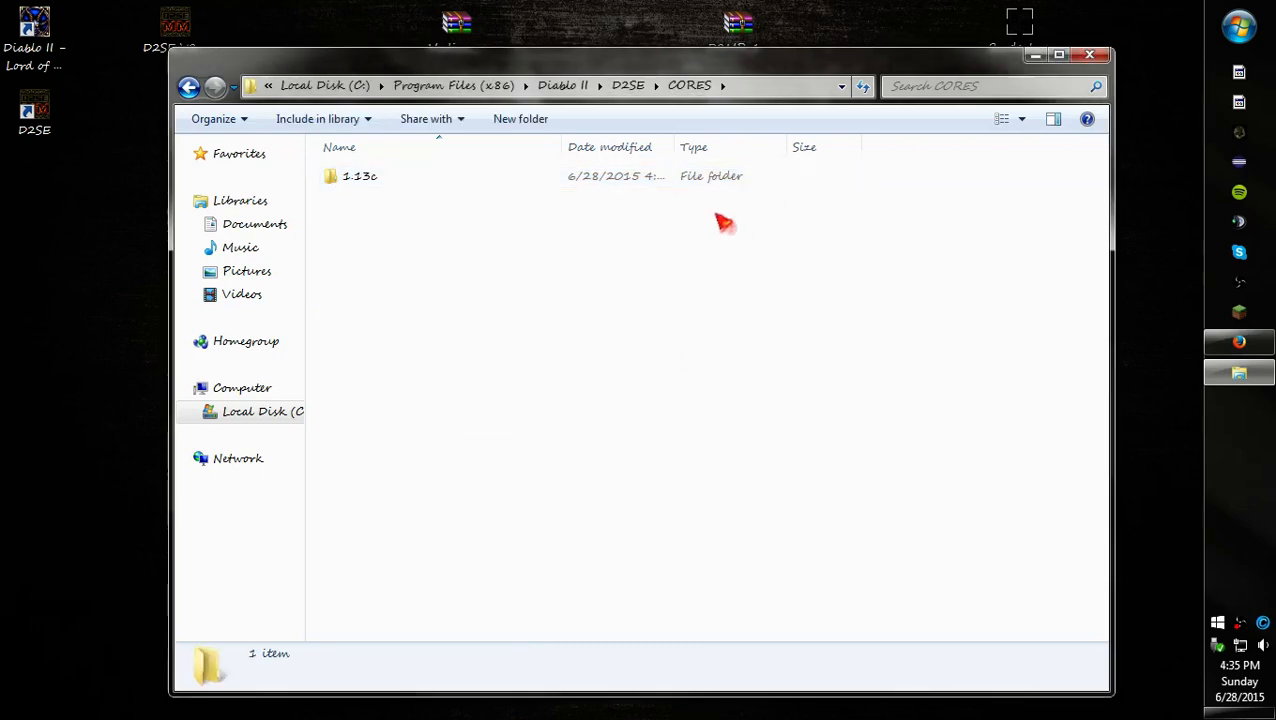
pyautogui.moveTo(396, 176)
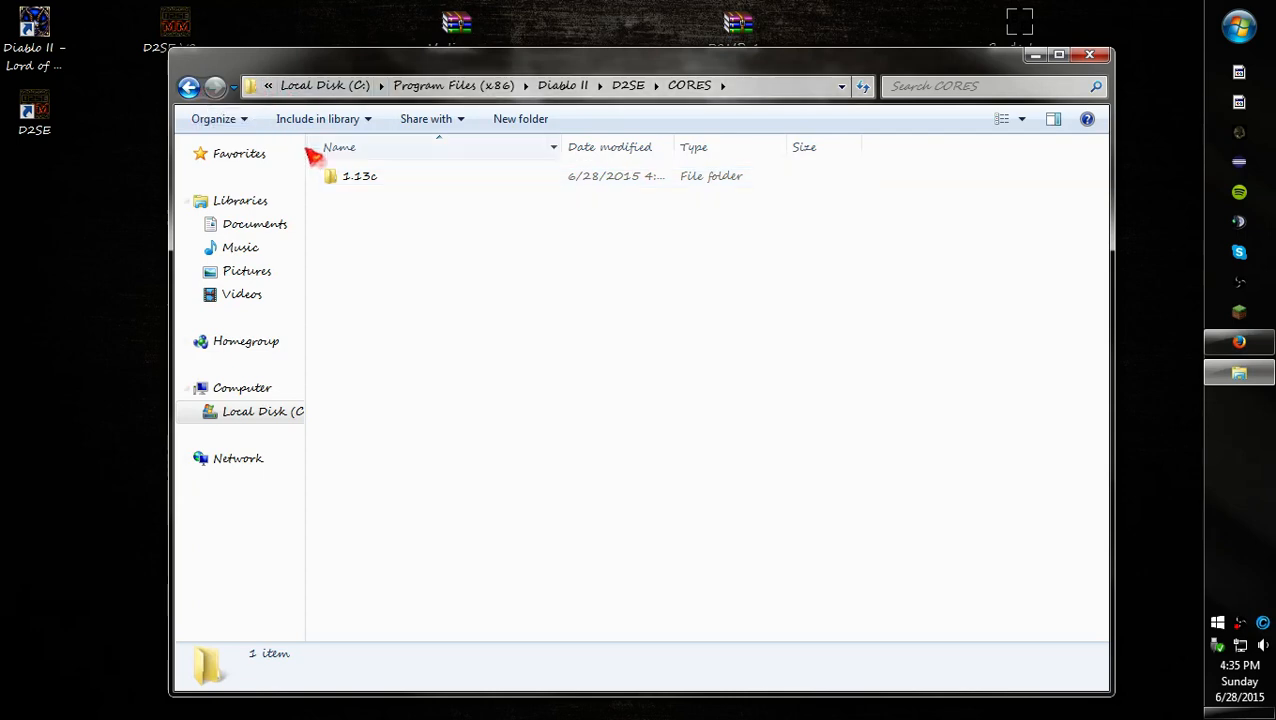
pyautogui.click(188, 84)
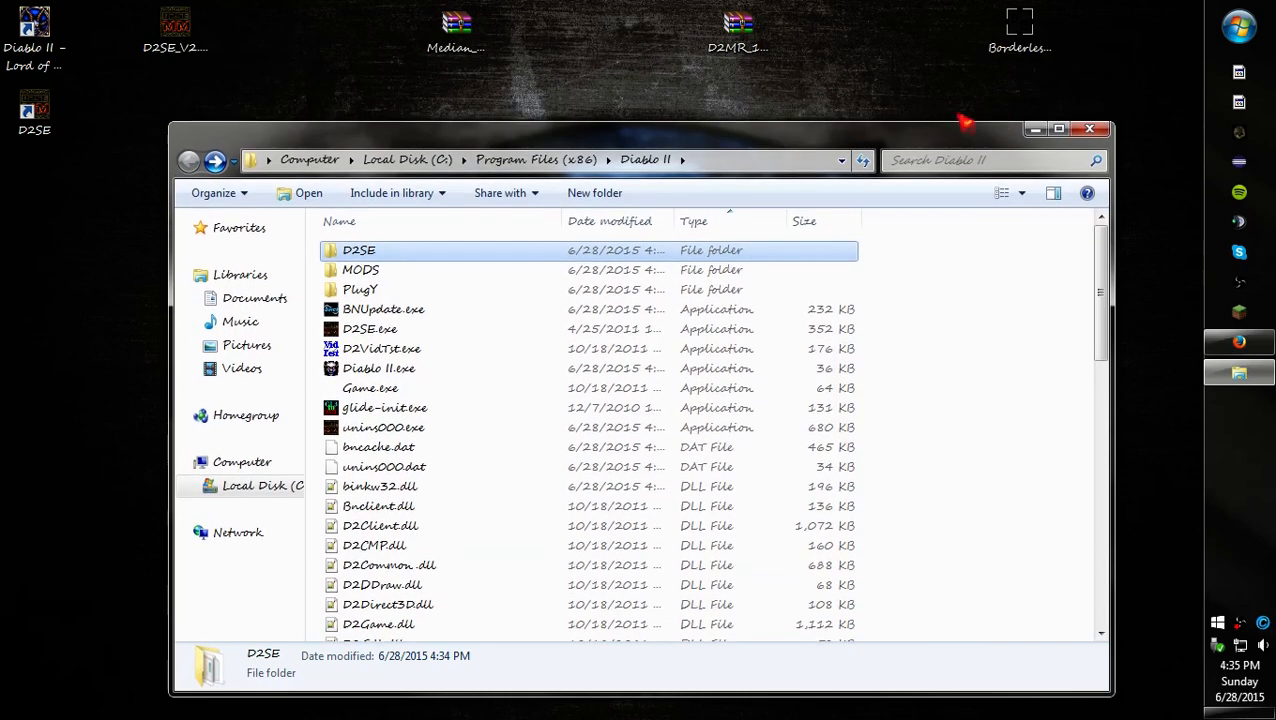
pyautogui.moveTo(456, 56)
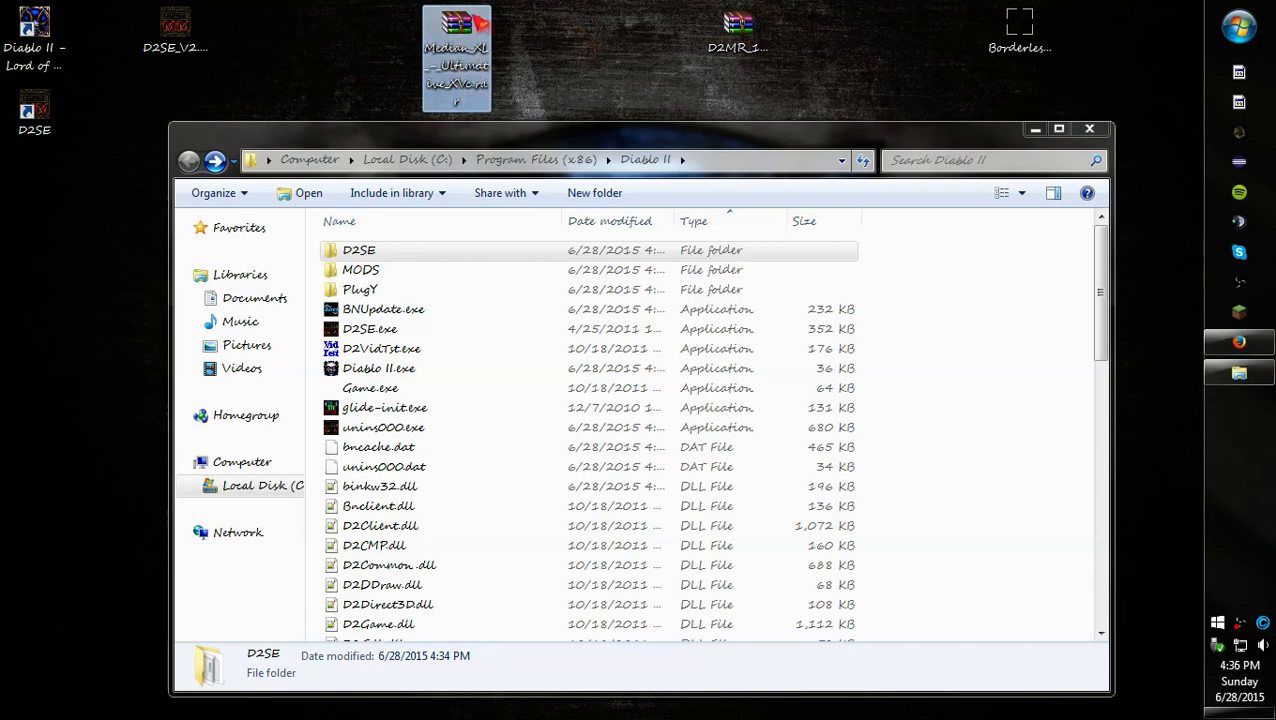
pyautogui.moveTo(456, 58)
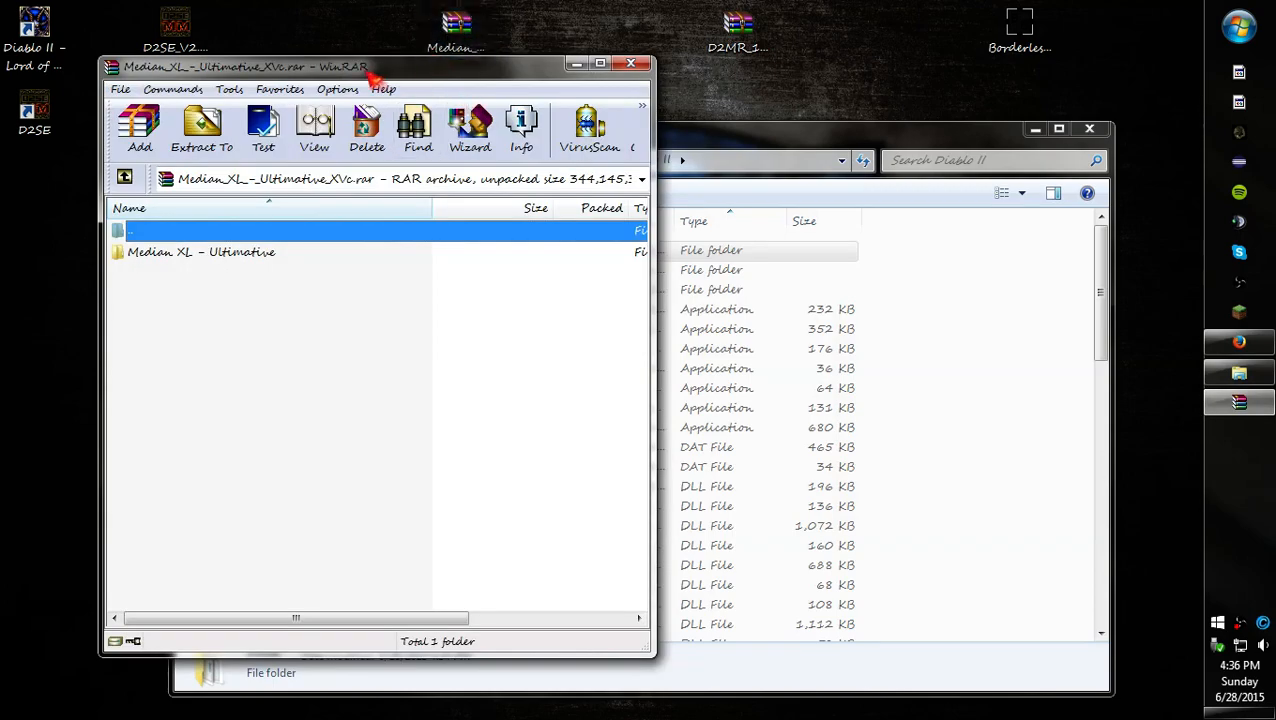
pyautogui.moveTo(660, 660)
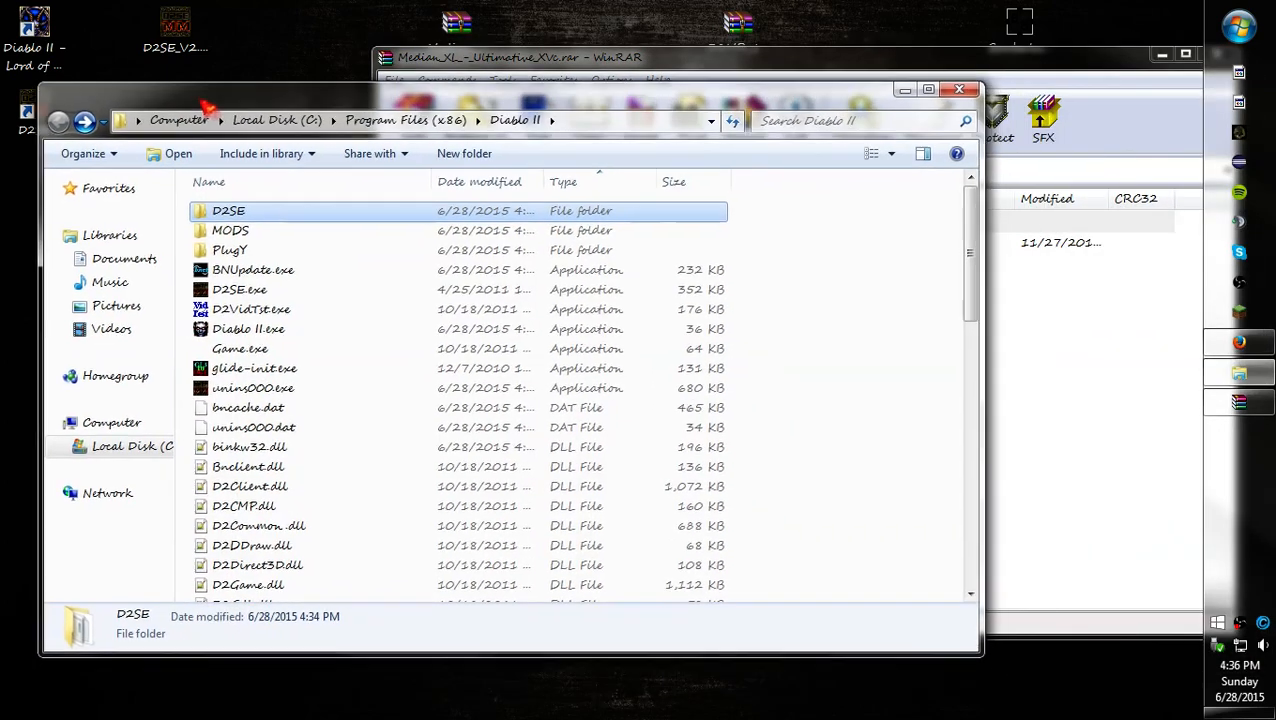
# Drag the Median XL - Ultimative folder from the WinRAR archive into Diablo II's MODS folder
pyautogui.doubleClick(230, 230)
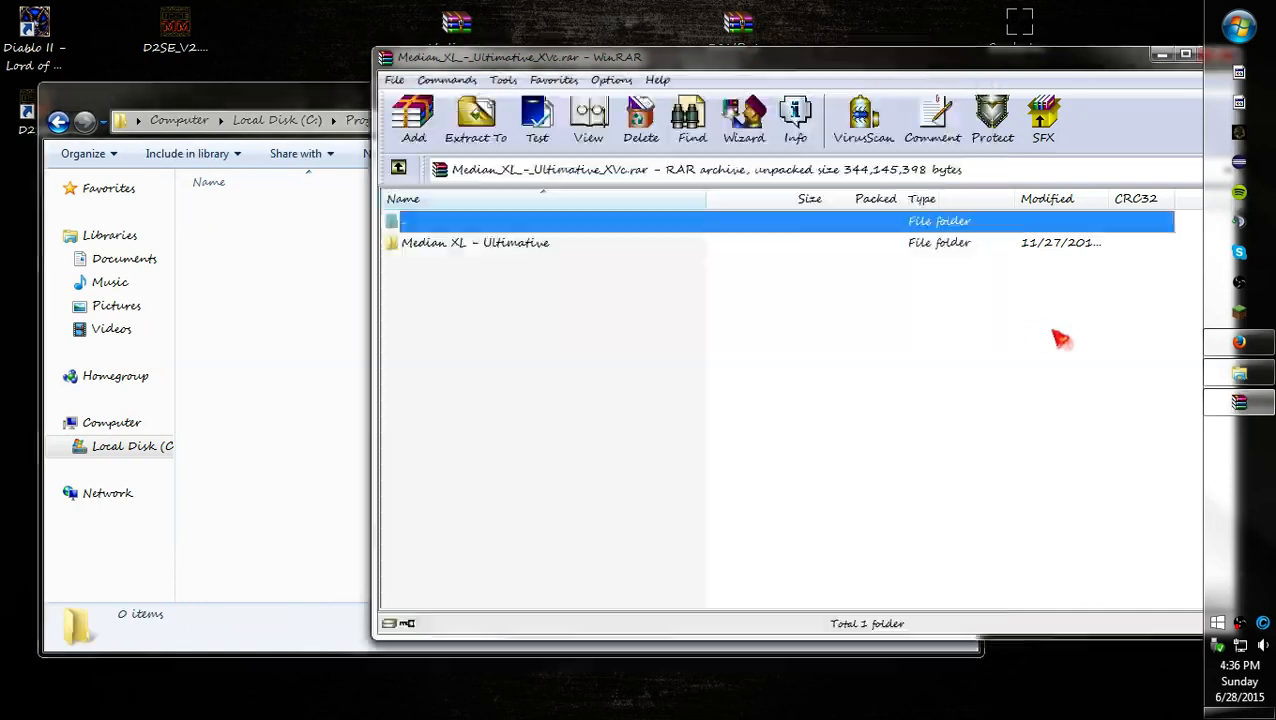
pyautogui.click(476, 242)
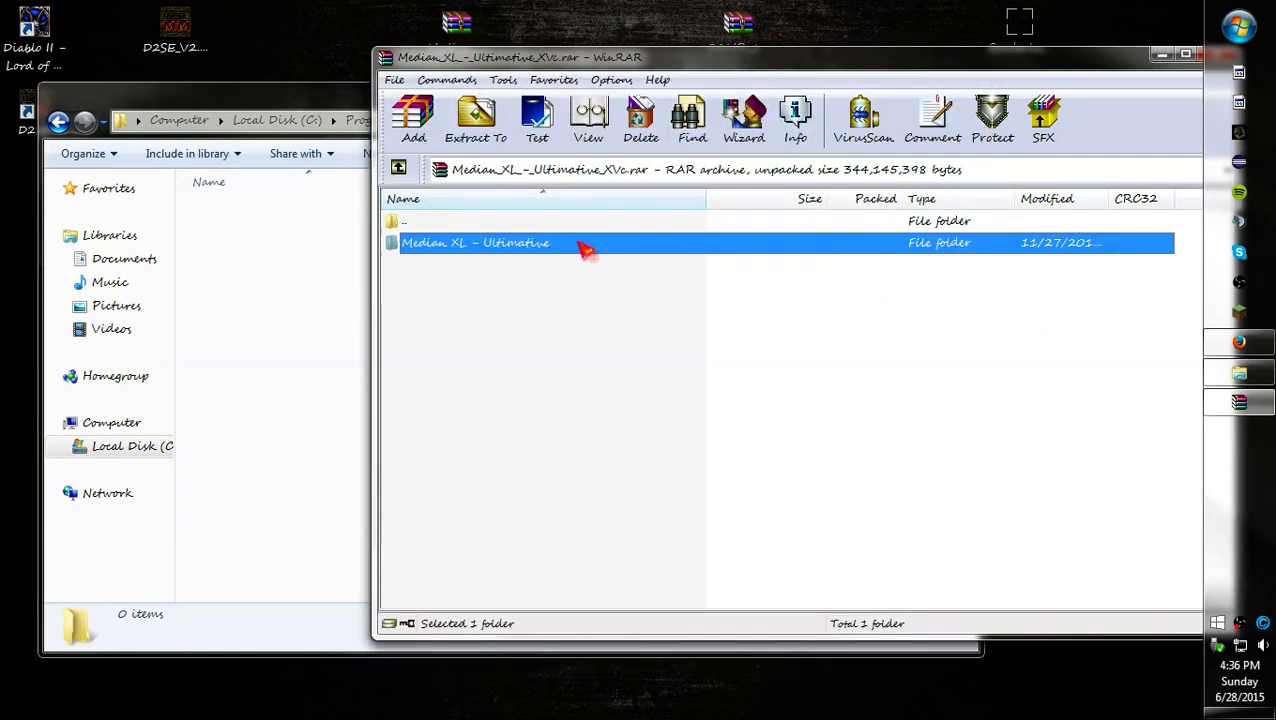
pyautogui.moveTo(564, 252)
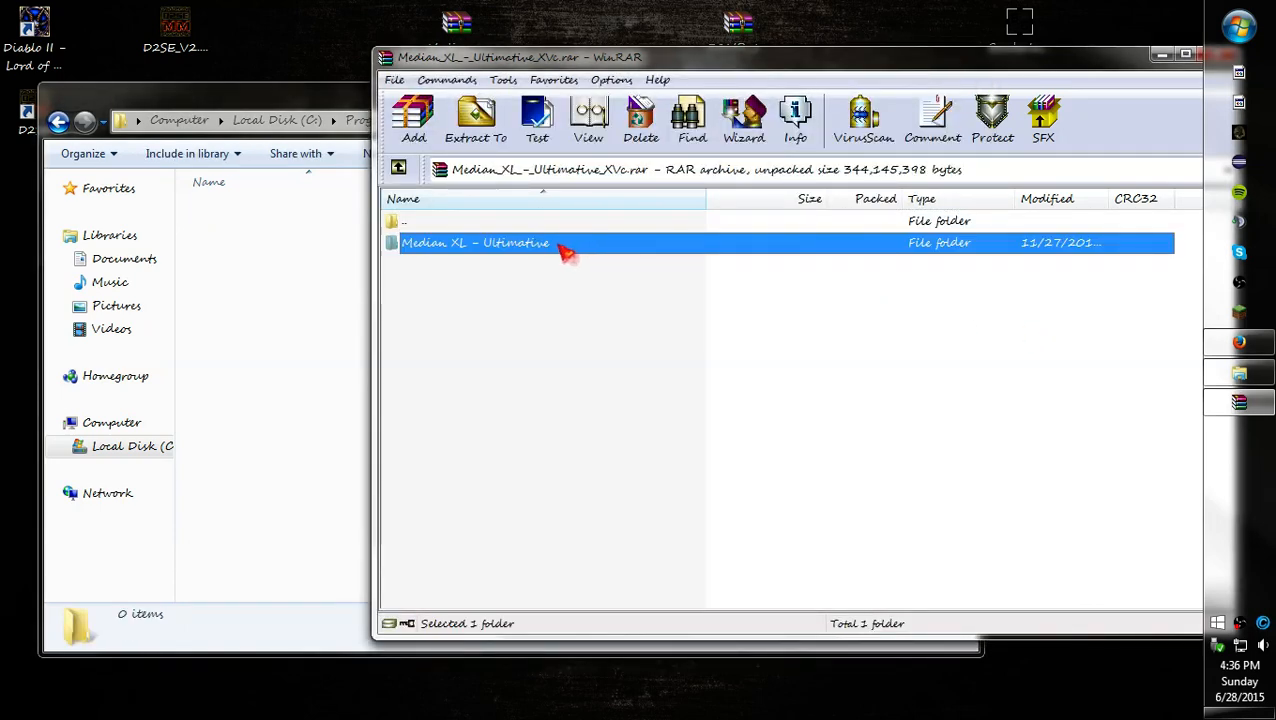
pyautogui.moveTo(524, 184)
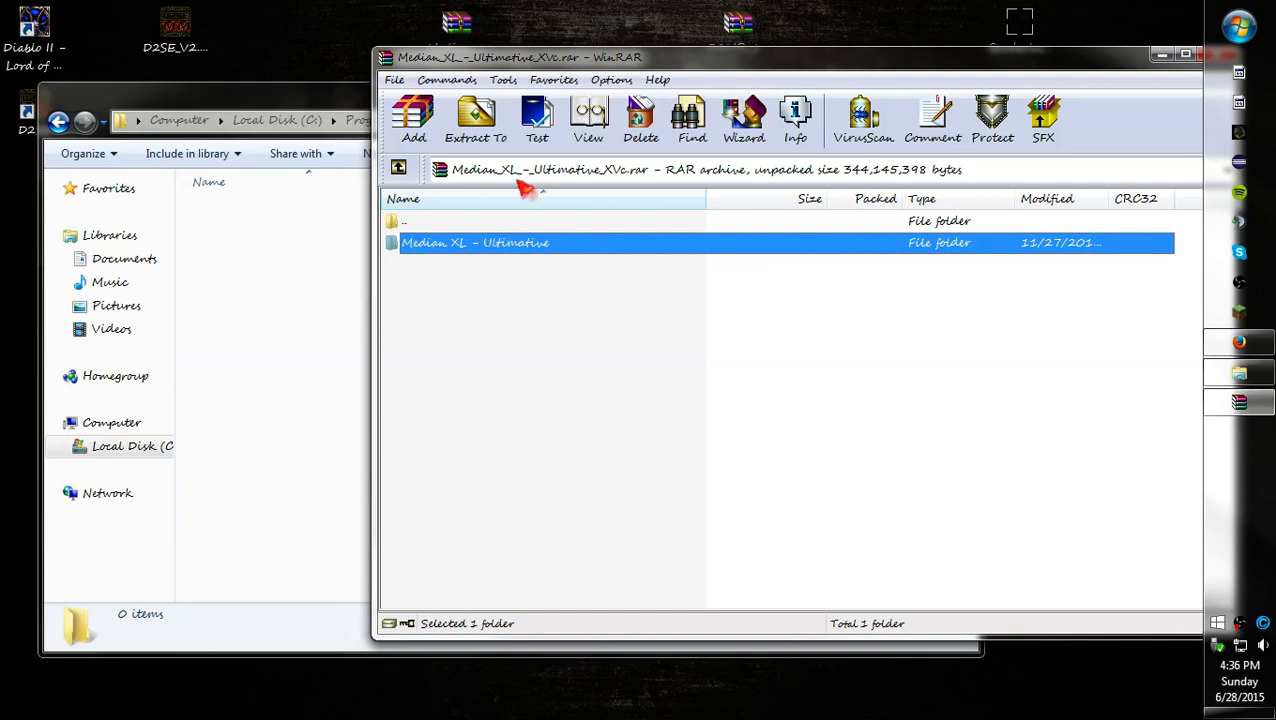
pyautogui.moveTo(510, 260)
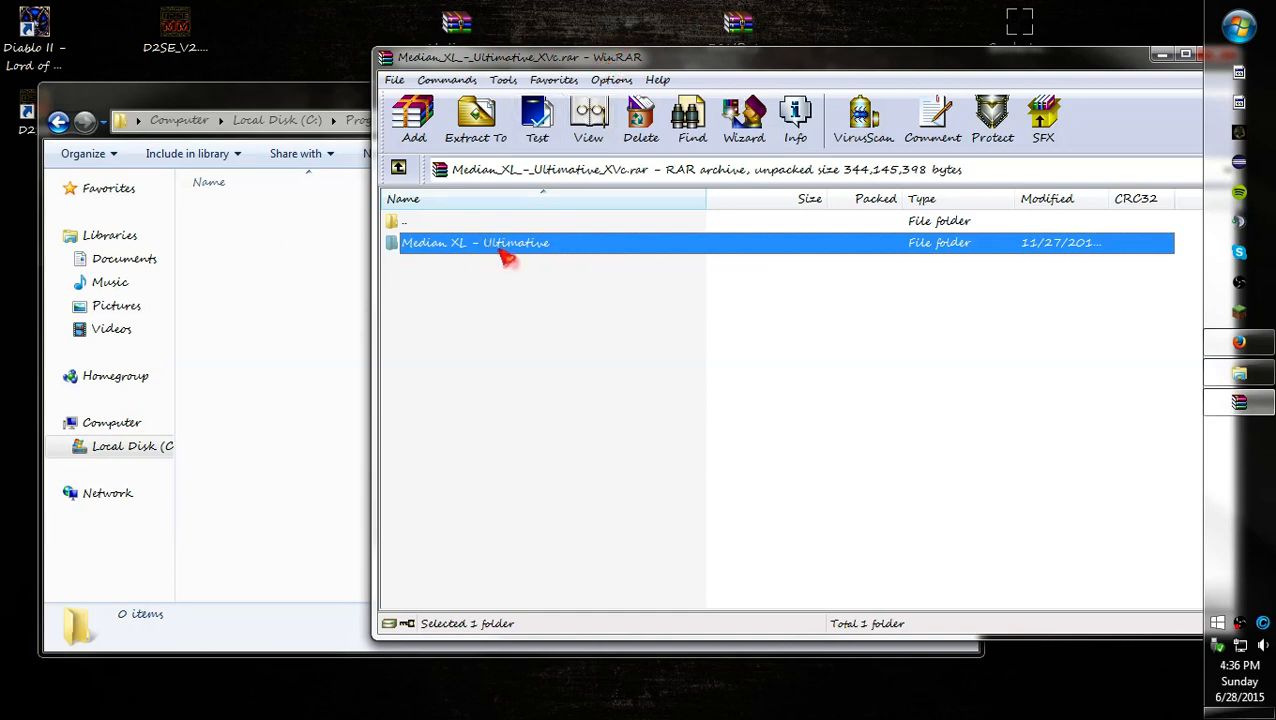
pyautogui.click(476, 118)
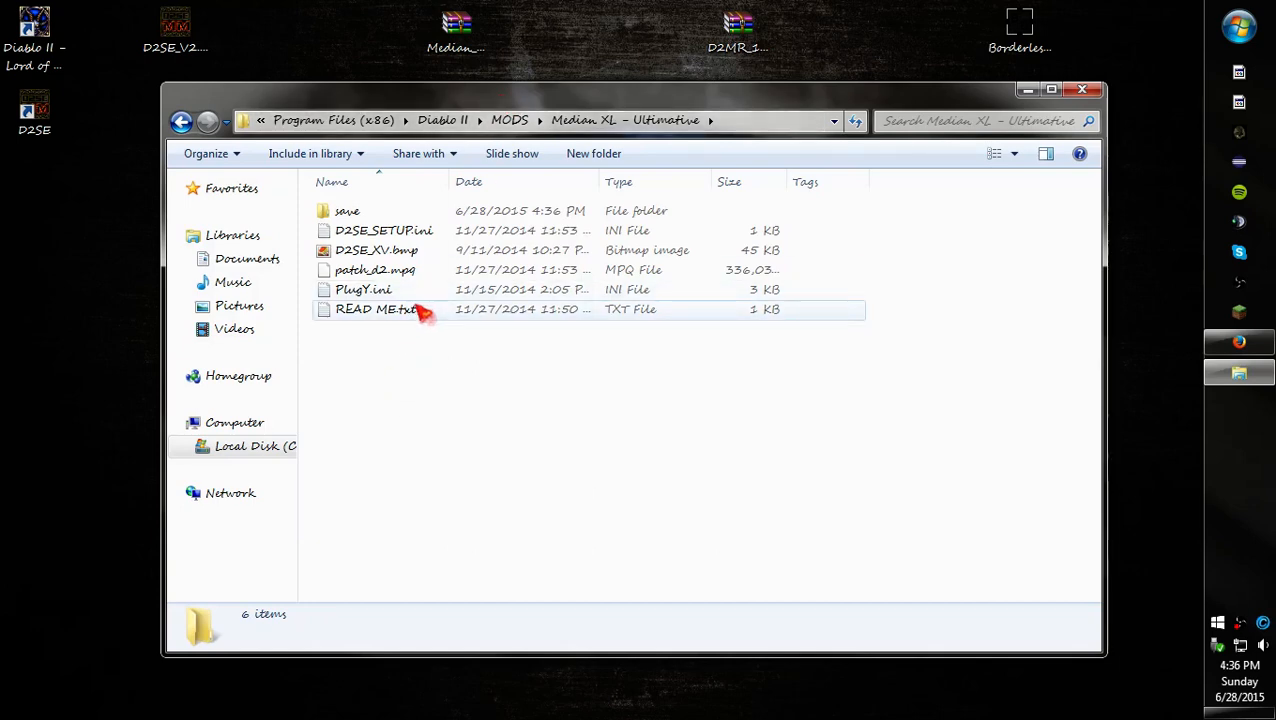
# Delete READ ME.txt from the Median XL - Ultimative folder and select PlugY.ini
pyautogui.click(376, 308)
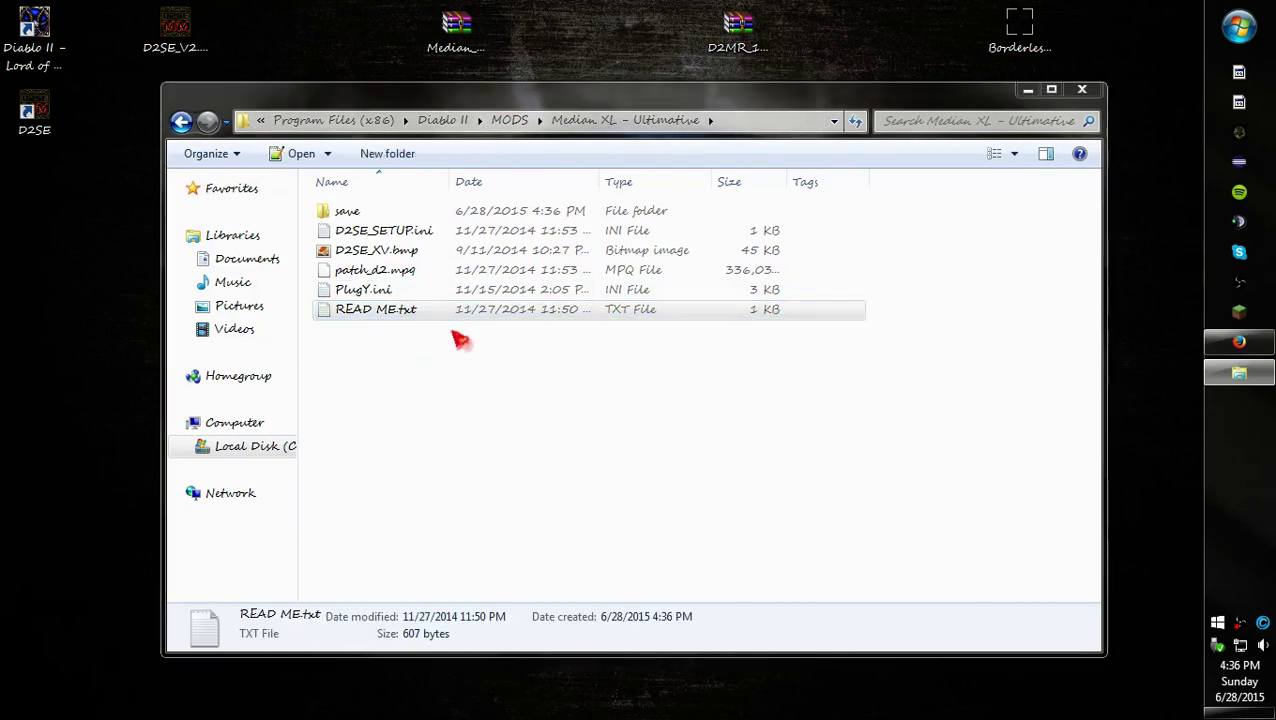
pyautogui.press('Delete')
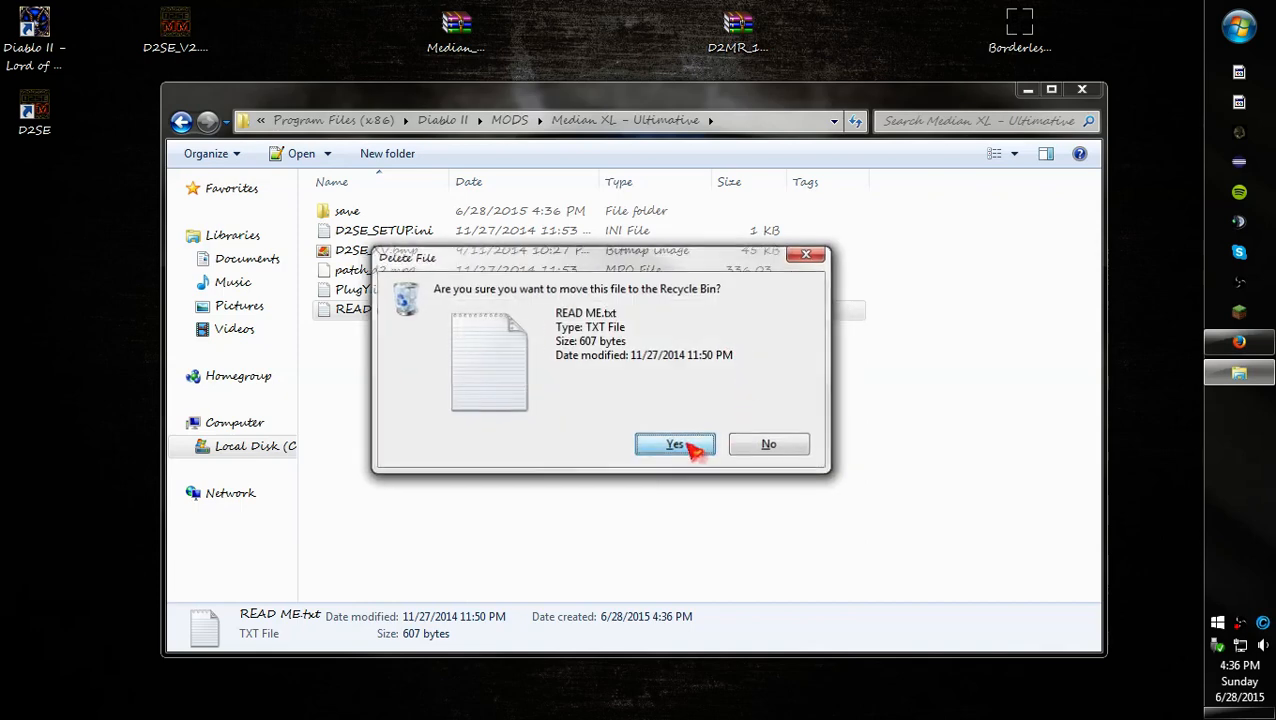
pyautogui.click(674, 444)
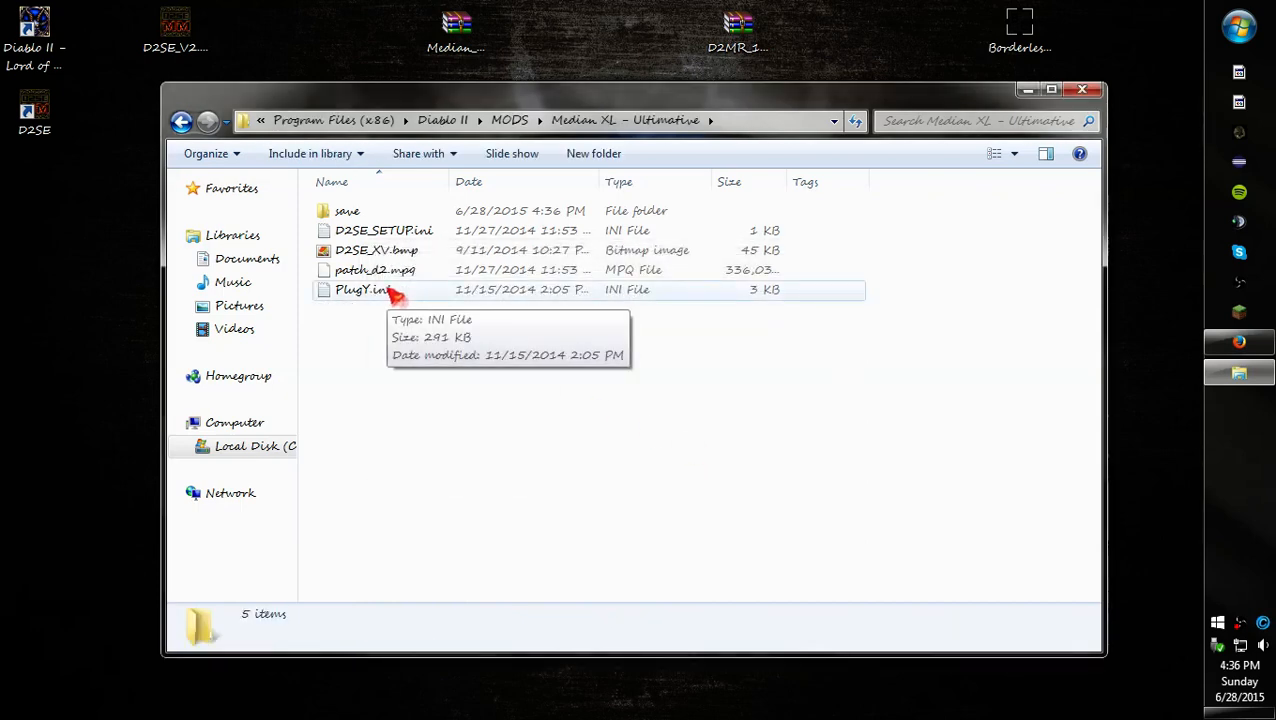
pyautogui.moveTo(418, 300)
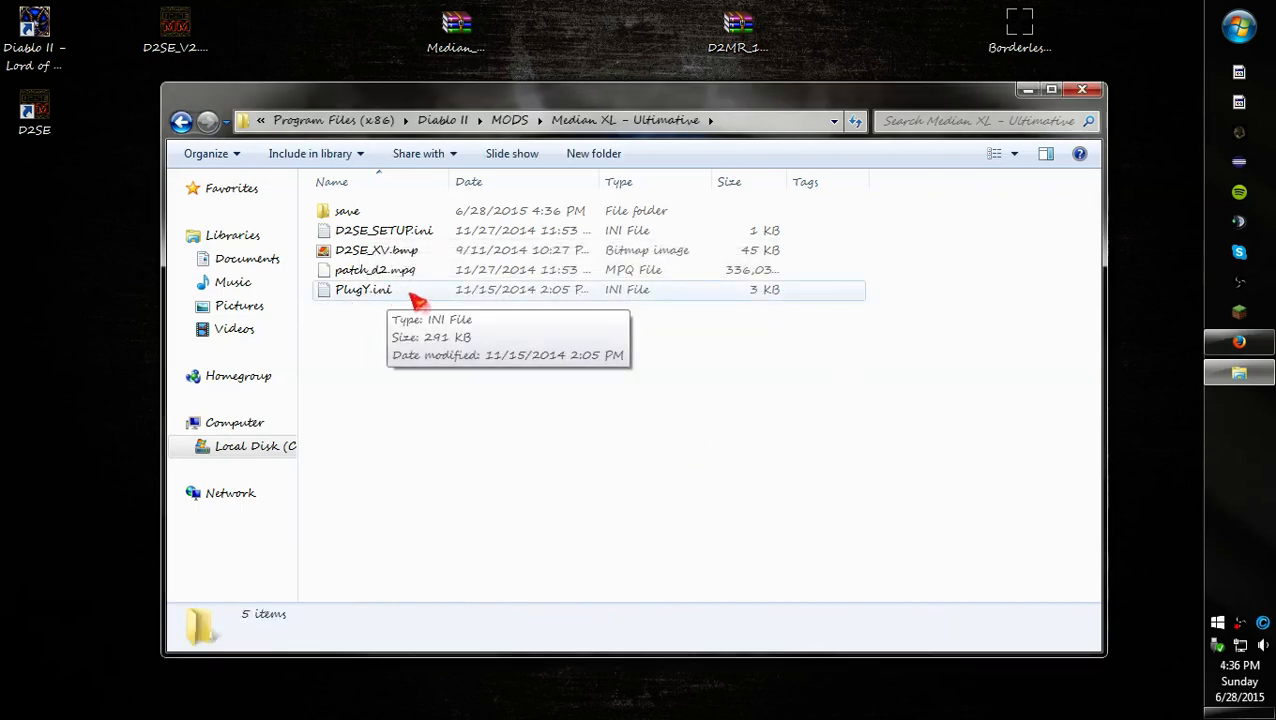
pyautogui.click(364, 288)
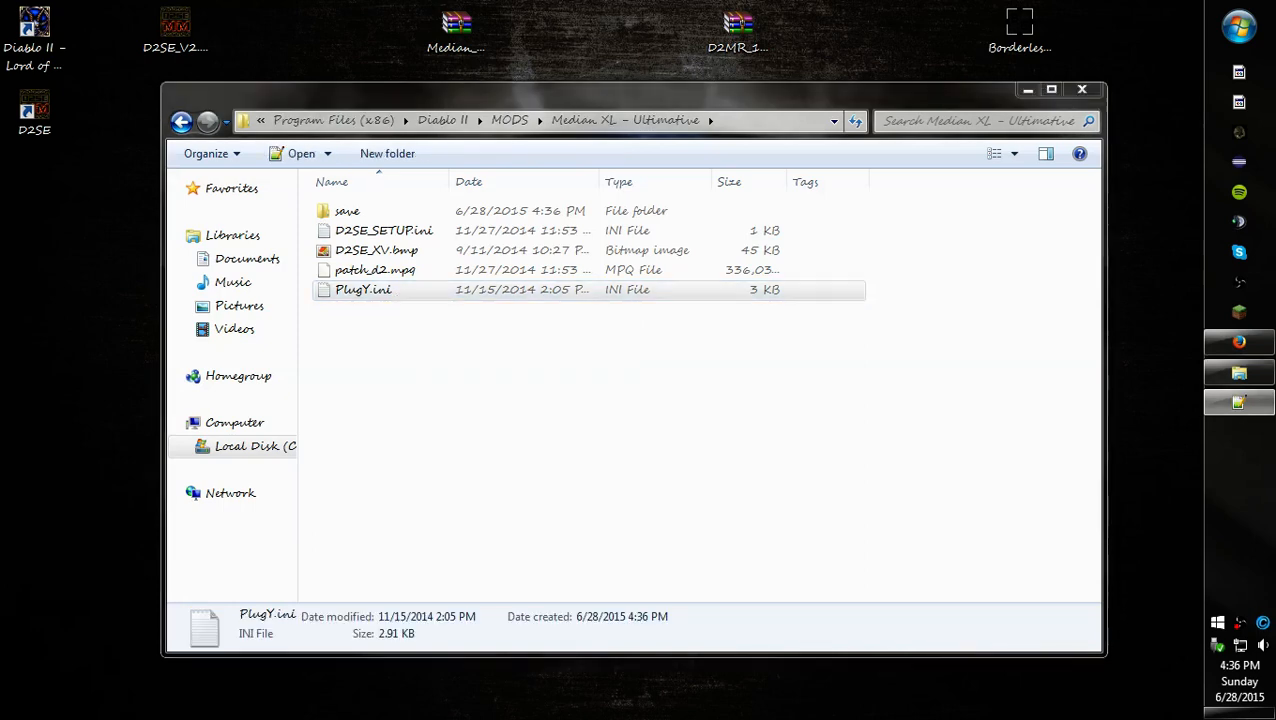
# Get PlugY.ini open in a maximized Notepad window for editing
pyautogui.doubleClick(364, 288)
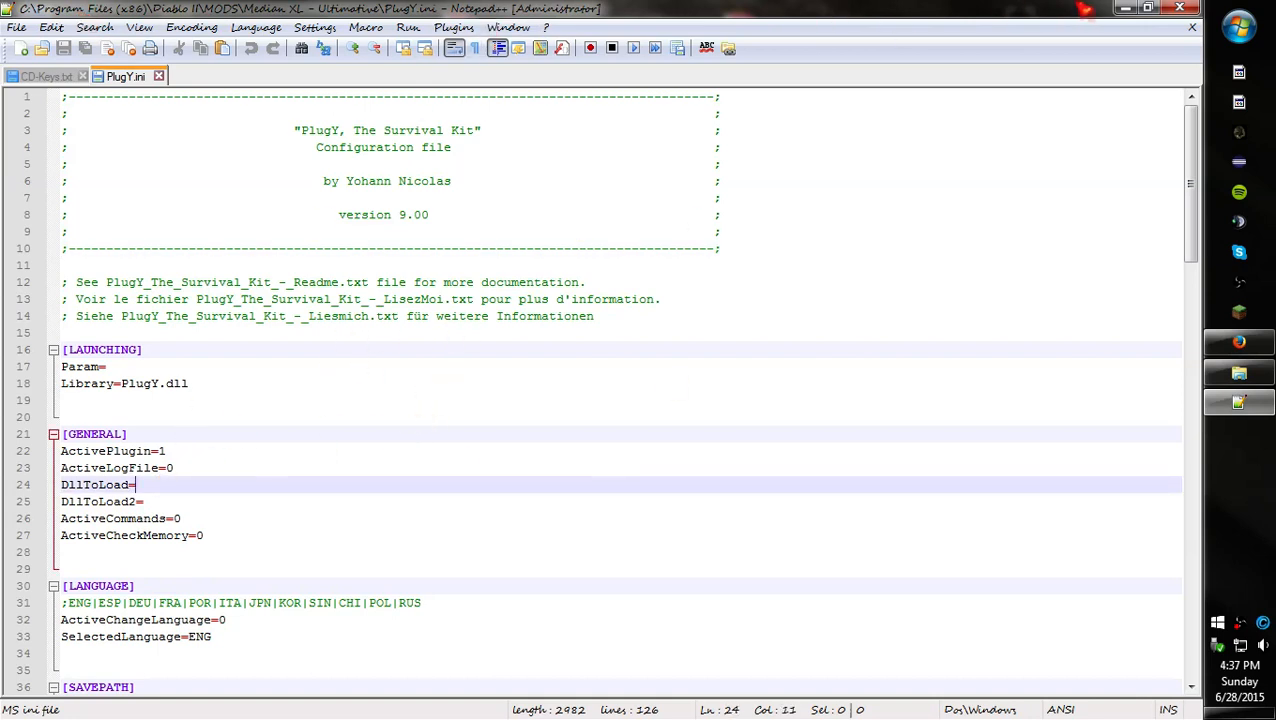
pyautogui.rightClick(364, 288)
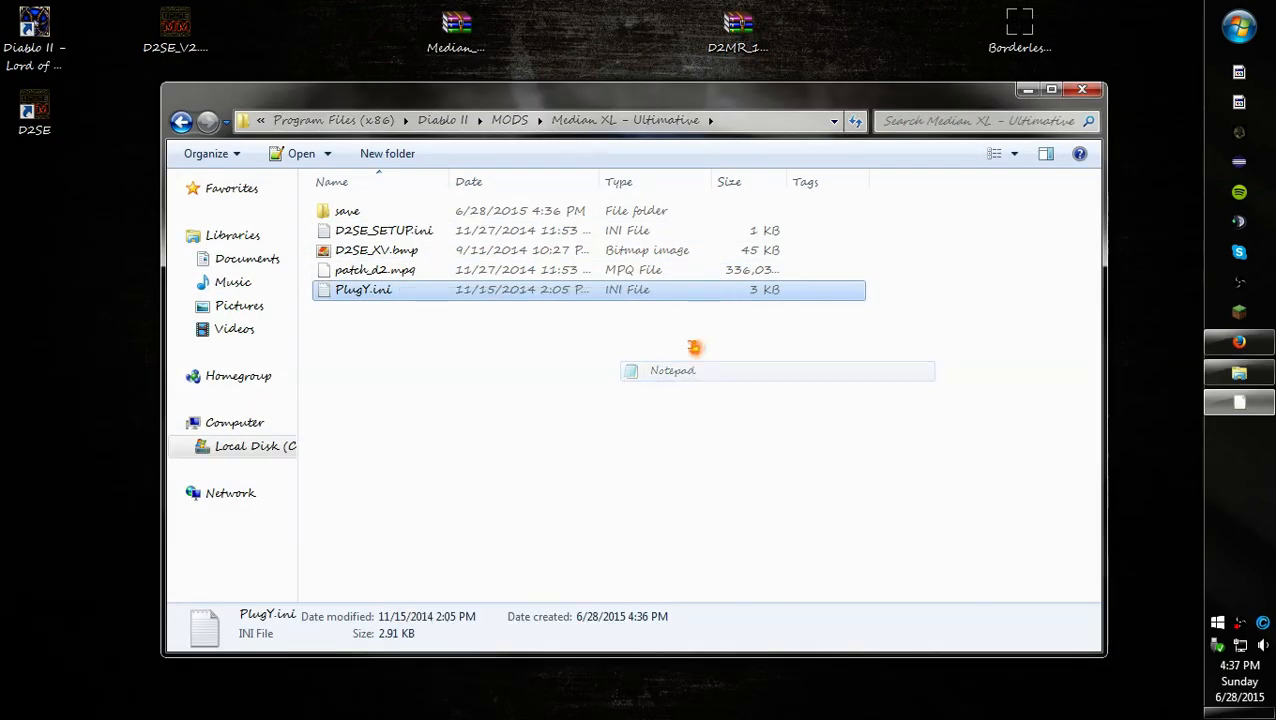
pyautogui.click(672, 370)
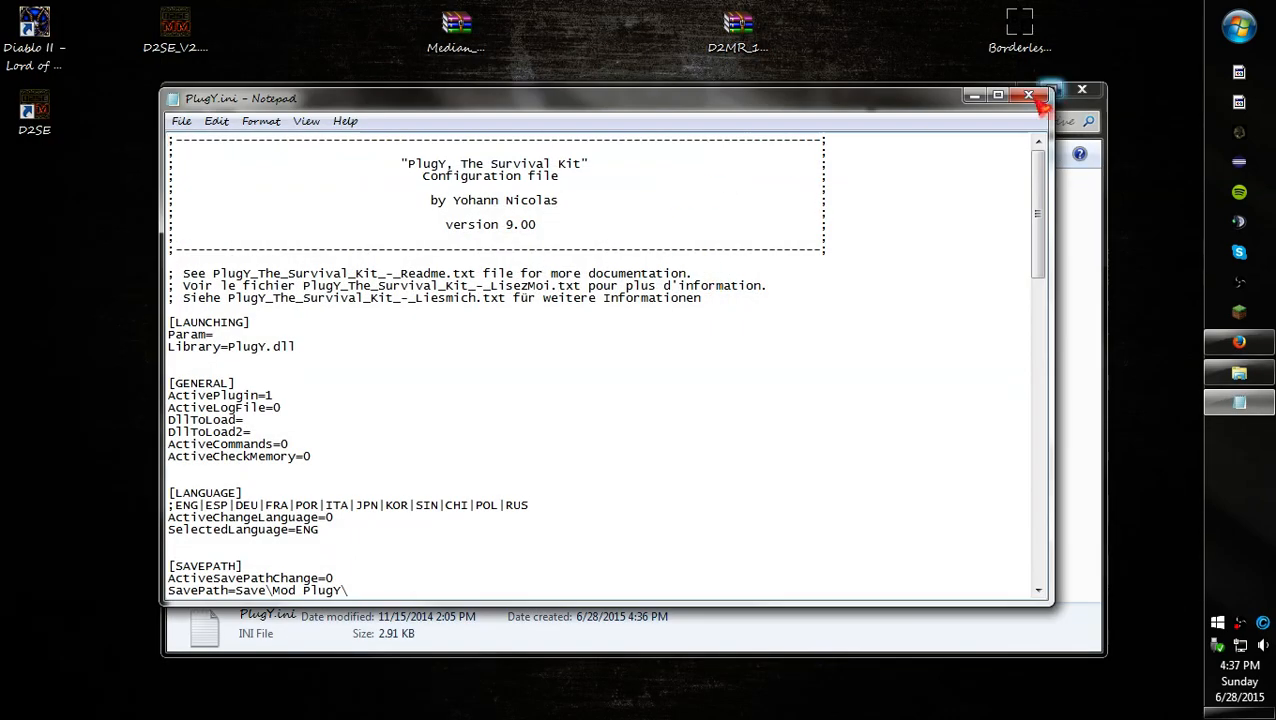
pyautogui.click(998, 96)
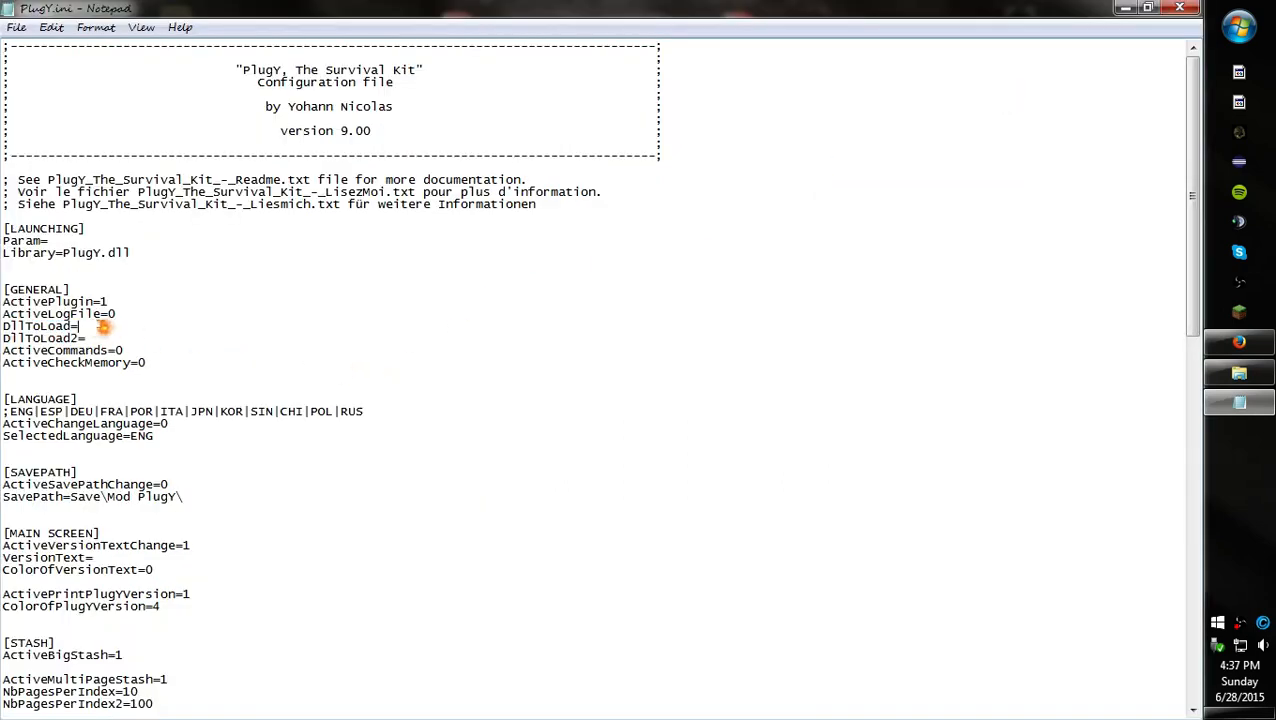
# Set DllToLoad=D2MultiRes_113c.dll and ActiveCommands=1 in PlugY.ini
pyautogui.write('D2Multi')
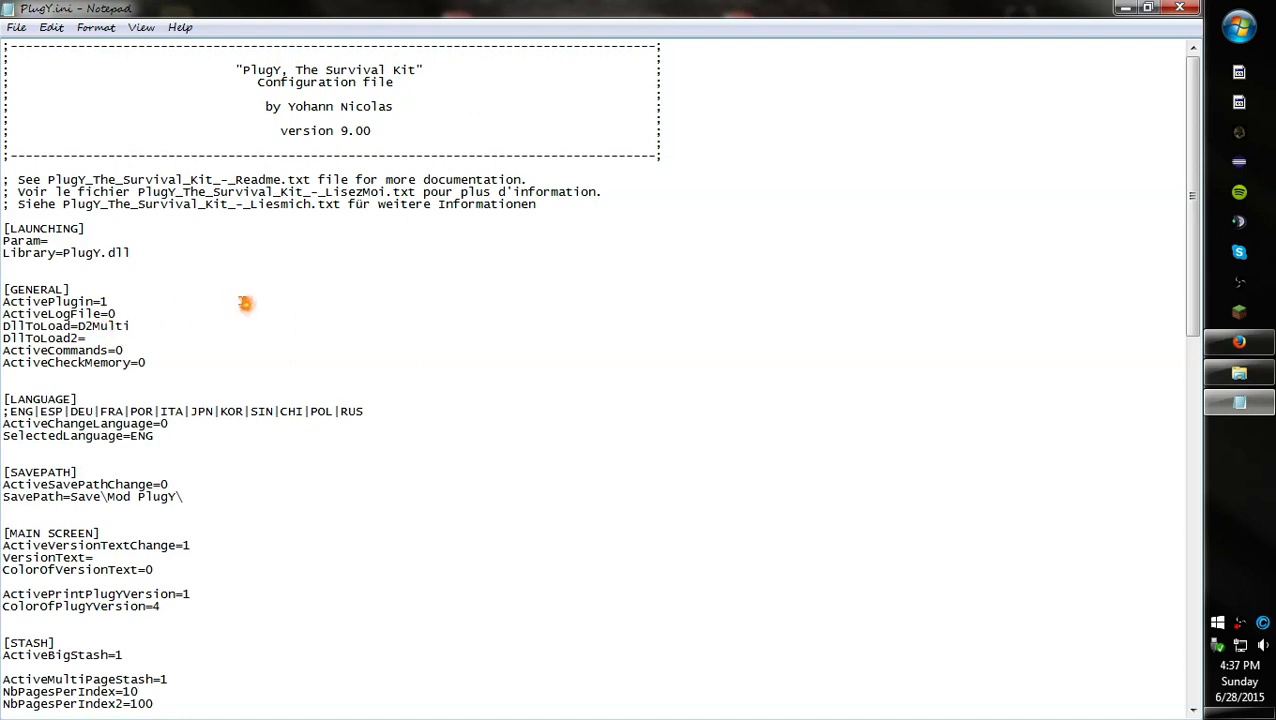
pyautogui.write('Res')
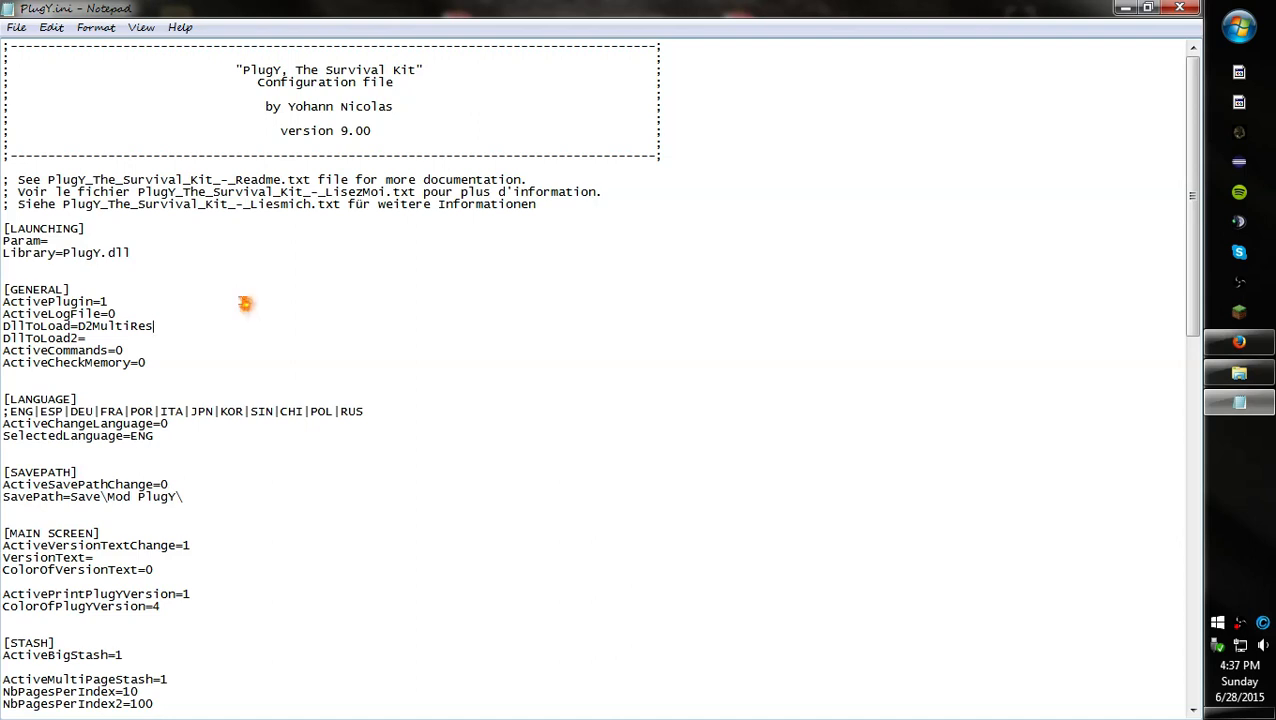
pyautogui.write('_11')
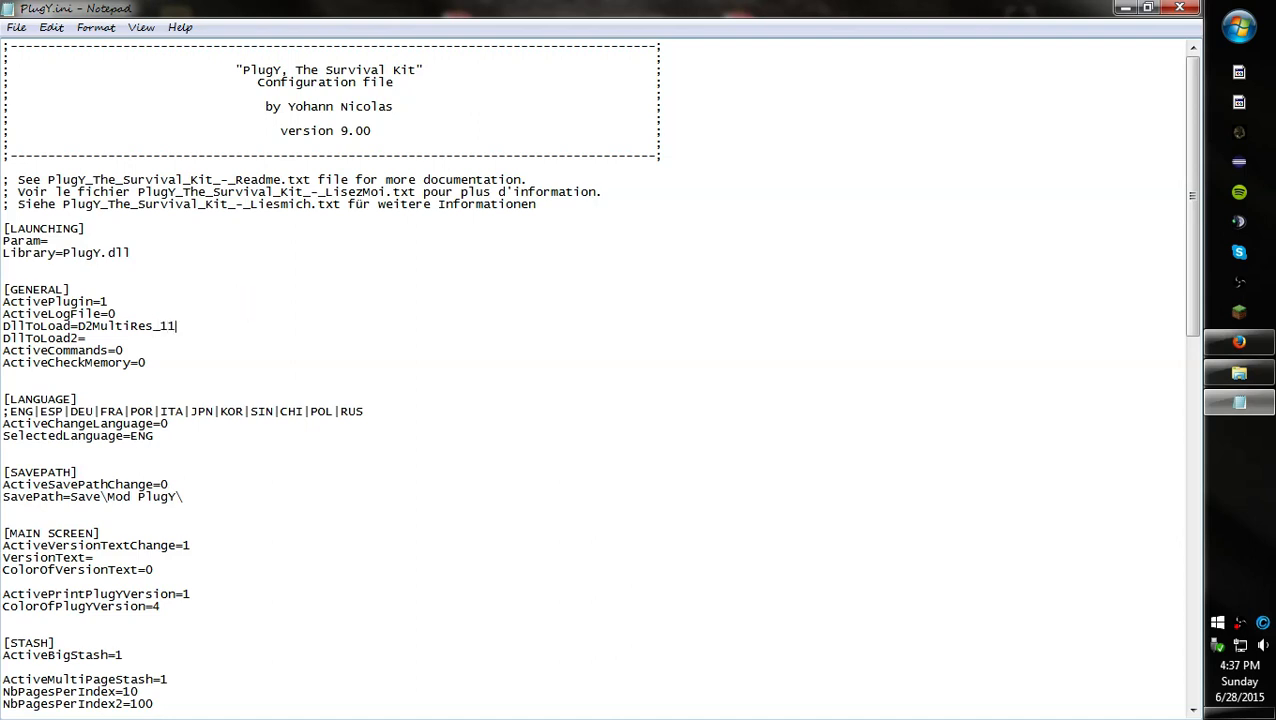
pyautogui.write('3c.dll')
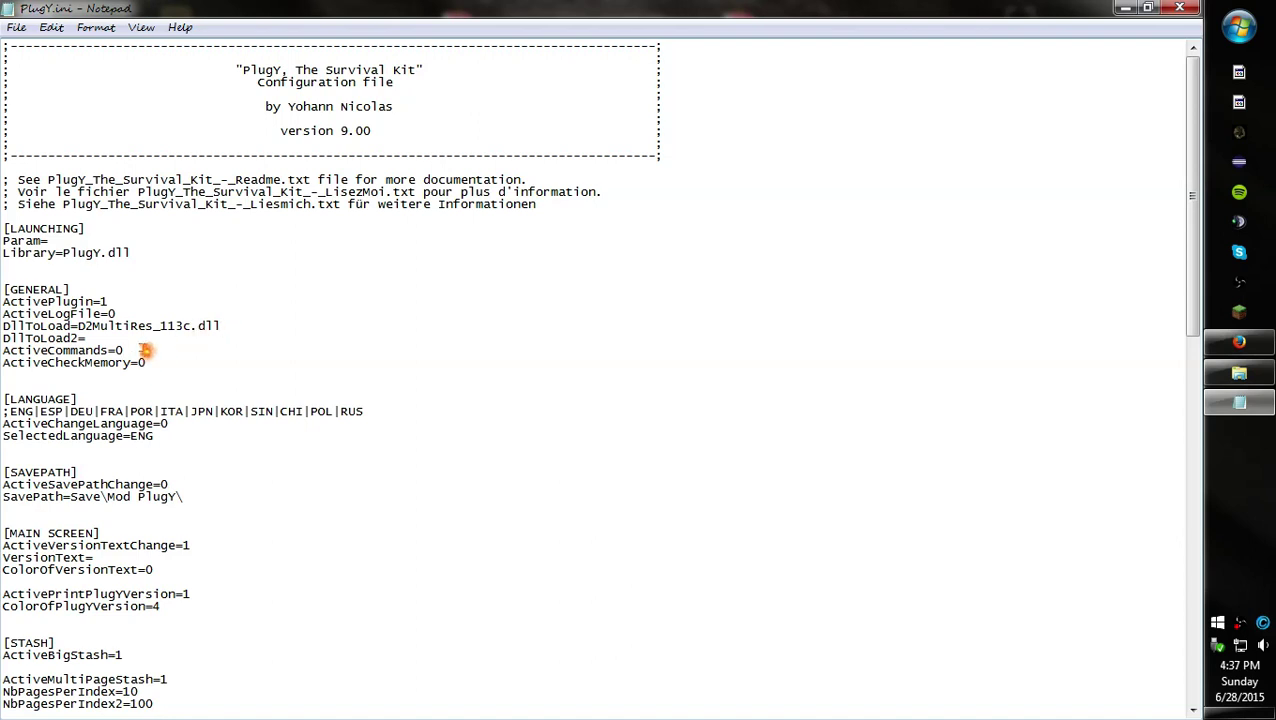
pyautogui.write('1')
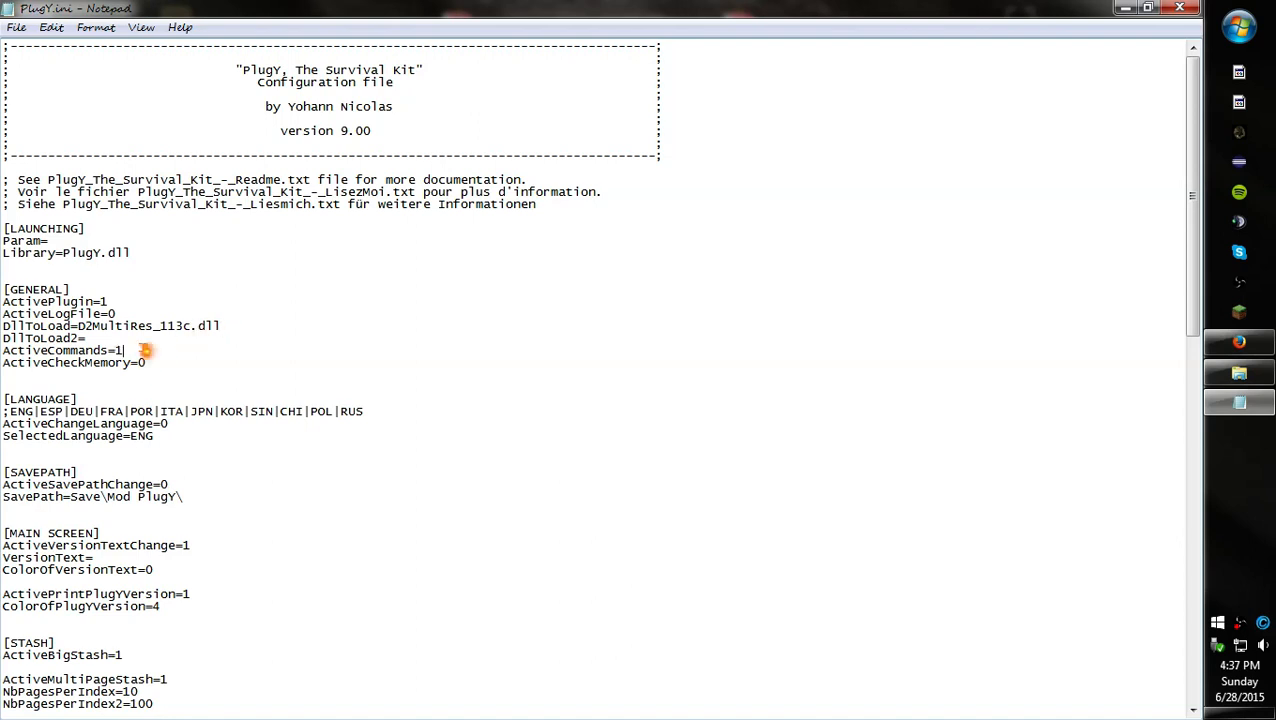
pyautogui.moveTo(204, 348)
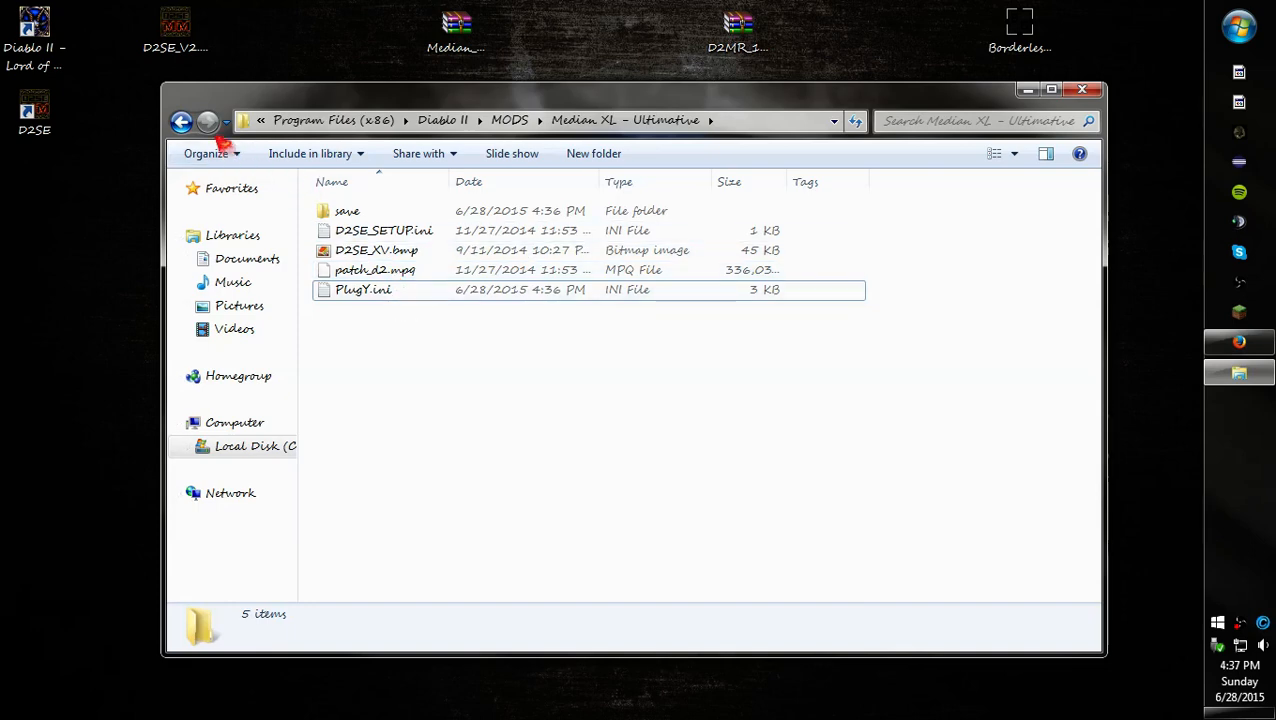
# Browse up to the Diablo II folder, then extract the desktop D2MR archive's D2MultiRes files into the mod folder
pyautogui.click(180, 120)
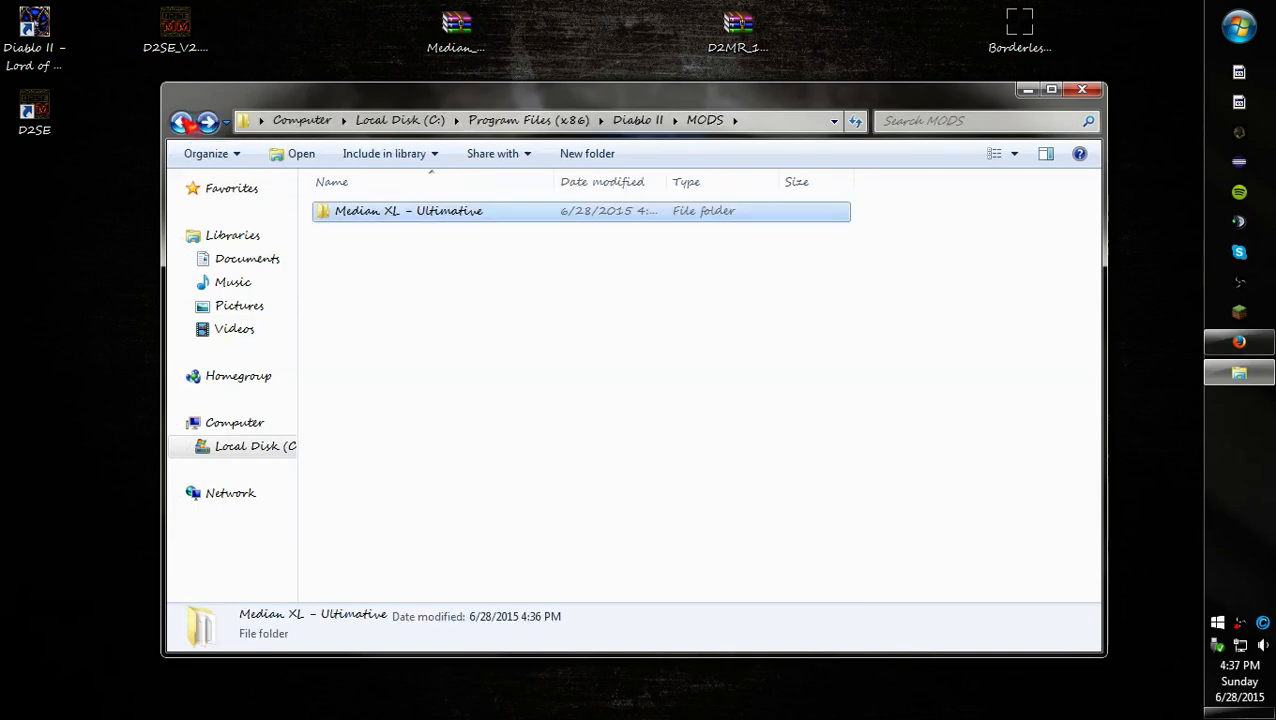
pyautogui.click(208, 120)
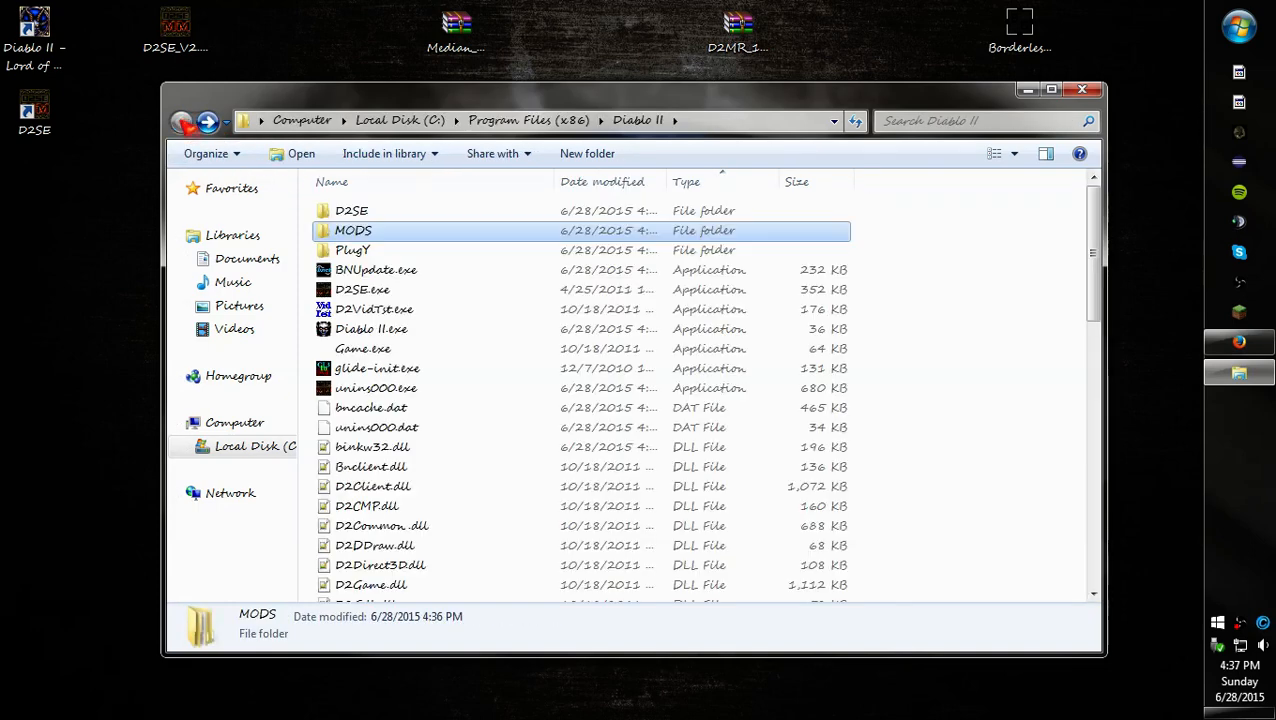
pyautogui.moveTo(448, 236)
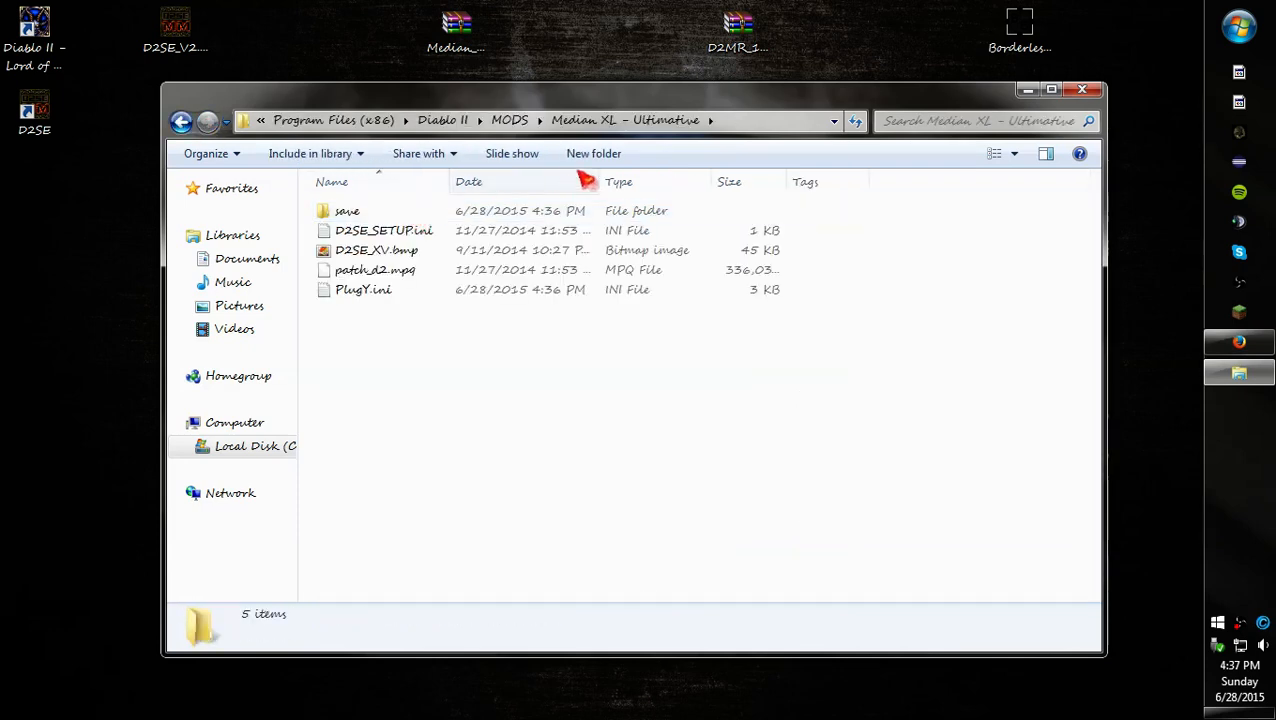
pyautogui.moveTo(610, 120)
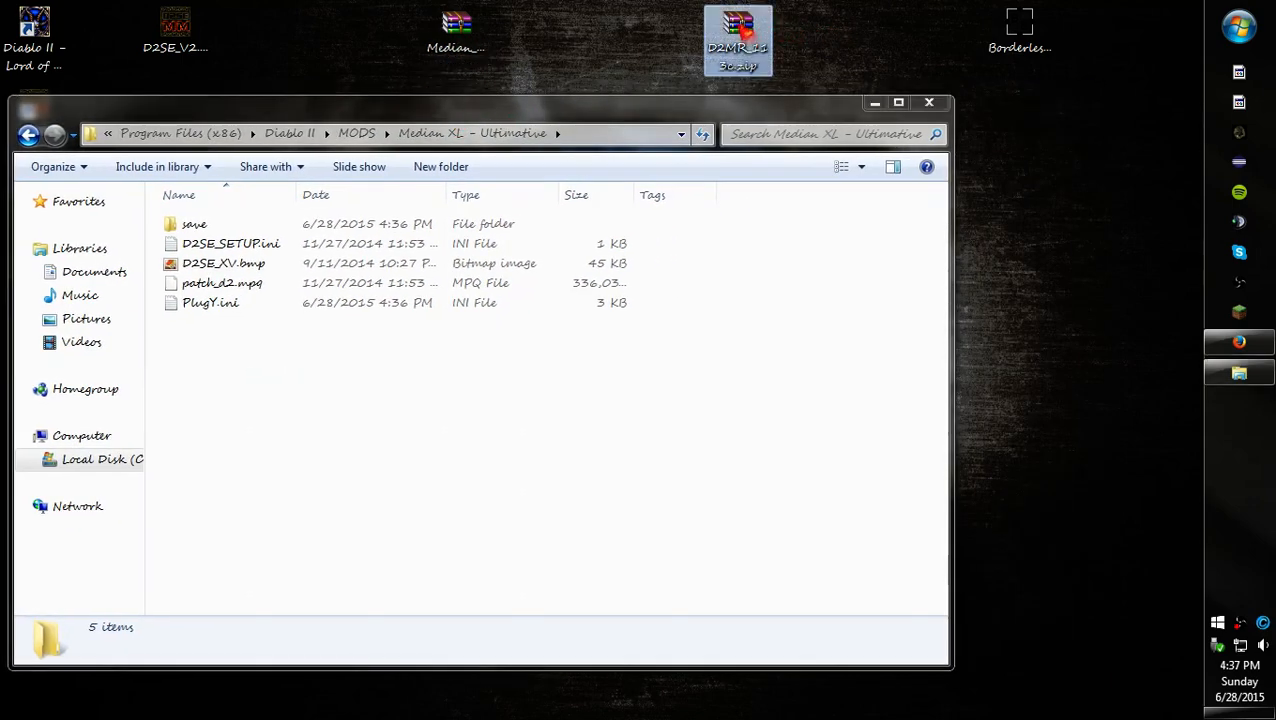
pyautogui.doubleClick(738, 40)
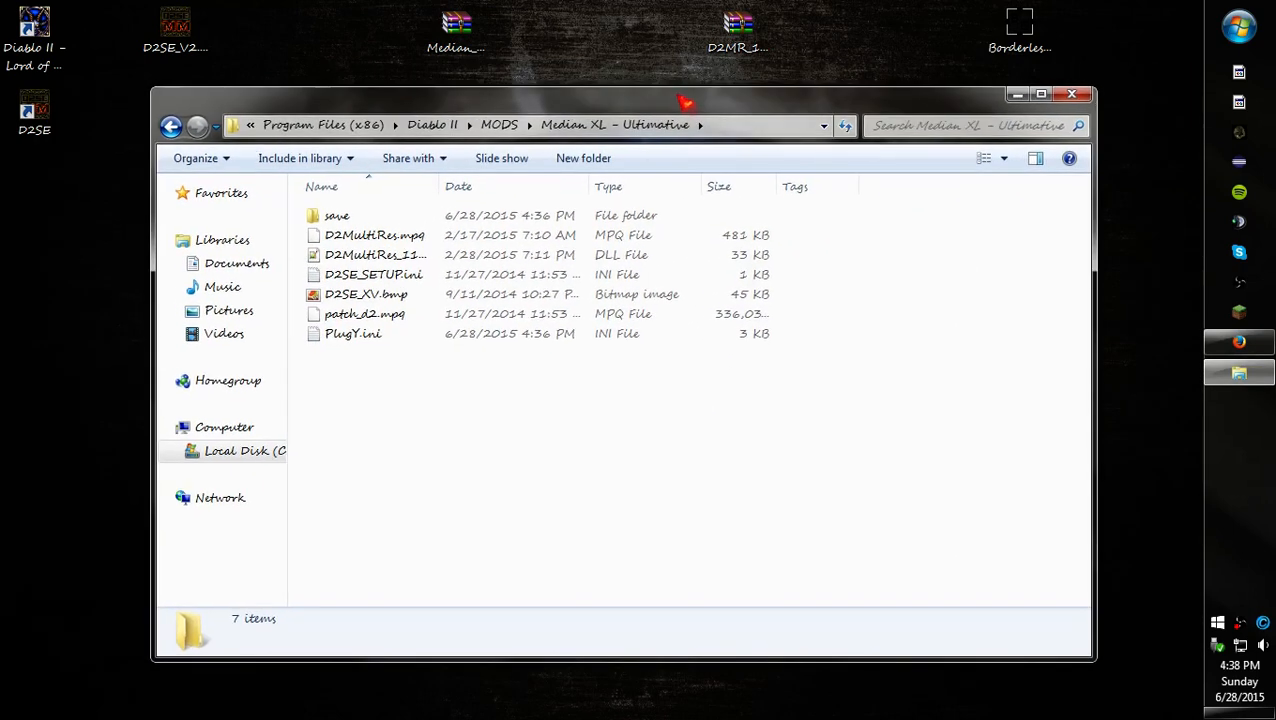
pyautogui.moveTo(896, 112)
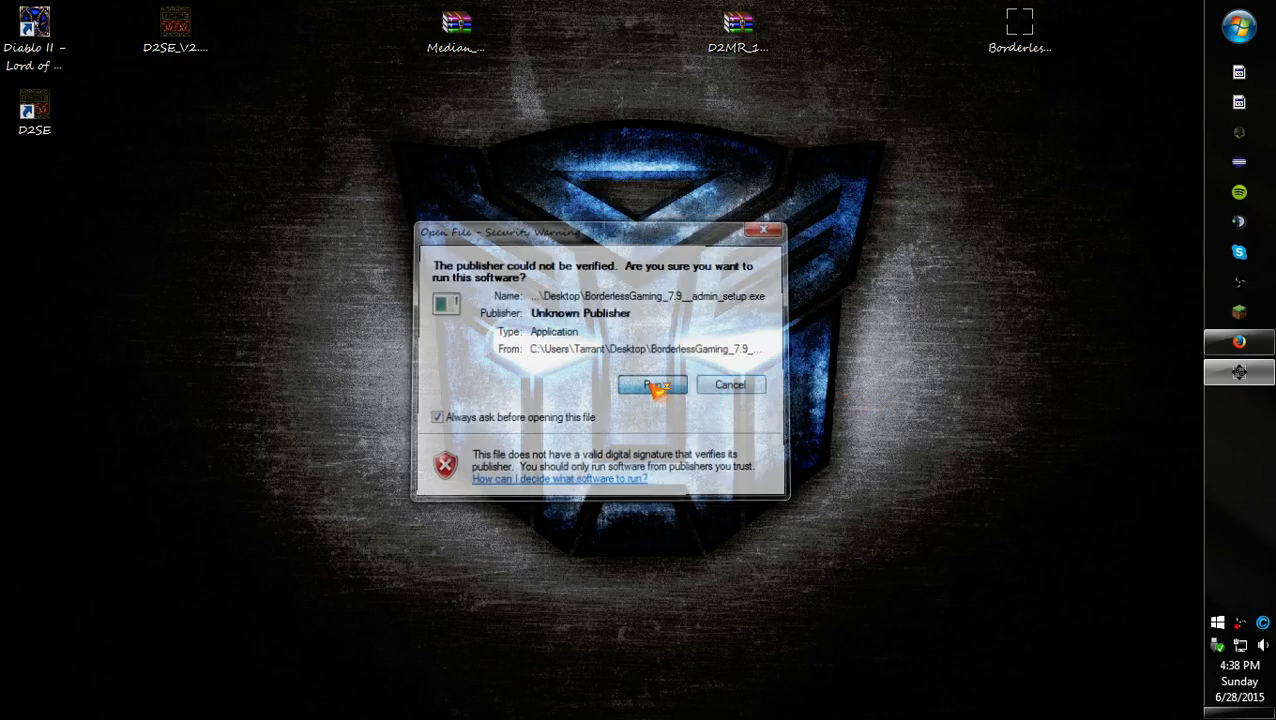
# Run the installer, accept the license and install to Diablo II\Other\BorderlessGaming with a desktop icon
pyautogui.click(652, 384)
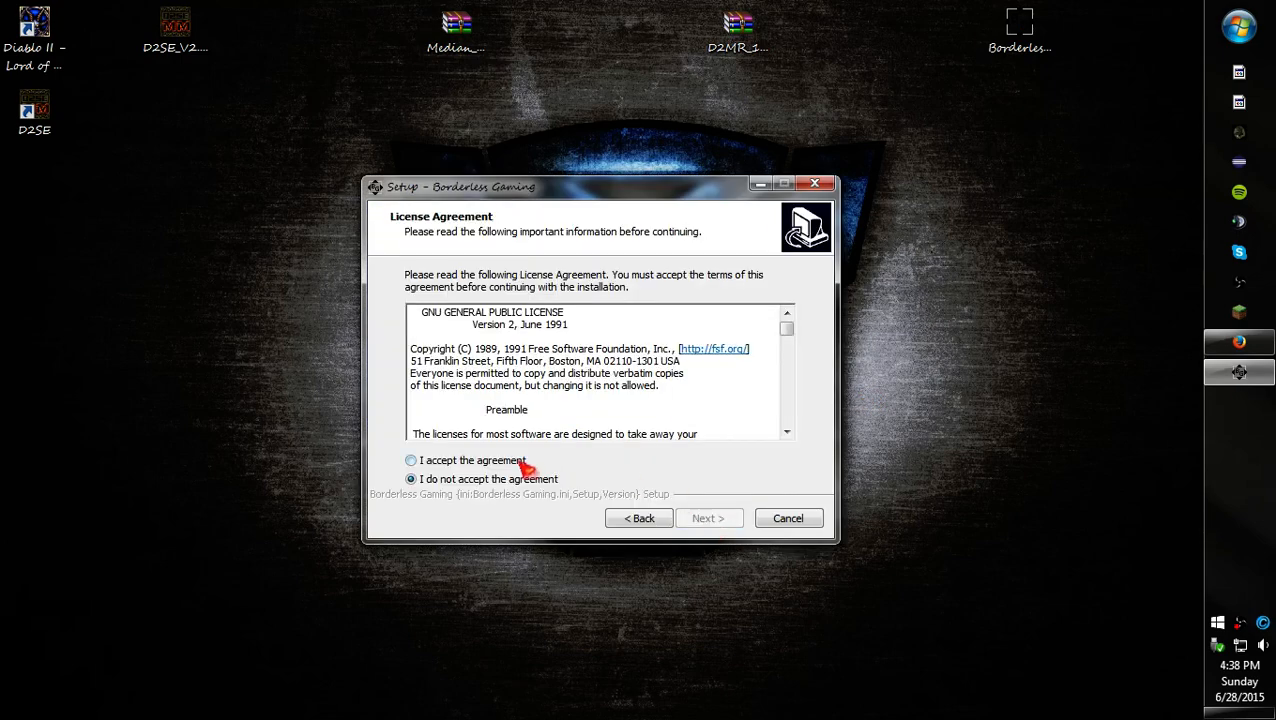
pyautogui.click(708, 518)
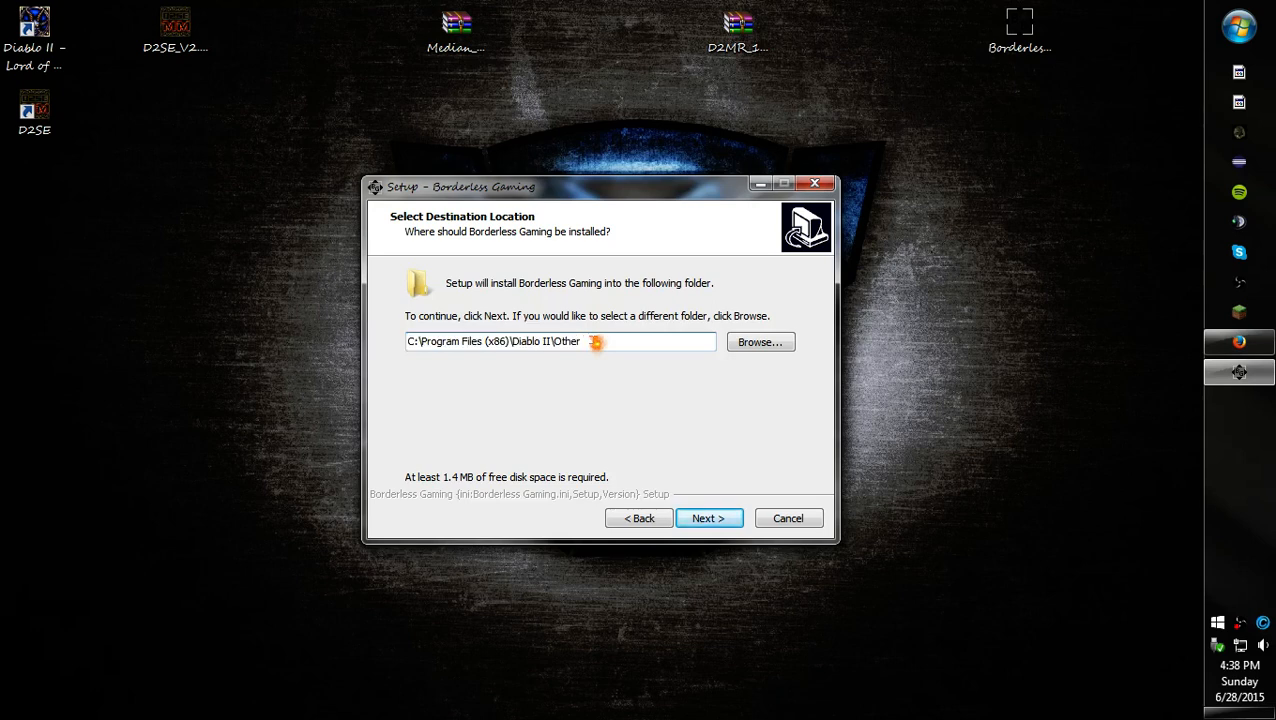
pyautogui.write('Bo')
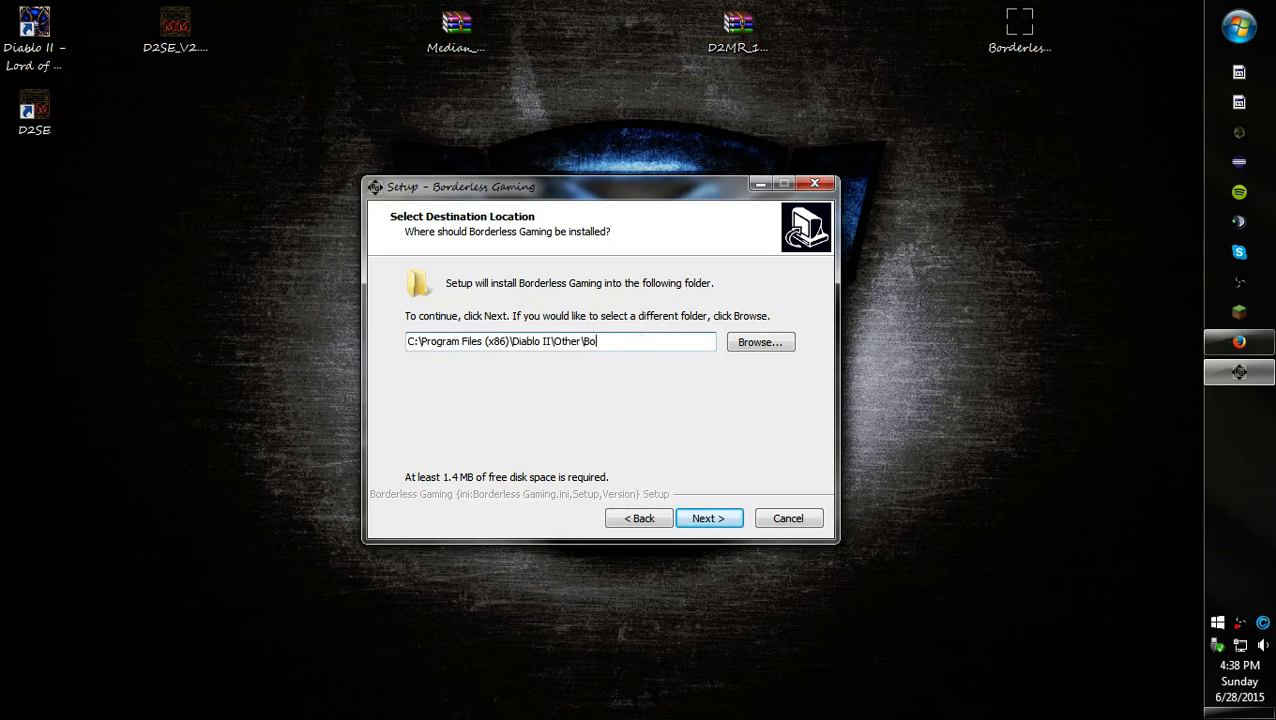
pyautogui.write('rderless')
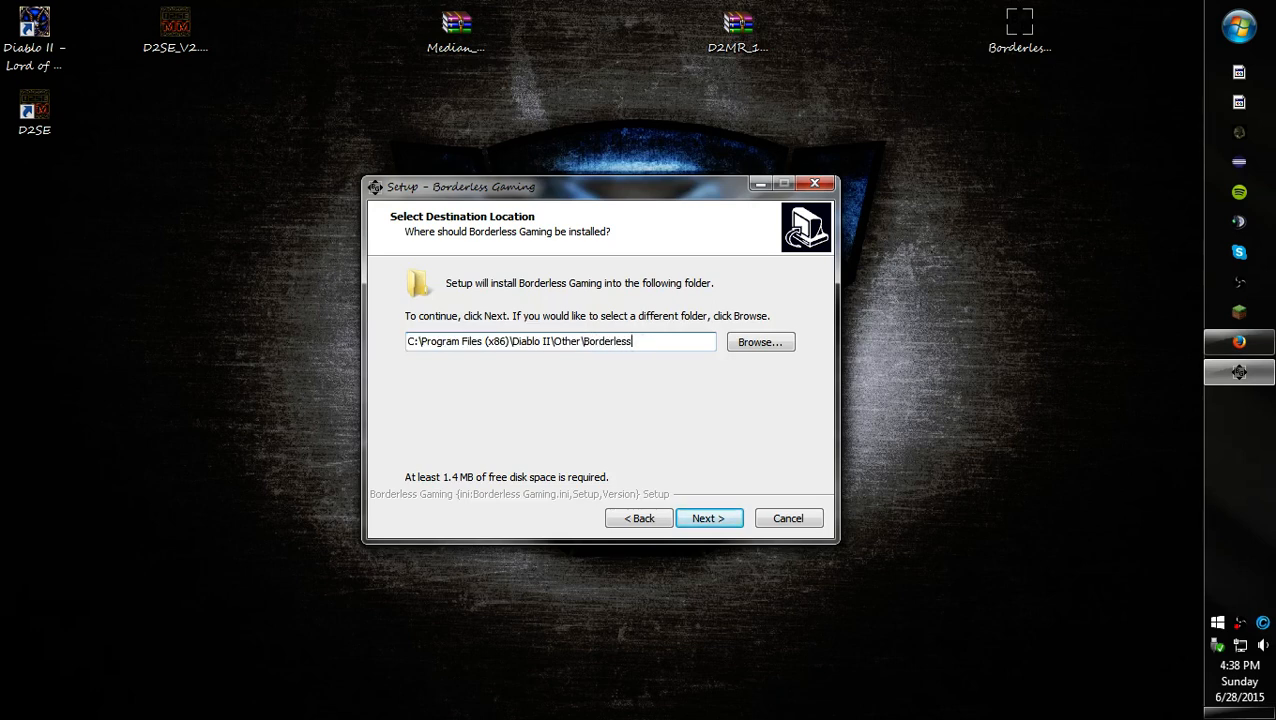
pyautogui.write('Gaming')
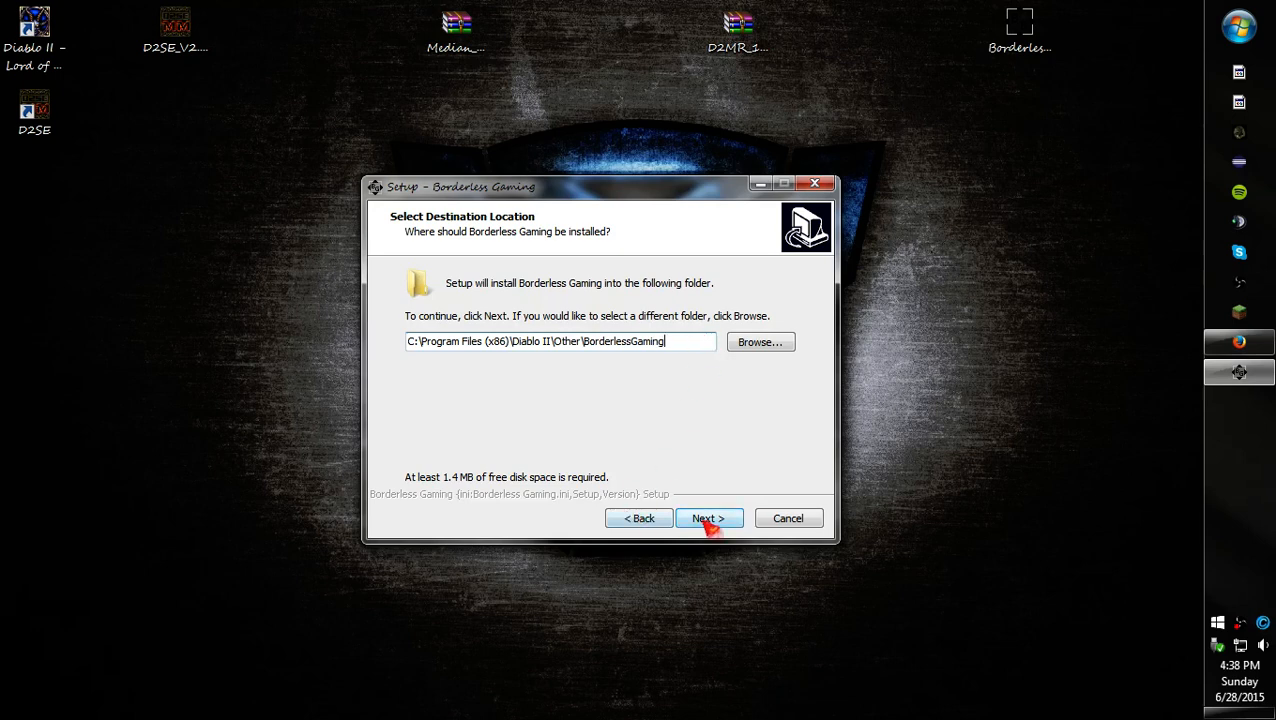
pyautogui.click(708, 518)
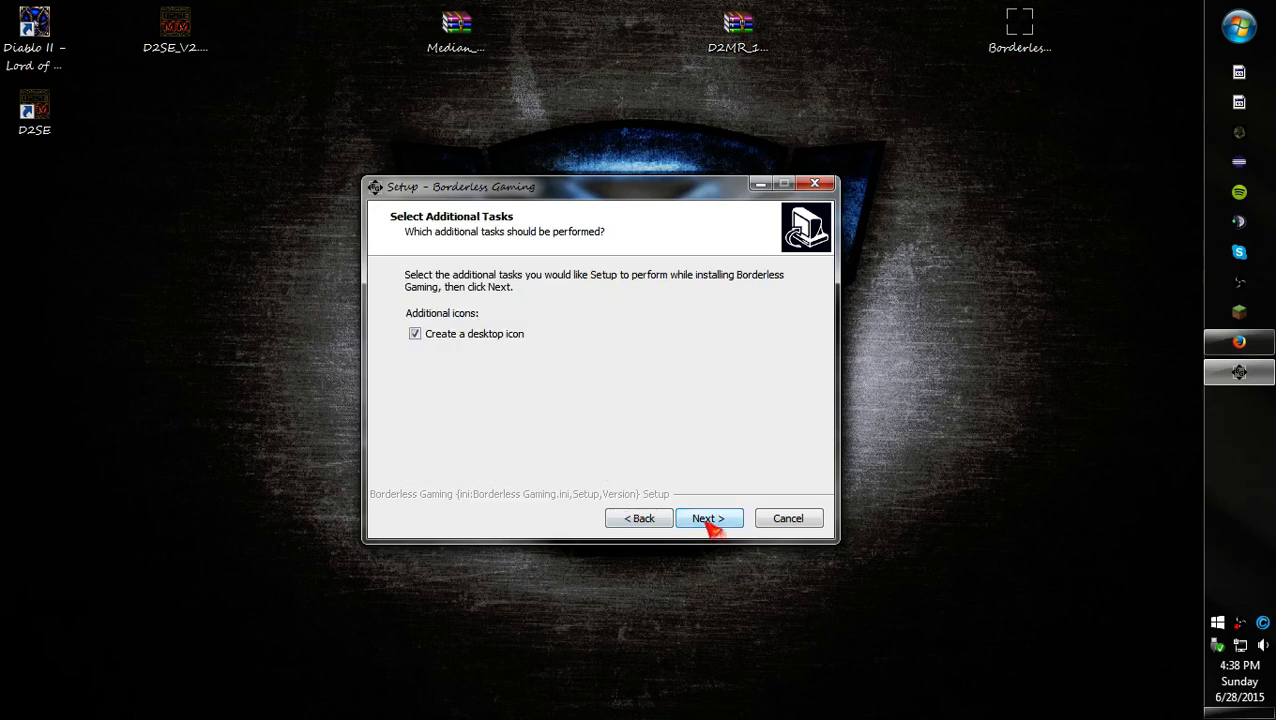
pyautogui.click(708, 518)
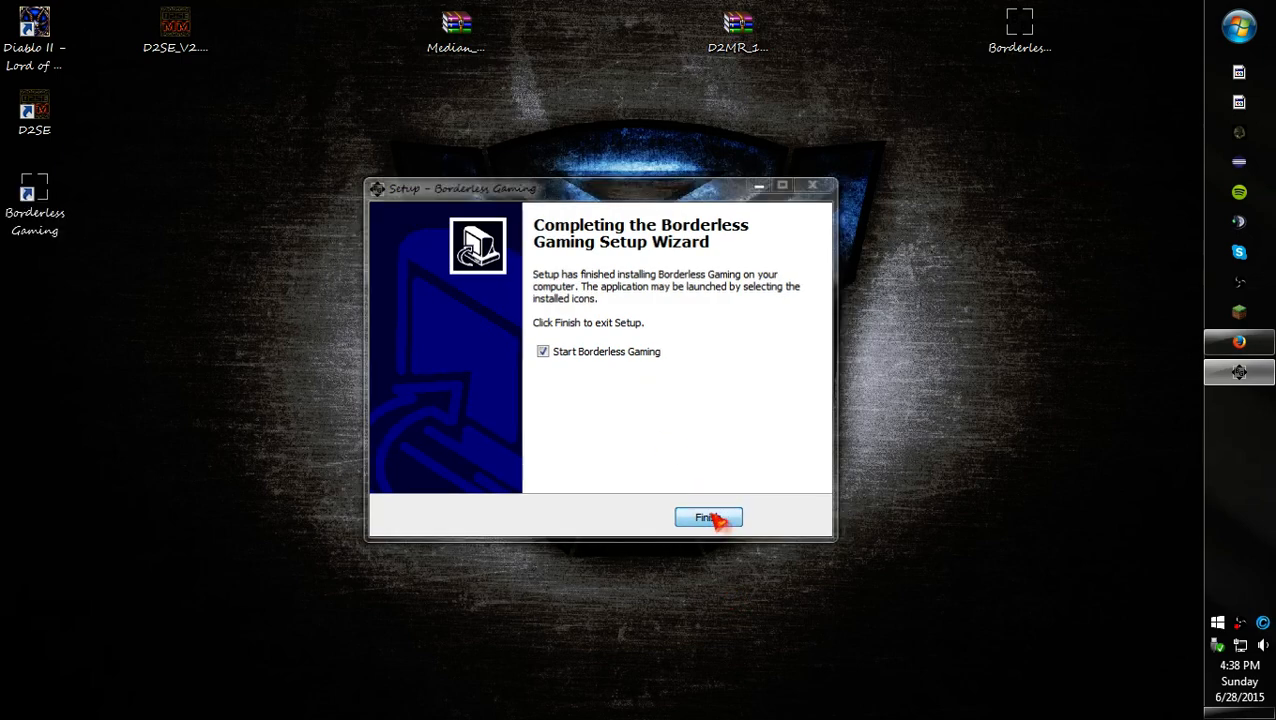
# Finish setup, launch Borderless Gaming and remove Diablo II from its favorites list
pyautogui.click(708, 516)
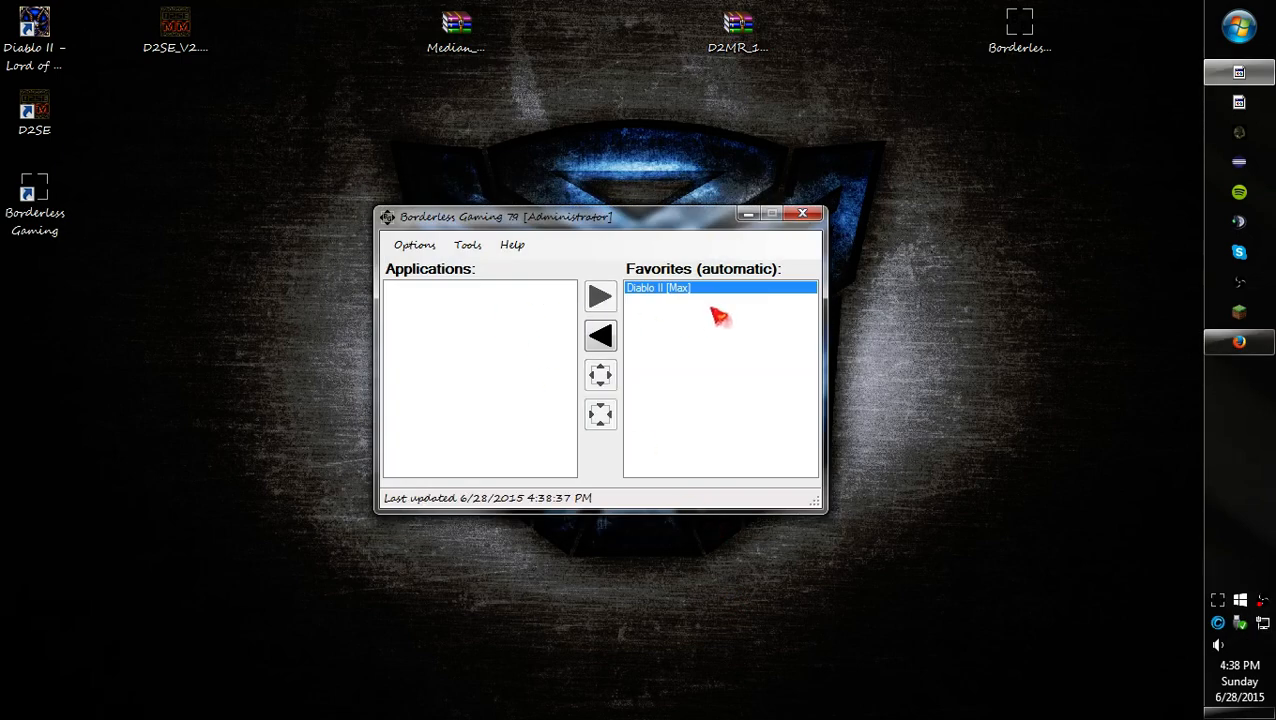
pyautogui.click(600, 336)
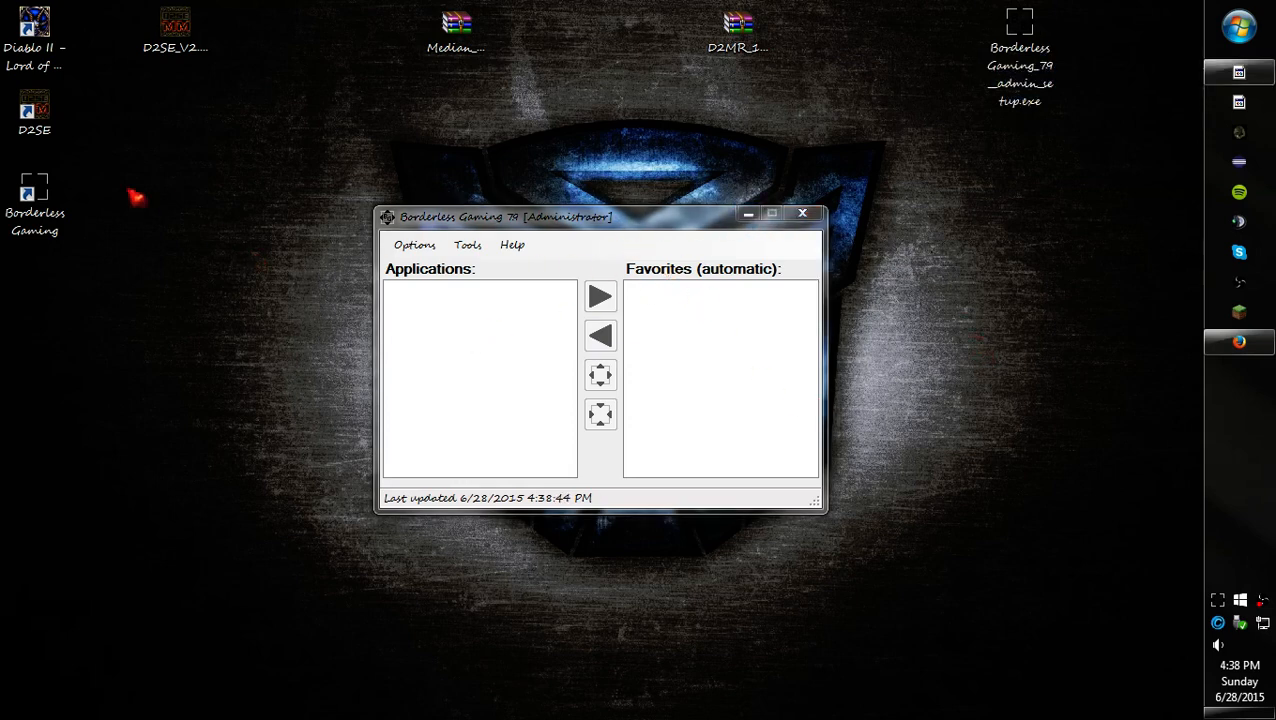
# In D2SE select Median XL Ultimative with DirectDraw and Windowmode enabled
pyautogui.doubleClick(34, 112)
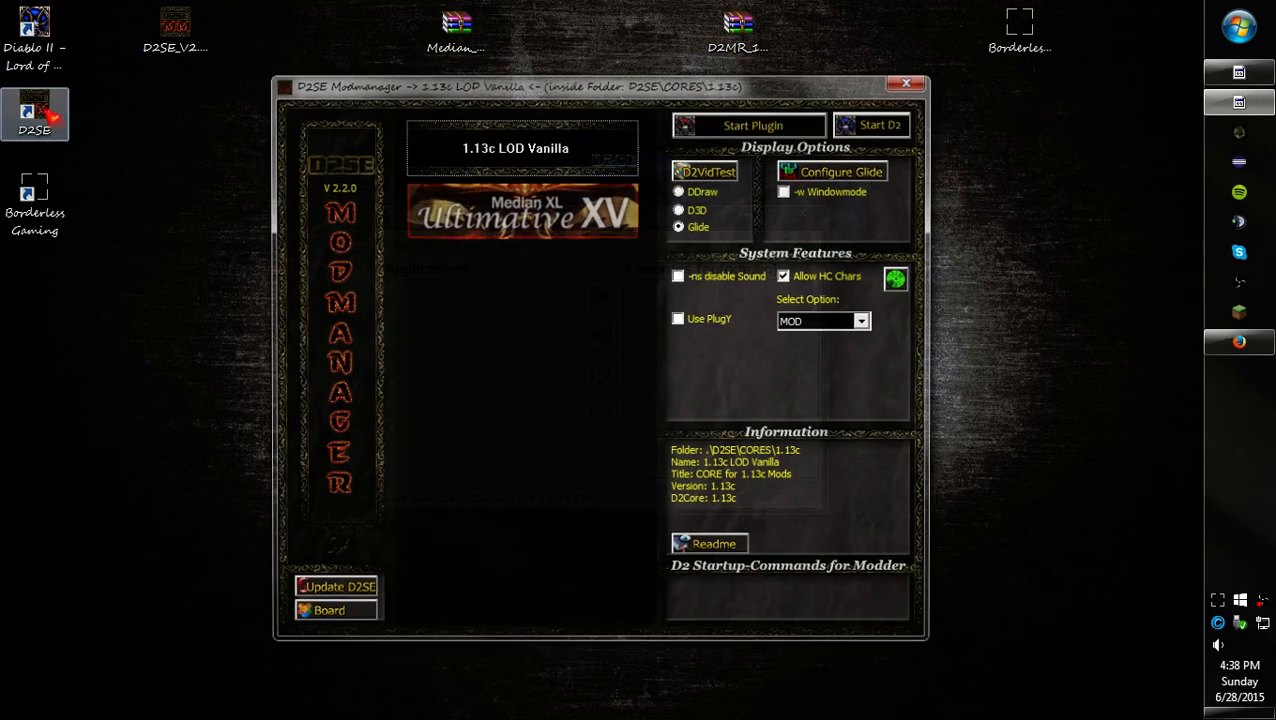
pyautogui.click(520, 210)
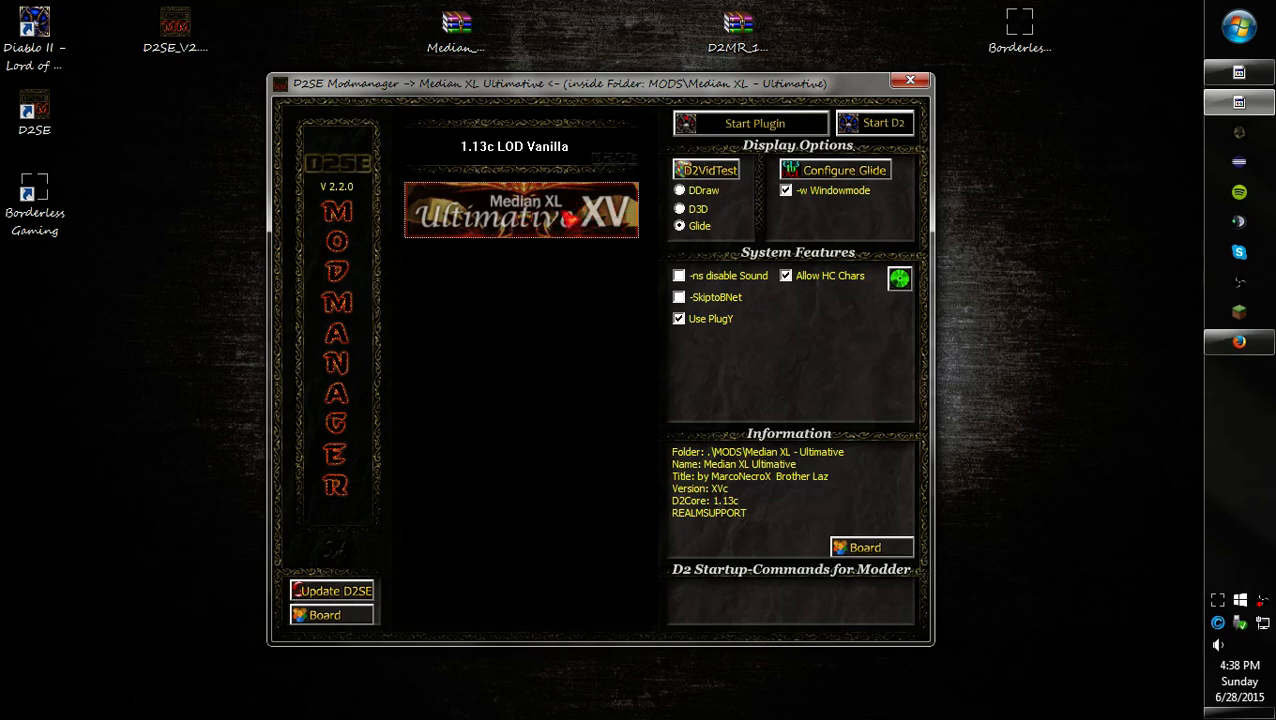
pyautogui.click(680, 190)
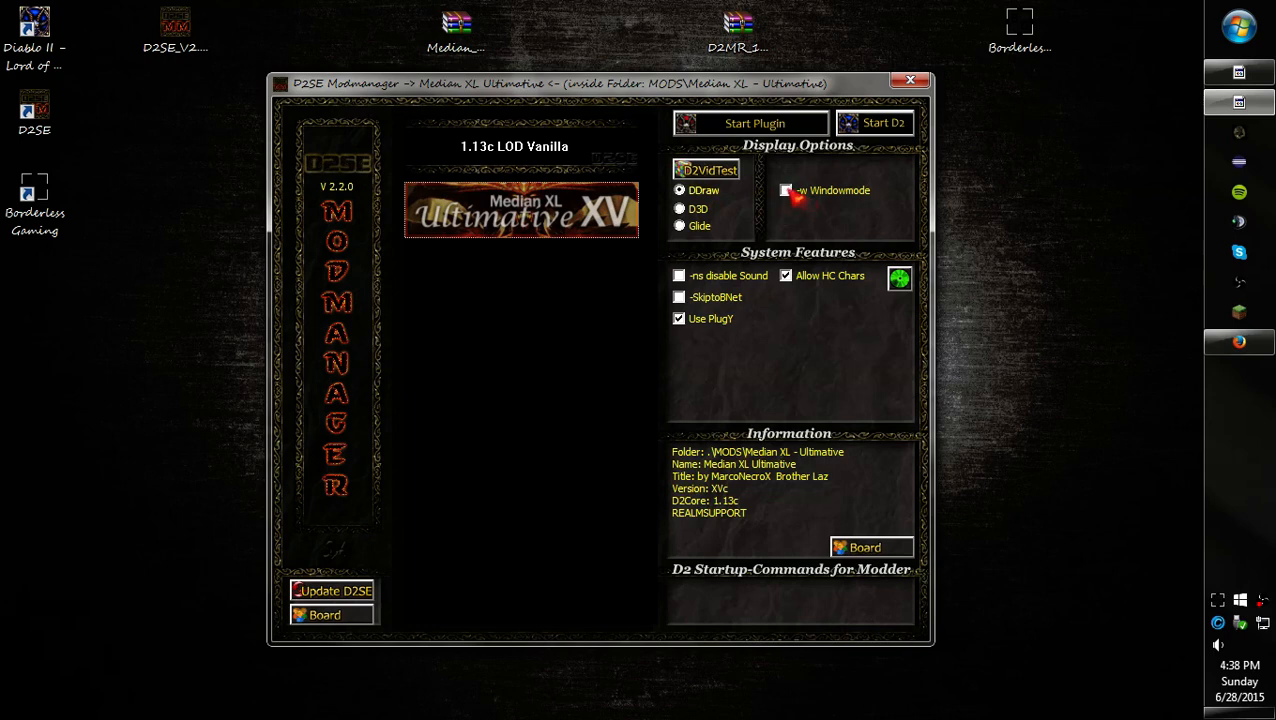
pyautogui.click(786, 190)
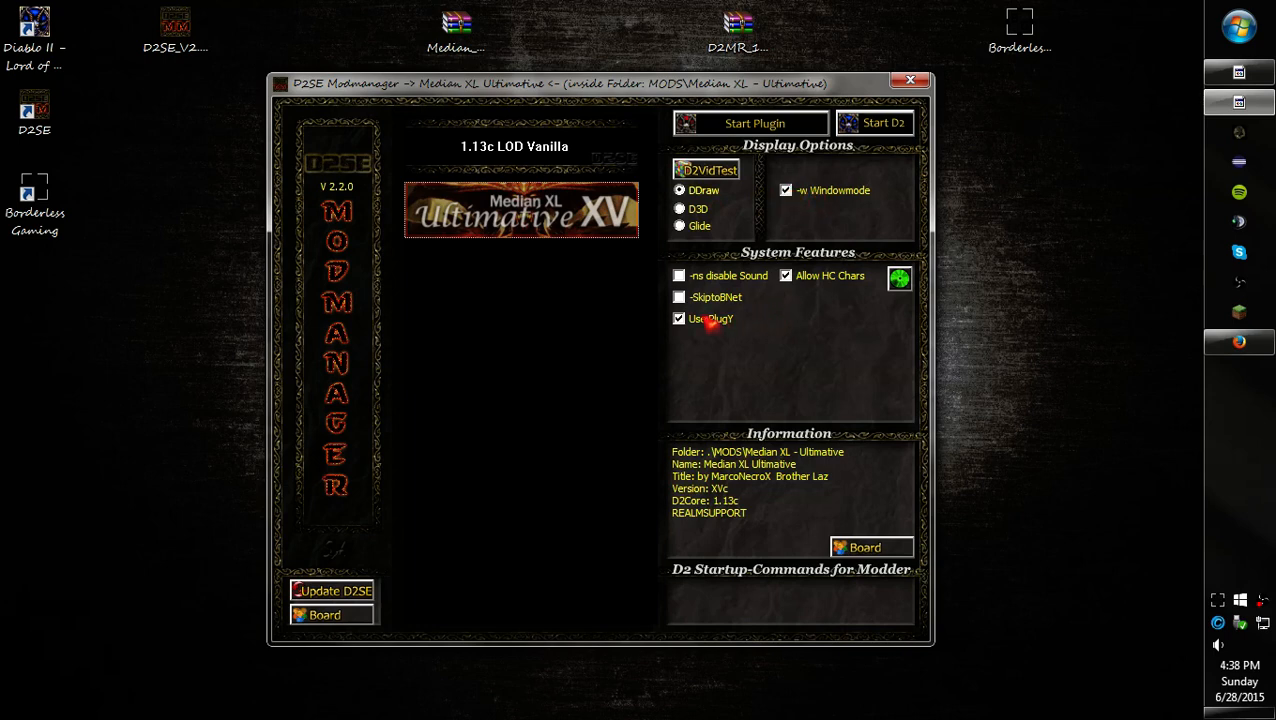
pyautogui.moveTo(712, 224)
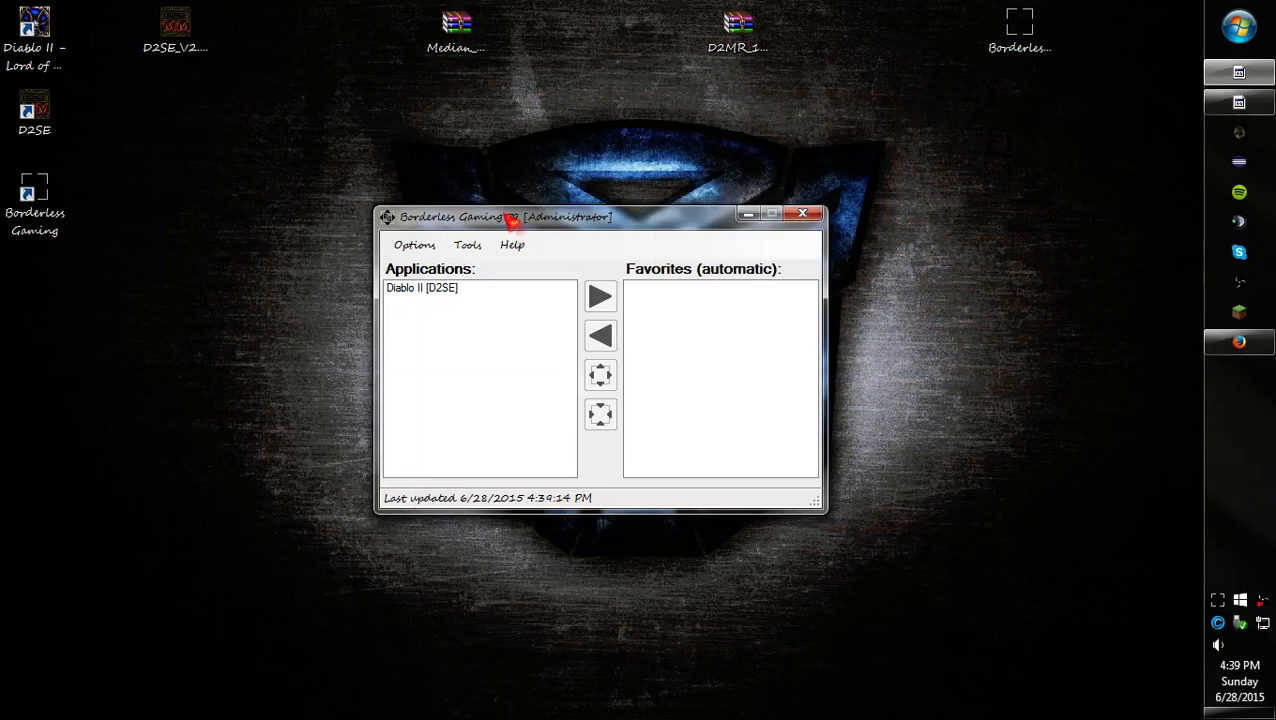
pyautogui.moveTo(464, 296)
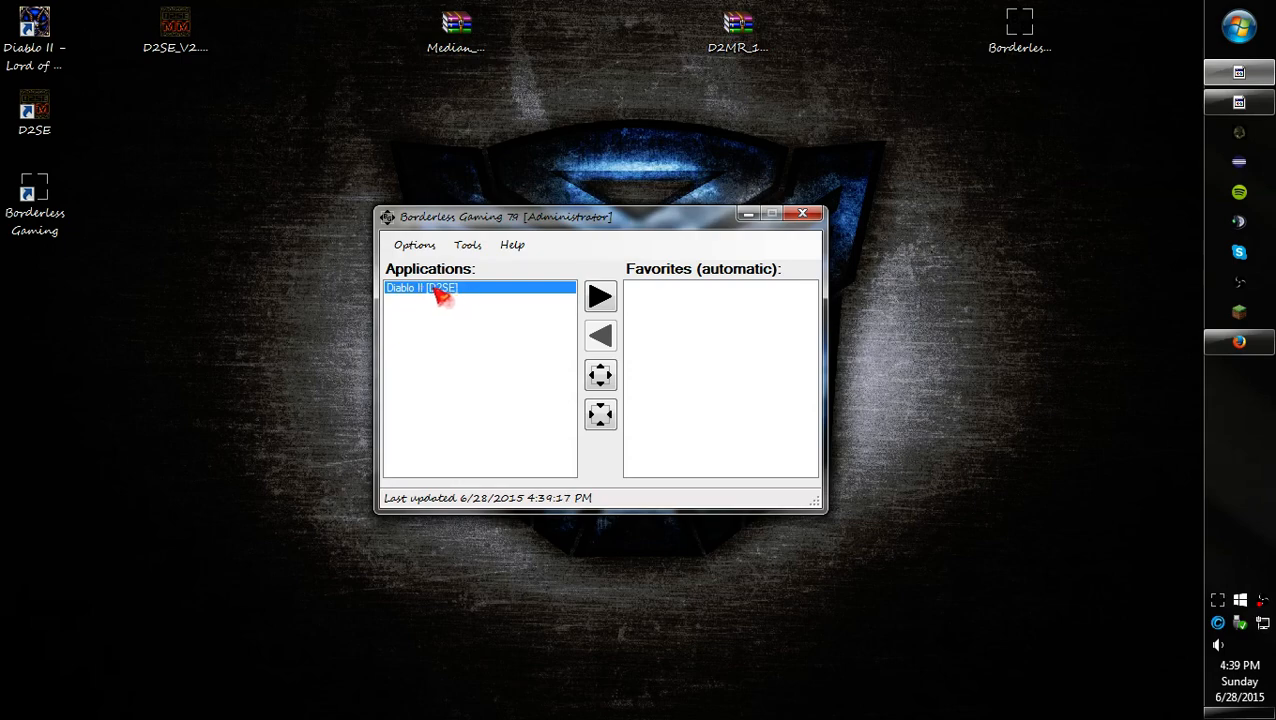
# Make the Diablo II [D2SE] window borderless and start a single-player character named test
pyautogui.click(600, 296)
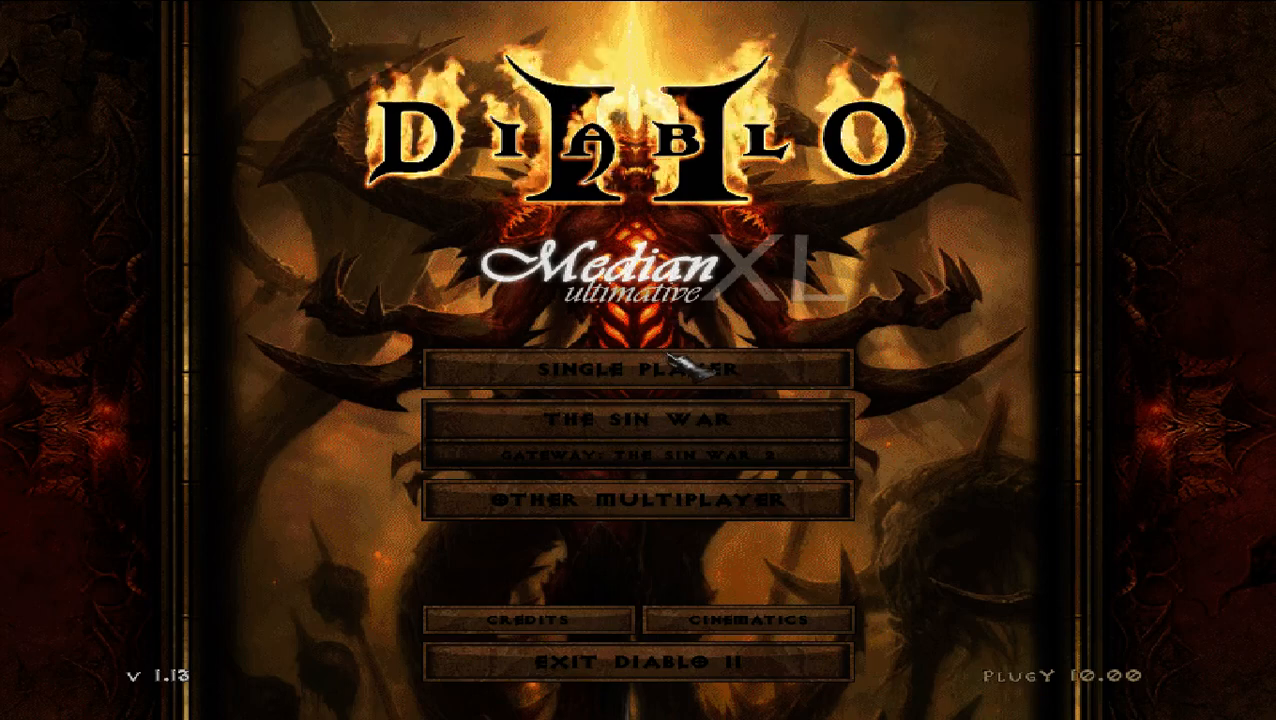
pyautogui.click(636, 368)
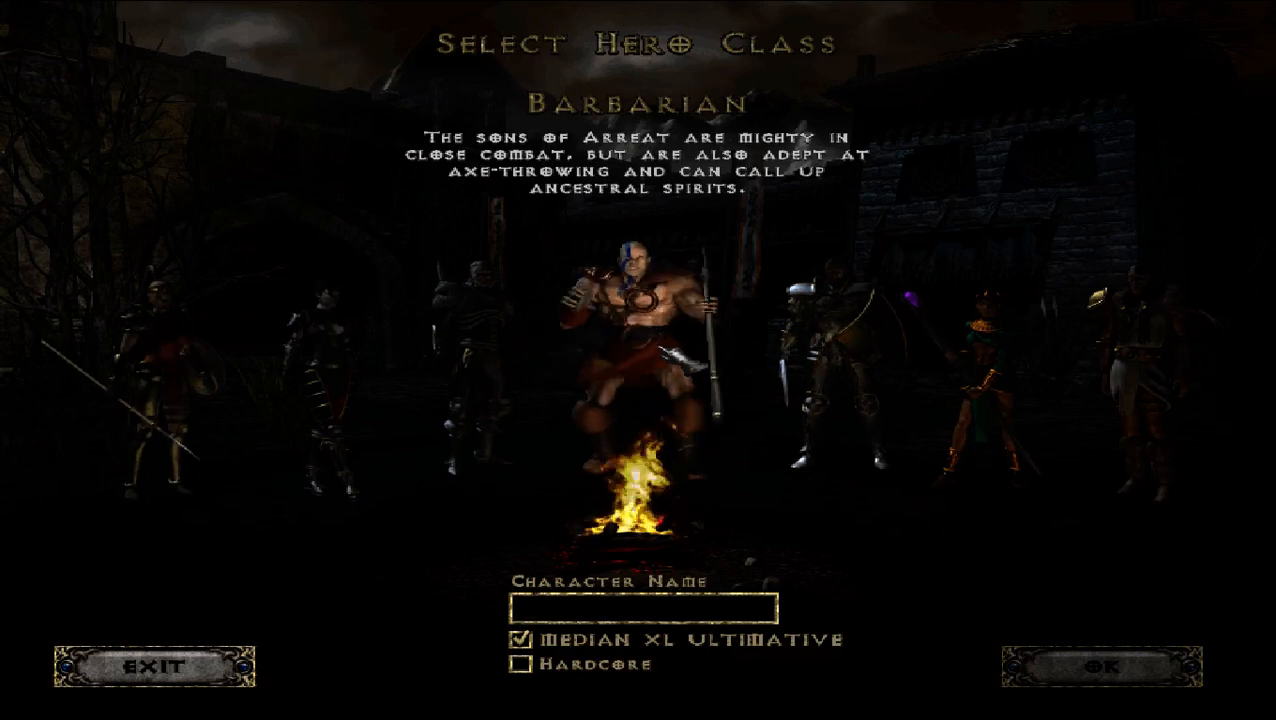
pyautogui.write('test')
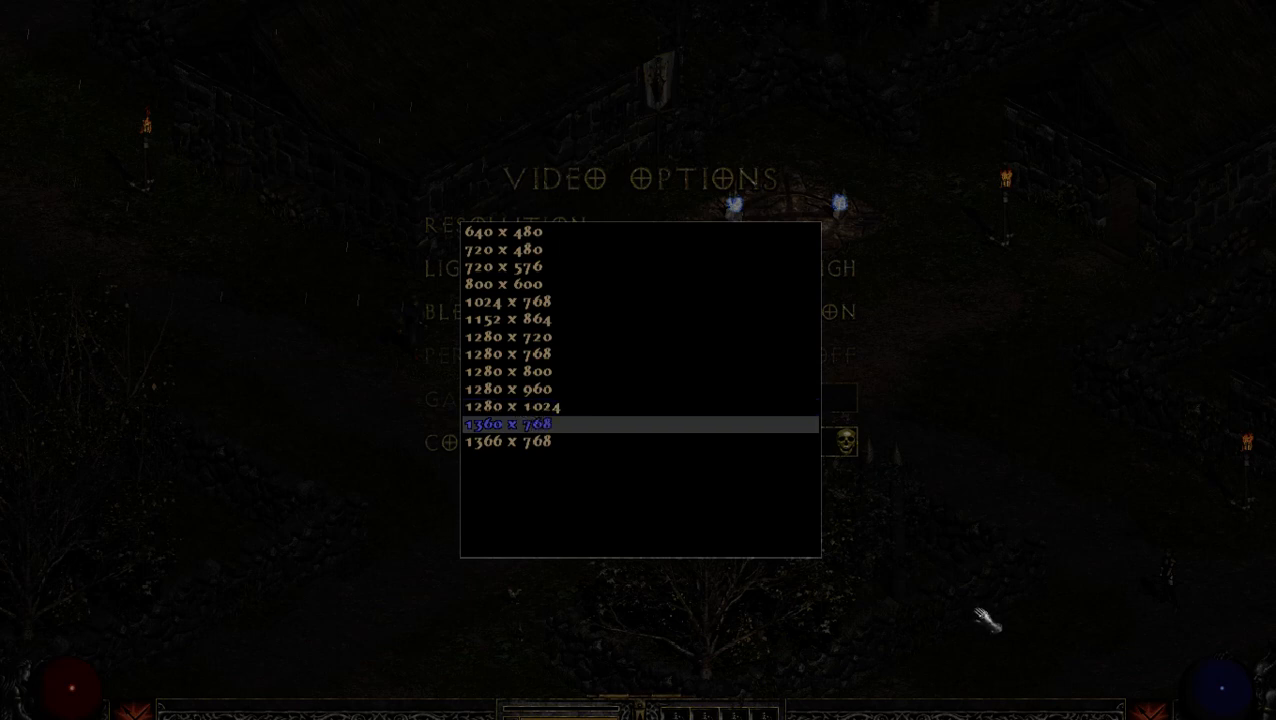
pyautogui.moveTo(384, 618)
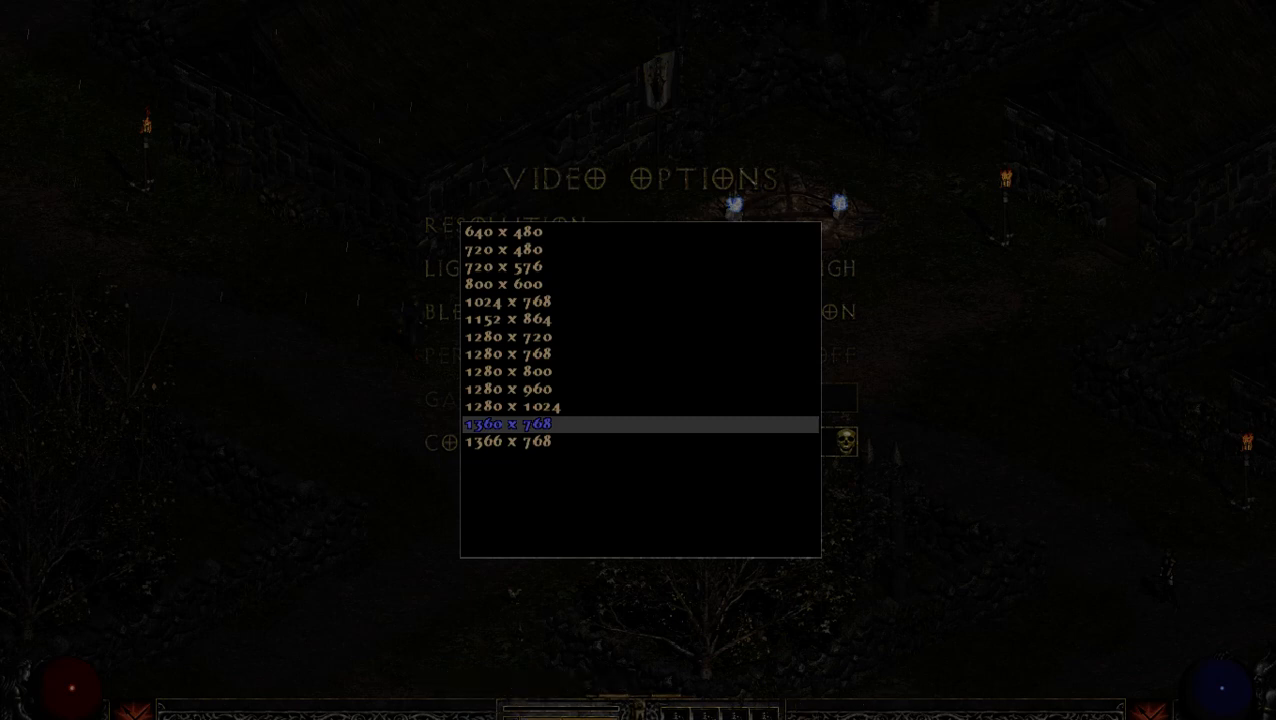
pyautogui.moveTo(564, 486)
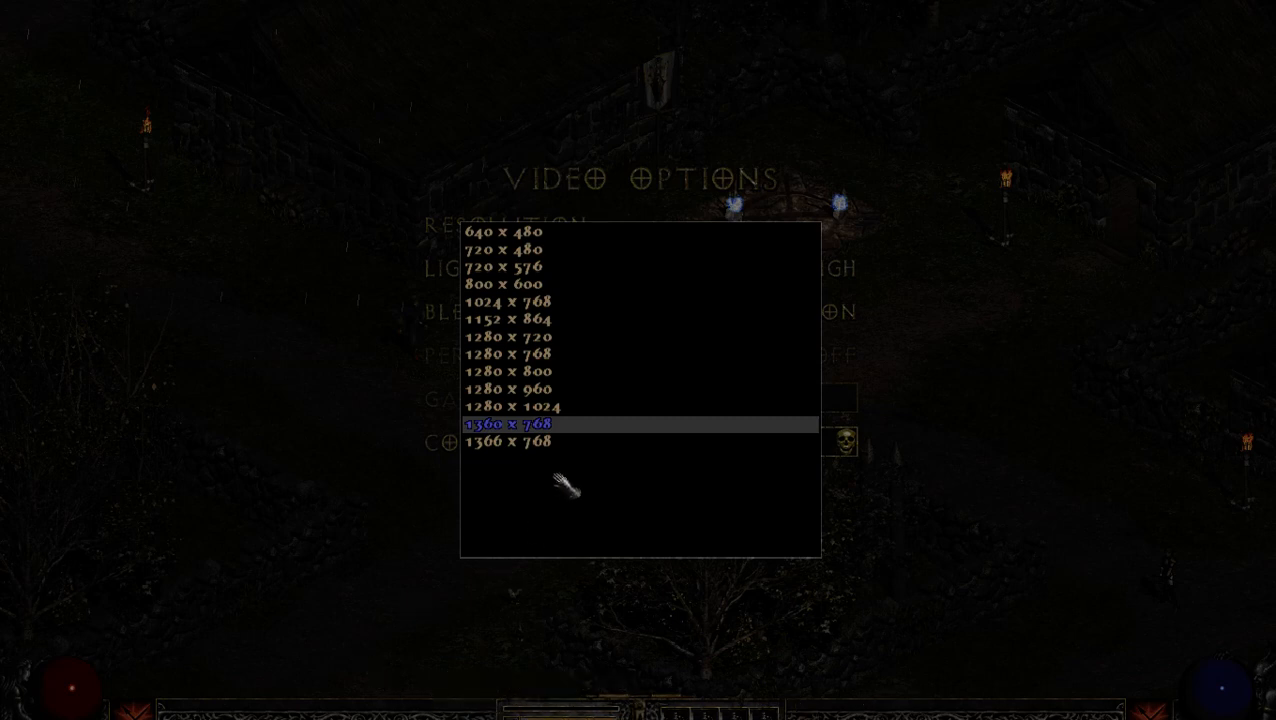
pyautogui.moveTo(544, 424)
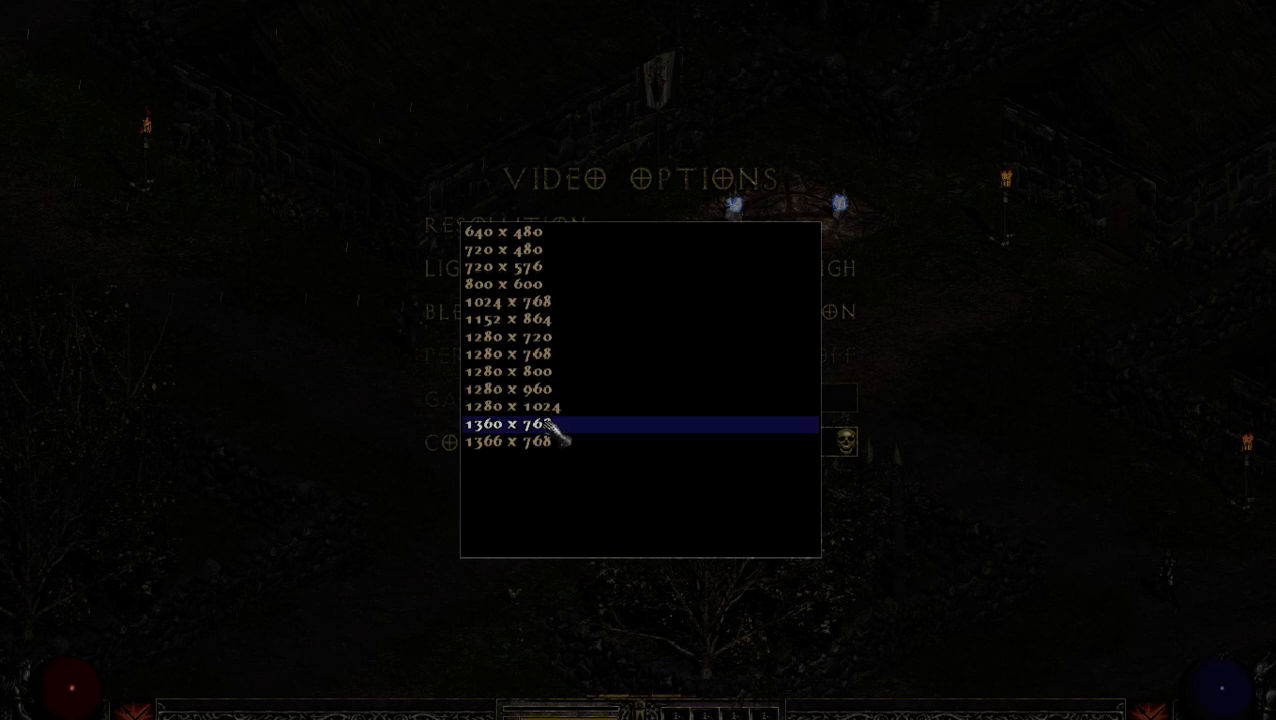
pyautogui.moveTo(540, 442)
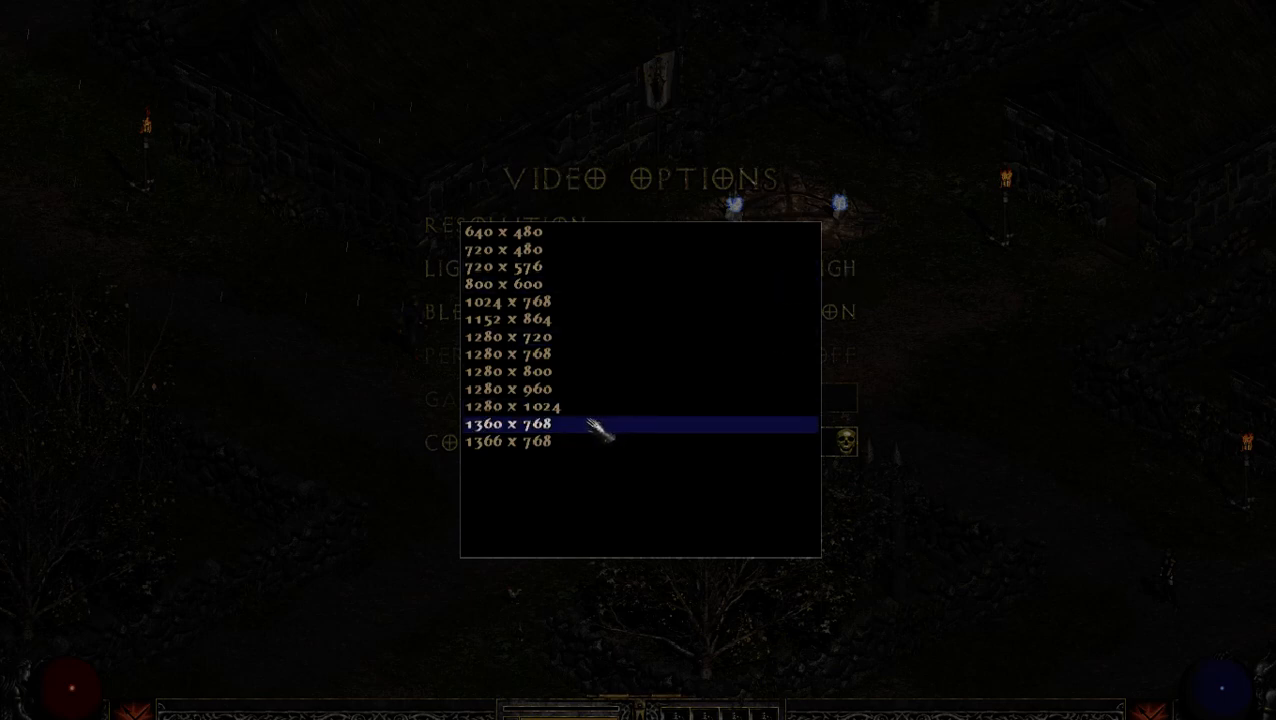
pyautogui.moveTo(520, 442)
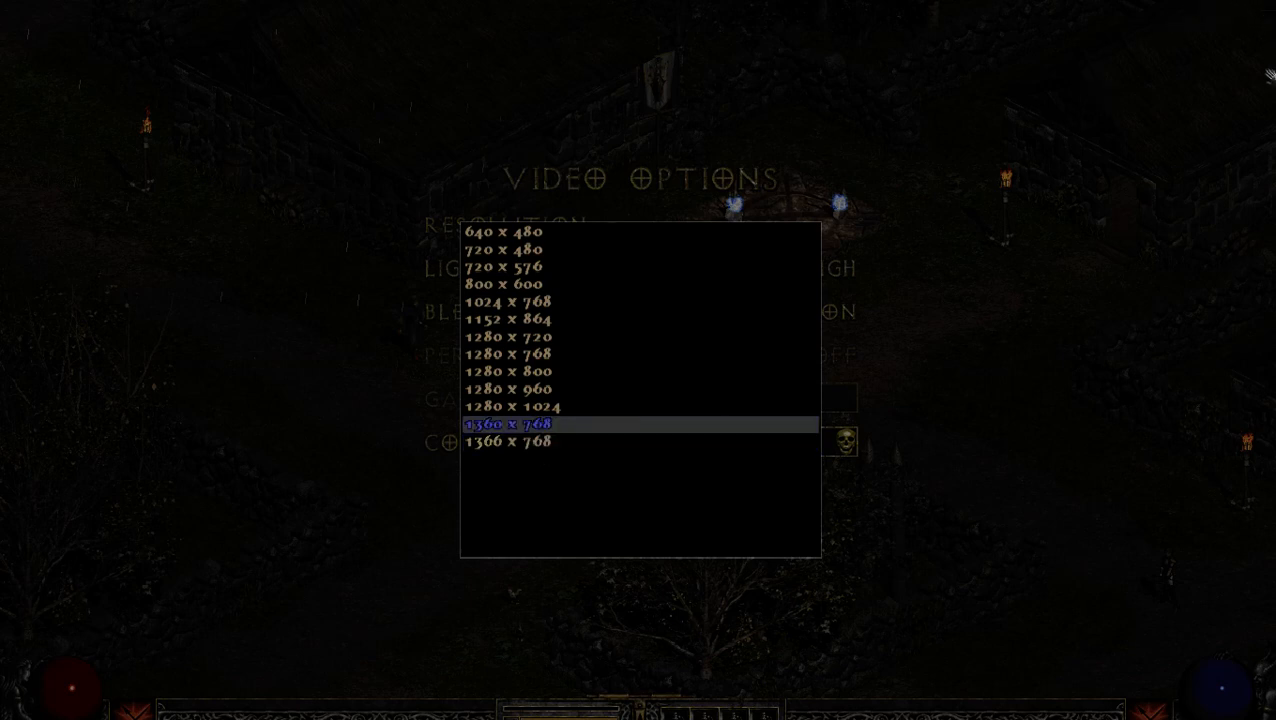
pyautogui.moveTo(1264, 184)
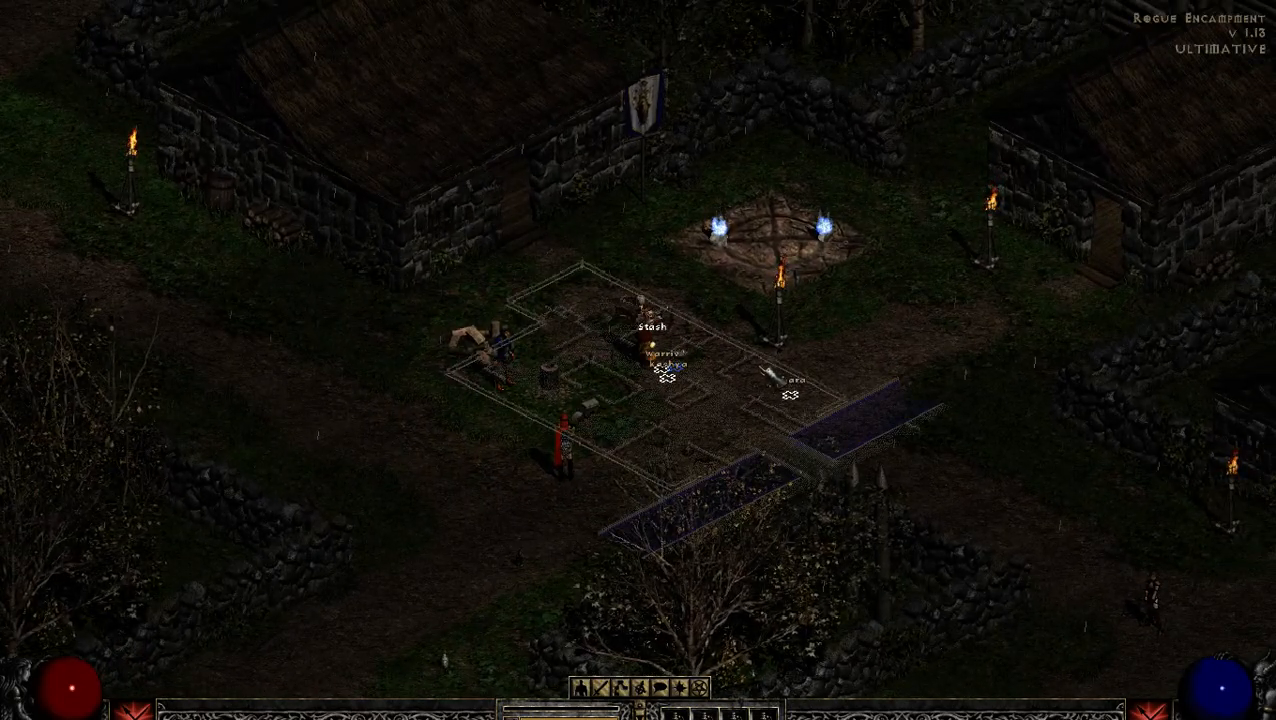
# Exit Diablo II back to the desktop and relaunch the D2SE mod manager
pyautogui.press('Escape')
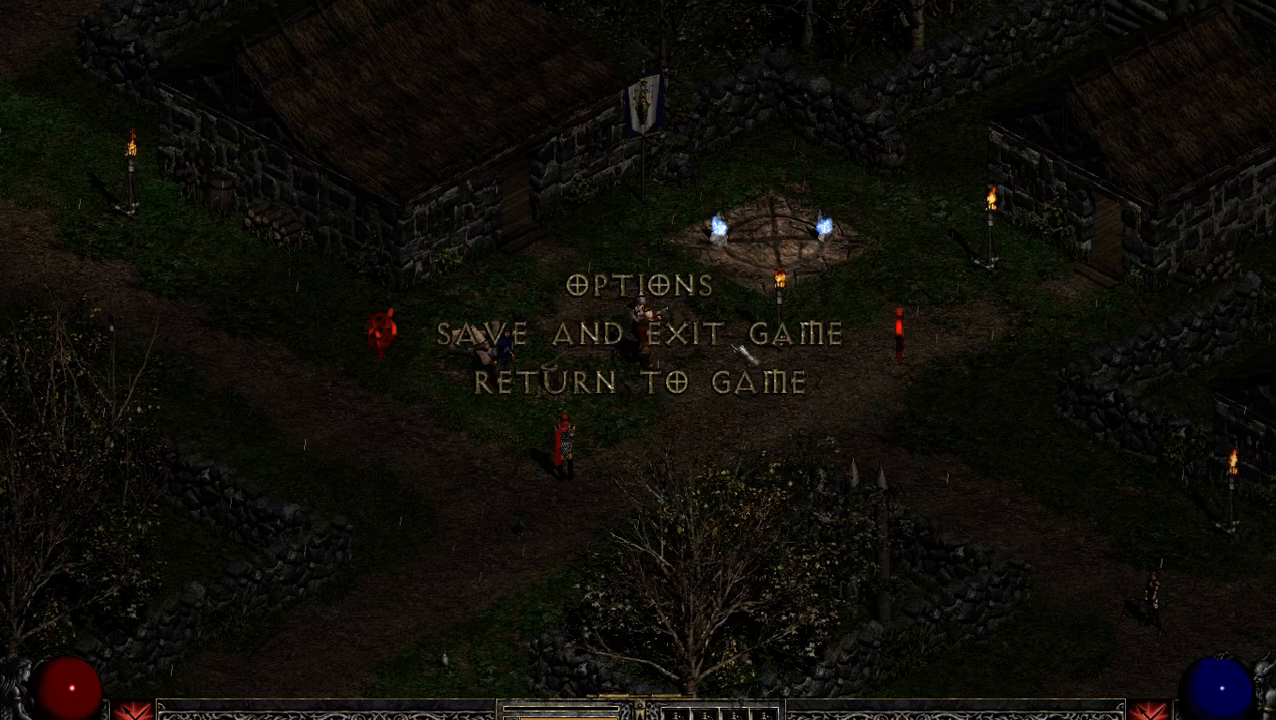
pyautogui.click(644, 382)
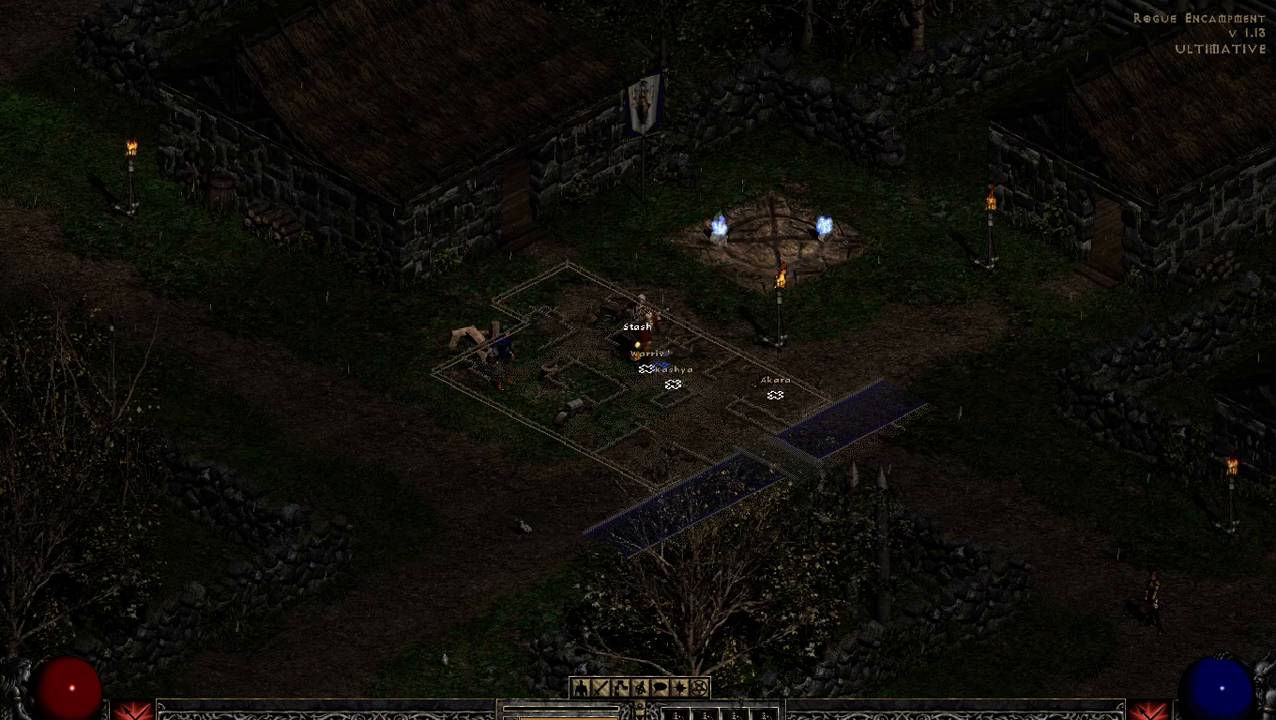
pyautogui.press('Escape')
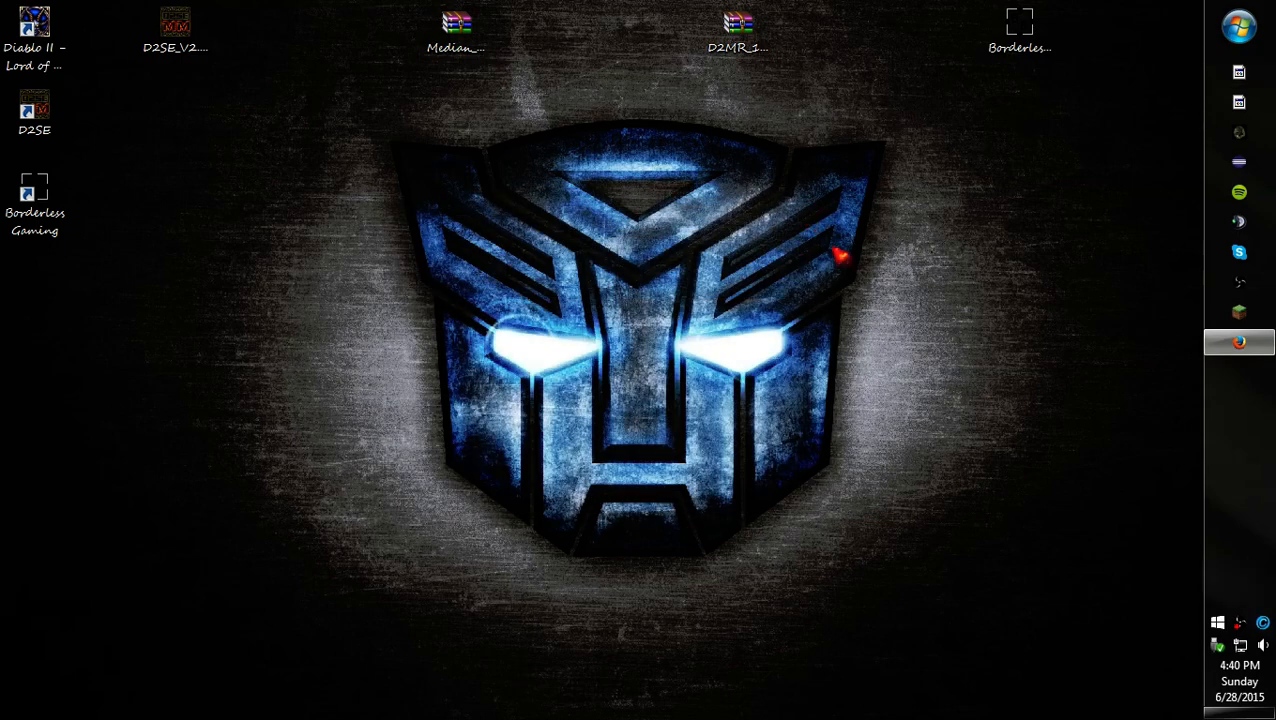
pyautogui.moveTo(88, 166)
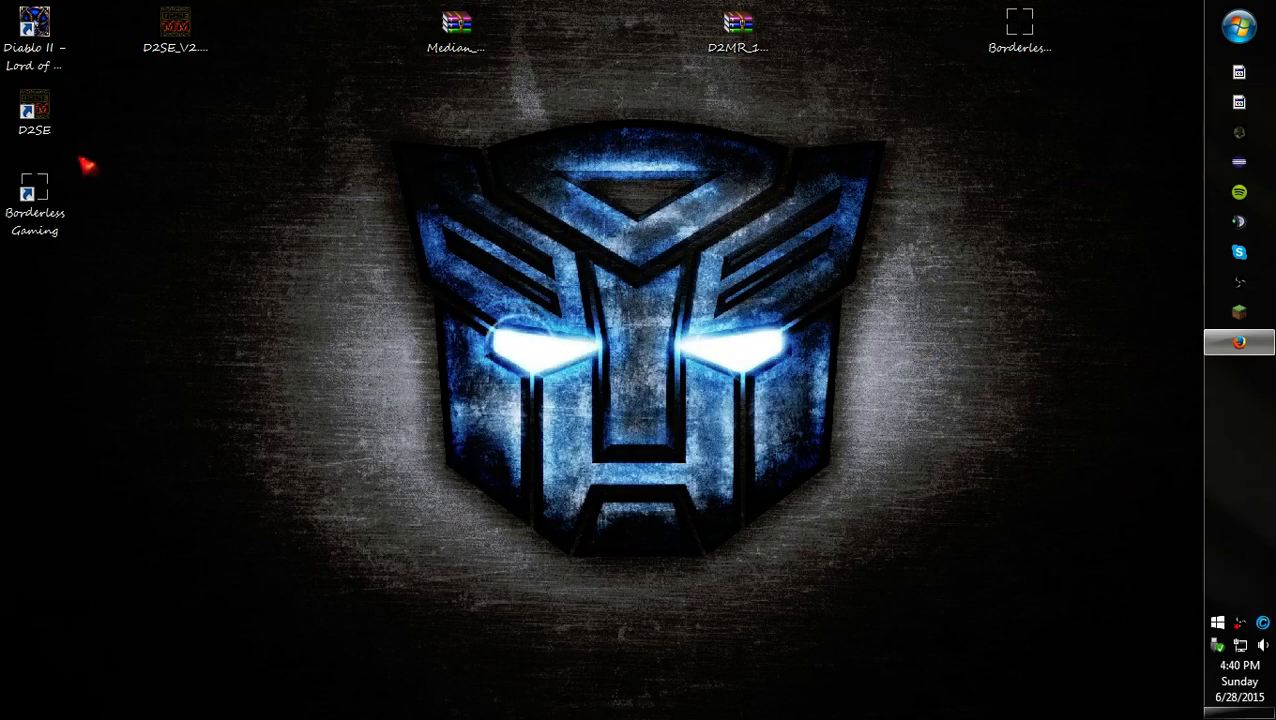
pyautogui.doubleClick(36, 204)
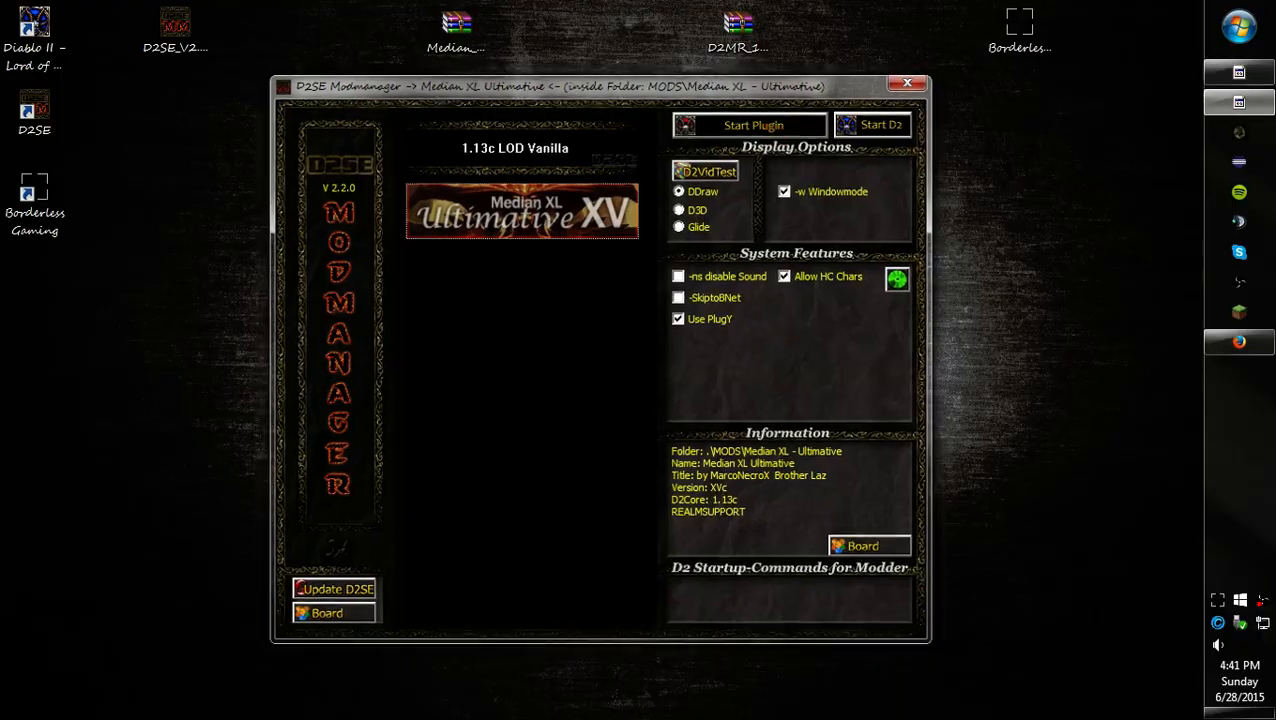
# Start D2 from D2SE, skip the intro and restore Borderless Gaming from the tray to re-apply it
pyautogui.click(880, 124)
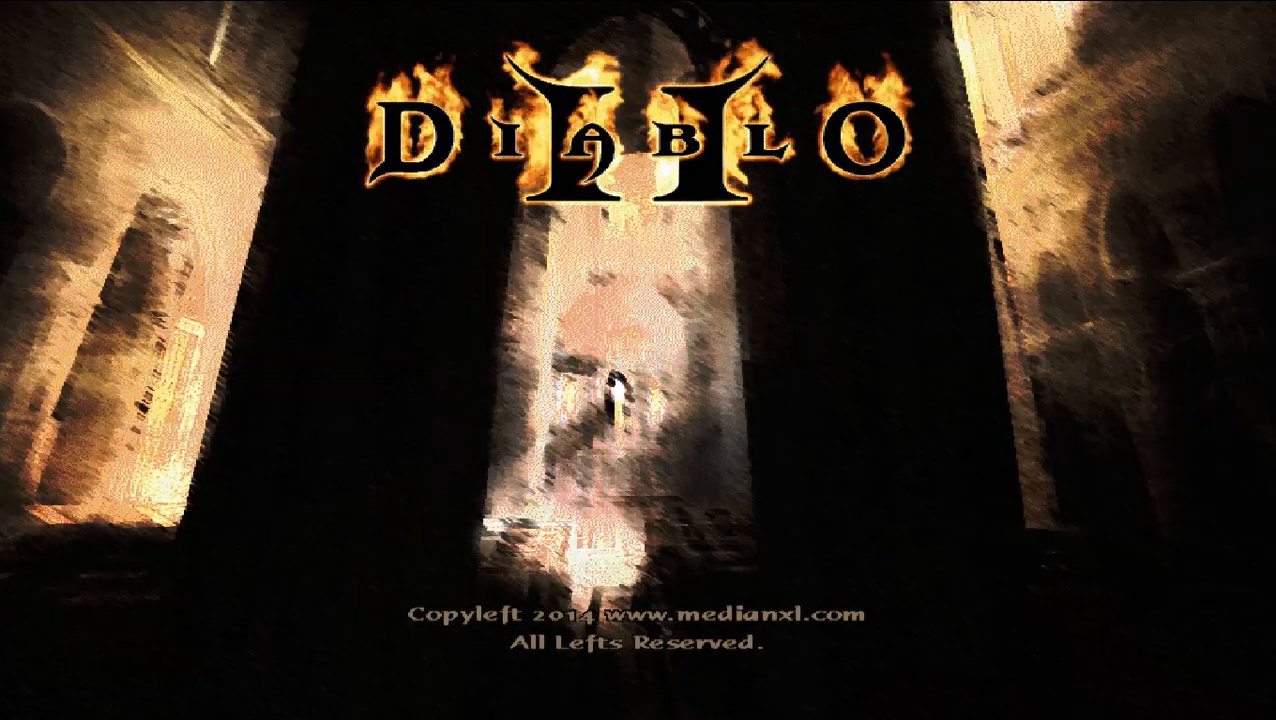
pyautogui.click(1238, 28)
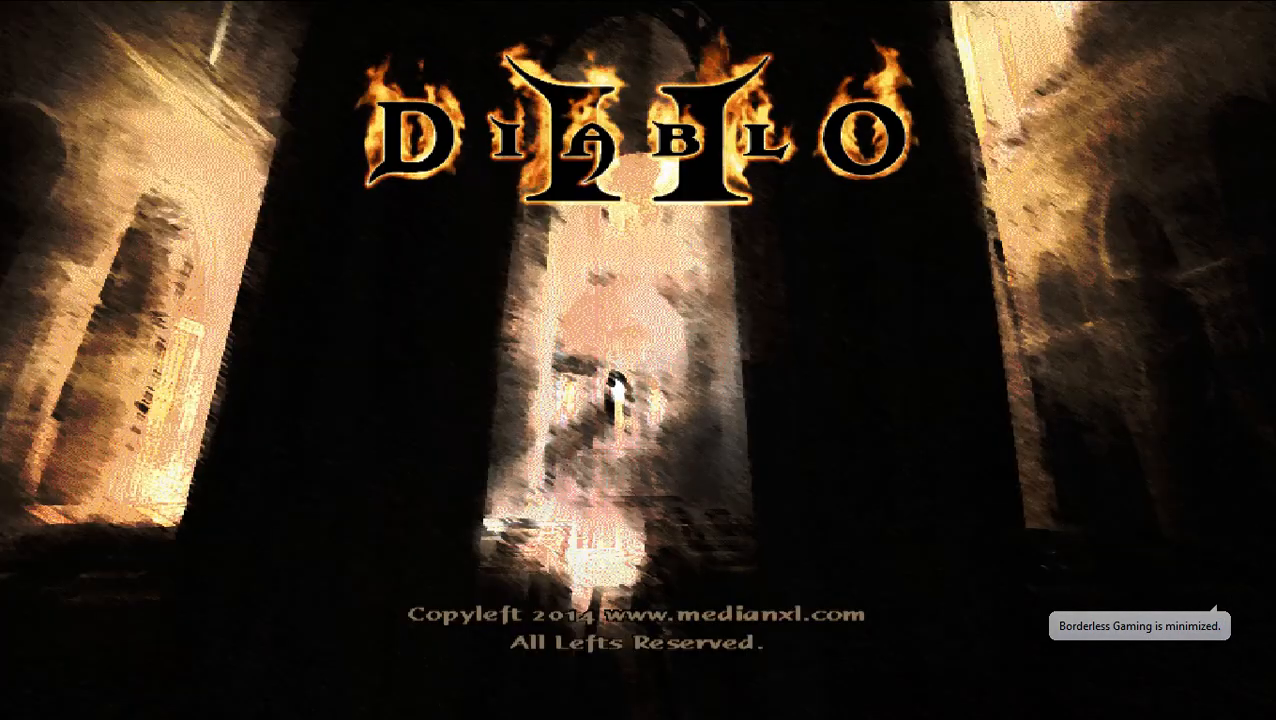
pyautogui.click(1238, 28)
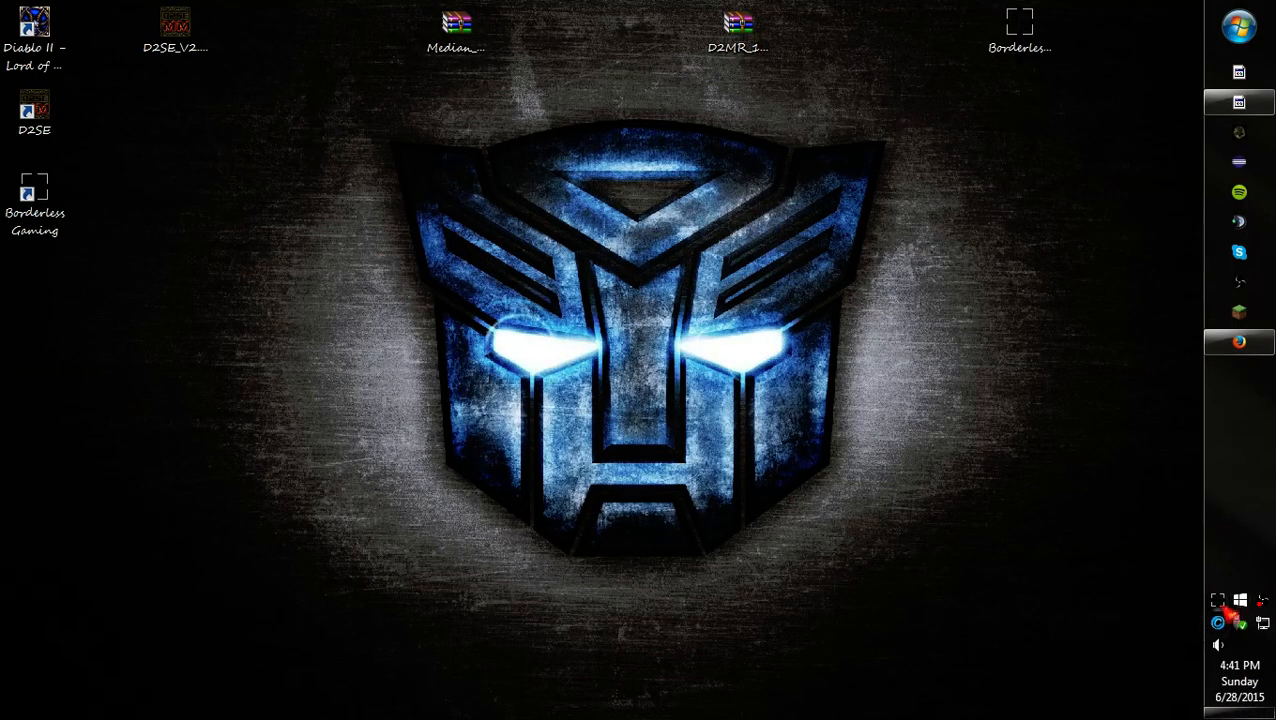
pyautogui.rightClick(1228, 616)
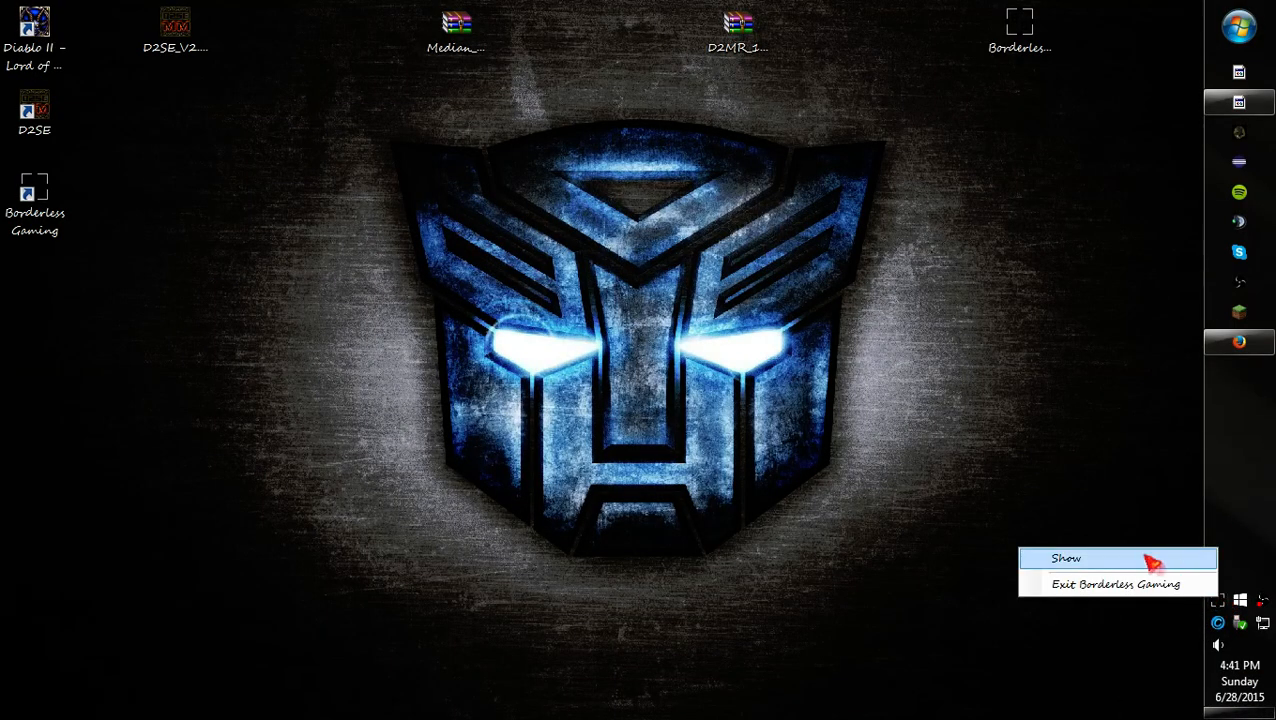
pyautogui.click(1066, 558)
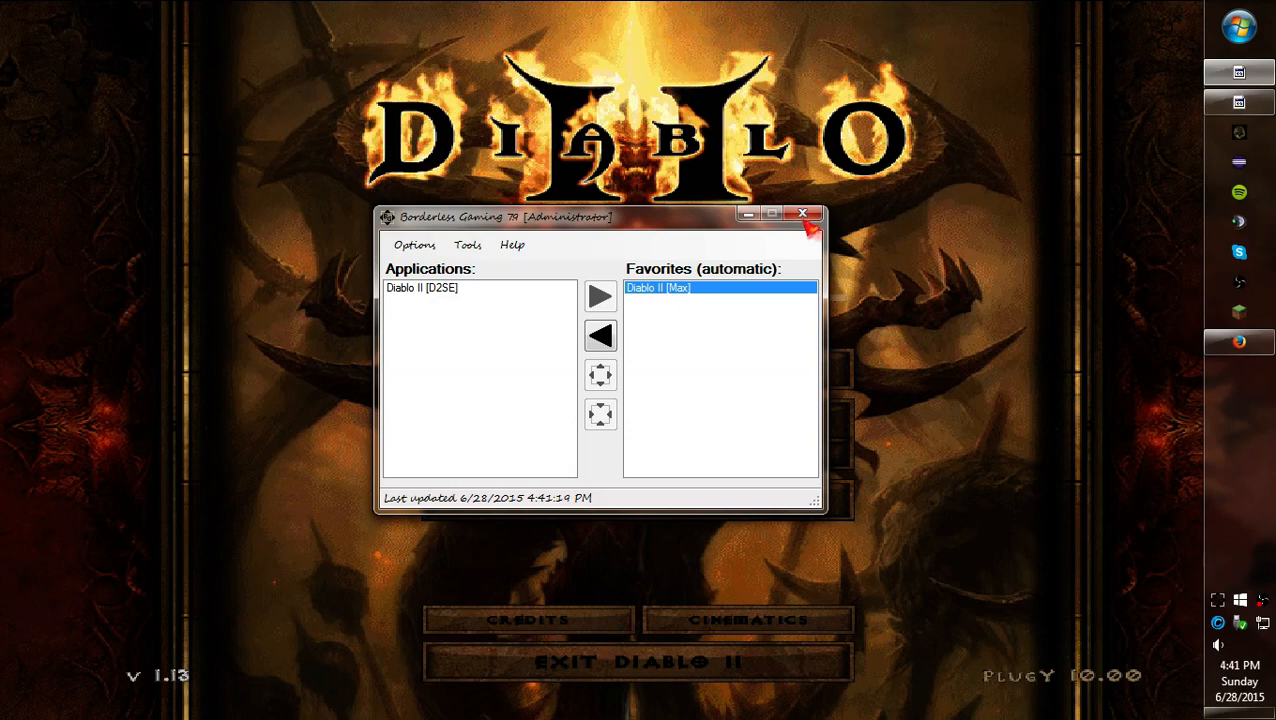
pyautogui.click(800, 214)
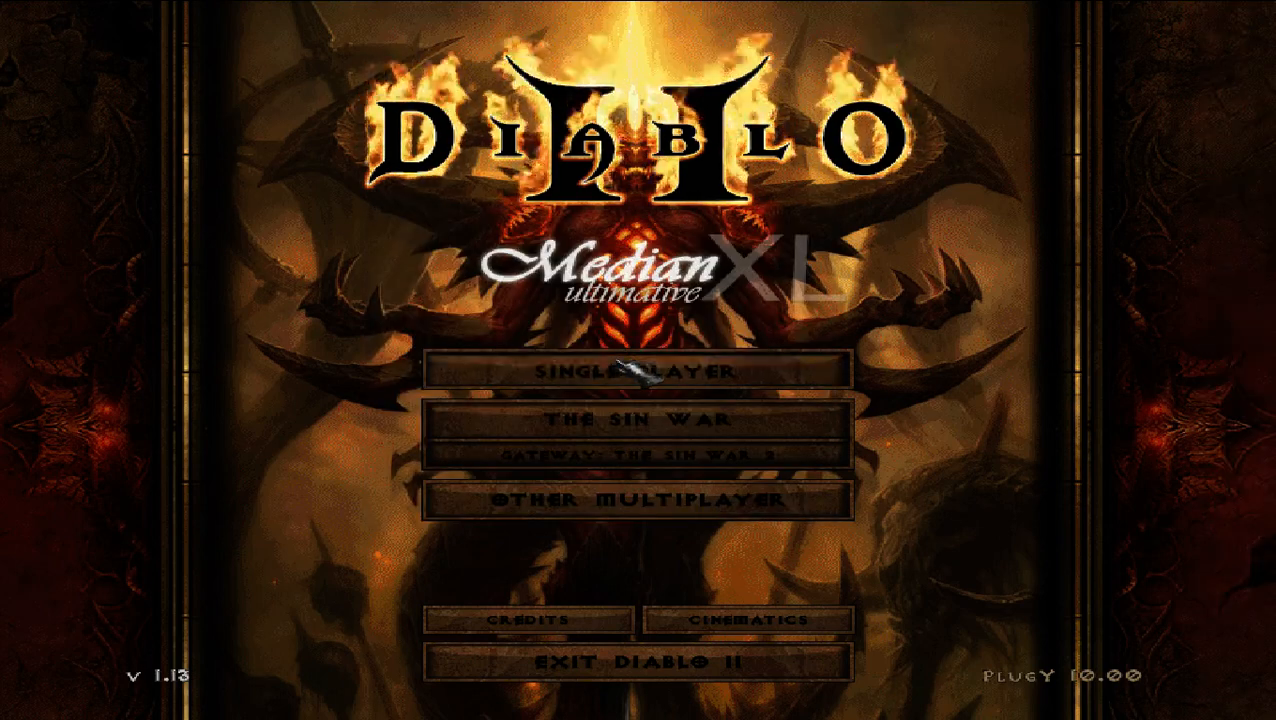
# Enter Single Player and select the test Barbarian
pyautogui.click(636, 370)
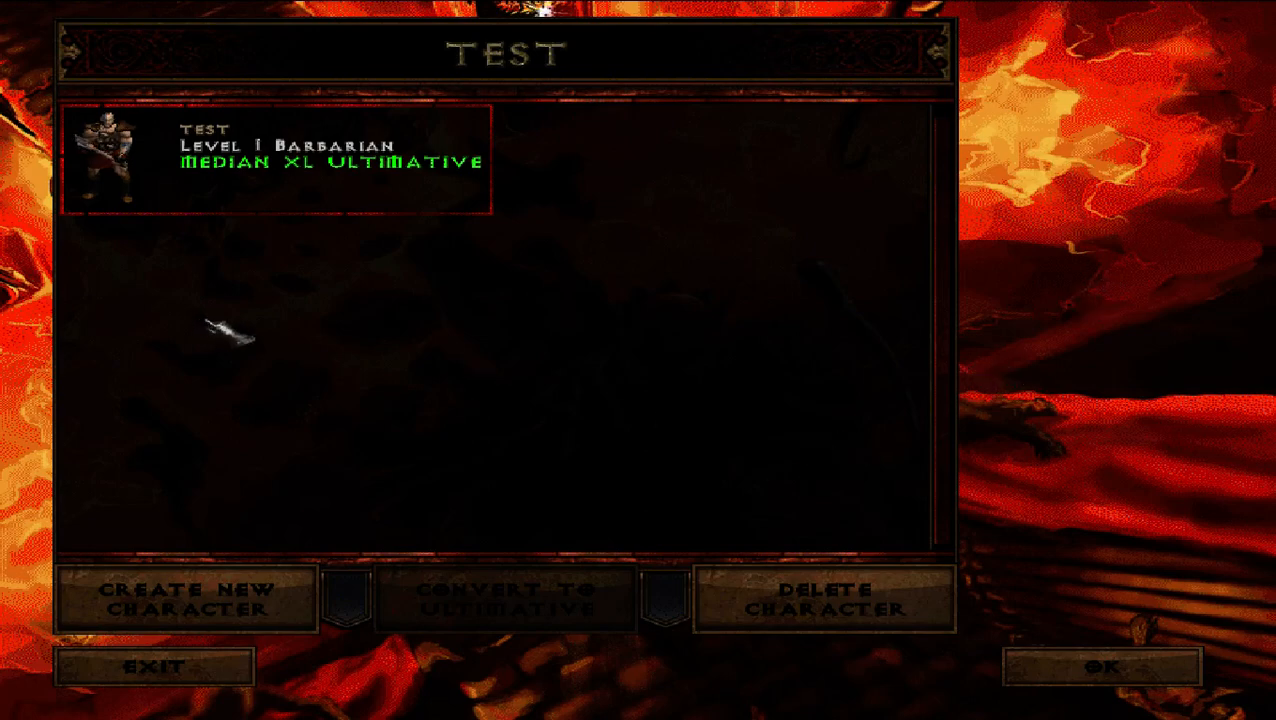
pyautogui.click(1100, 668)
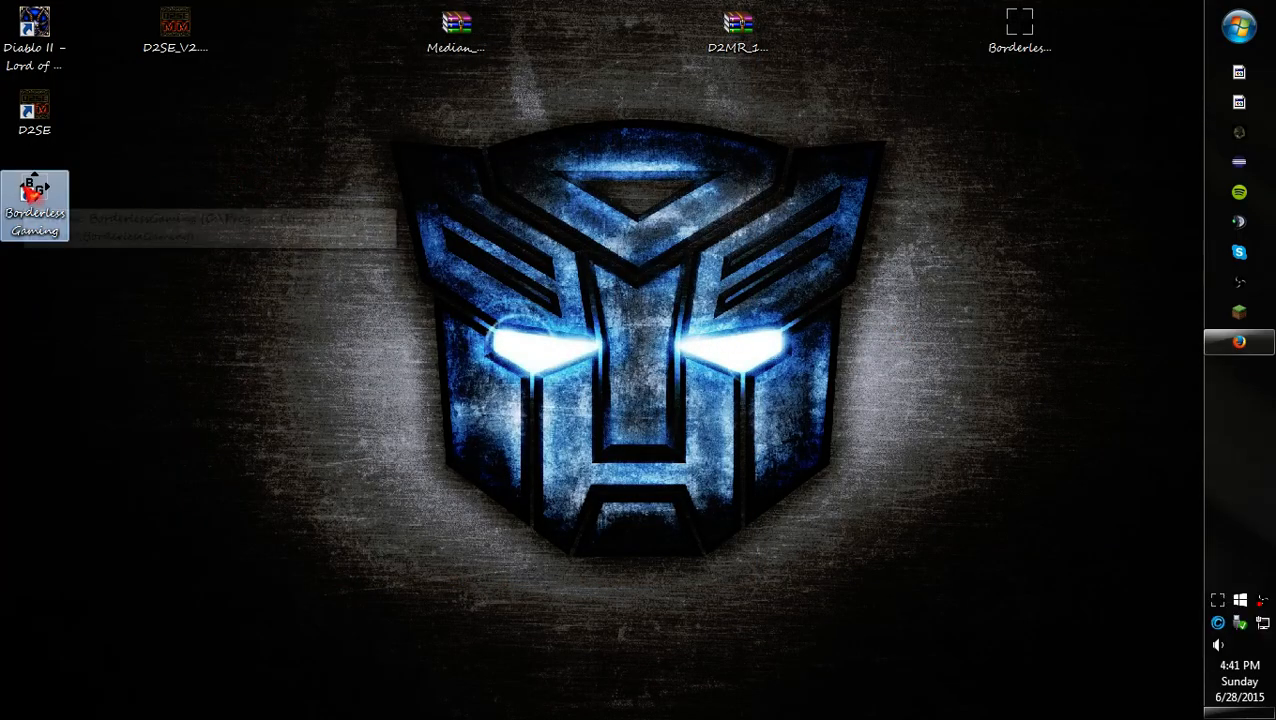
# Minimize Borderless Gaming, then enter the Rogue Encampment with the Test barbarian
pyautogui.doubleClick(36, 204)
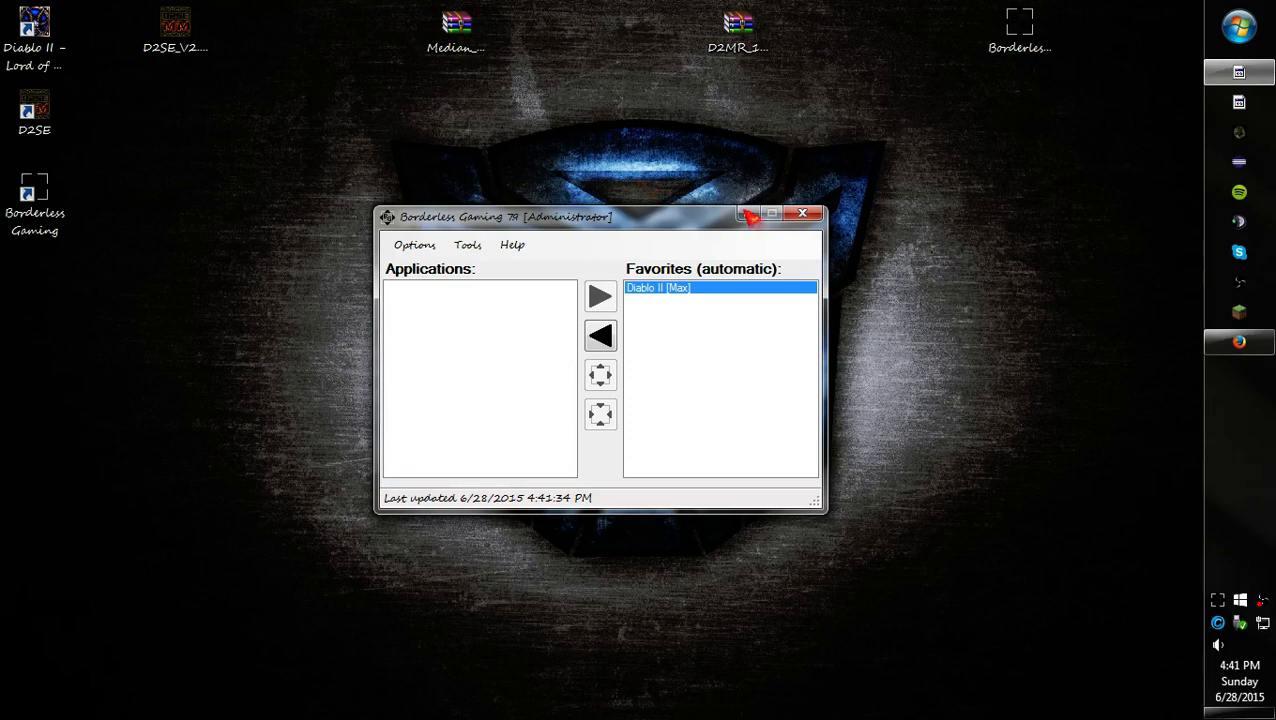
pyautogui.click(772, 212)
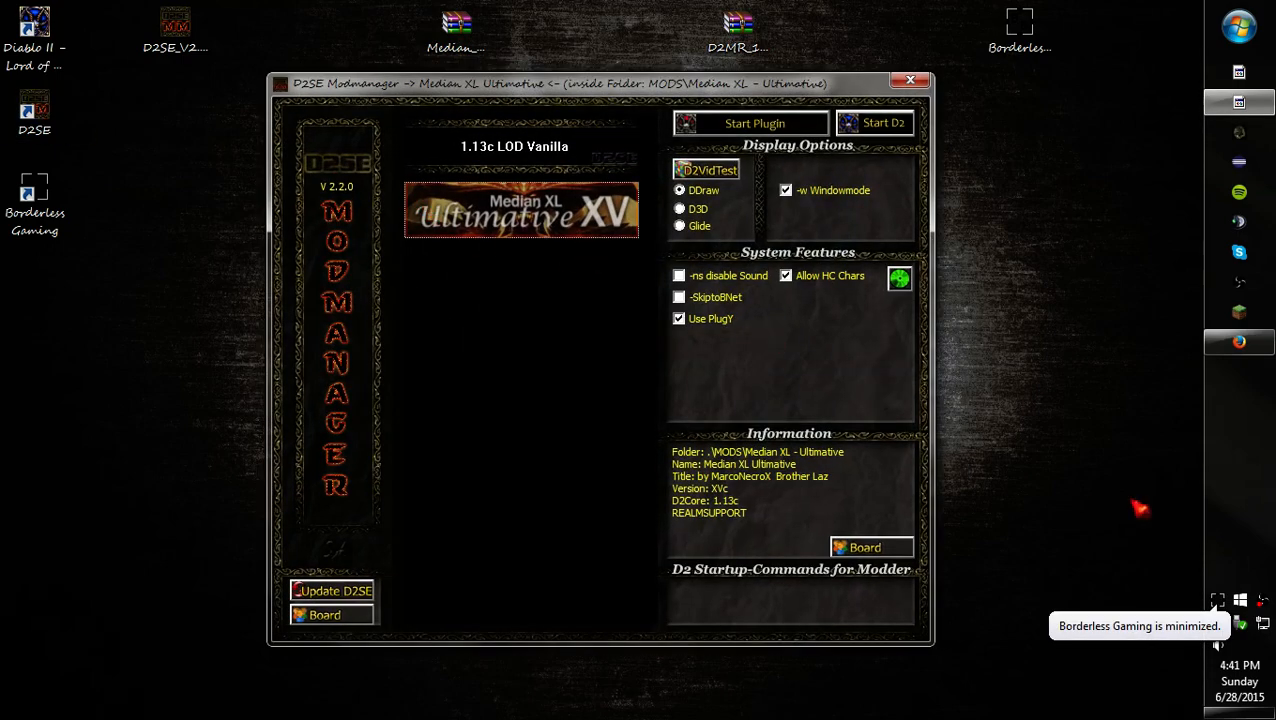
pyautogui.moveTo(784, 122)
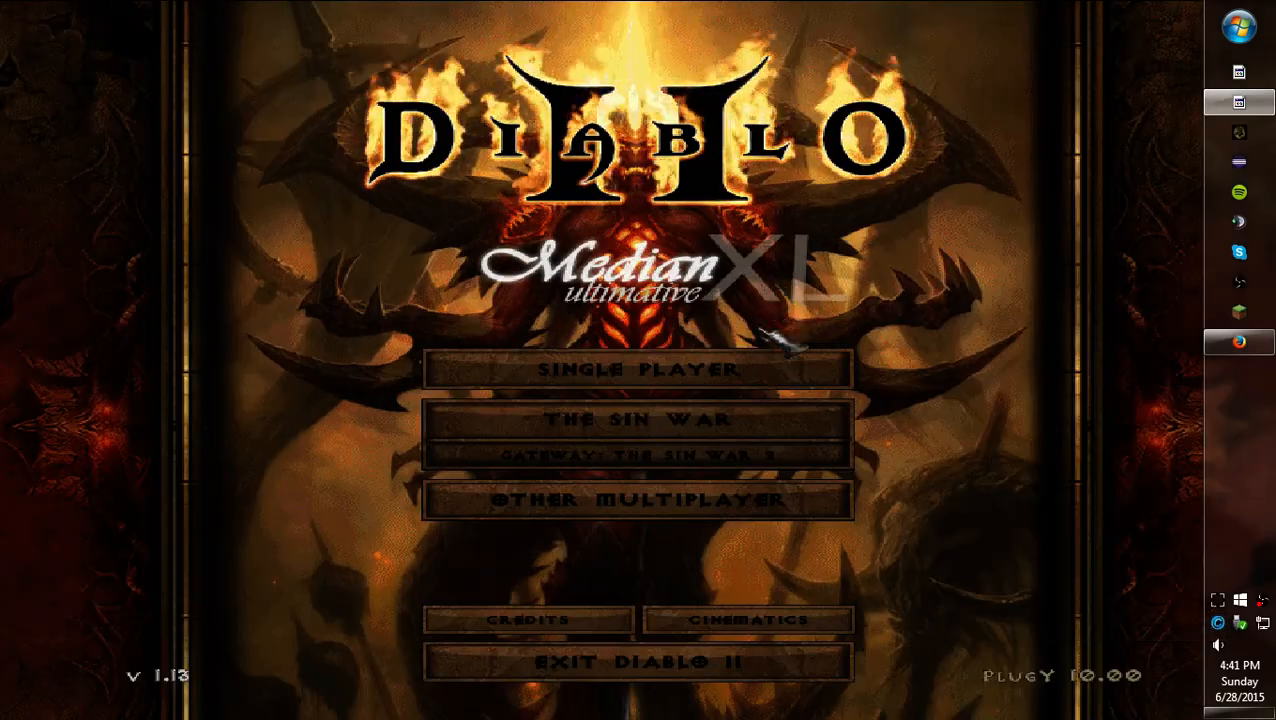
pyautogui.click(640, 368)
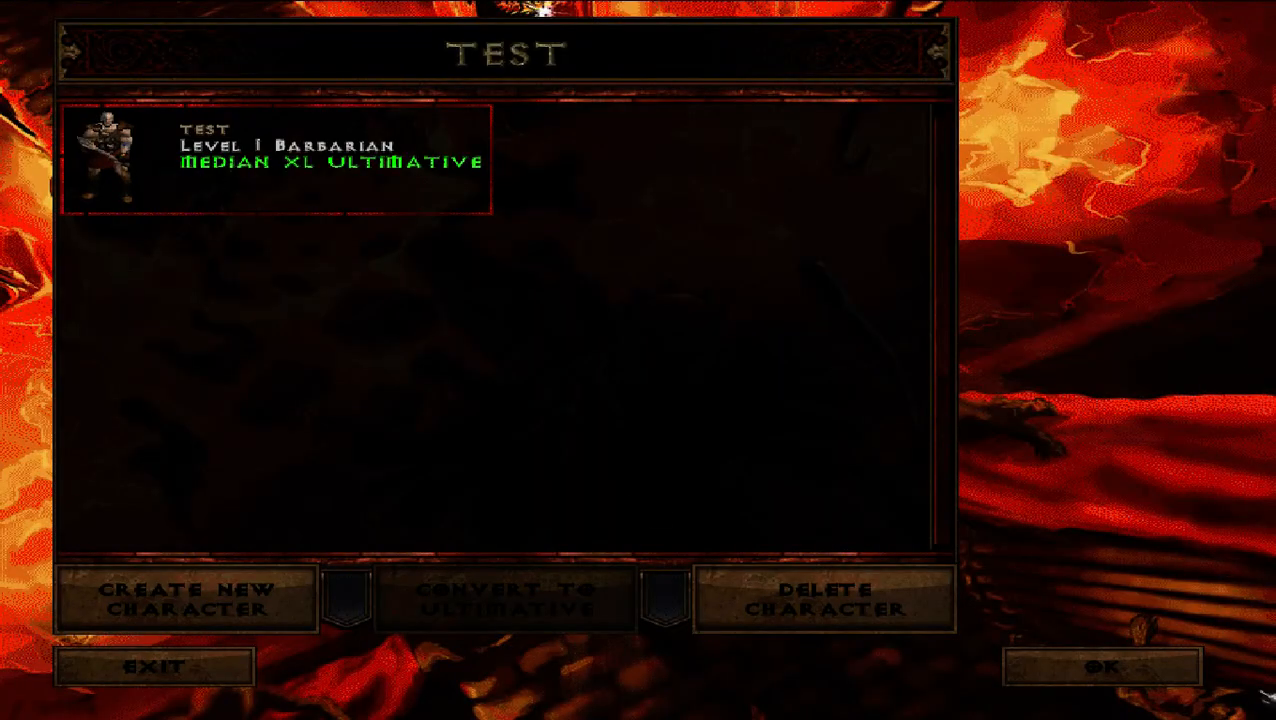
pyautogui.click(1100, 668)
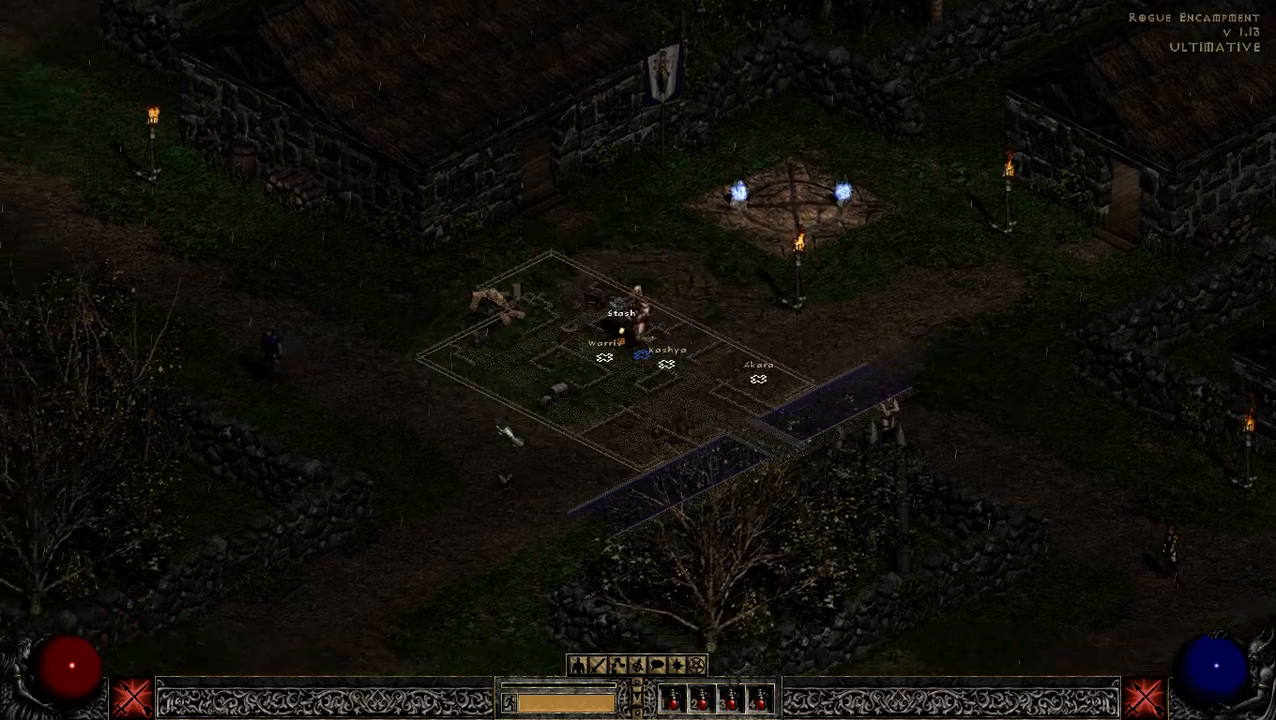
pyautogui.click(608, 344)
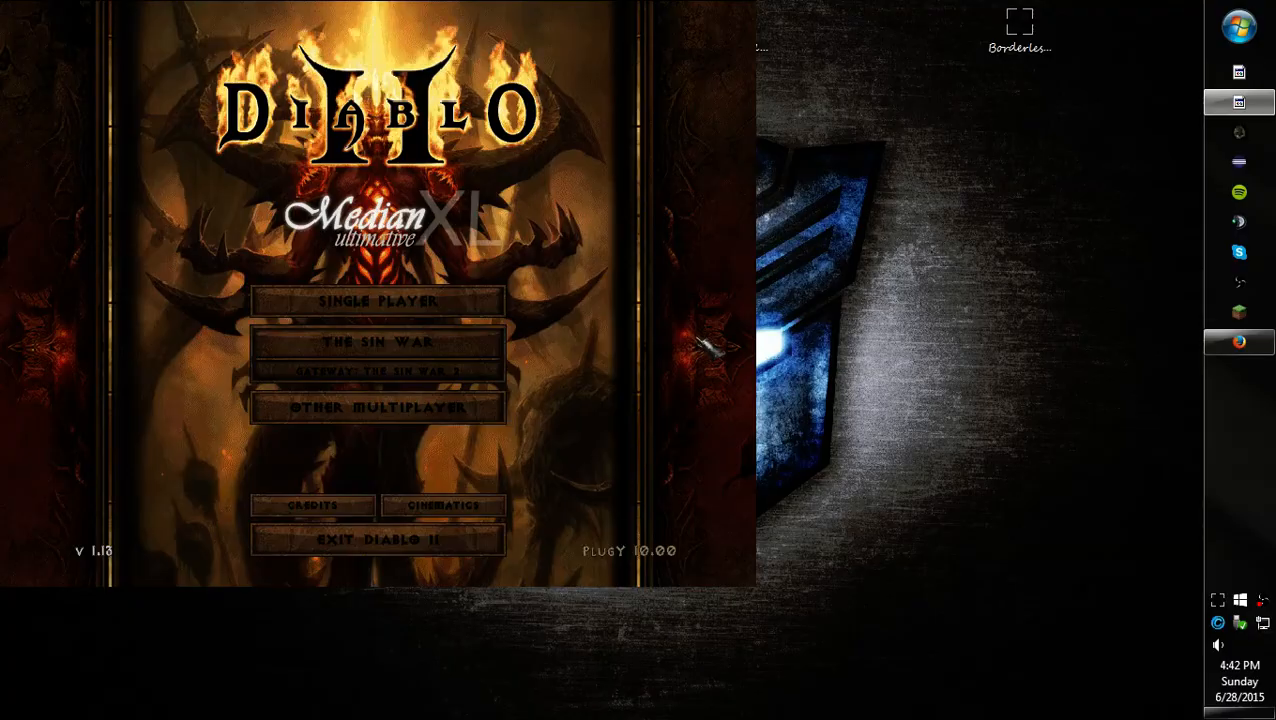
# Exit to D2SE, relaunch the game, view the single-player character list, then quit
pyautogui.click(376, 300)
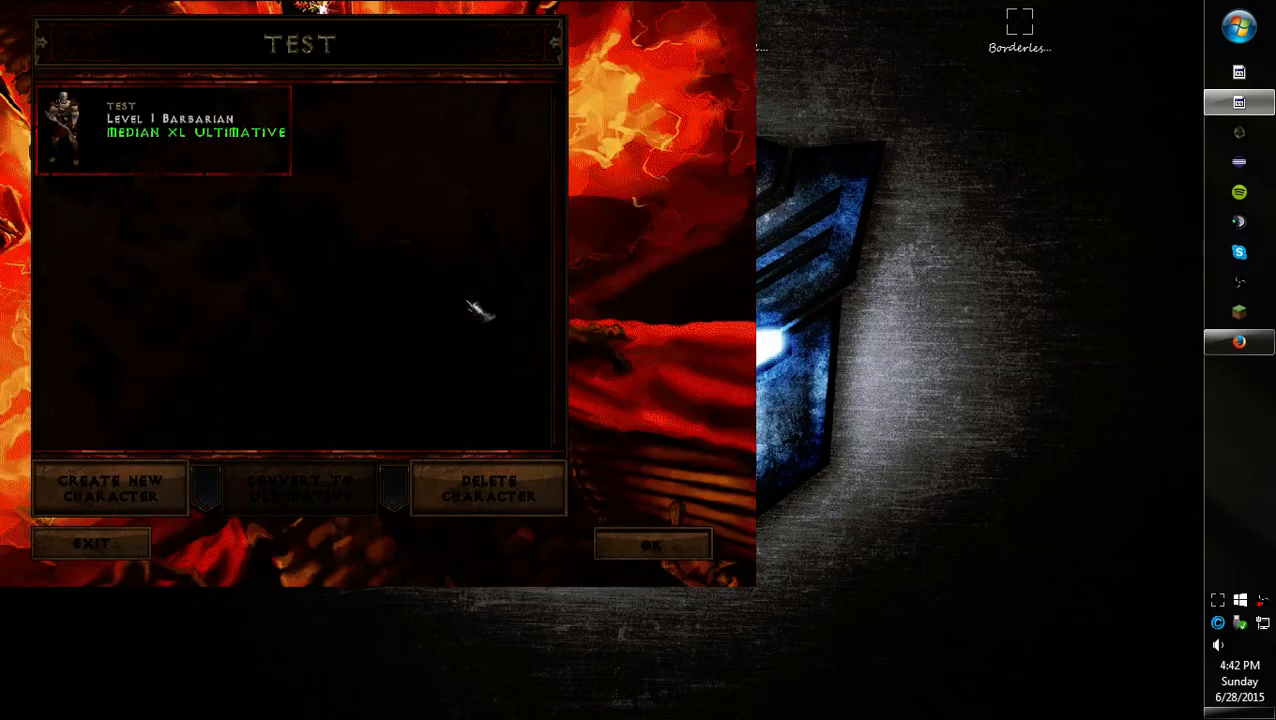
pyautogui.click(652, 544)
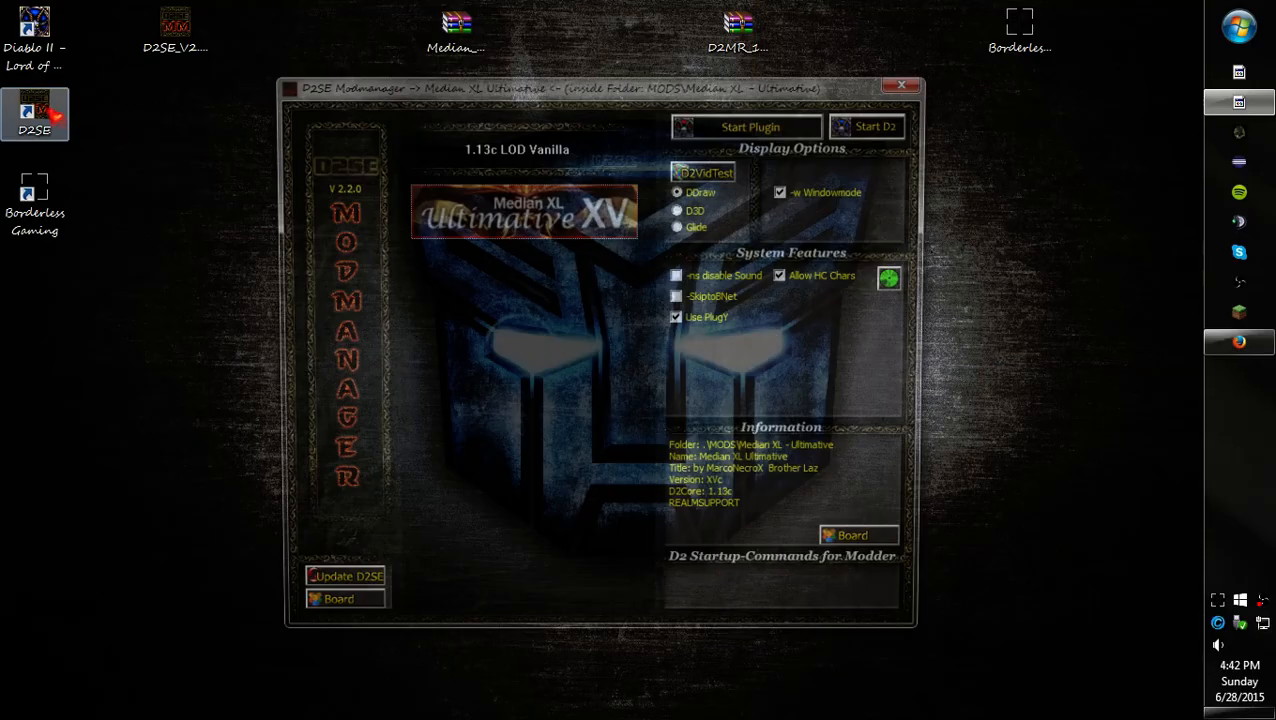
pyautogui.click(866, 126)
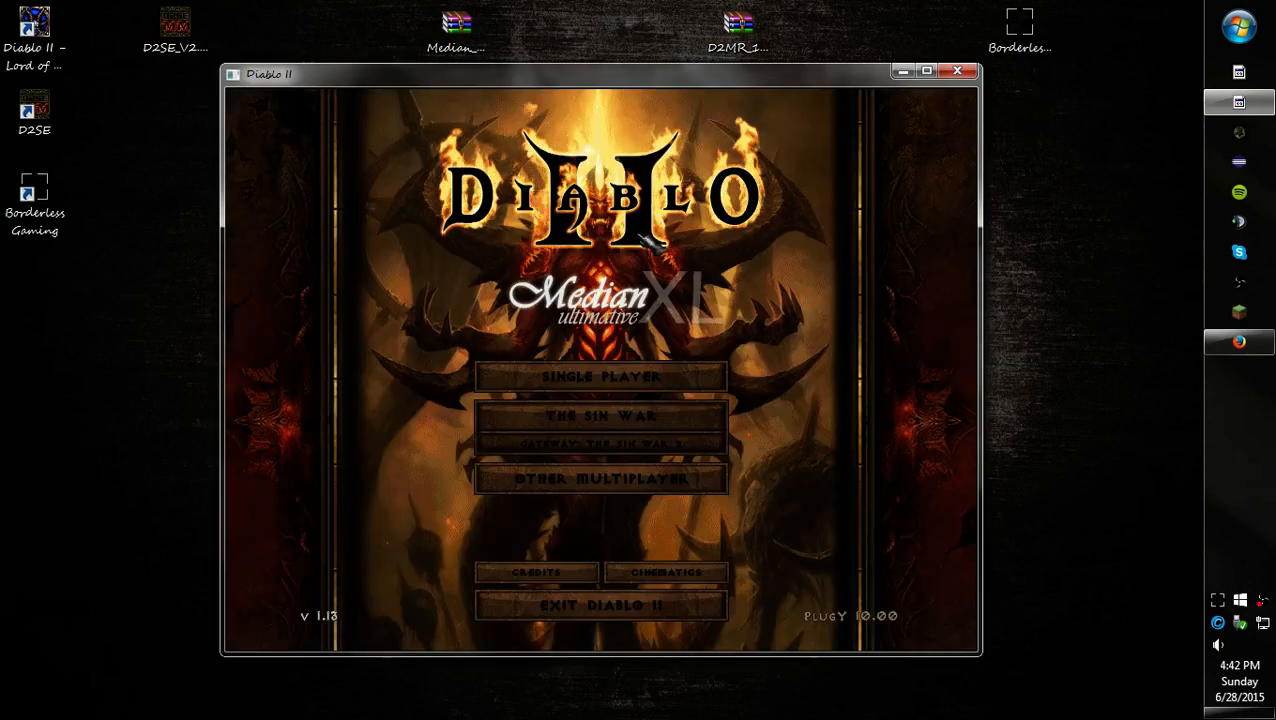
pyautogui.click(600, 376)
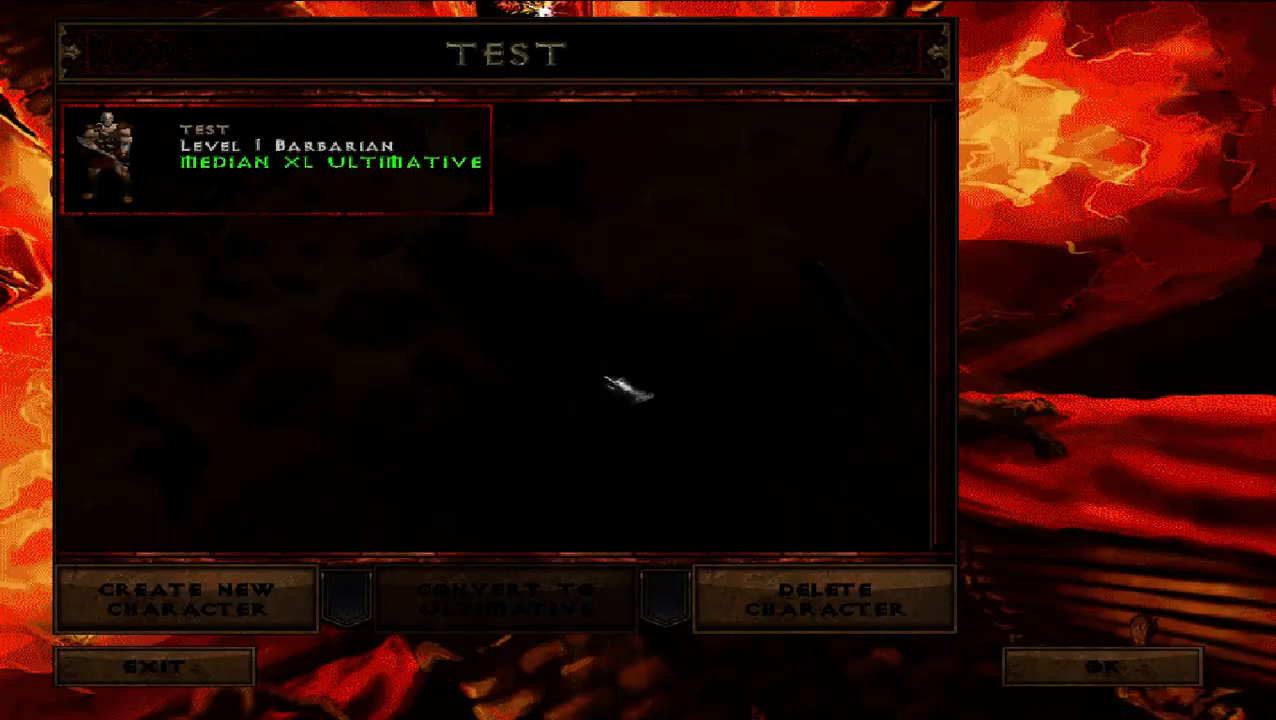
pyautogui.click(1100, 668)
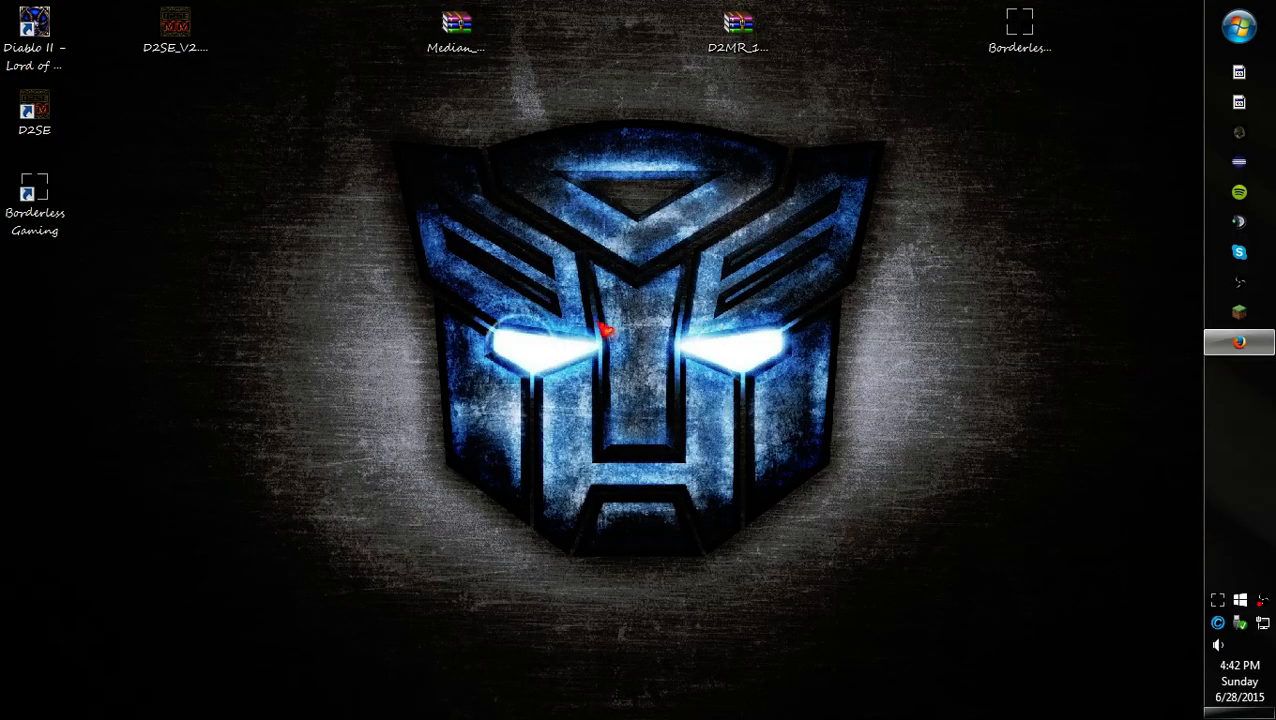
pyautogui.moveTo(34, 110)
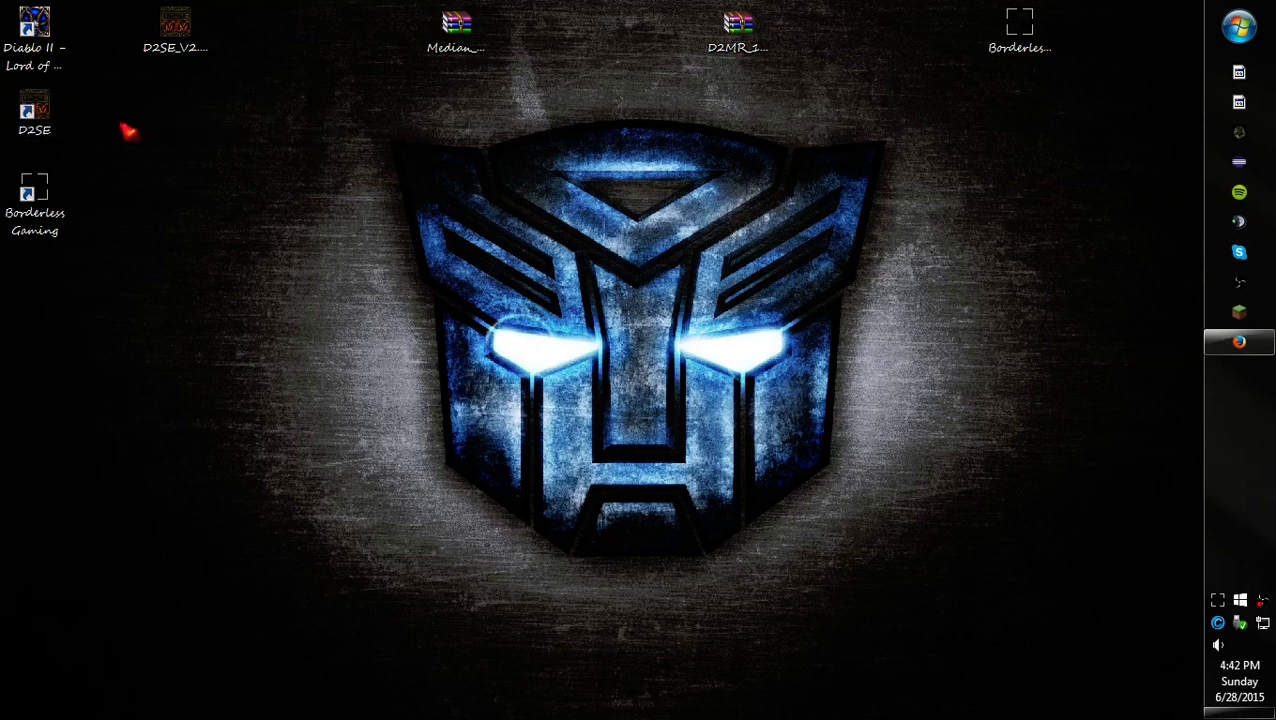
pyautogui.moveTo(34, 110)
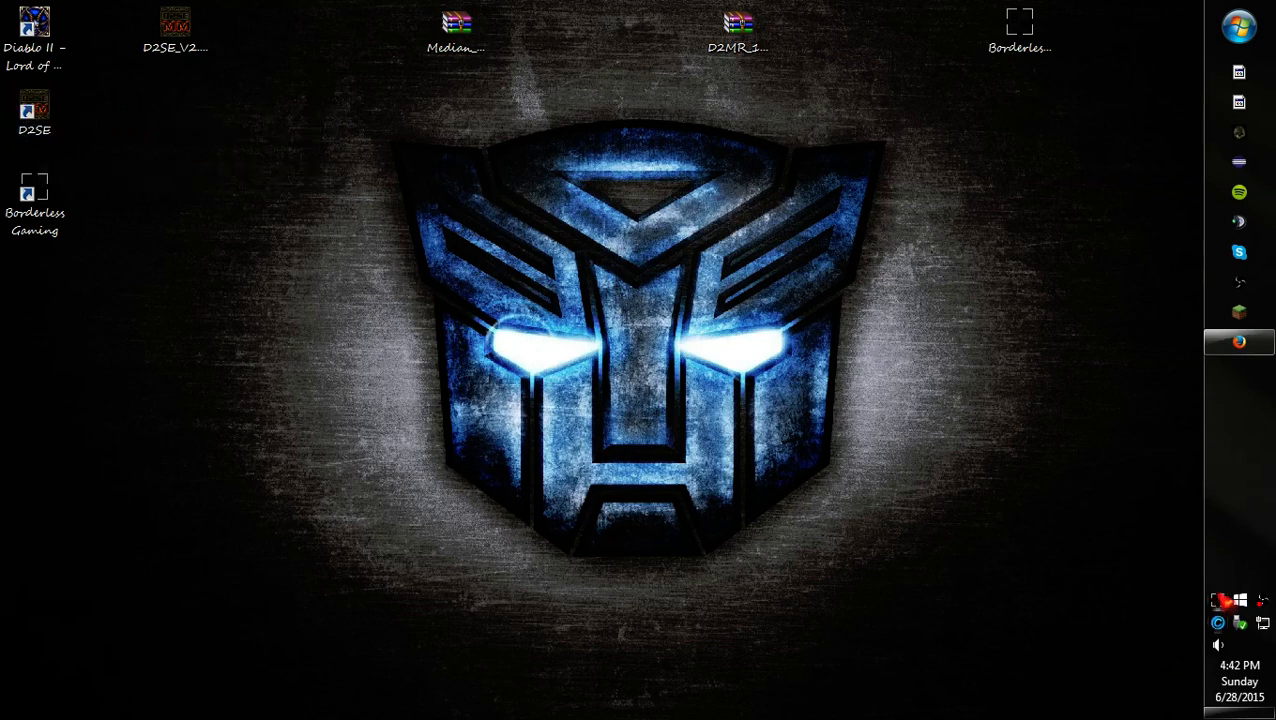
# Reopen D2SE, untick Use PlugY, choose Glide video mode and launch Configure Glide
pyautogui.click(34, 112)
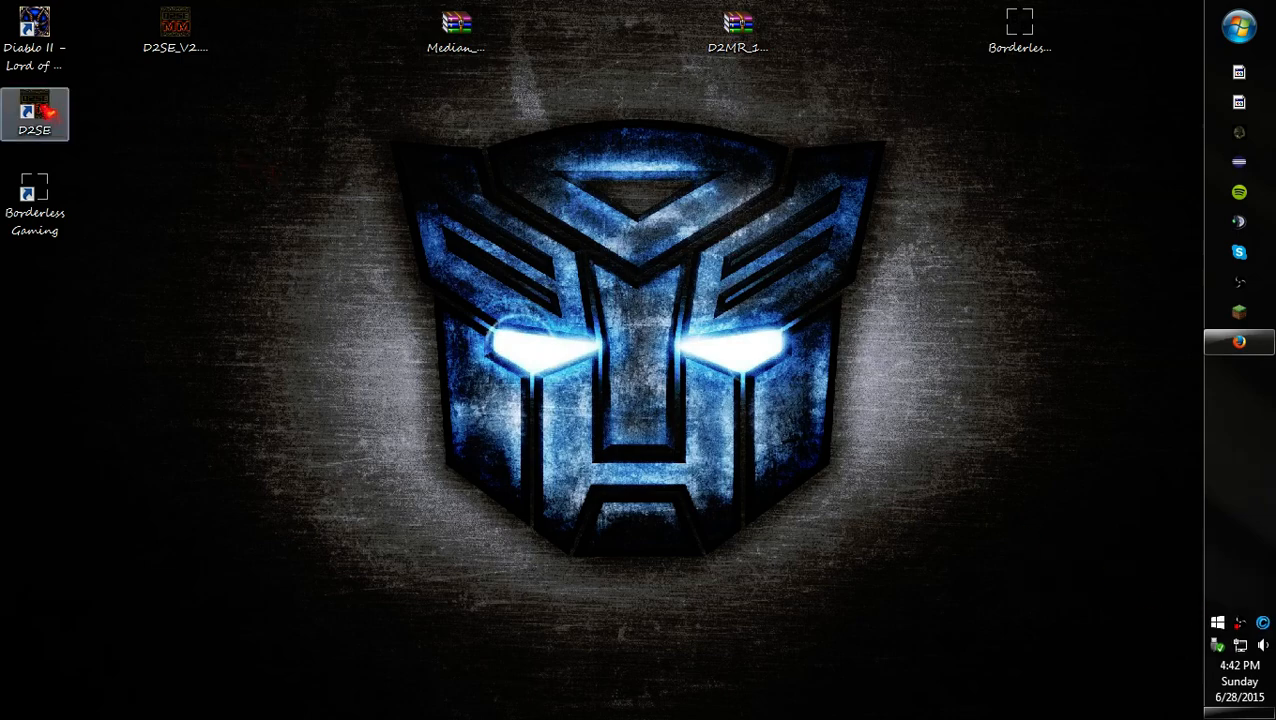
pyautogui.doubleClick(34, 114)
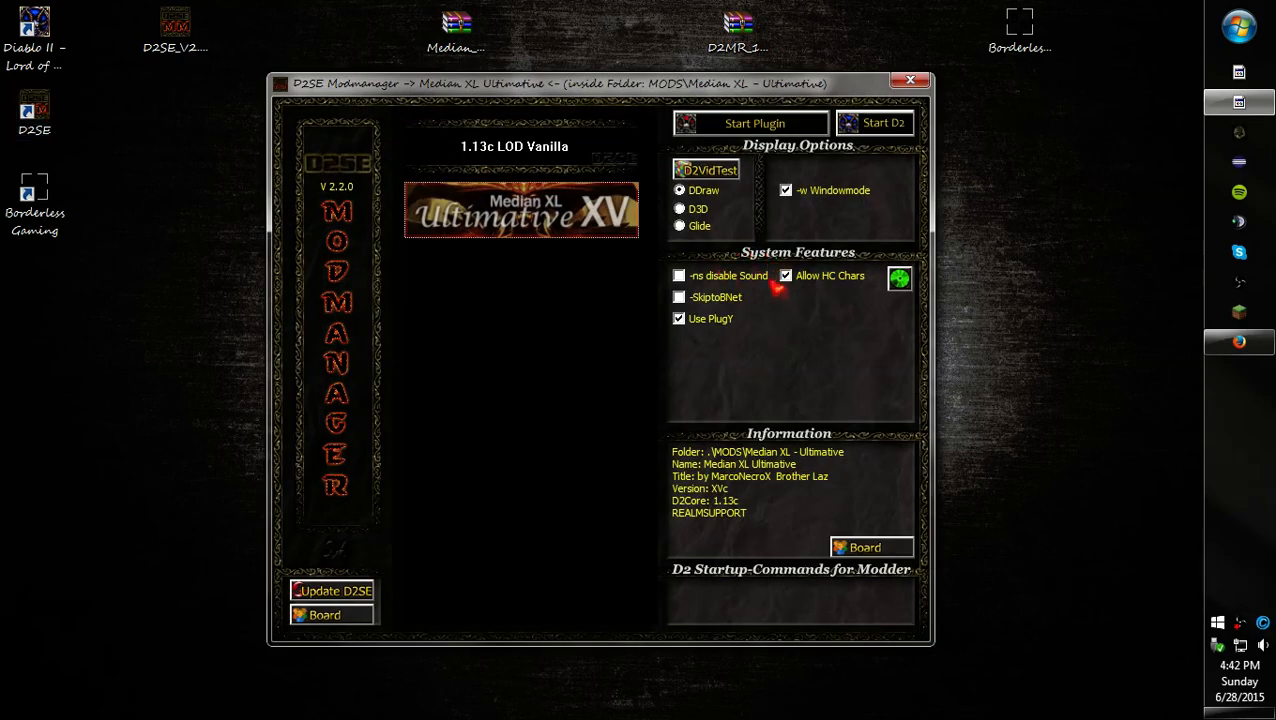
pyautogui.click(680, 318)
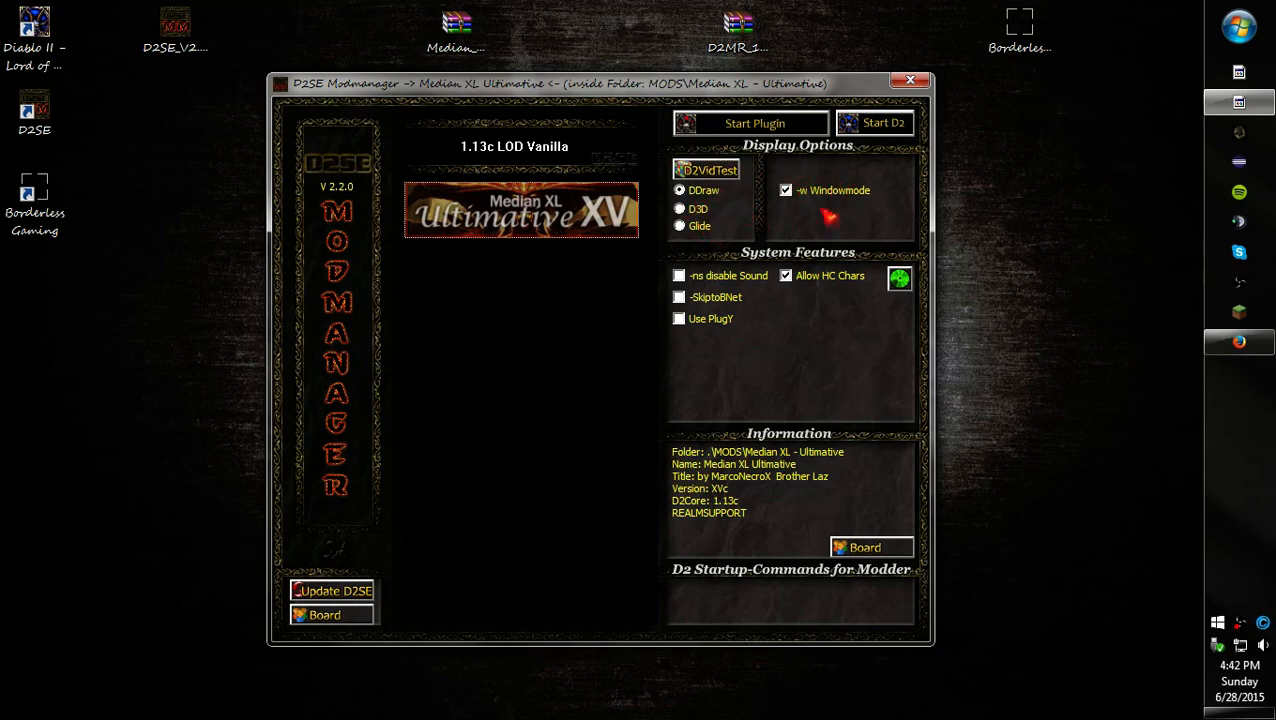
pyautogui.moveTo(710, 336)
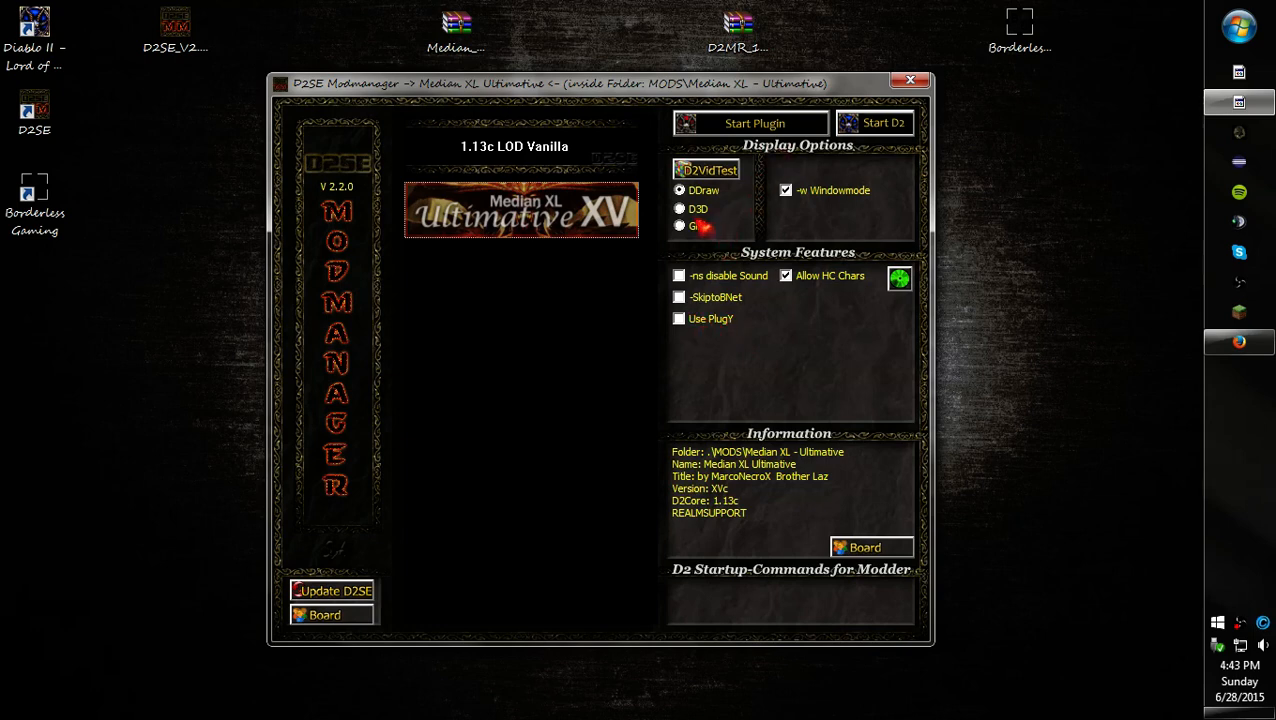
pyautogui.click(680, 224)
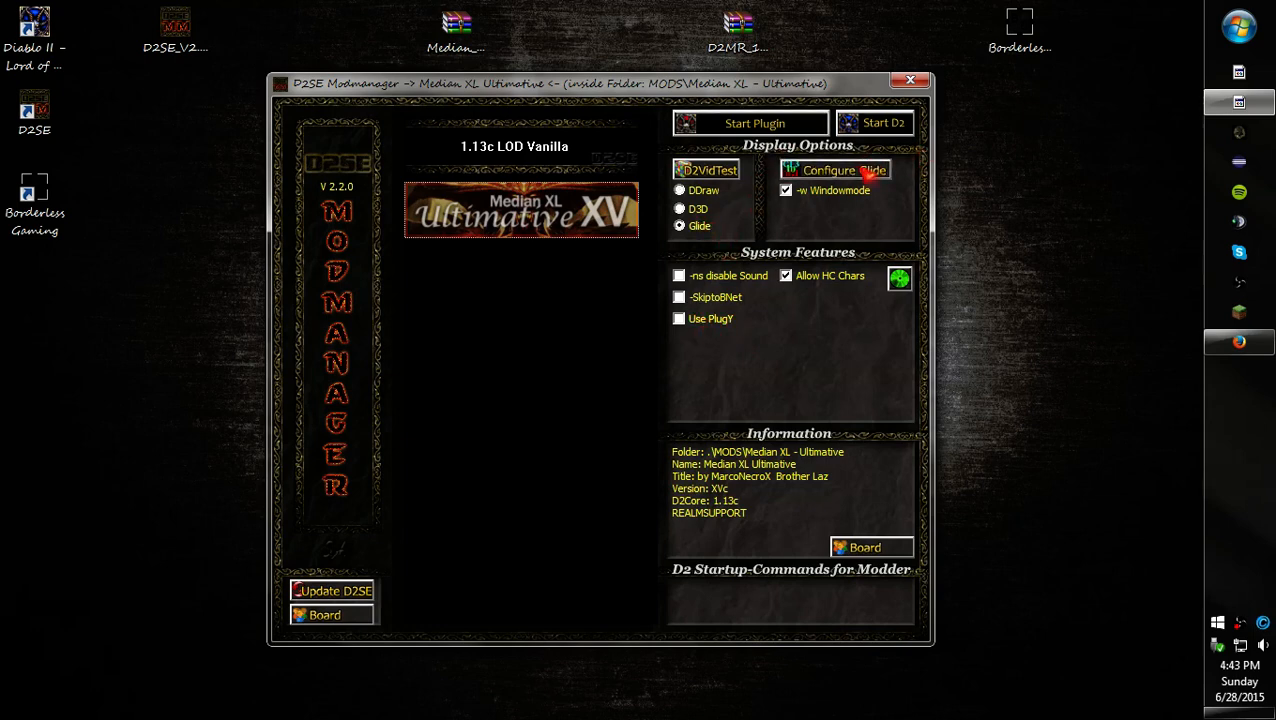
pyautogui.click(834, 168)
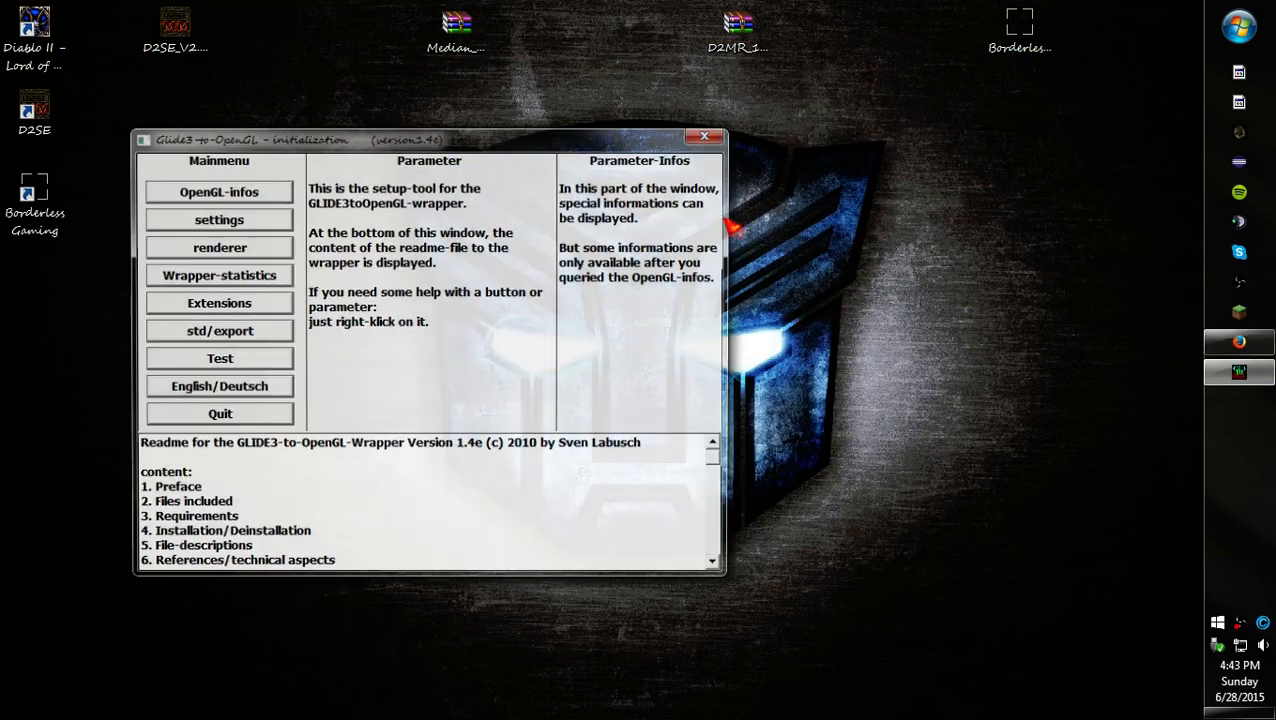
# Query the OpenGL infos, reporting the GeForce GTX 750 Ti renderer and throughput results
pyautogui.click(220, 192)
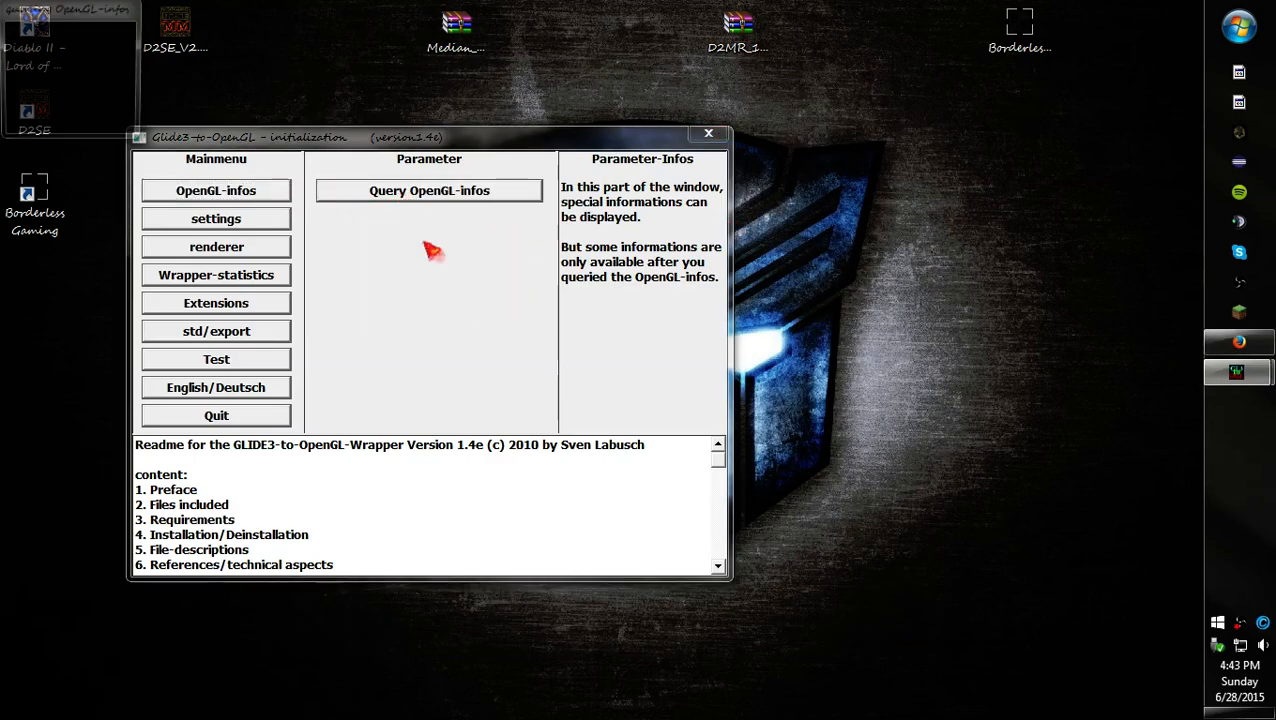
pyautogui.click(428, 190)
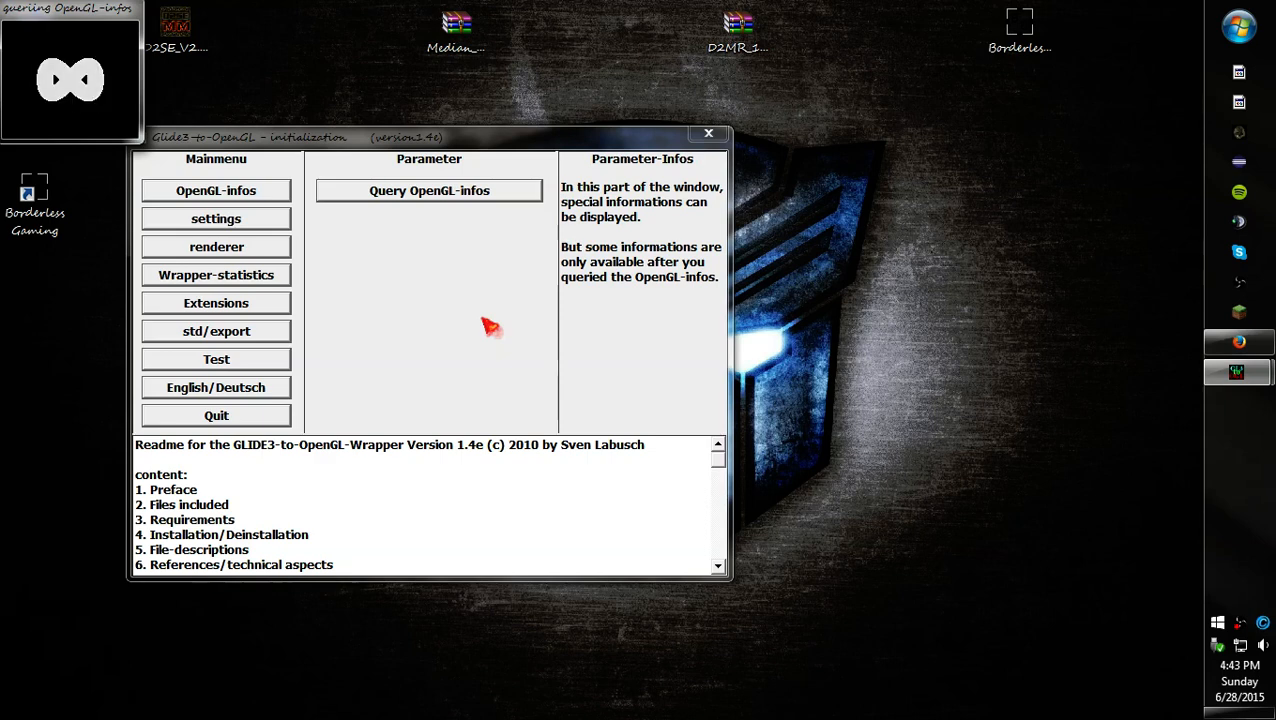
pyautogui.moveTo(388, 272)
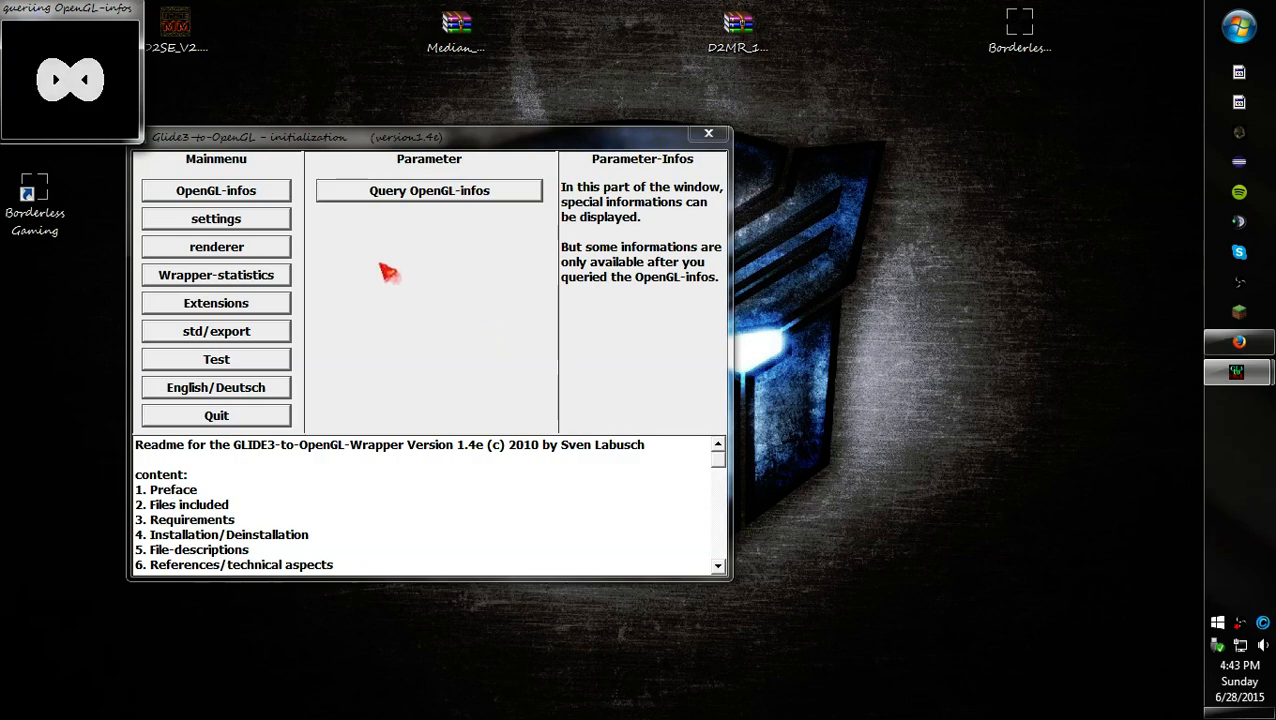
pyautogui.click(428, 190)
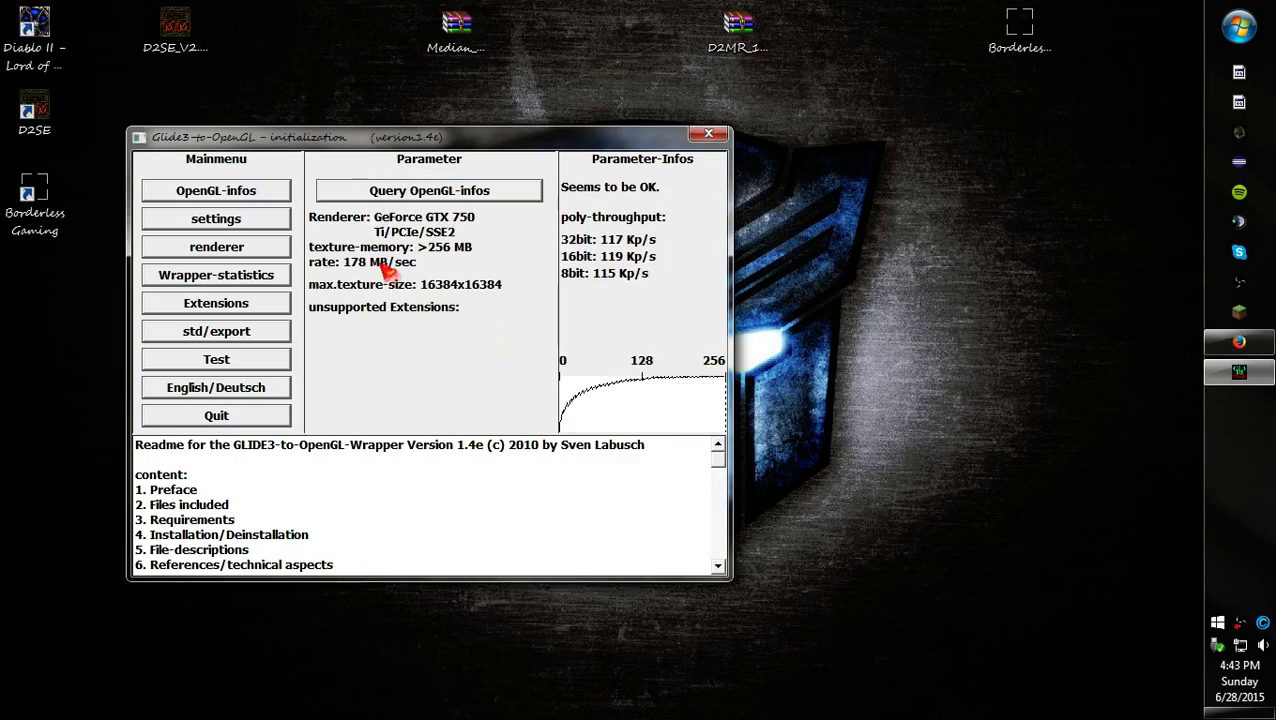
# Keep the wrapper settings at window mode, a 62.5 fps limit and 1024x768 static size
pyautogui.click(216, 218)
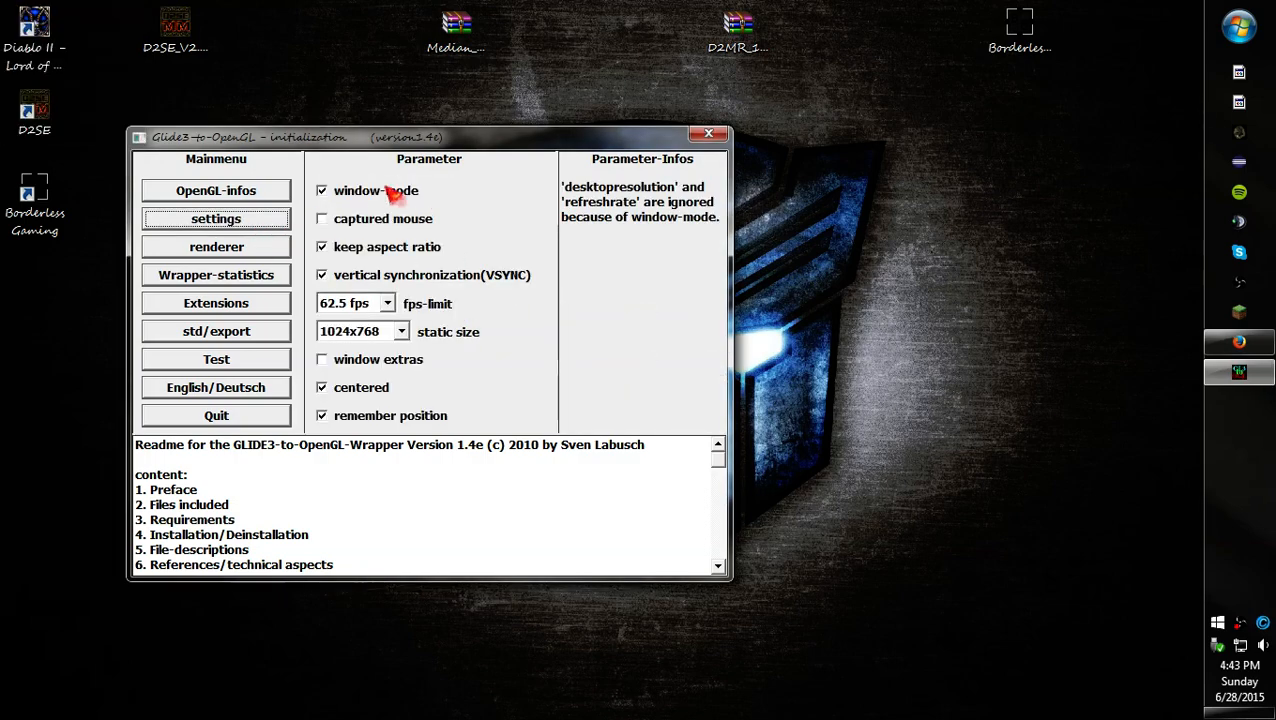
pyautogui.moveTo(408, 258)
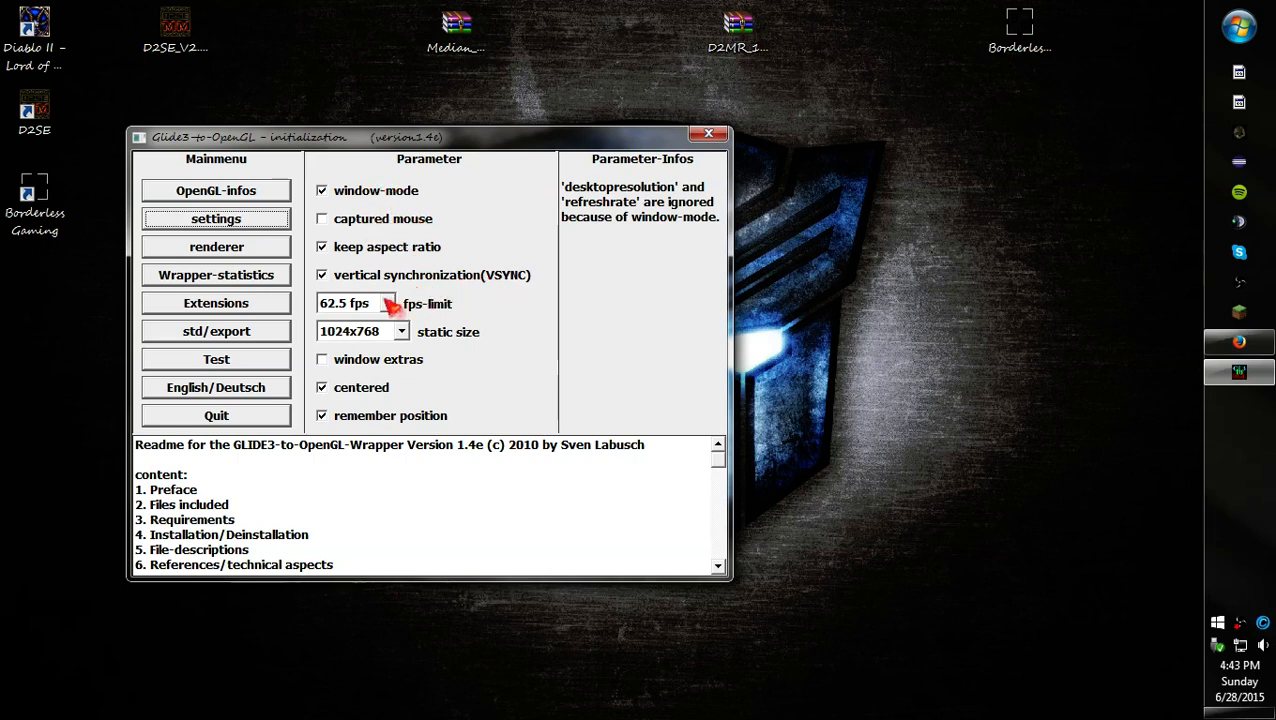
pyautogui.click(388, 304)
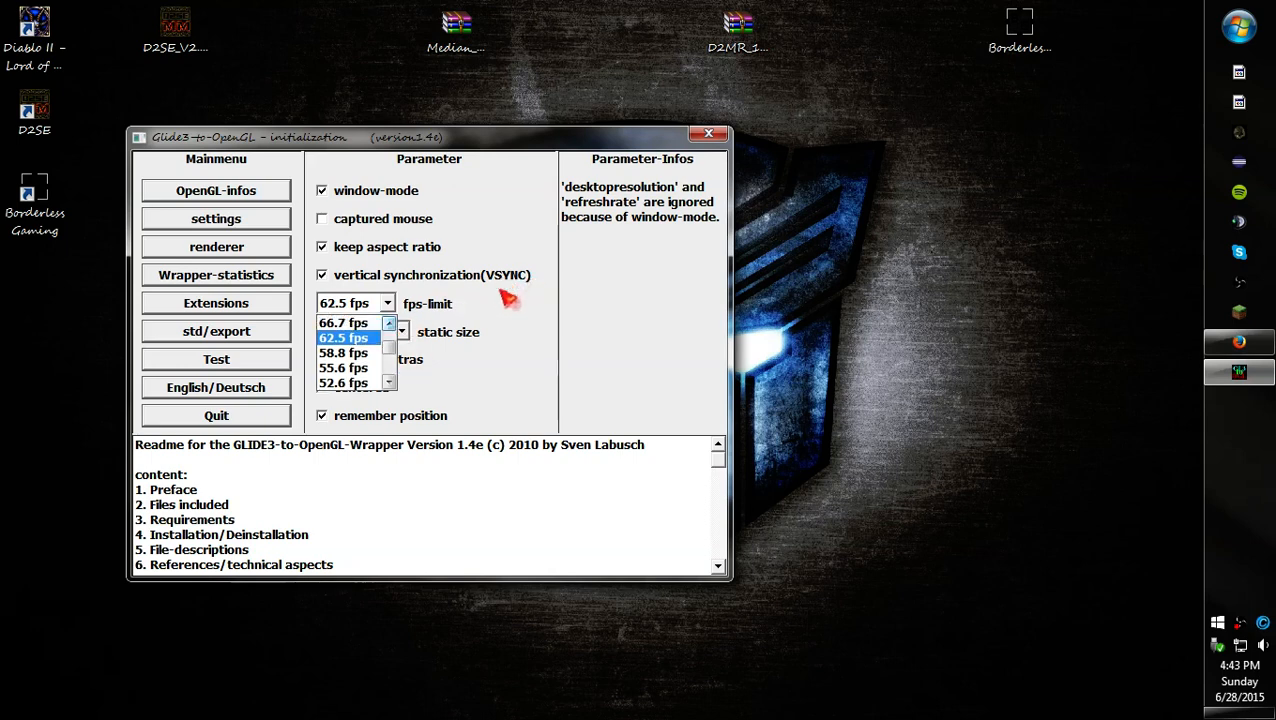
pyautogui.click(344, 336)
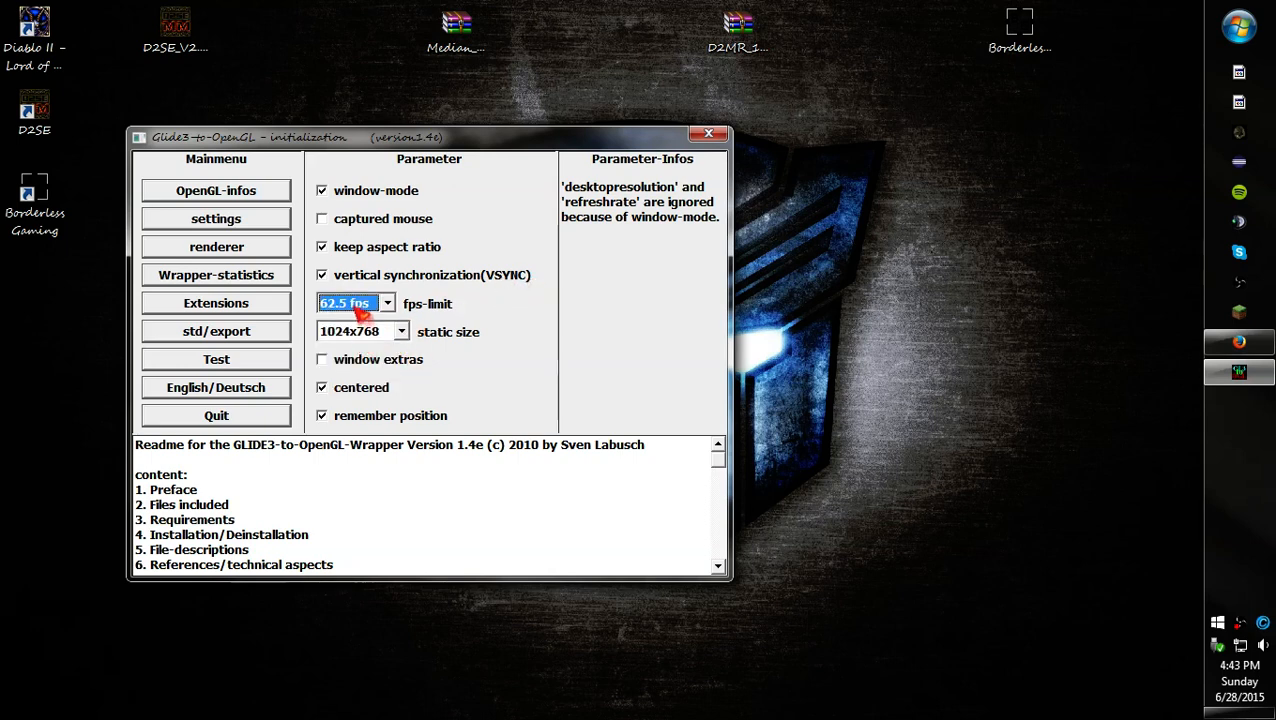
pyautogui.moveTo(418, 322)
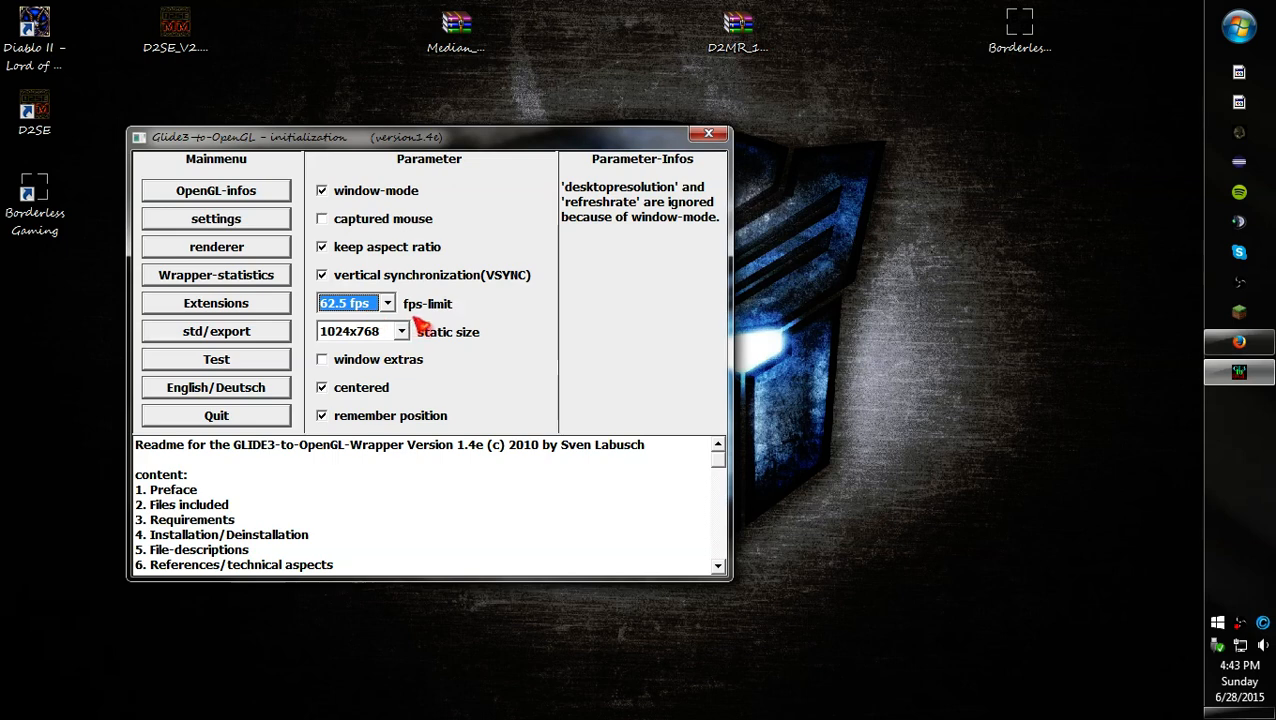
pyautogui.moveTo(432, 320)
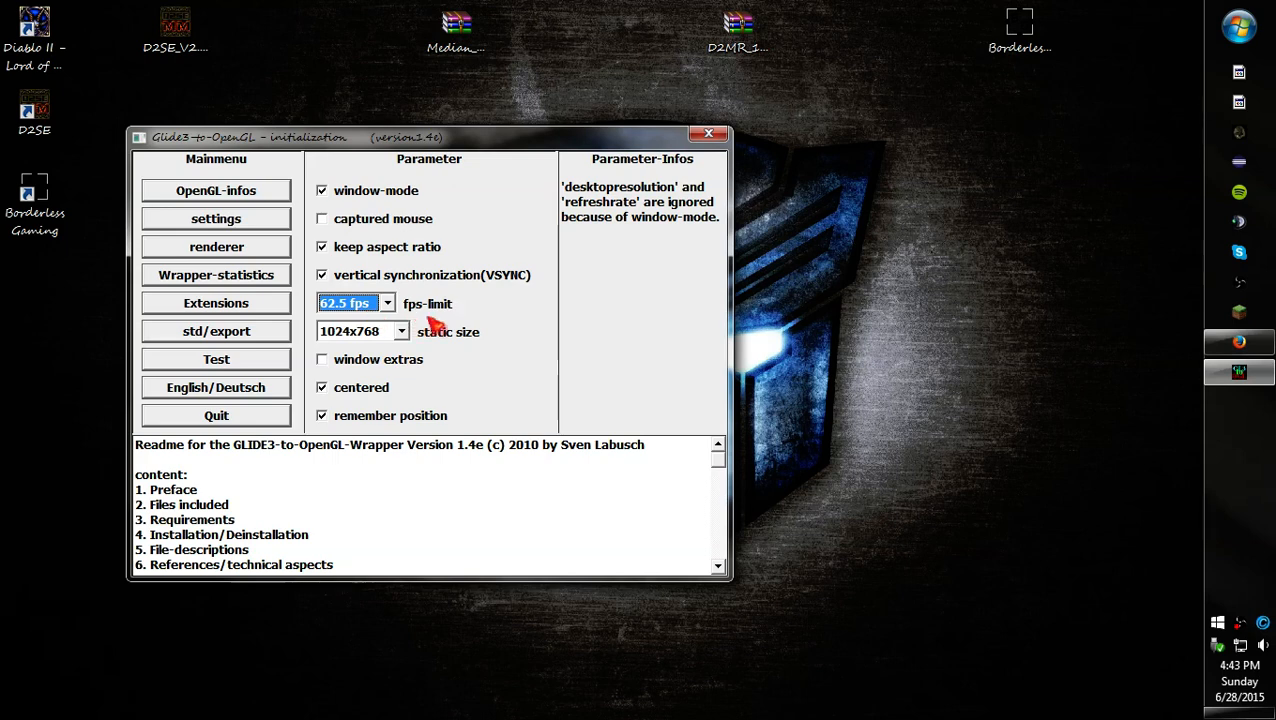
pyautogui.moveTo(408, 344)
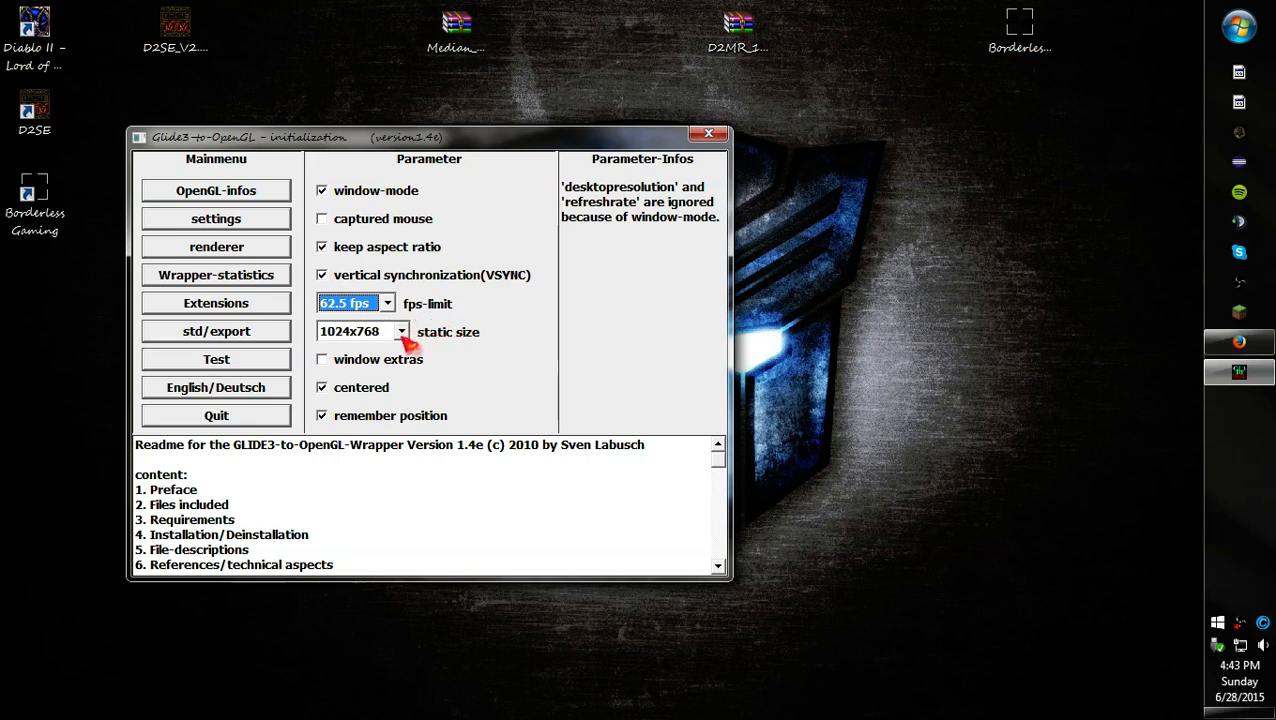
pyautogui.click(362, 332)
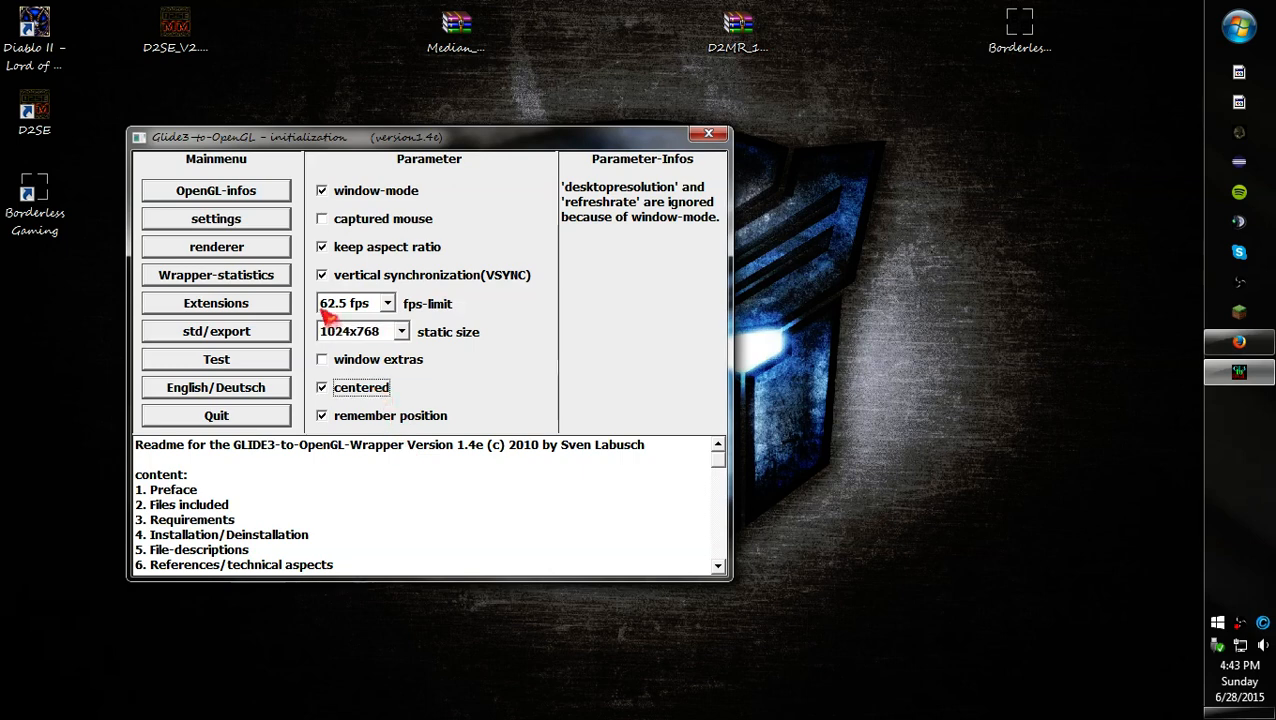
pyautogui.moveTo(300, 270)
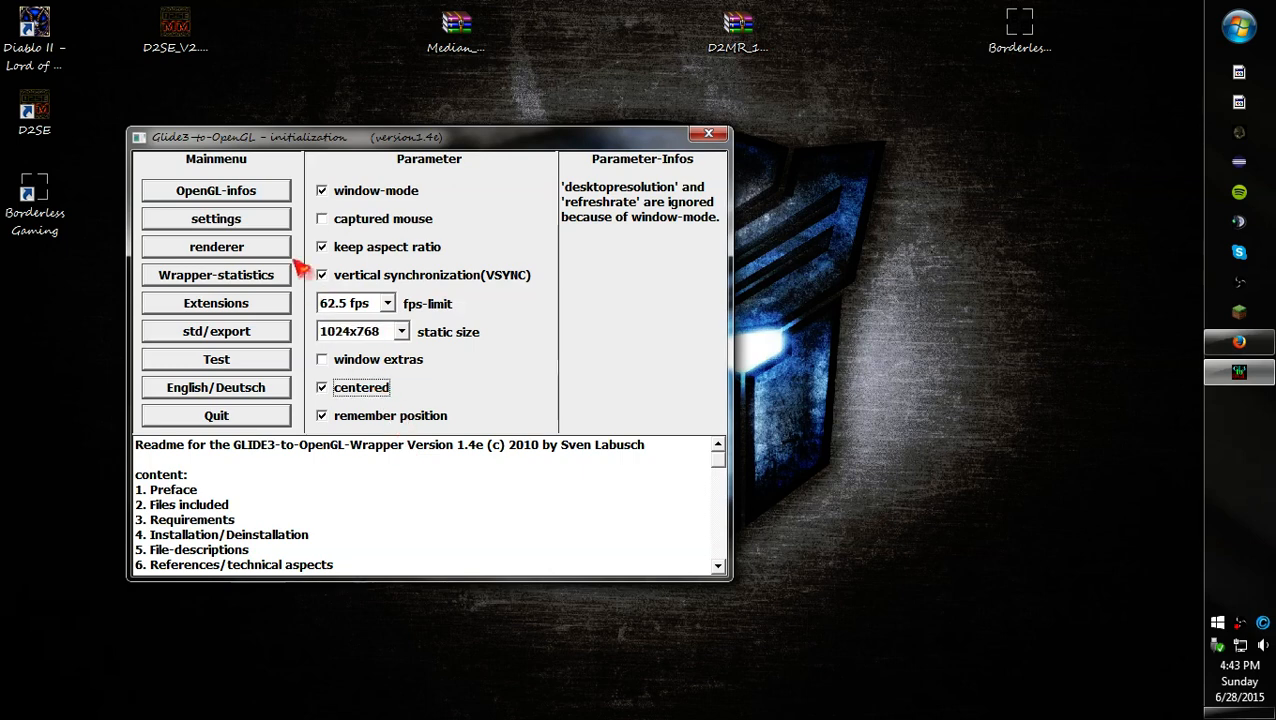
# Review the renderer options and extensions, then run the rendering test reaching 30 FPS
pyautogui.click(216, 248)
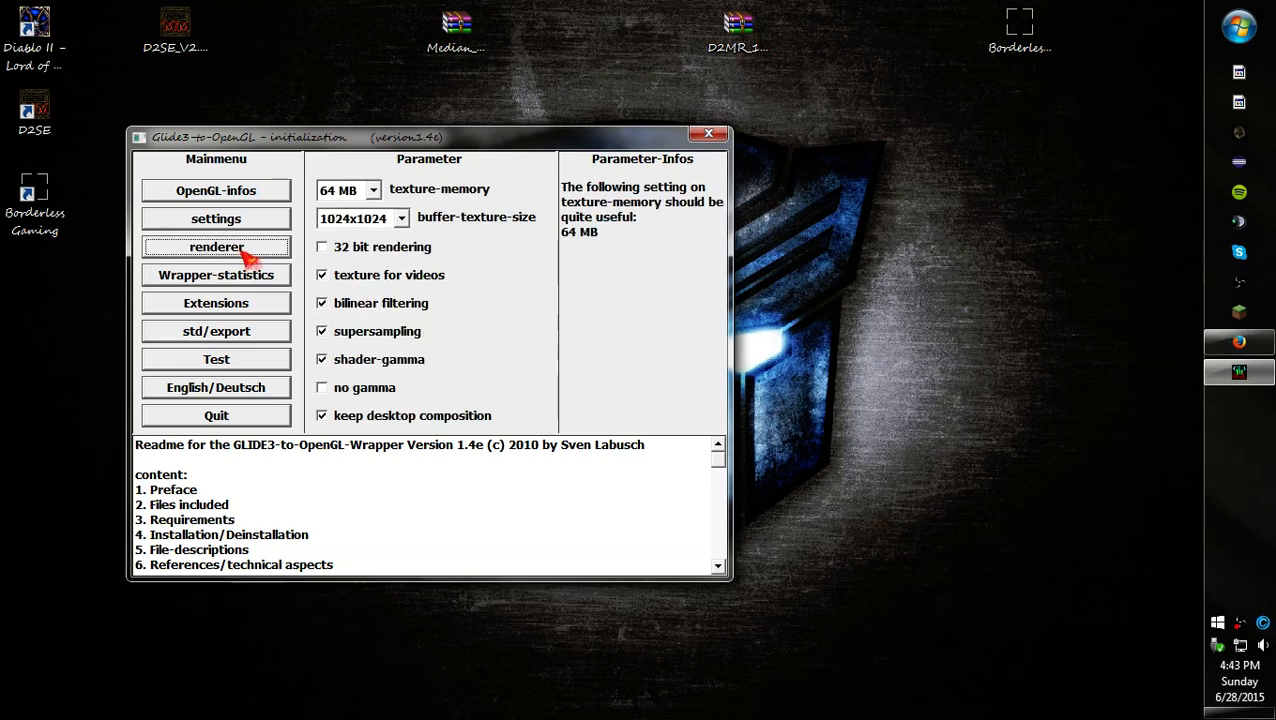
pyautogui.moveTo(410, 318)
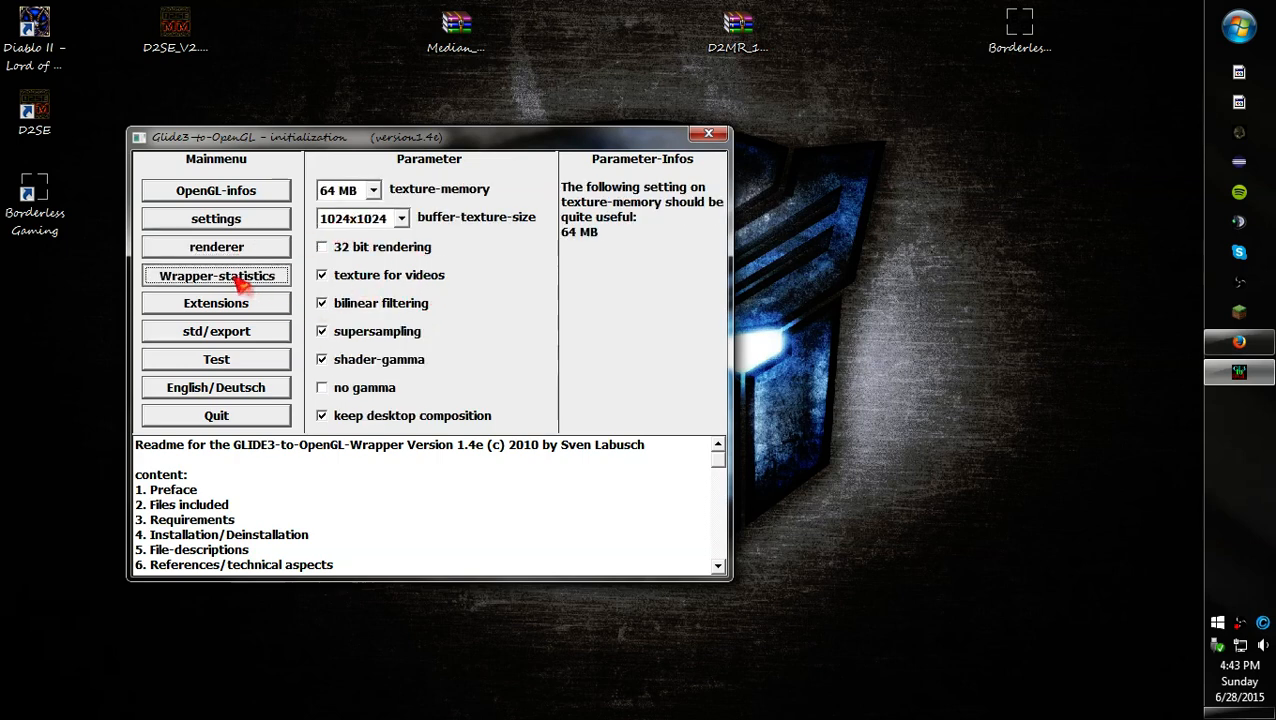
pyautogui.click(216, 304)
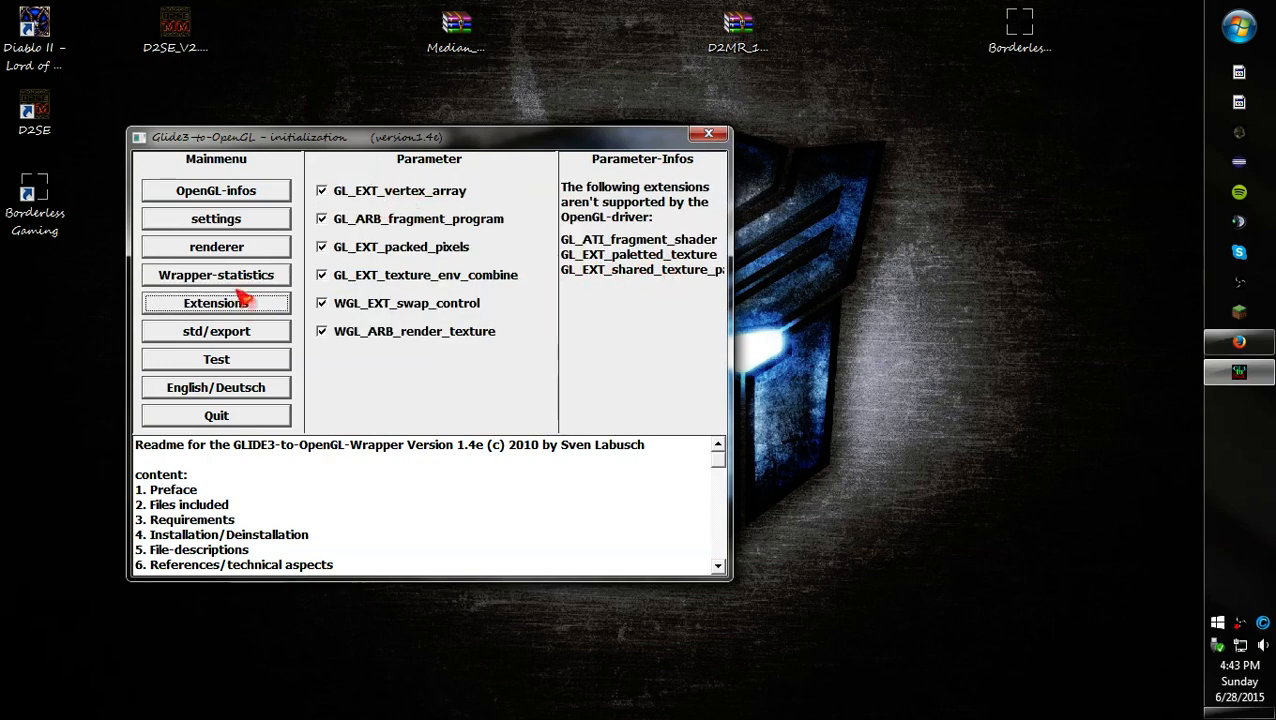
pyautogui.click(216, 358)
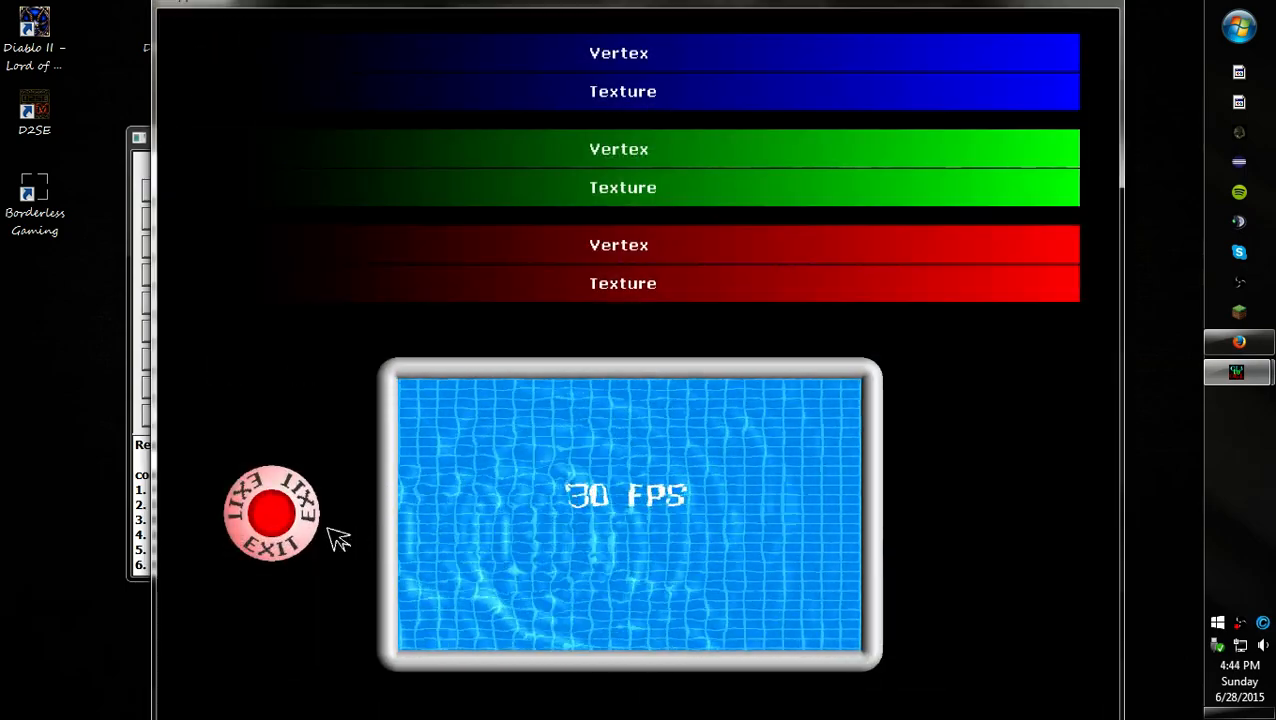
# Close the test, launch Median XL from D2SE and go to The Sin War realm login
pyautogui.click(272, 512)
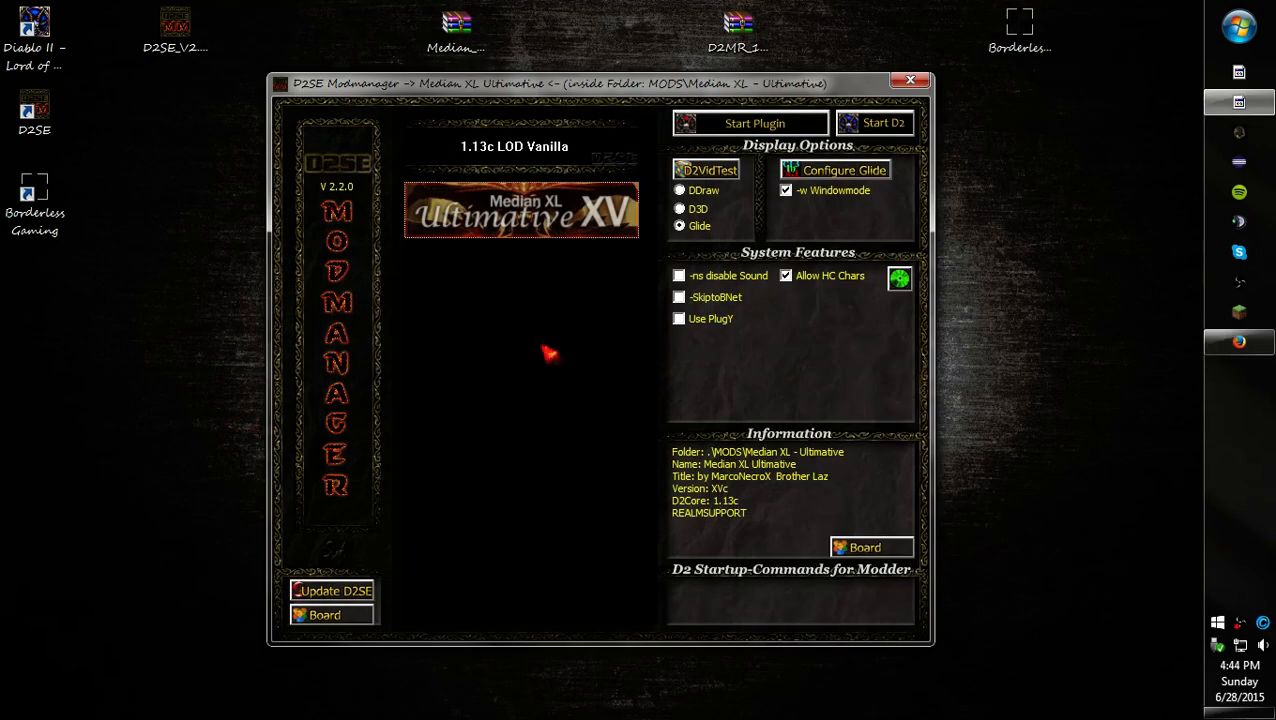
pyautogui.click(884, 122)
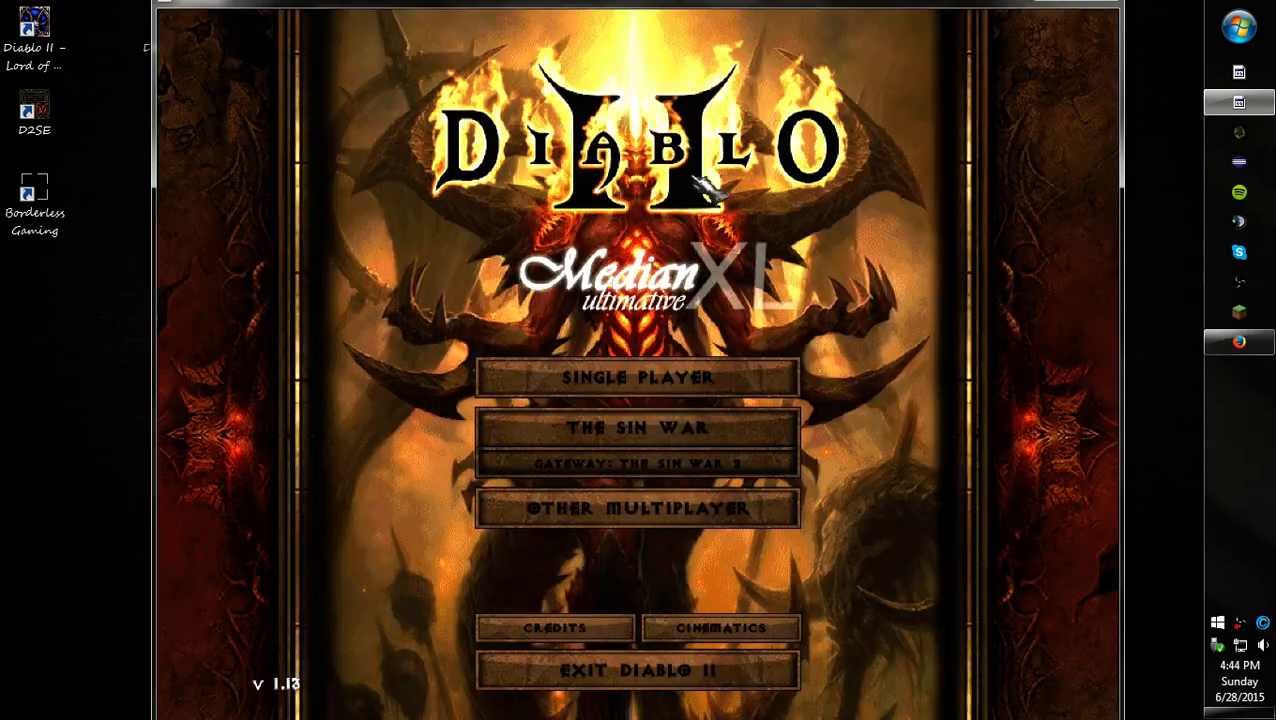
pyautogui.click(636, 428)
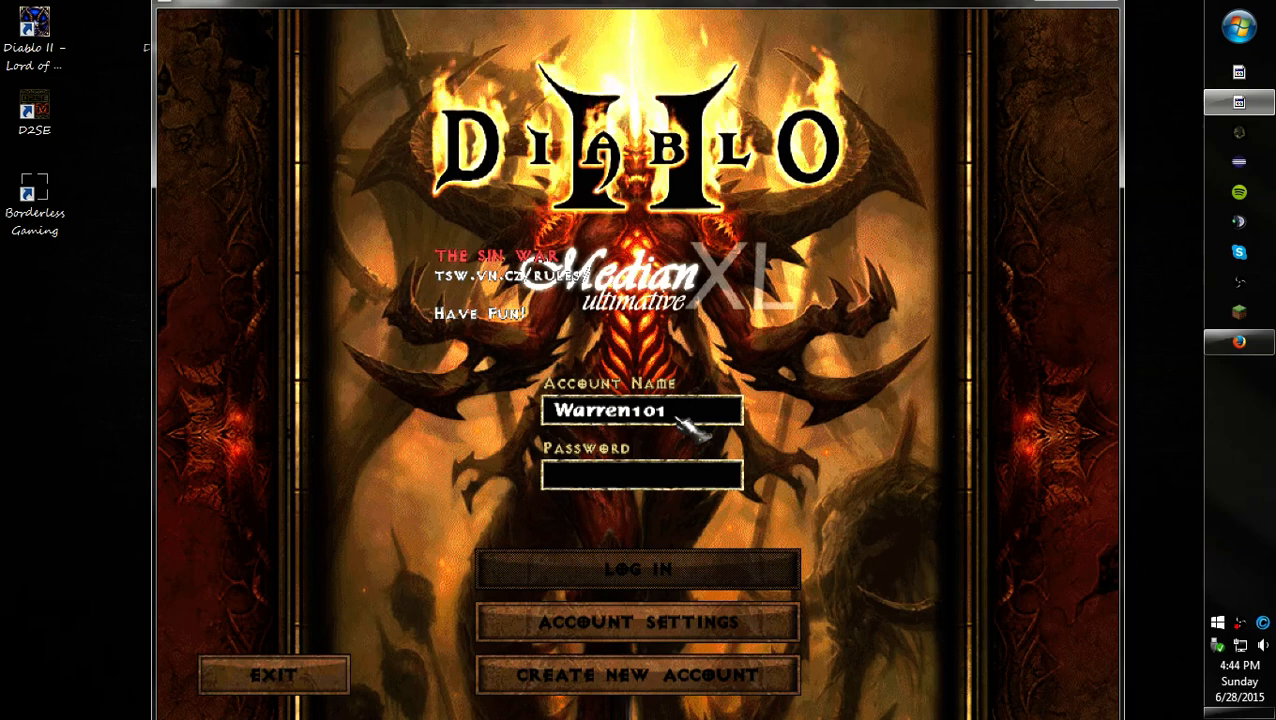
# Log in with the password to see the level 29 Amazon, then leave the character list
pyautogui.write('***')
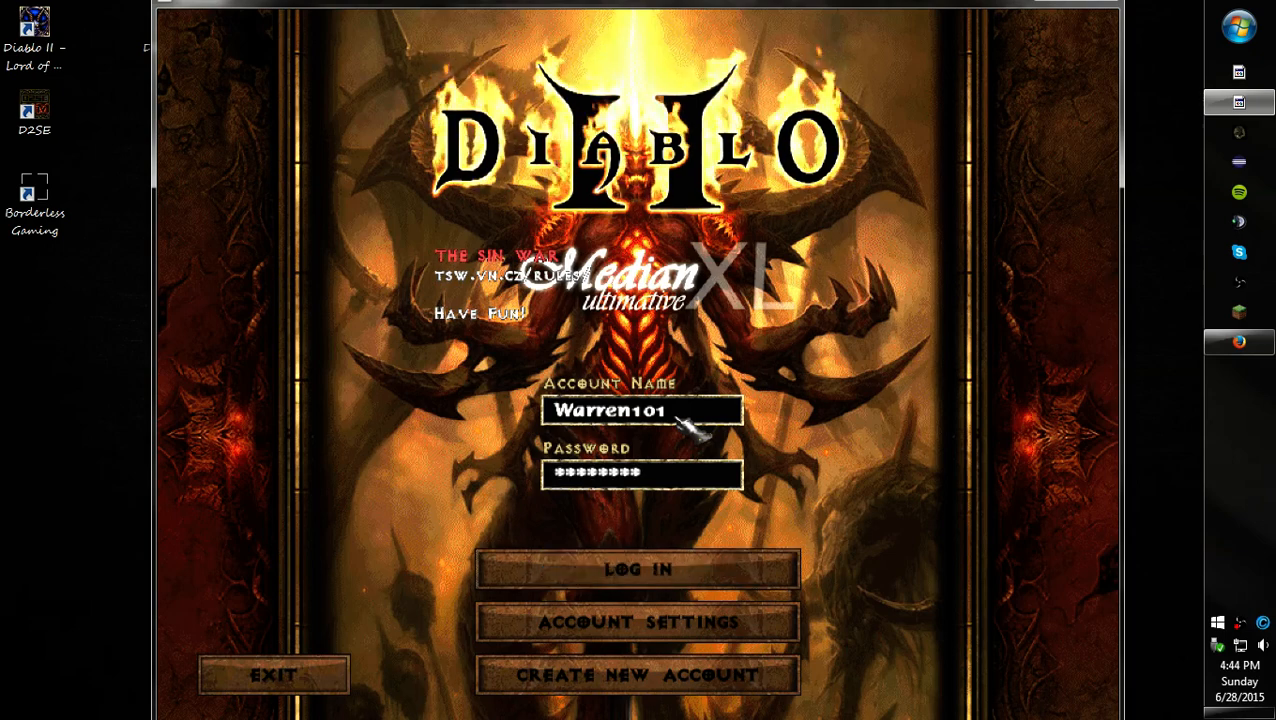
pyautogui.click(636, 568)
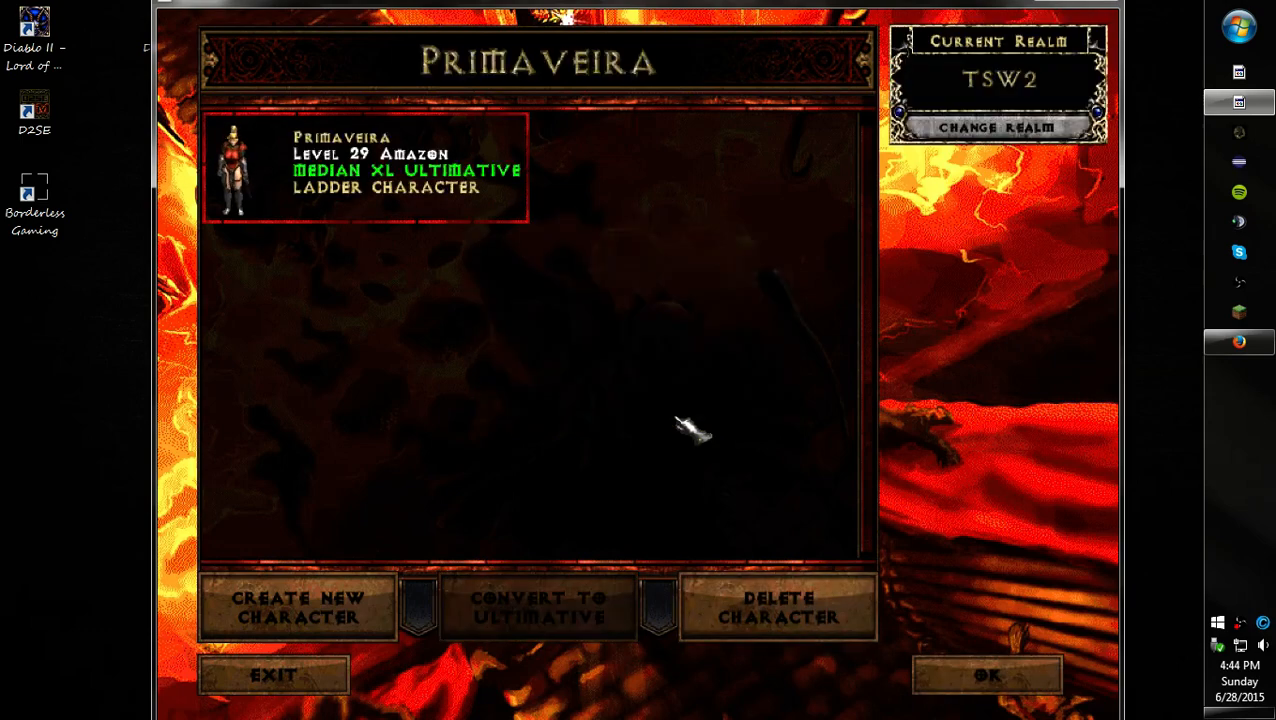
pyautogui.click(986, 676)
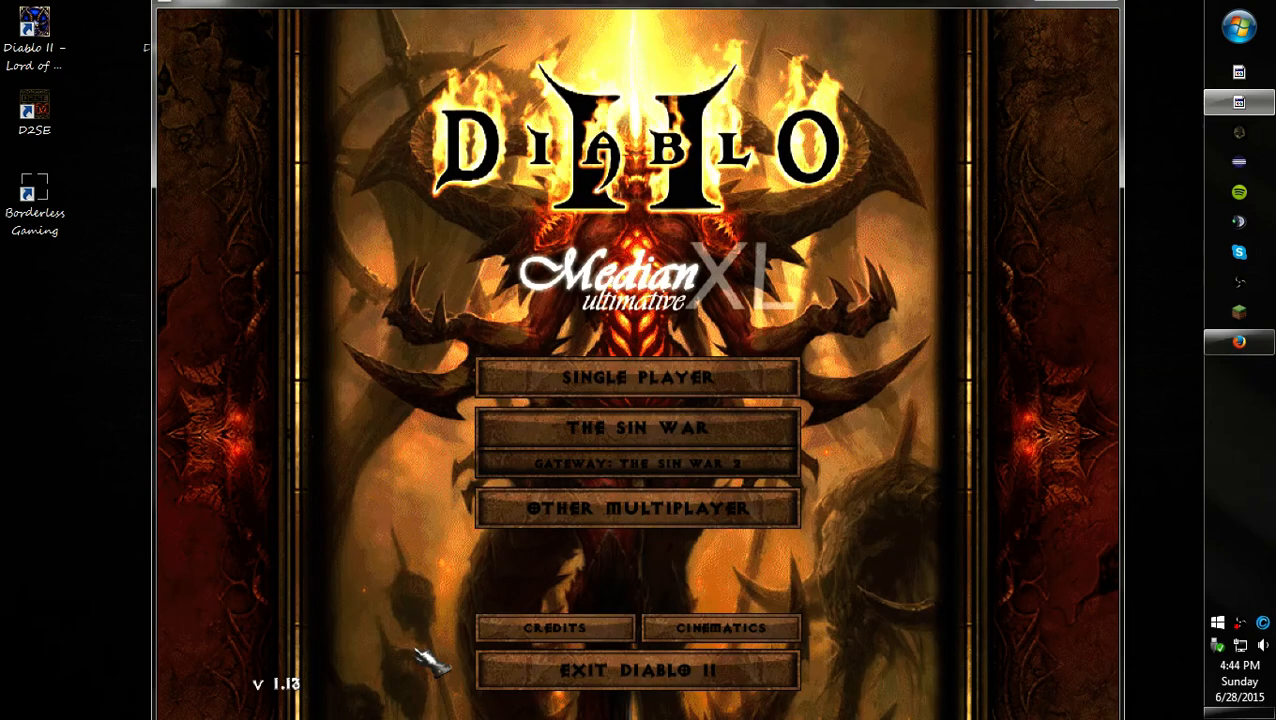
pyautogui.moveTo(584, 544)
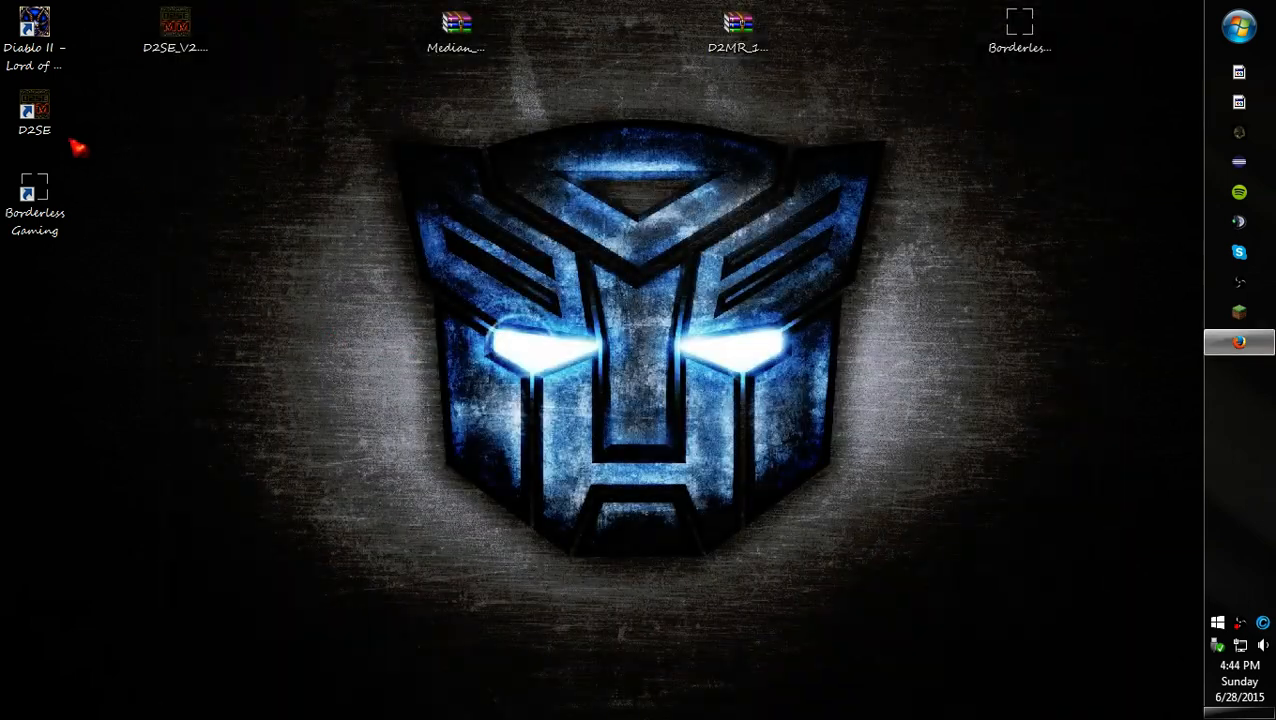
# Relaunch Median XL via D2SE with PlugY, view the Test Barbarian, and return to the main menu
pyautogui.doubleClick(34, 110)
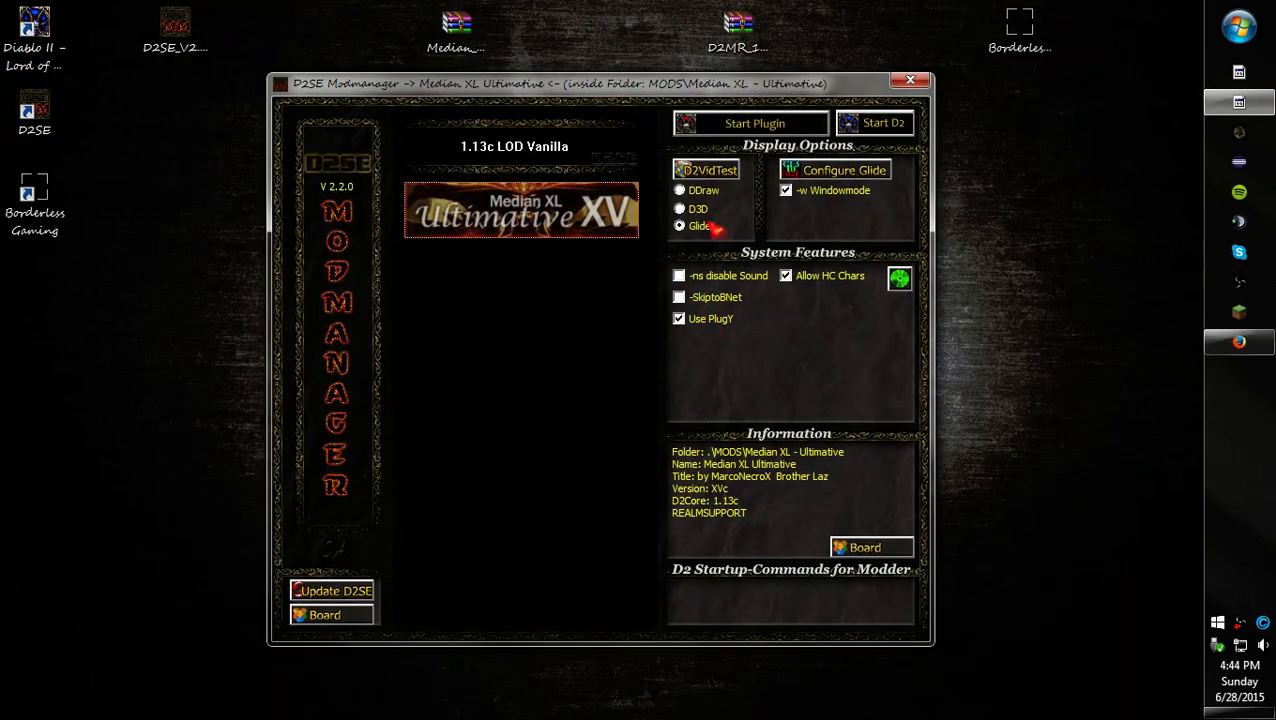
pyautogui.click(680, 190)
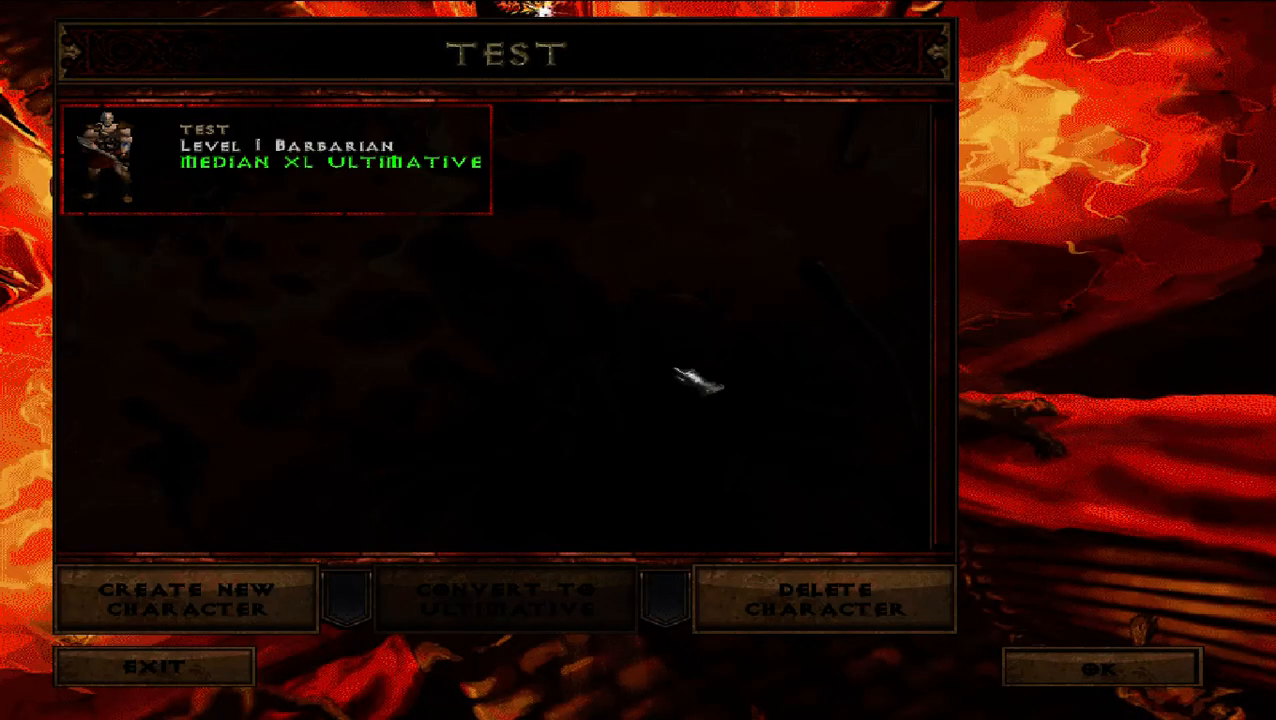
pyautogui.click(1100, 668)
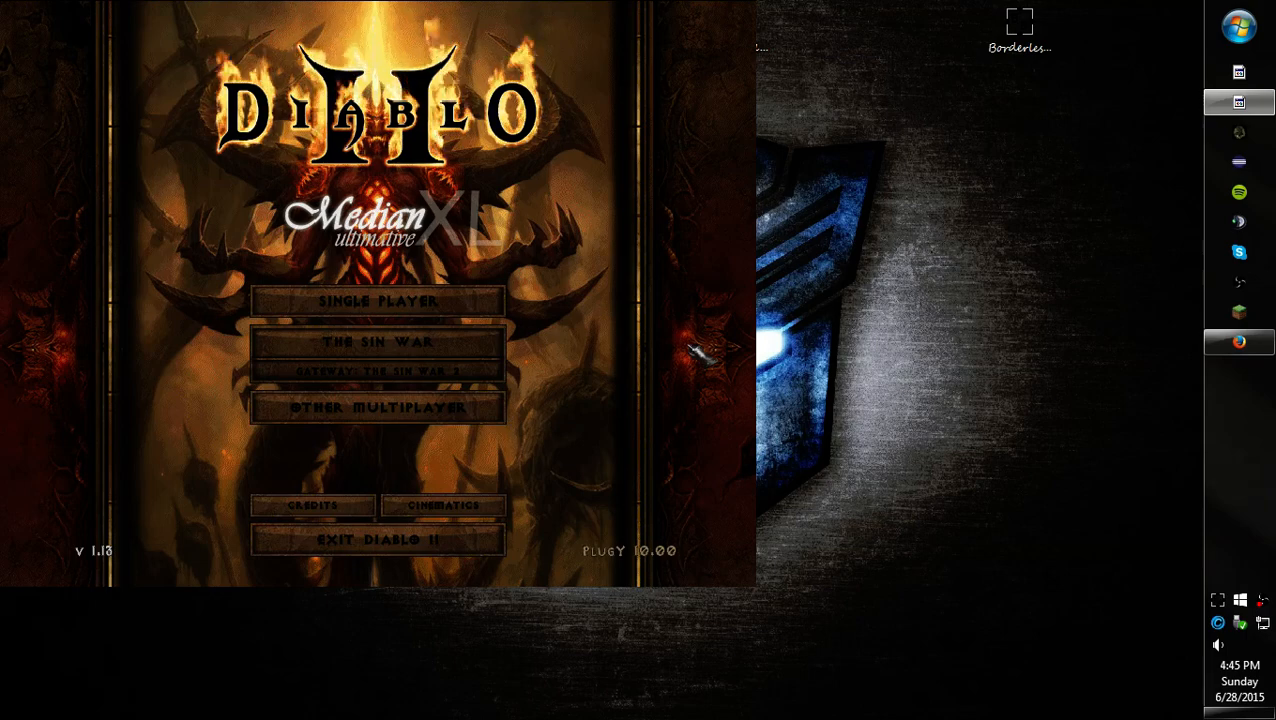
# Exit Diablo II from the windowed main menu back to the desktop
pyautogui.click(376, 540)
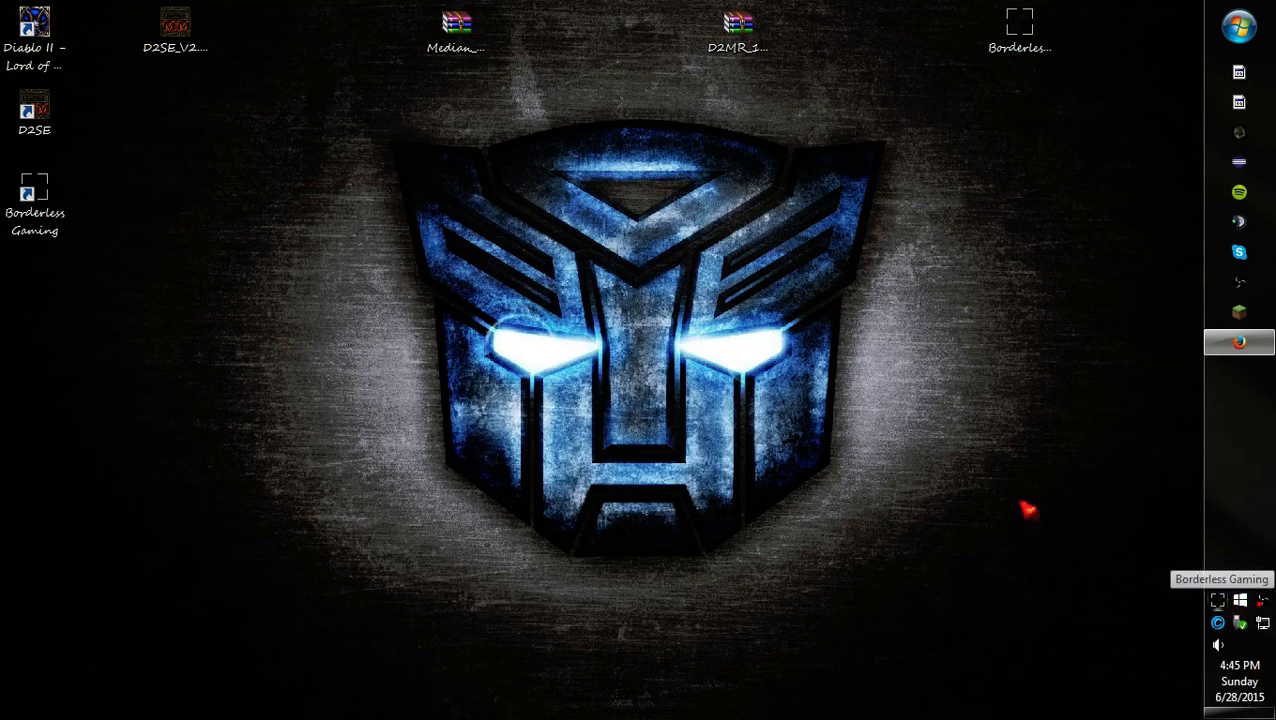
# Review System Sounds, Firefox and OBS levels in the Volume Mixer, then close it
pyautogui.click(1218, 644)
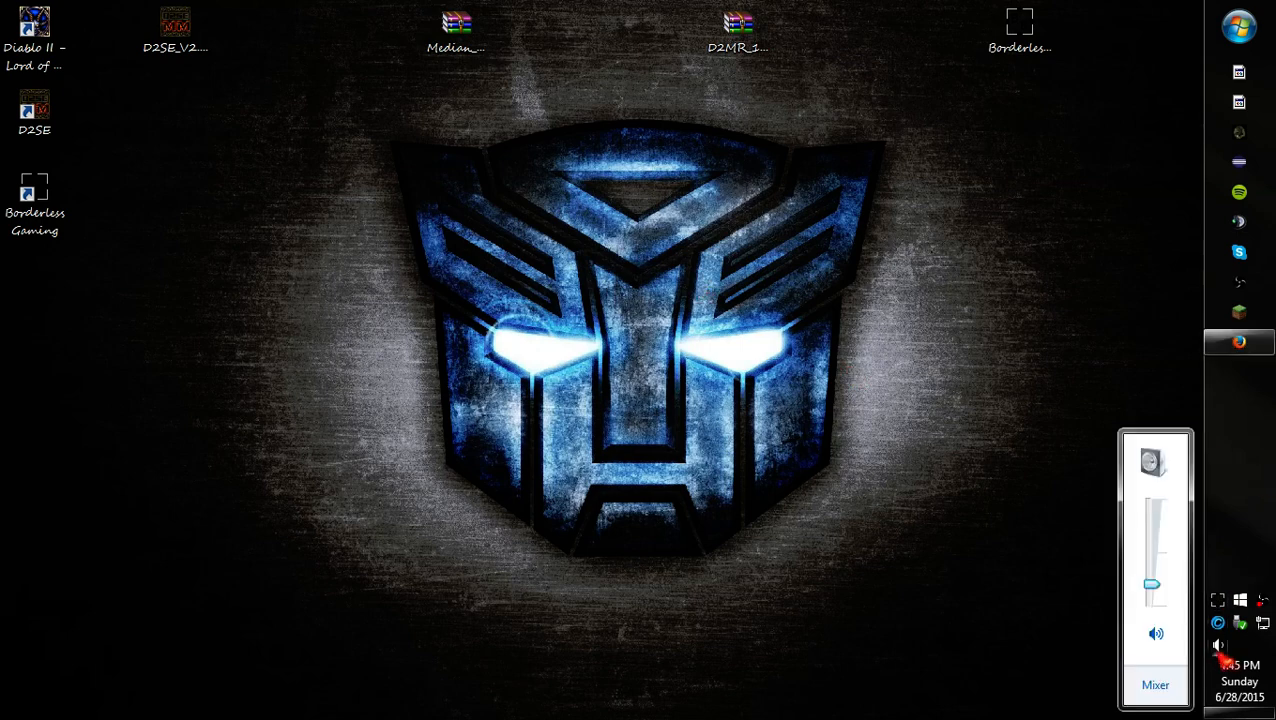
pyautogui.click(1156, 684)
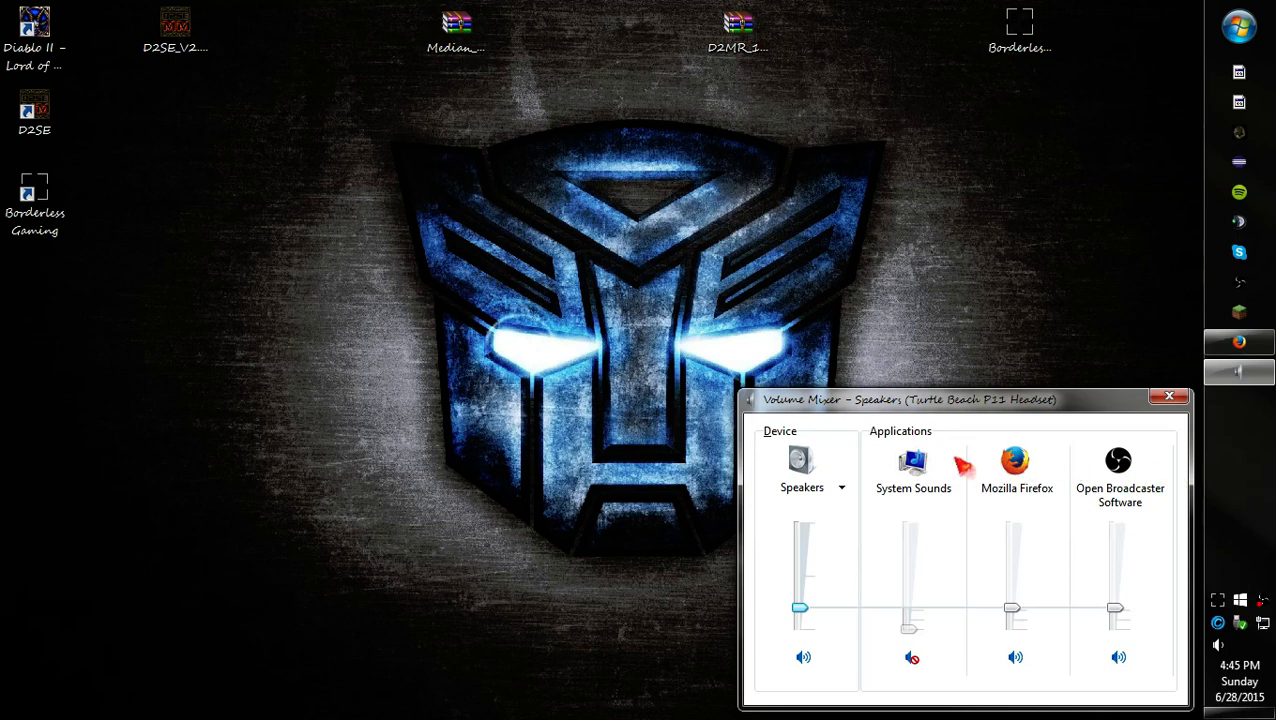
pyautogui.moveTo(920, 500)
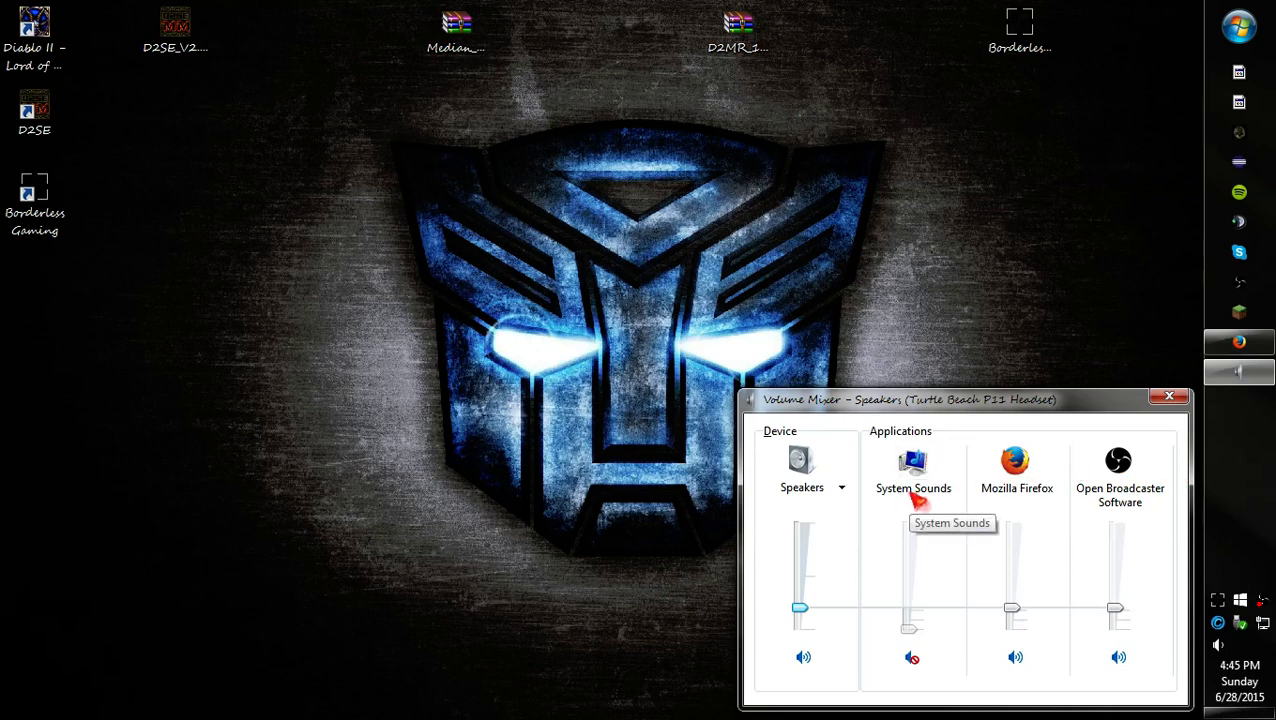
pyautogui.moveTo(1072, 492)
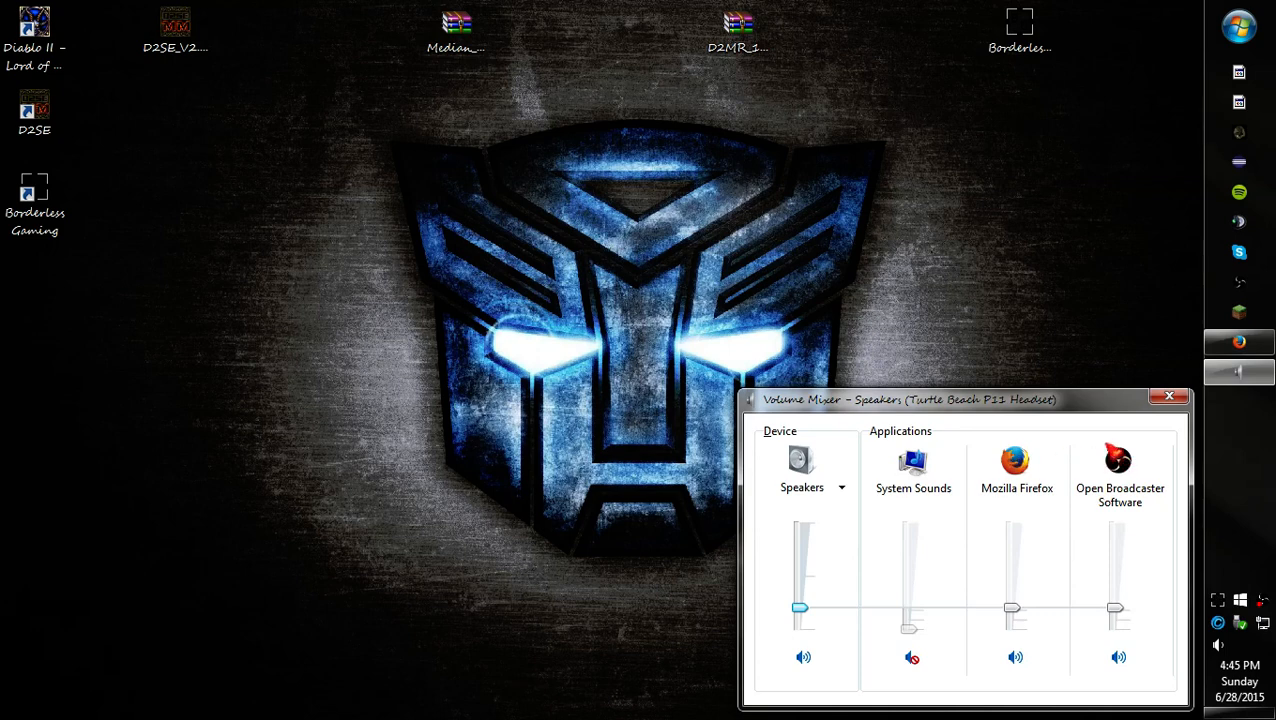
pyautogui.moveTo(850, 576)
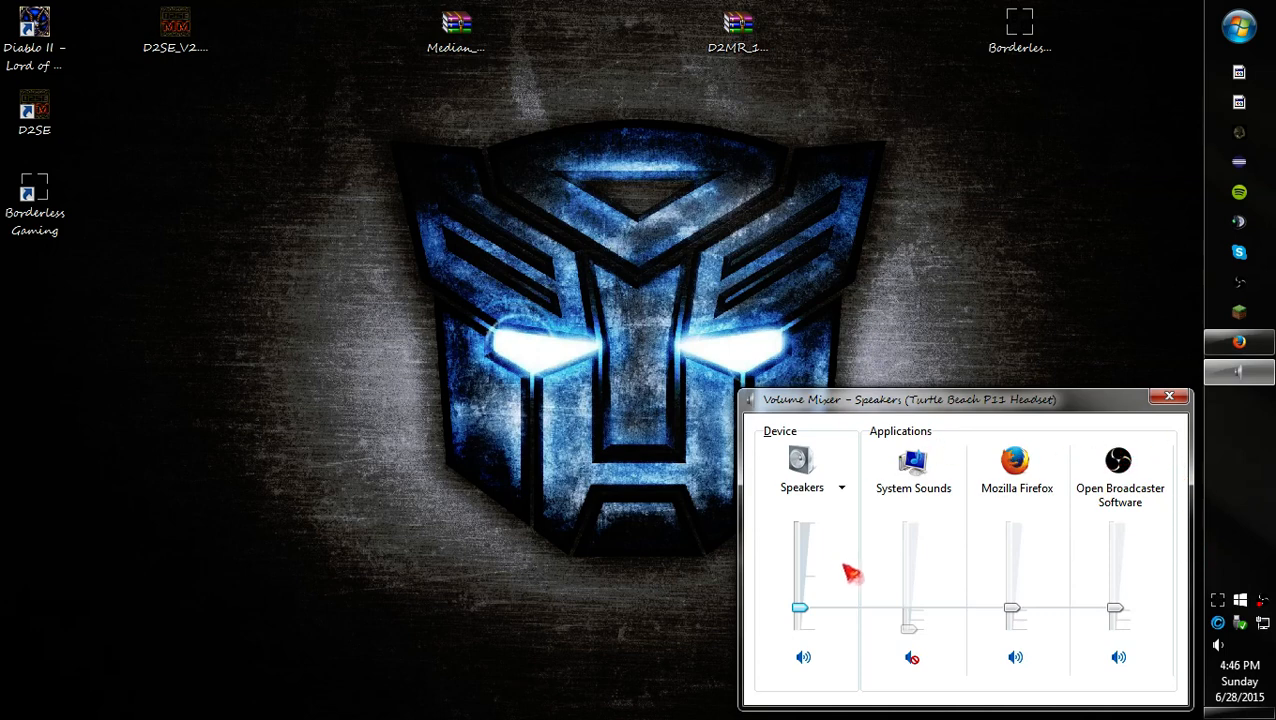
pyautogui.moveTo(1040, 496)
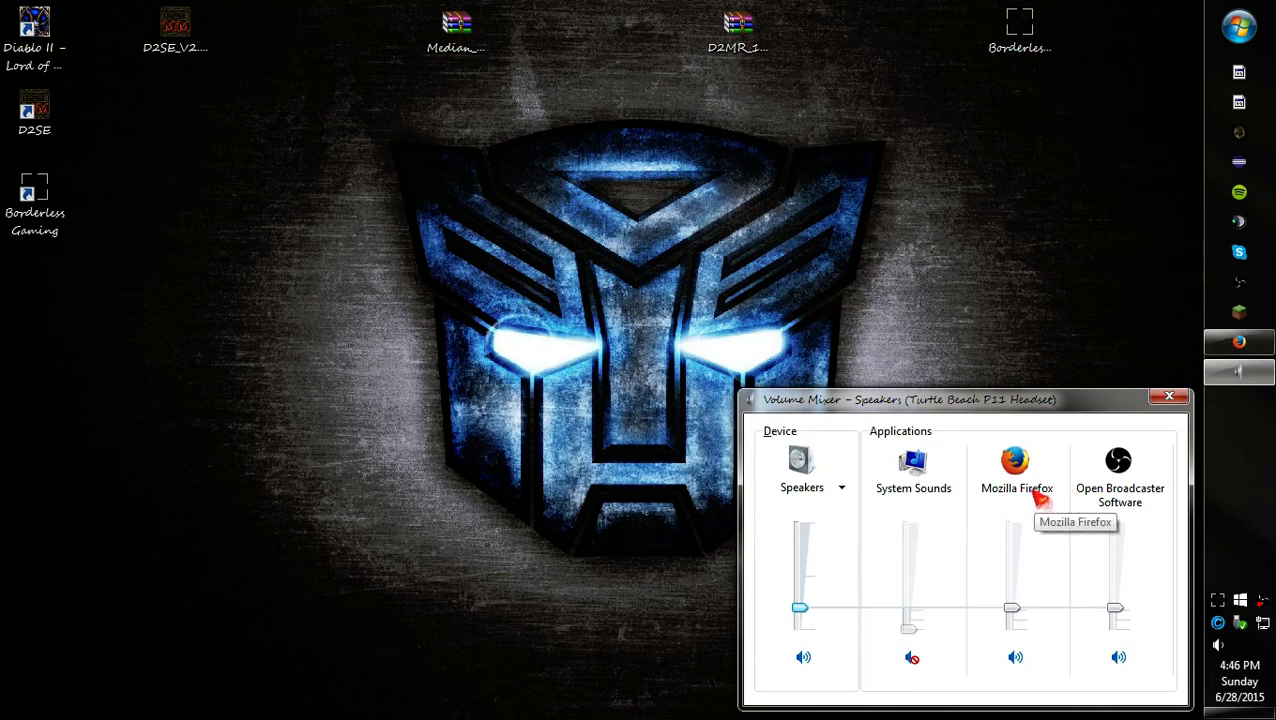
pyautogui.moveTo(1120, 470)
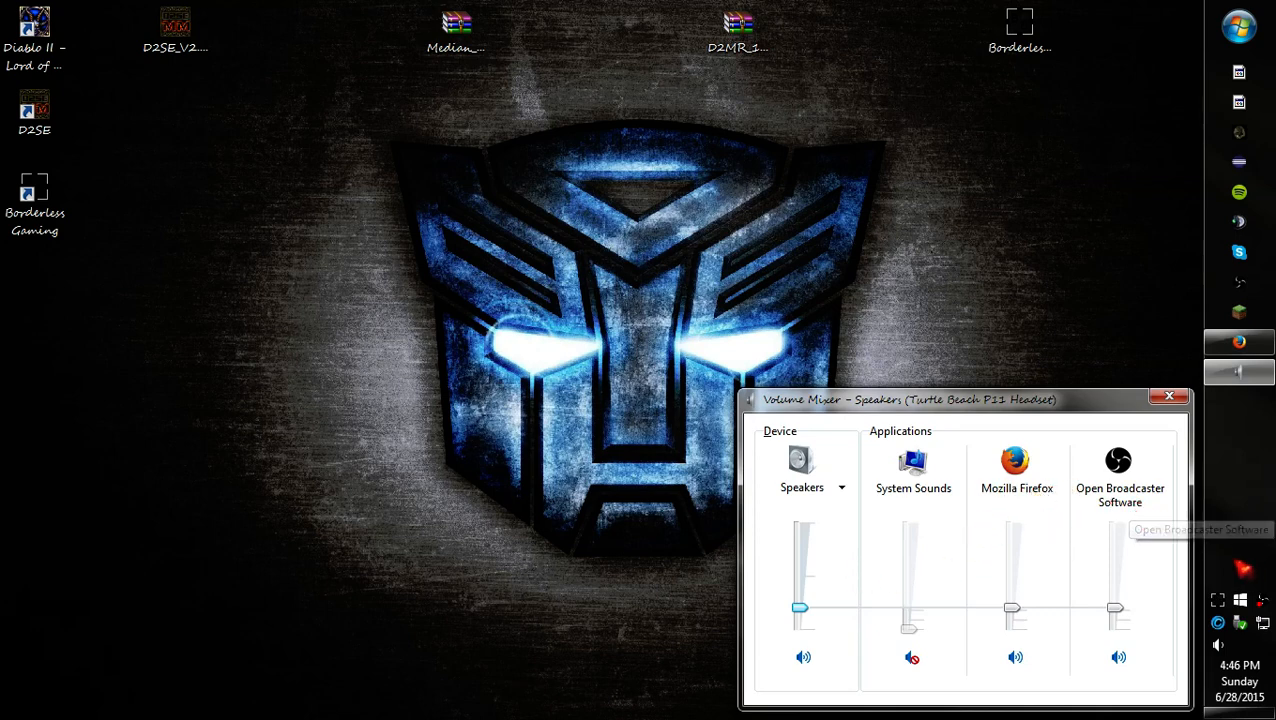
pyautogui.click(1168, 396)
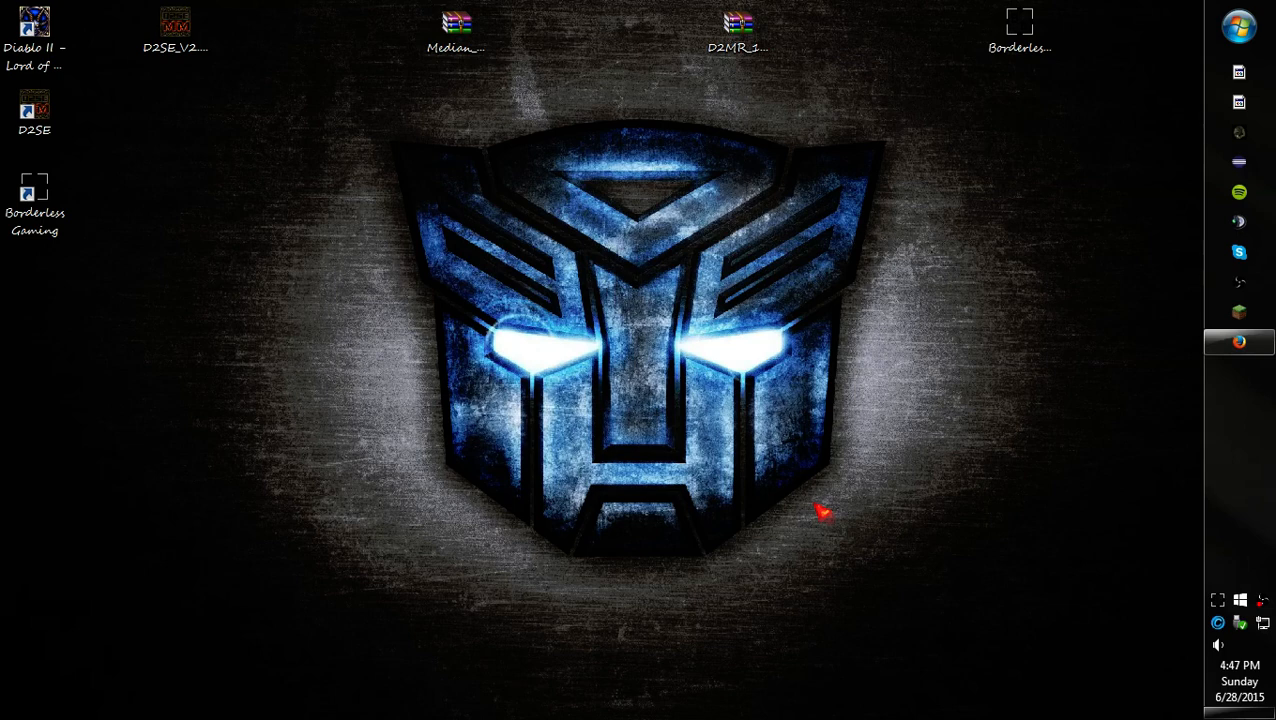
pyautogui.moveTo(788, 464)
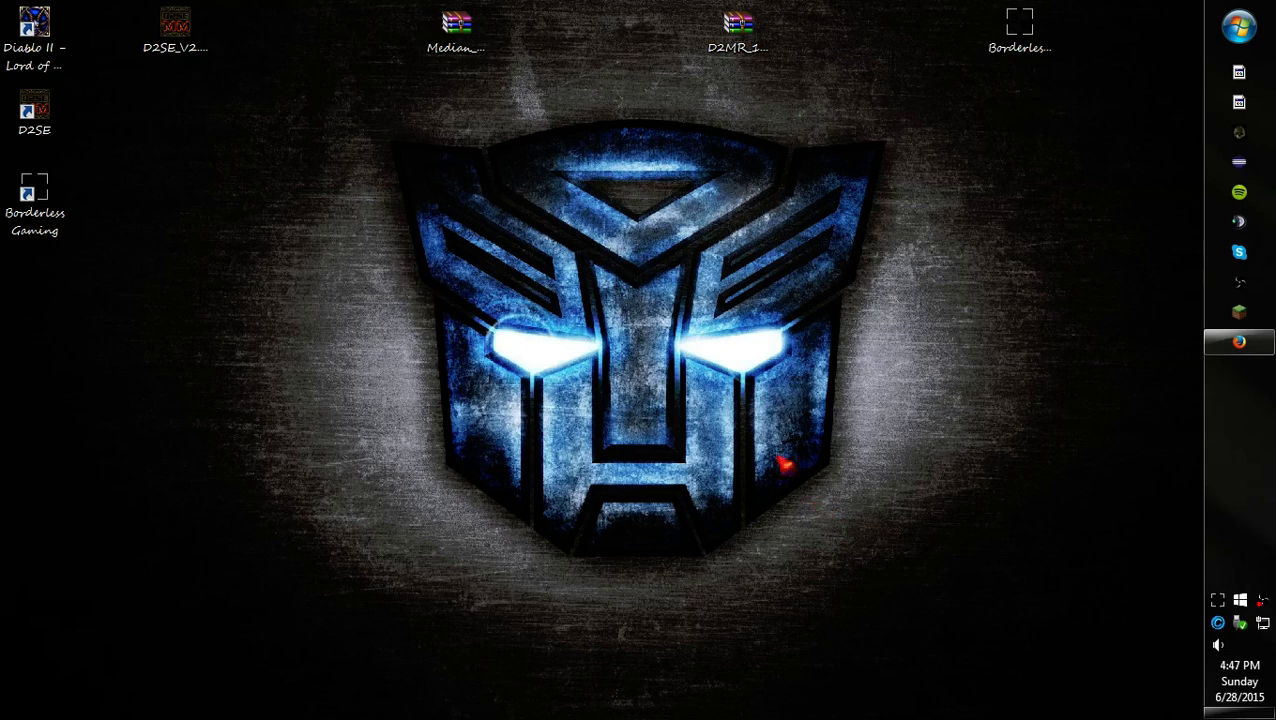